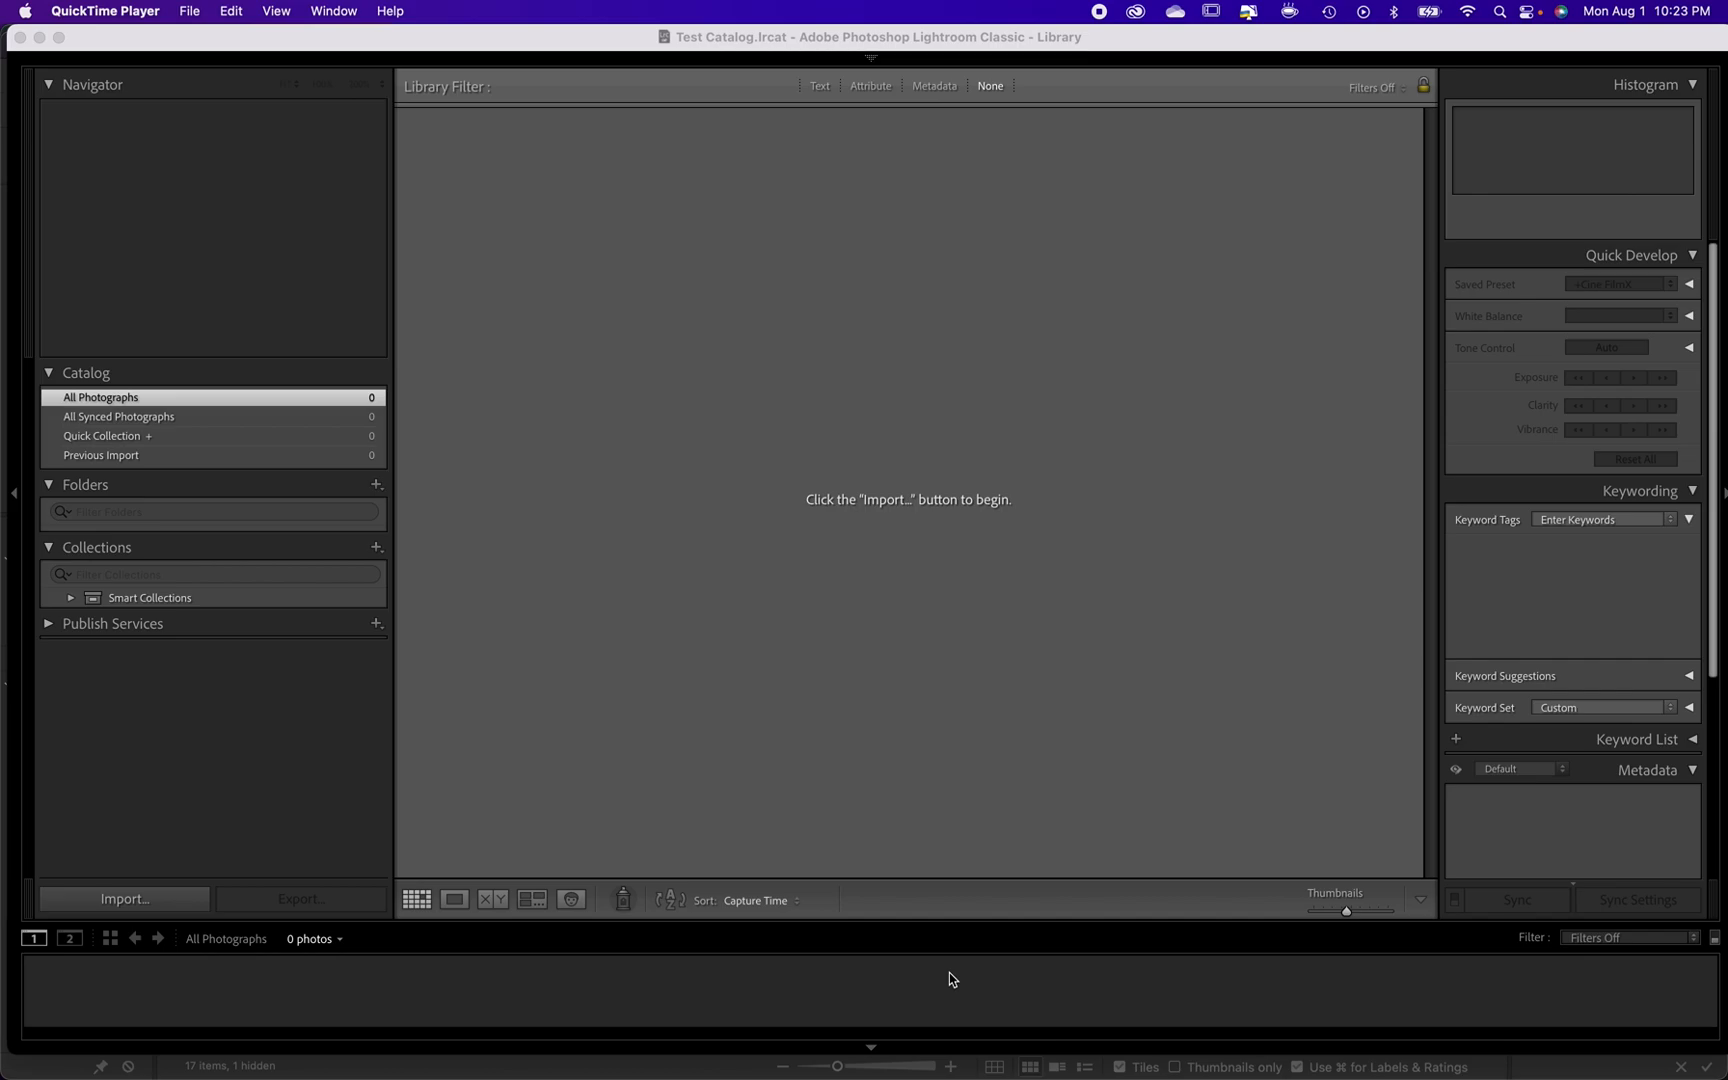
Step: Switch from the Lightroom catalog to Adobe Bridge and browse the sample photos
click(802, 480)
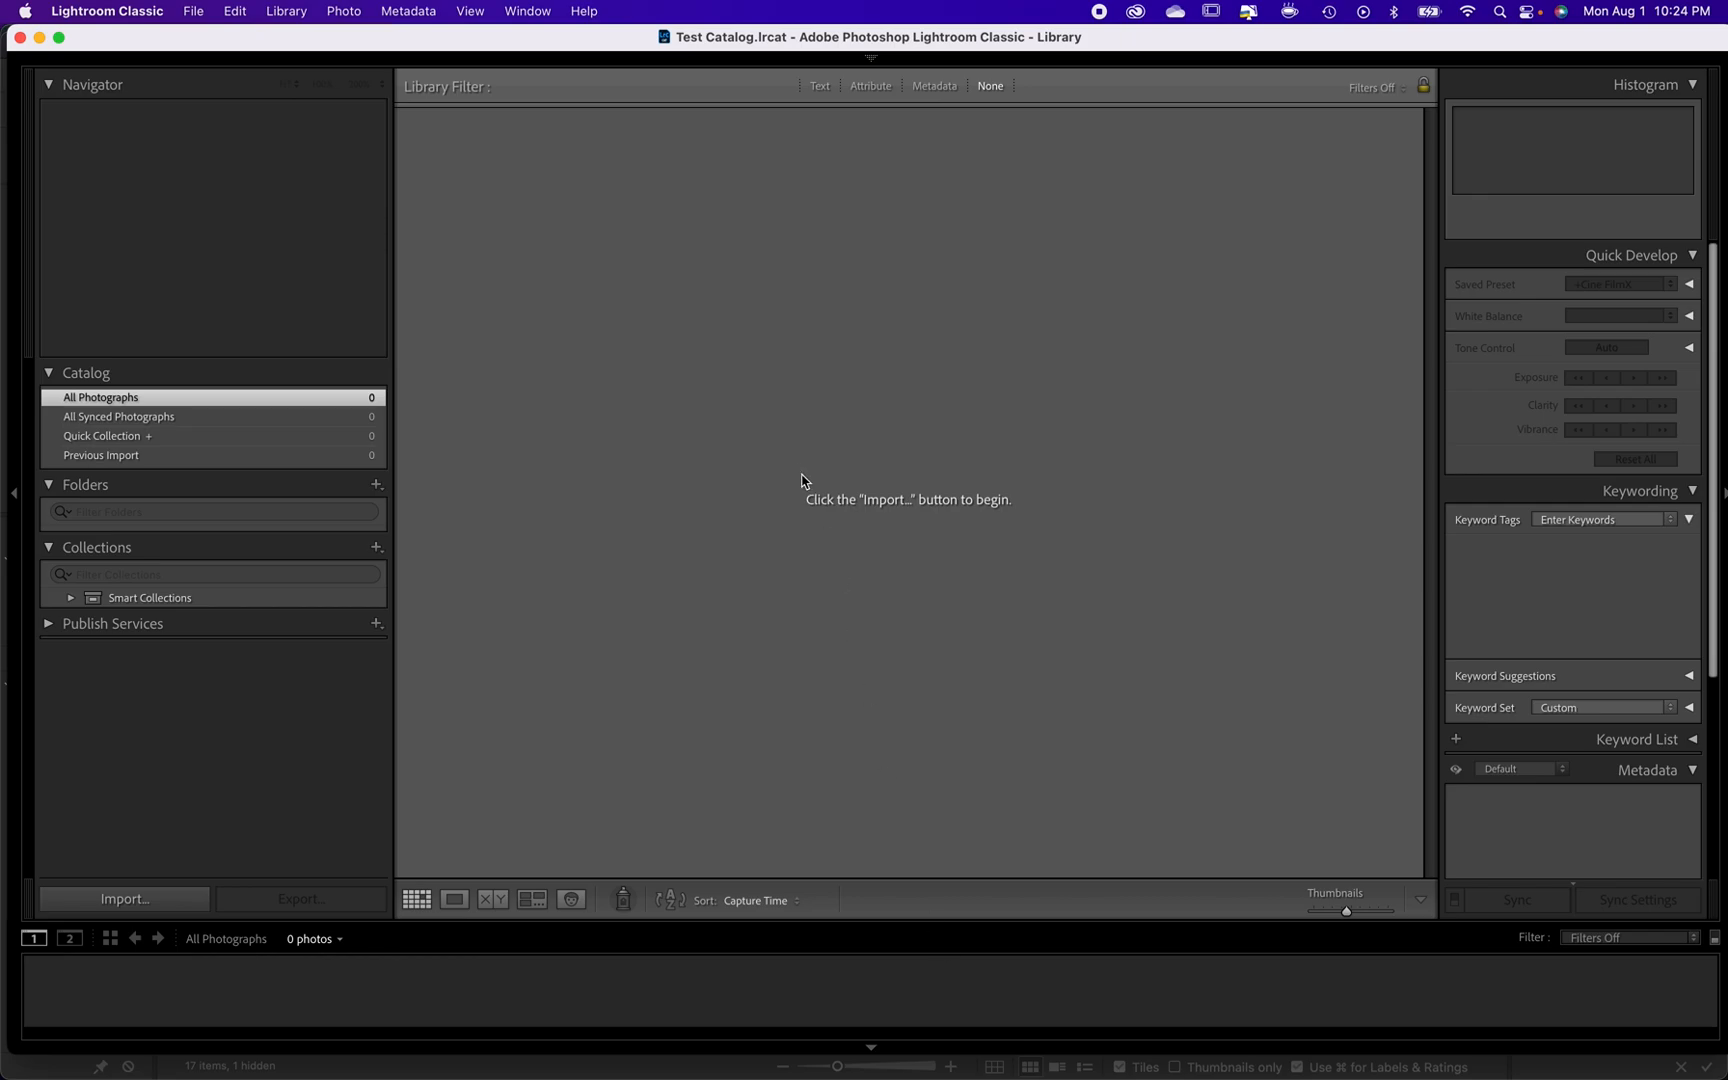
click(871, 62)
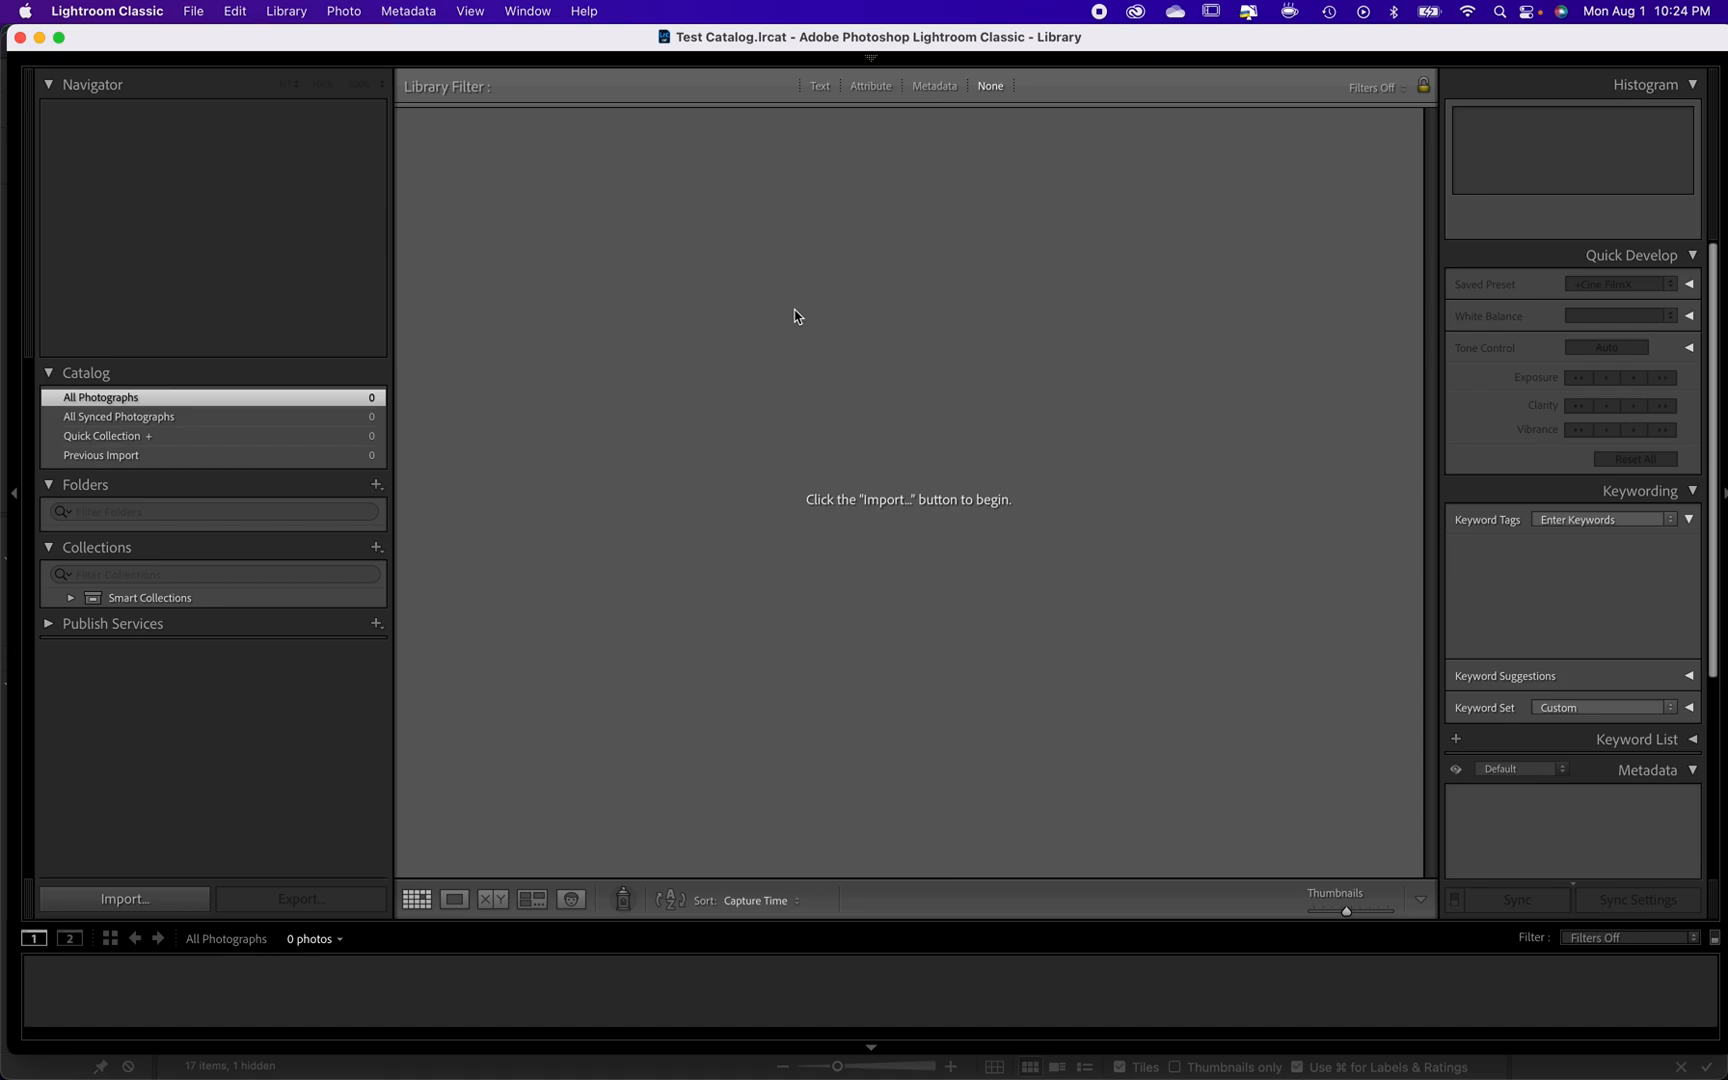
mouse_move(844, 341)
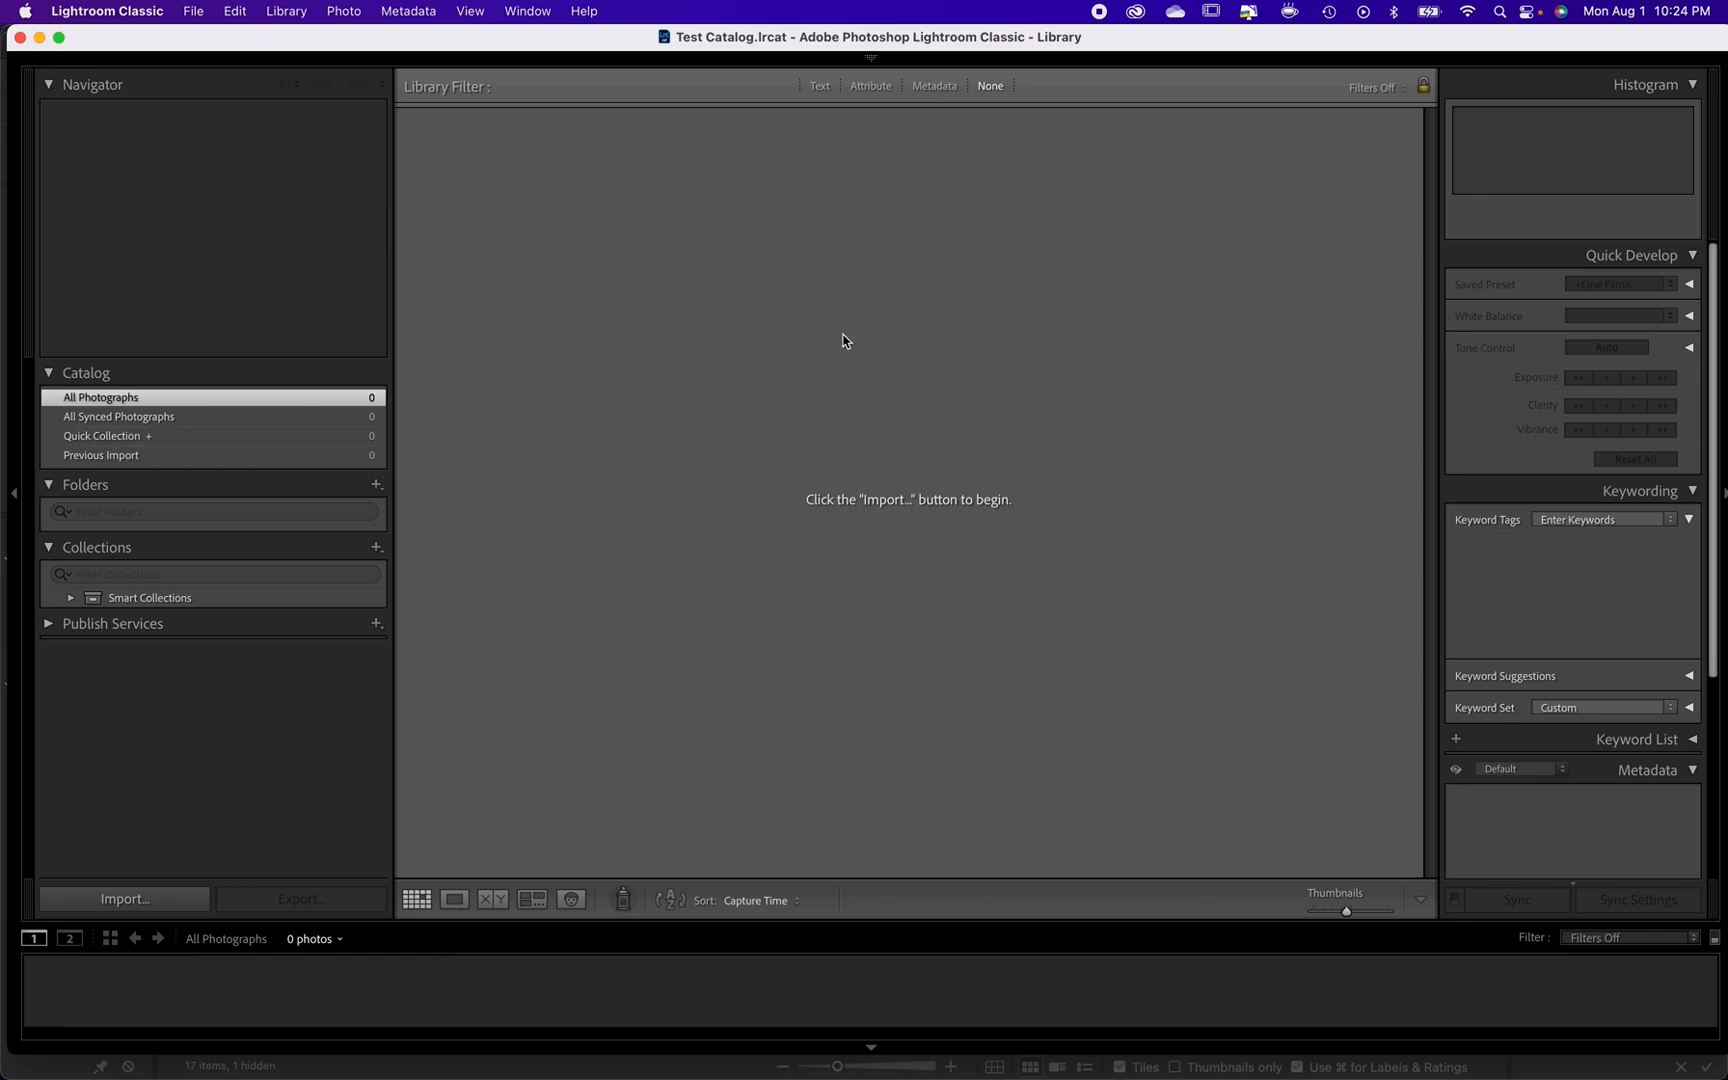
mouse_move(849, 390)
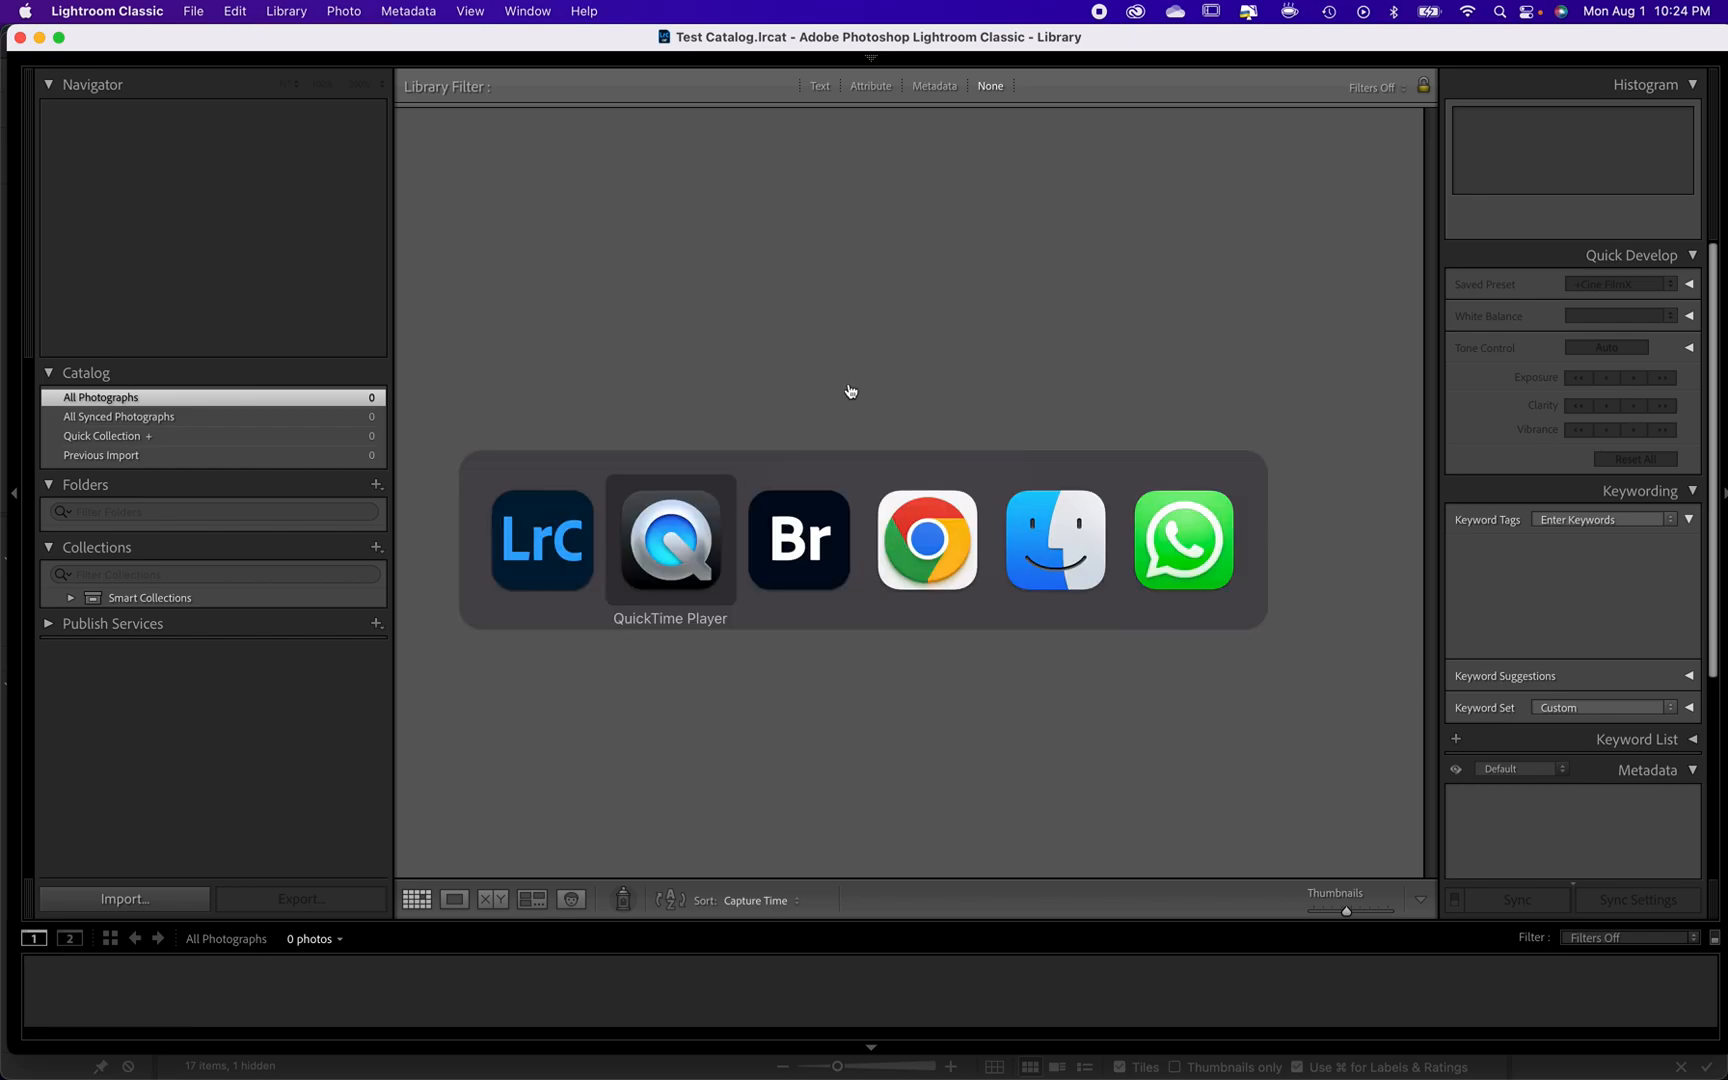
click(797, 540)
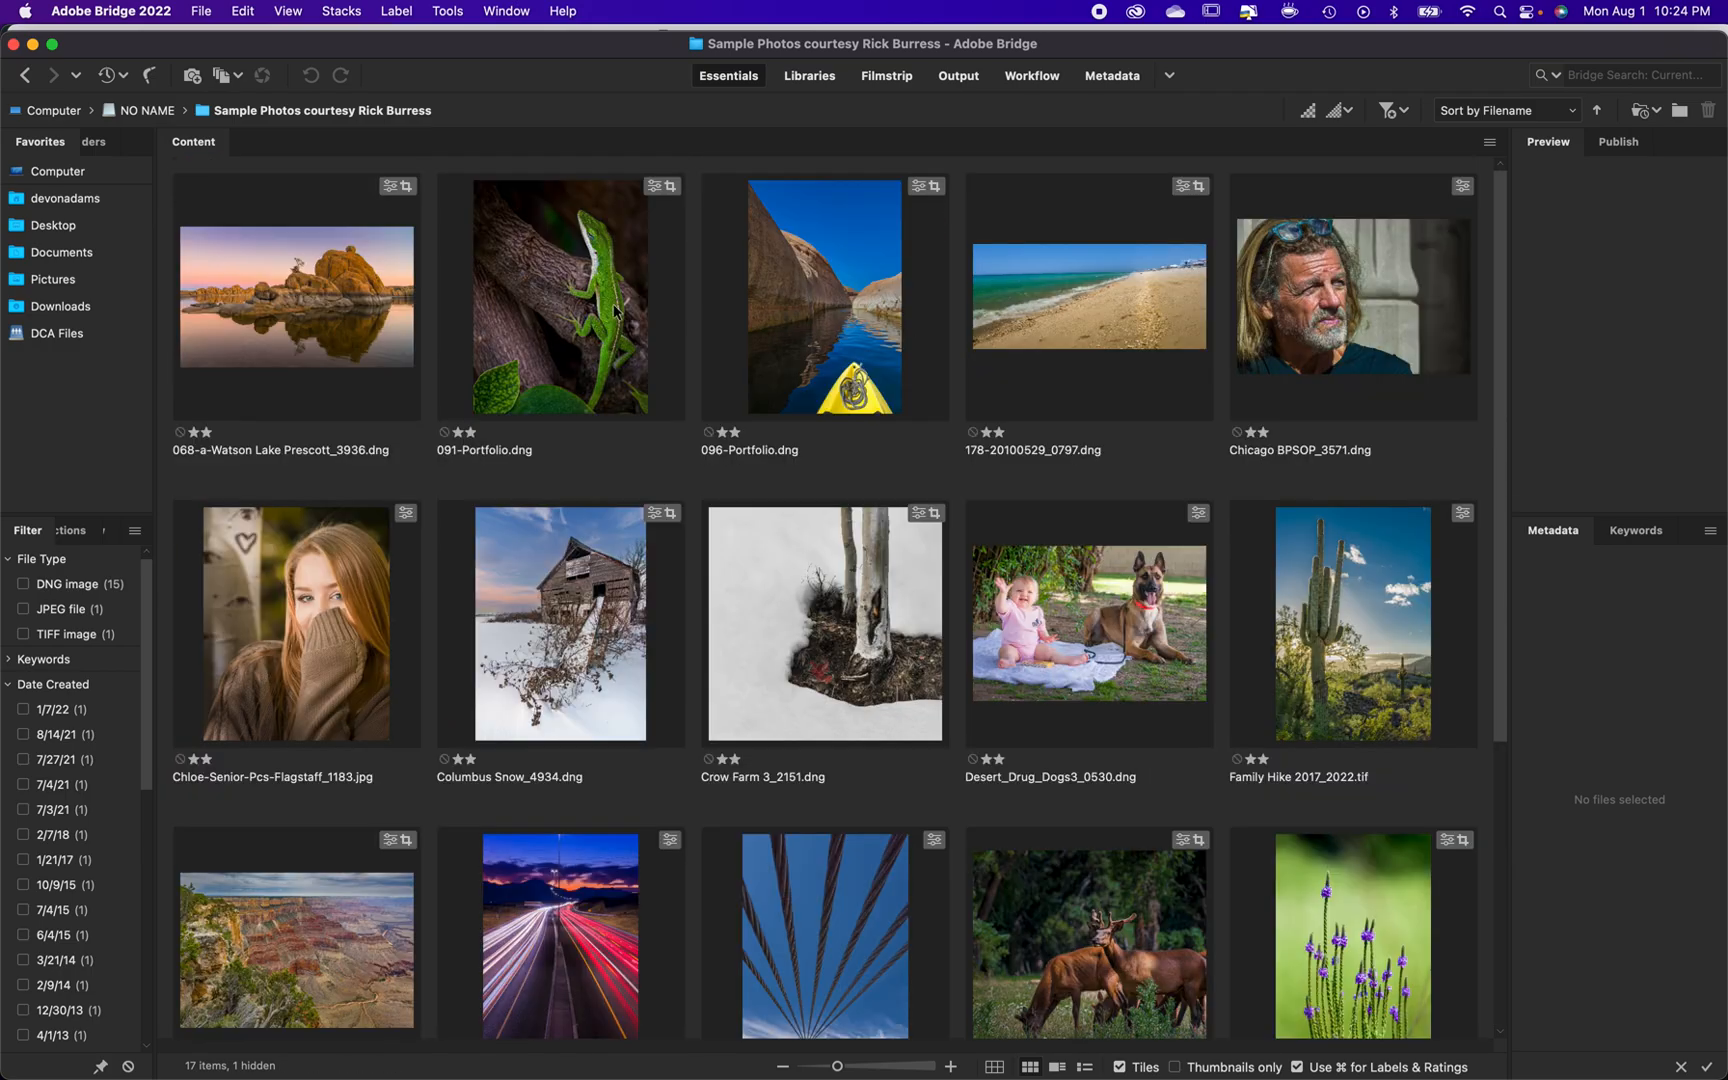
scroll(down, 3)
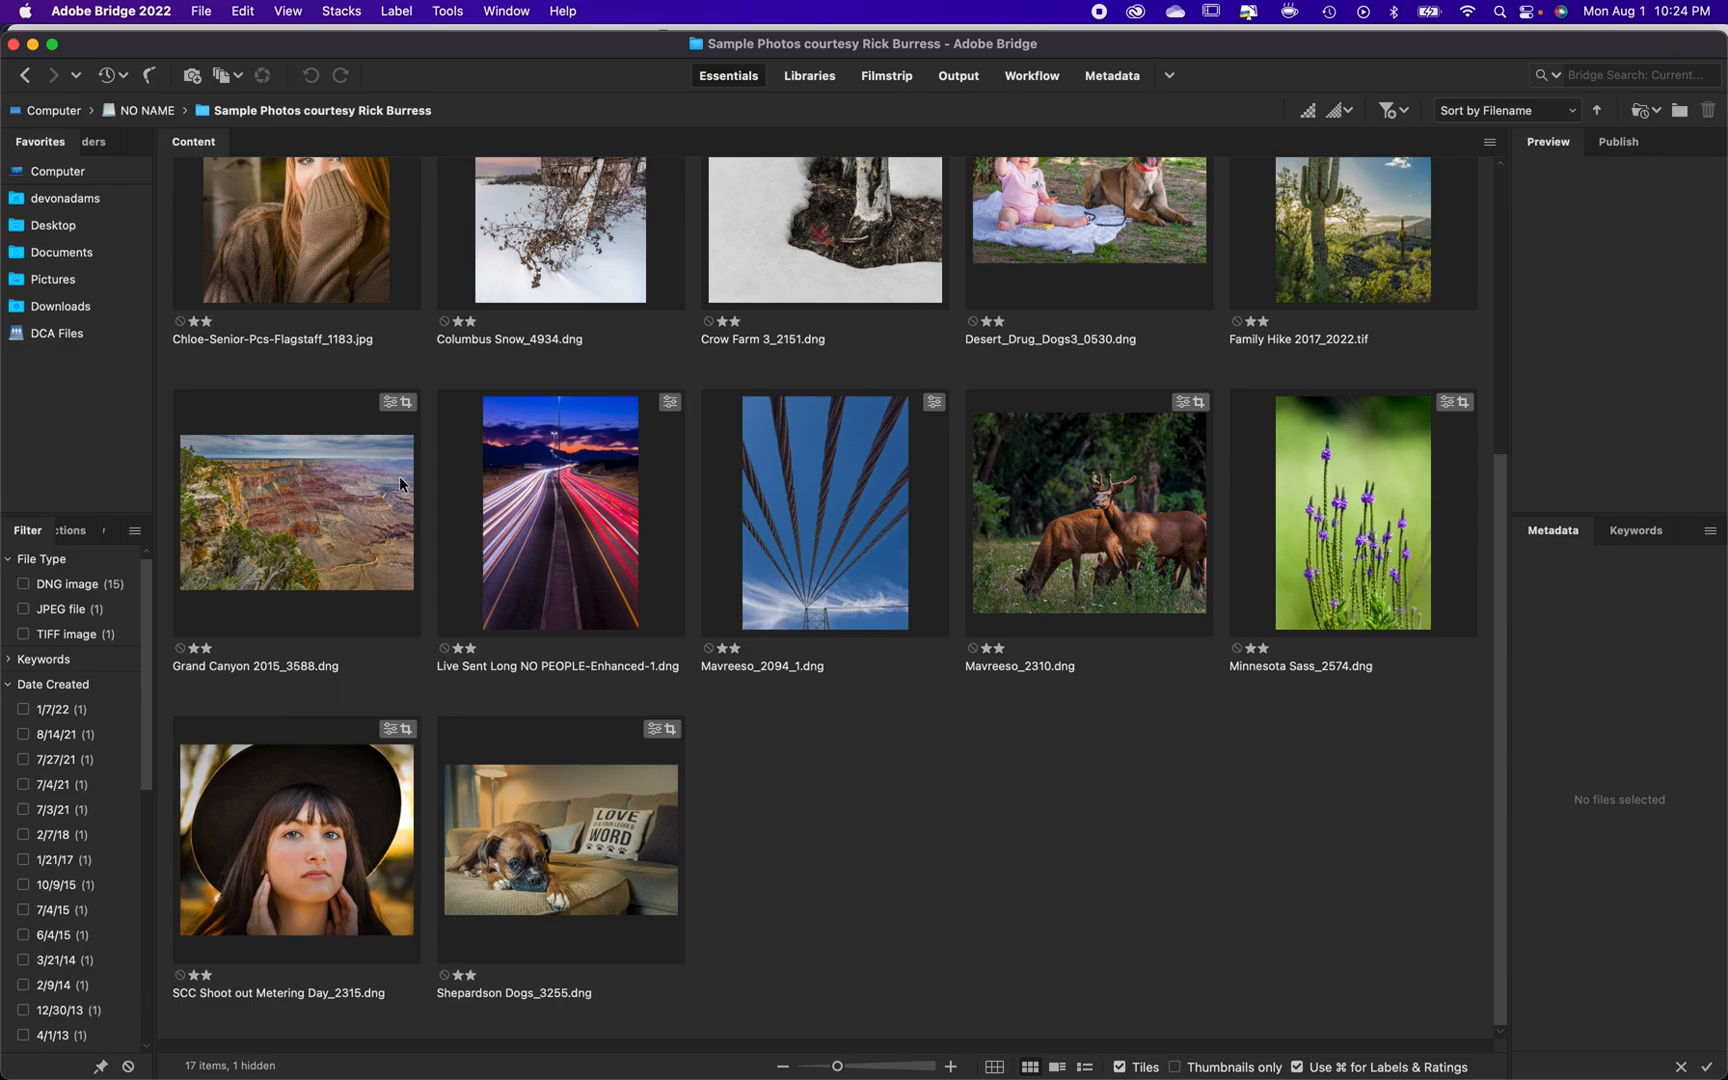
mouse_move(950, 397)
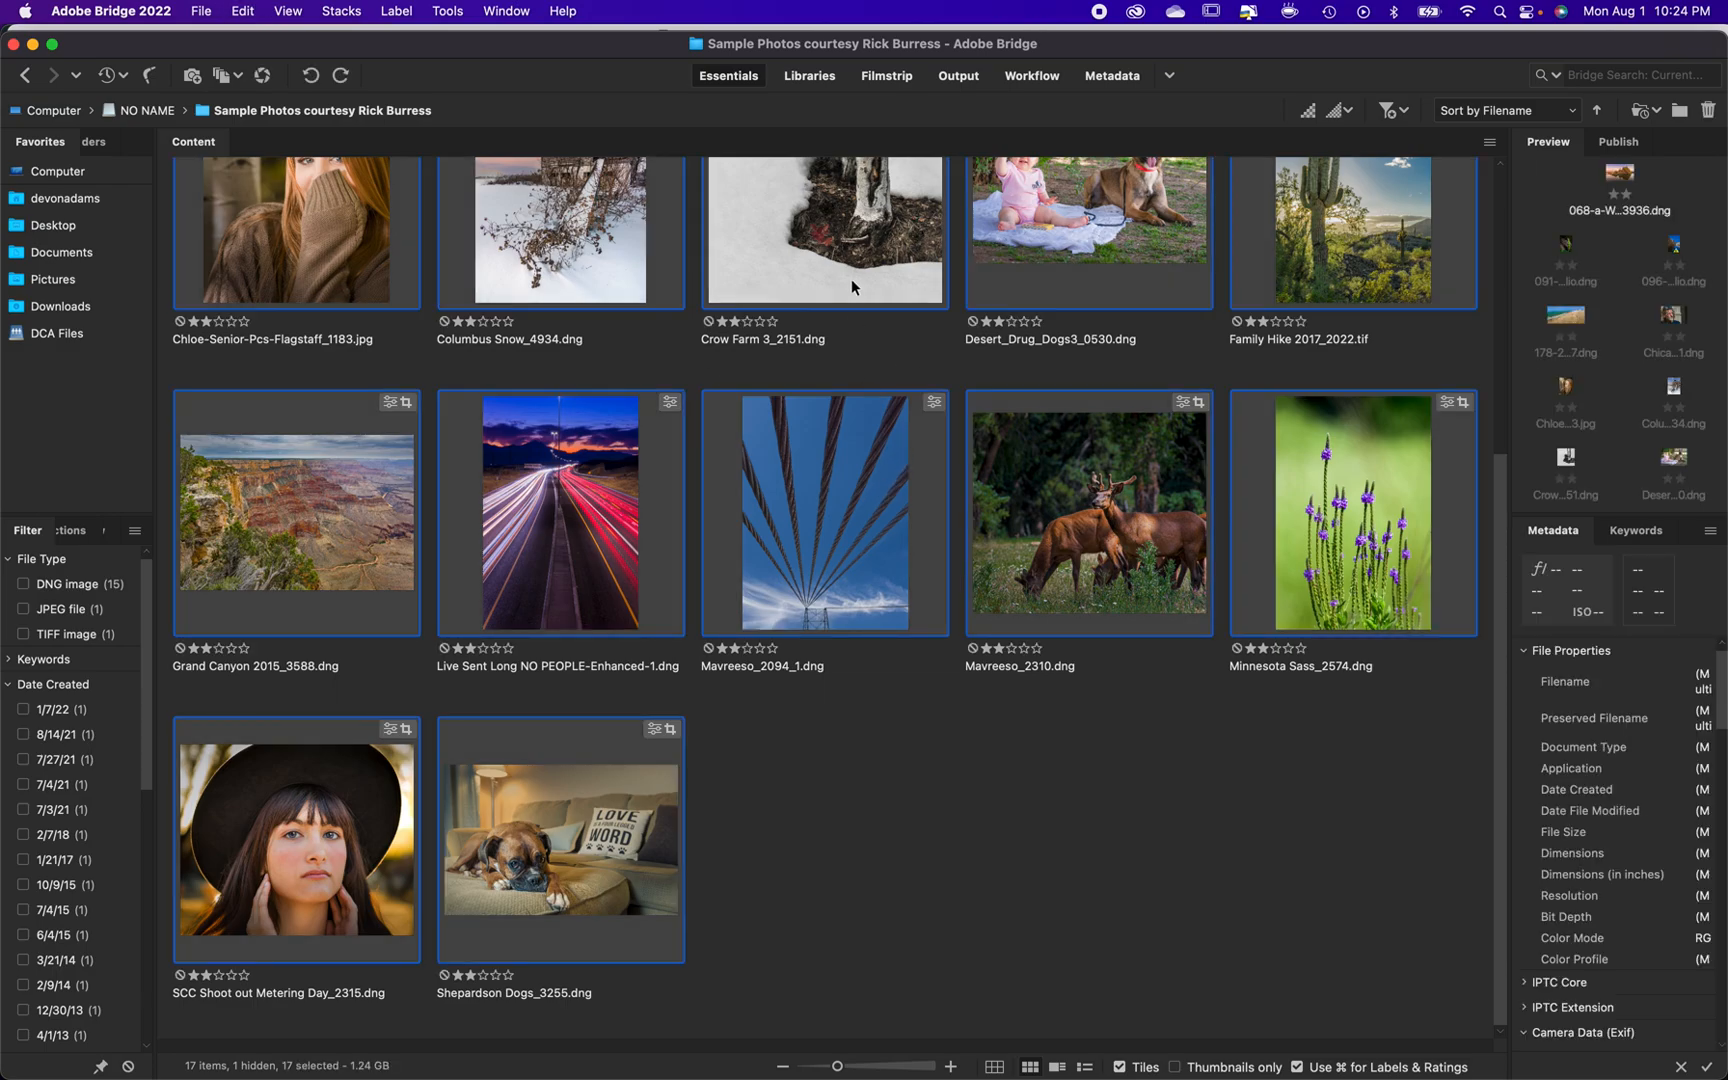
mouse_move(829, 228)
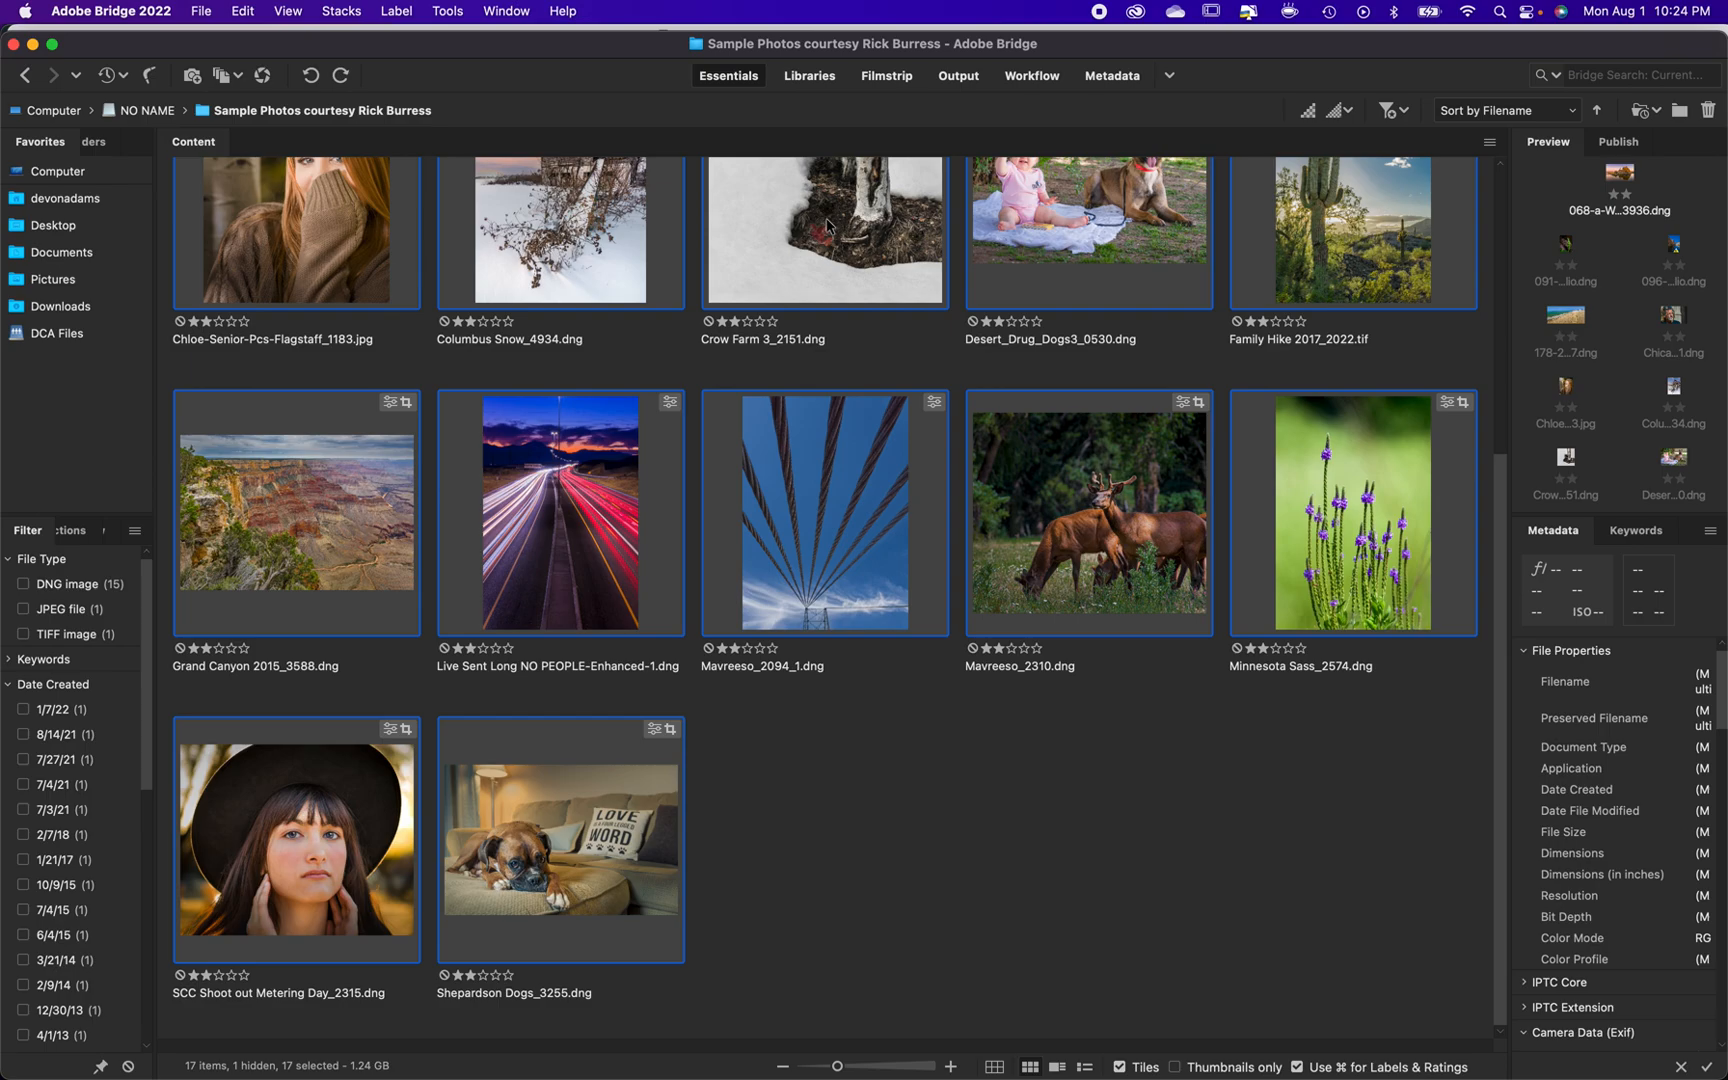
Step: Select all 17 photos in Bridge and drag them over to Lightroom Classic
click(831, 755)
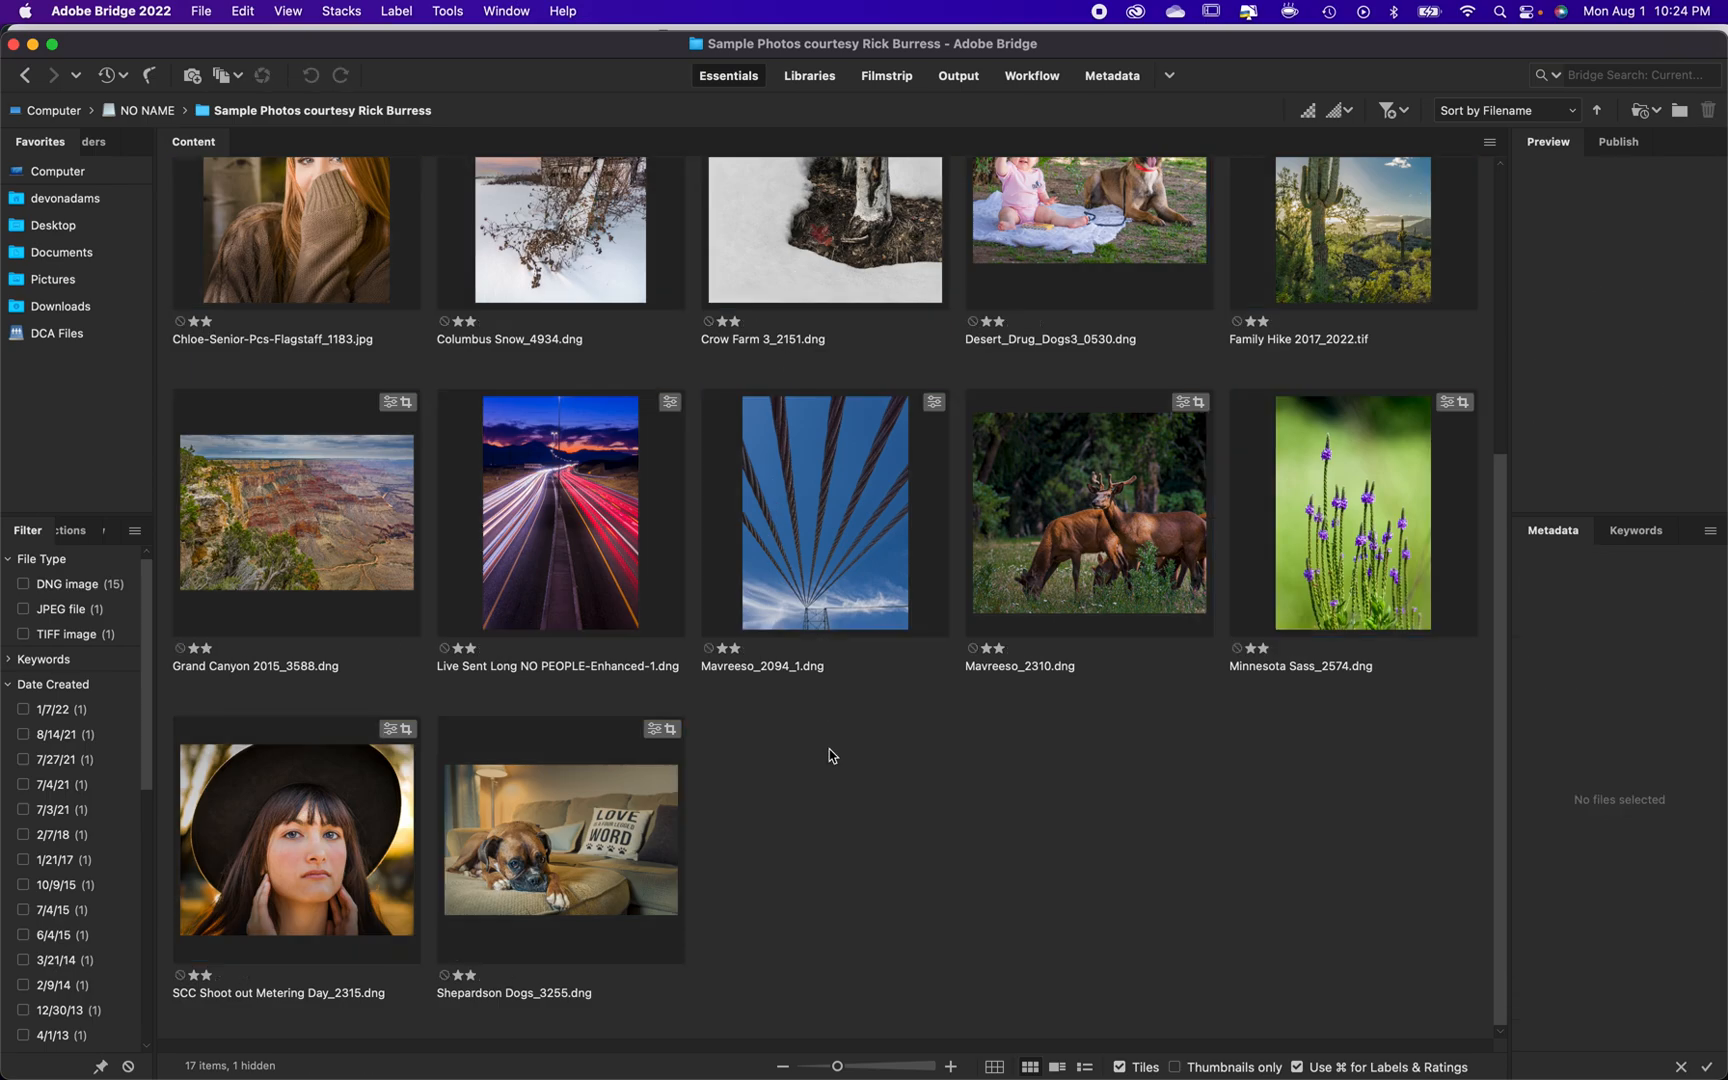
click(560, 838)
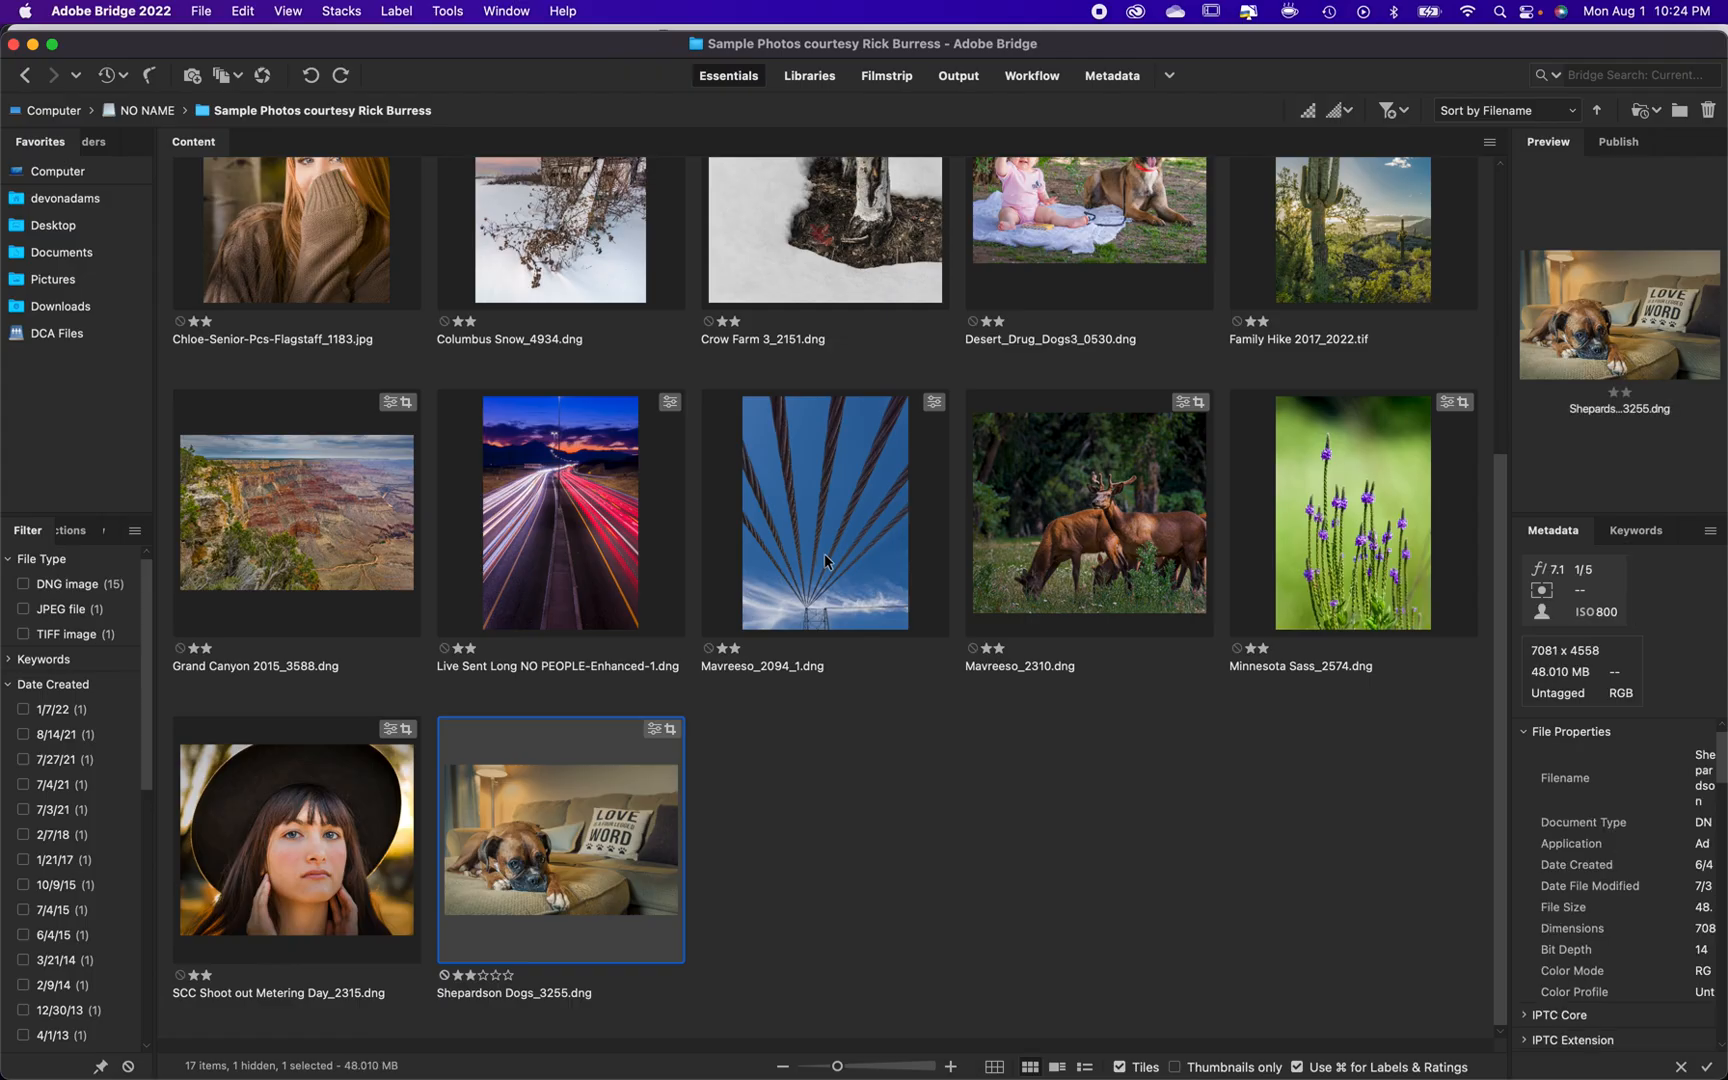
key(cmd+a)
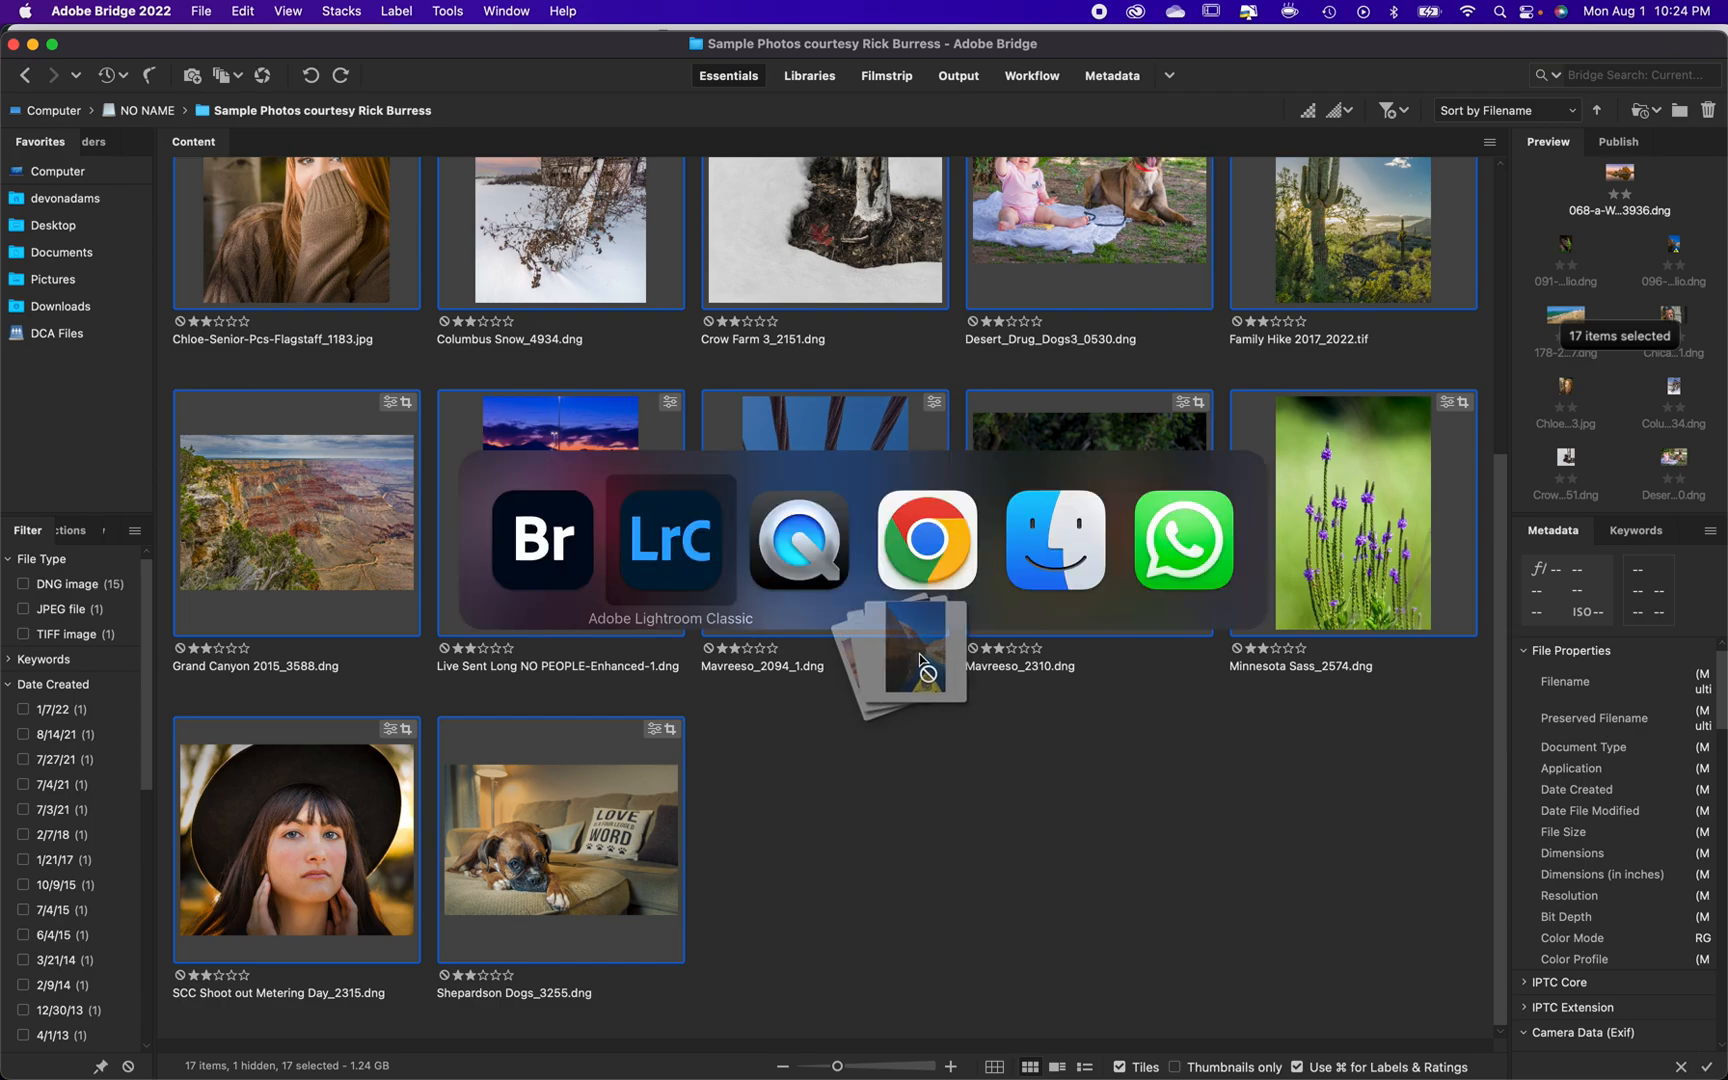
click(669, 540)
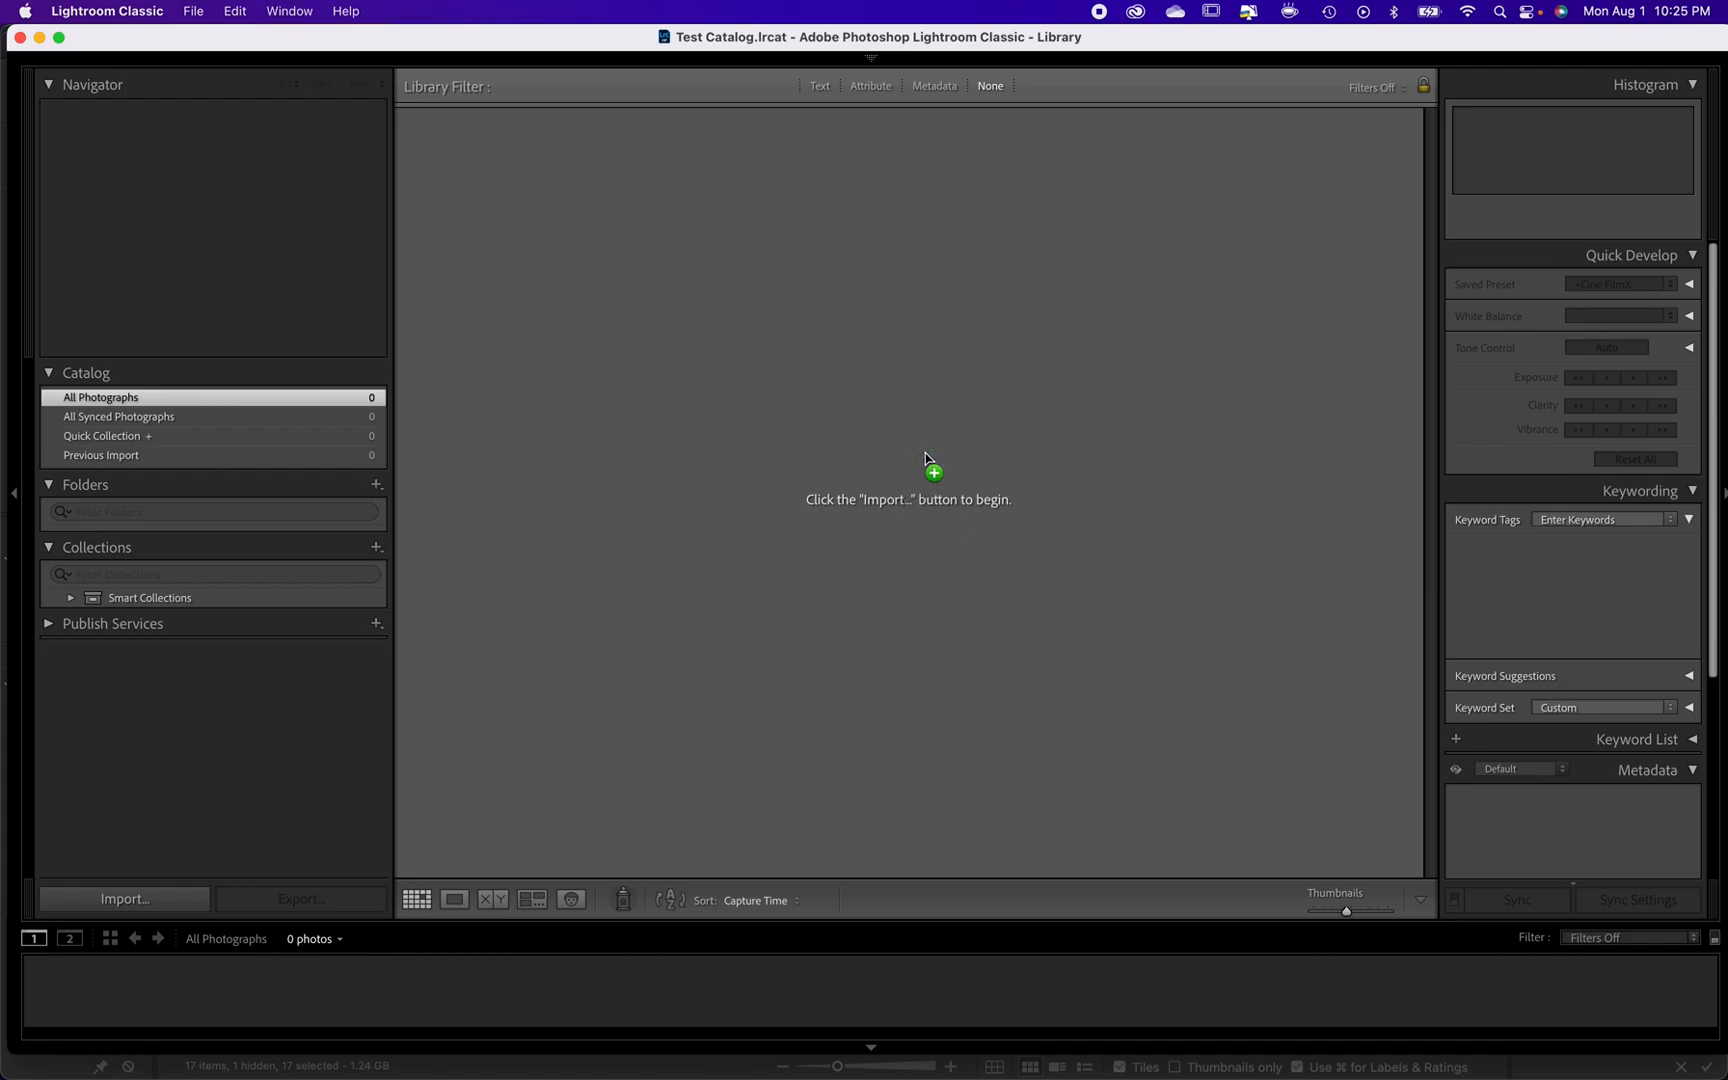
Step: Drop the photos into the catalog and review the 17 import thumbnails, copying as DNG
click(123, 898)
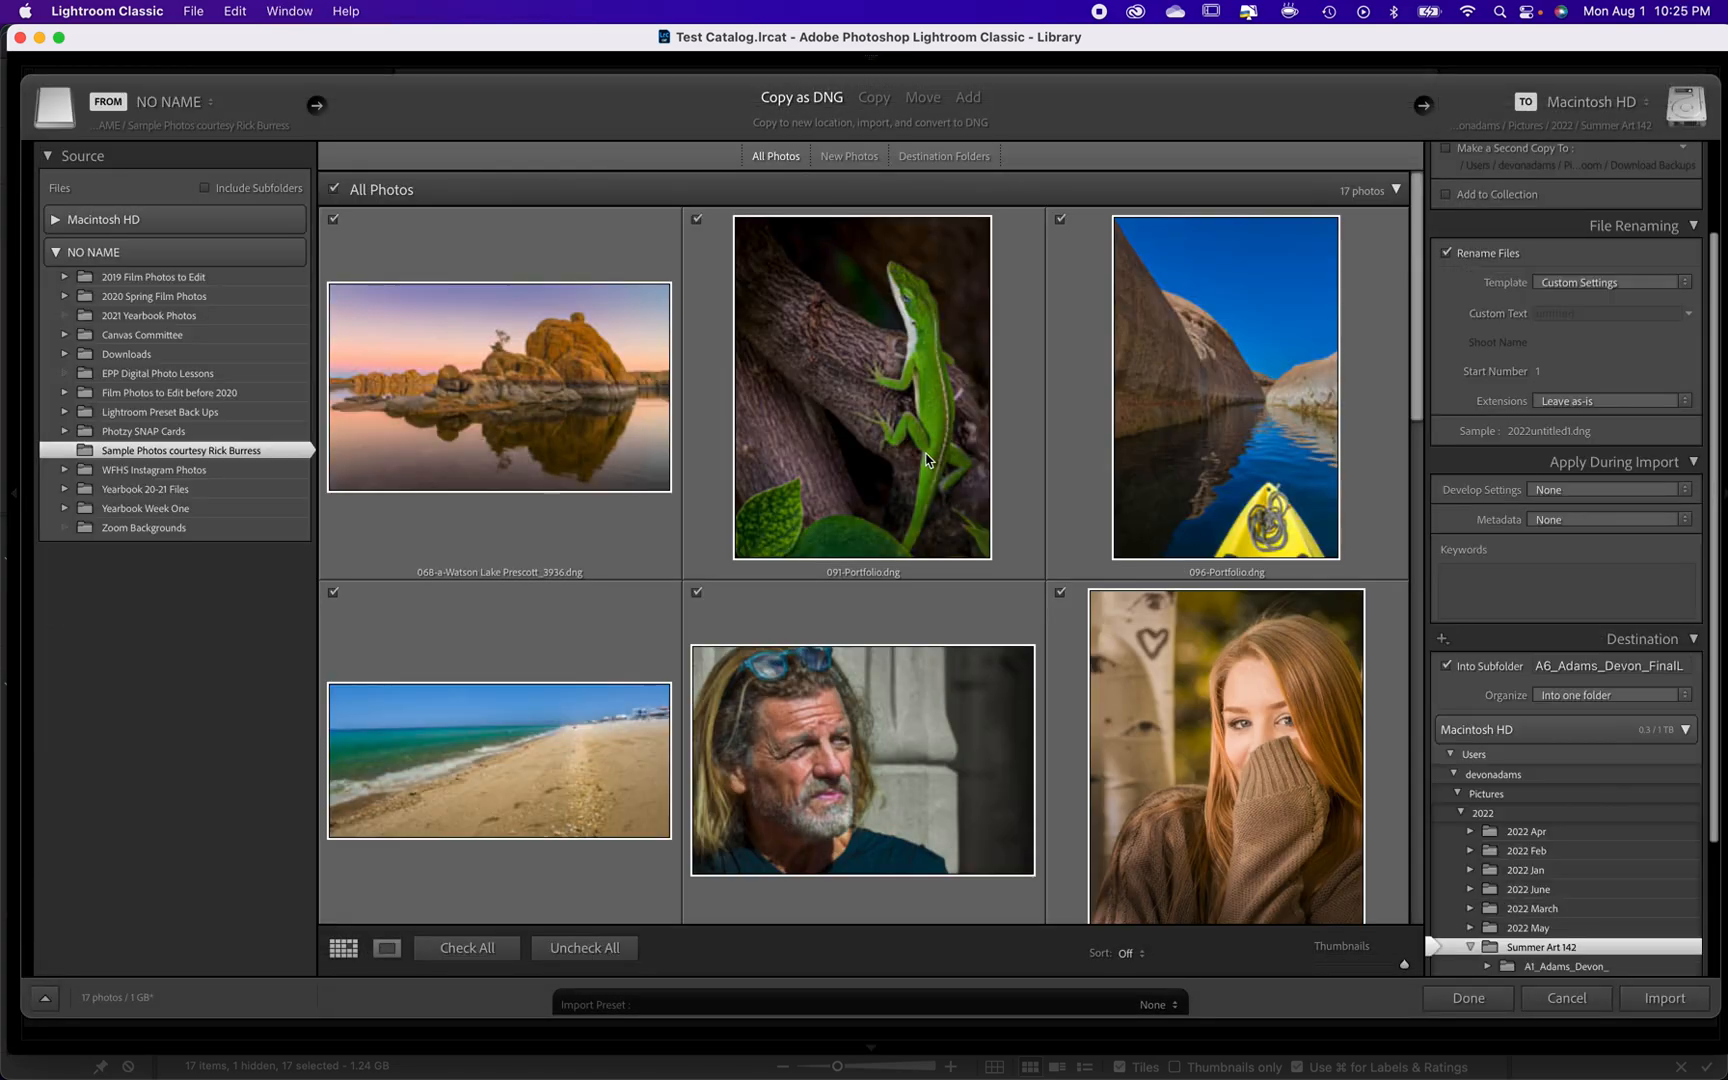
mouse_move(926, 461)
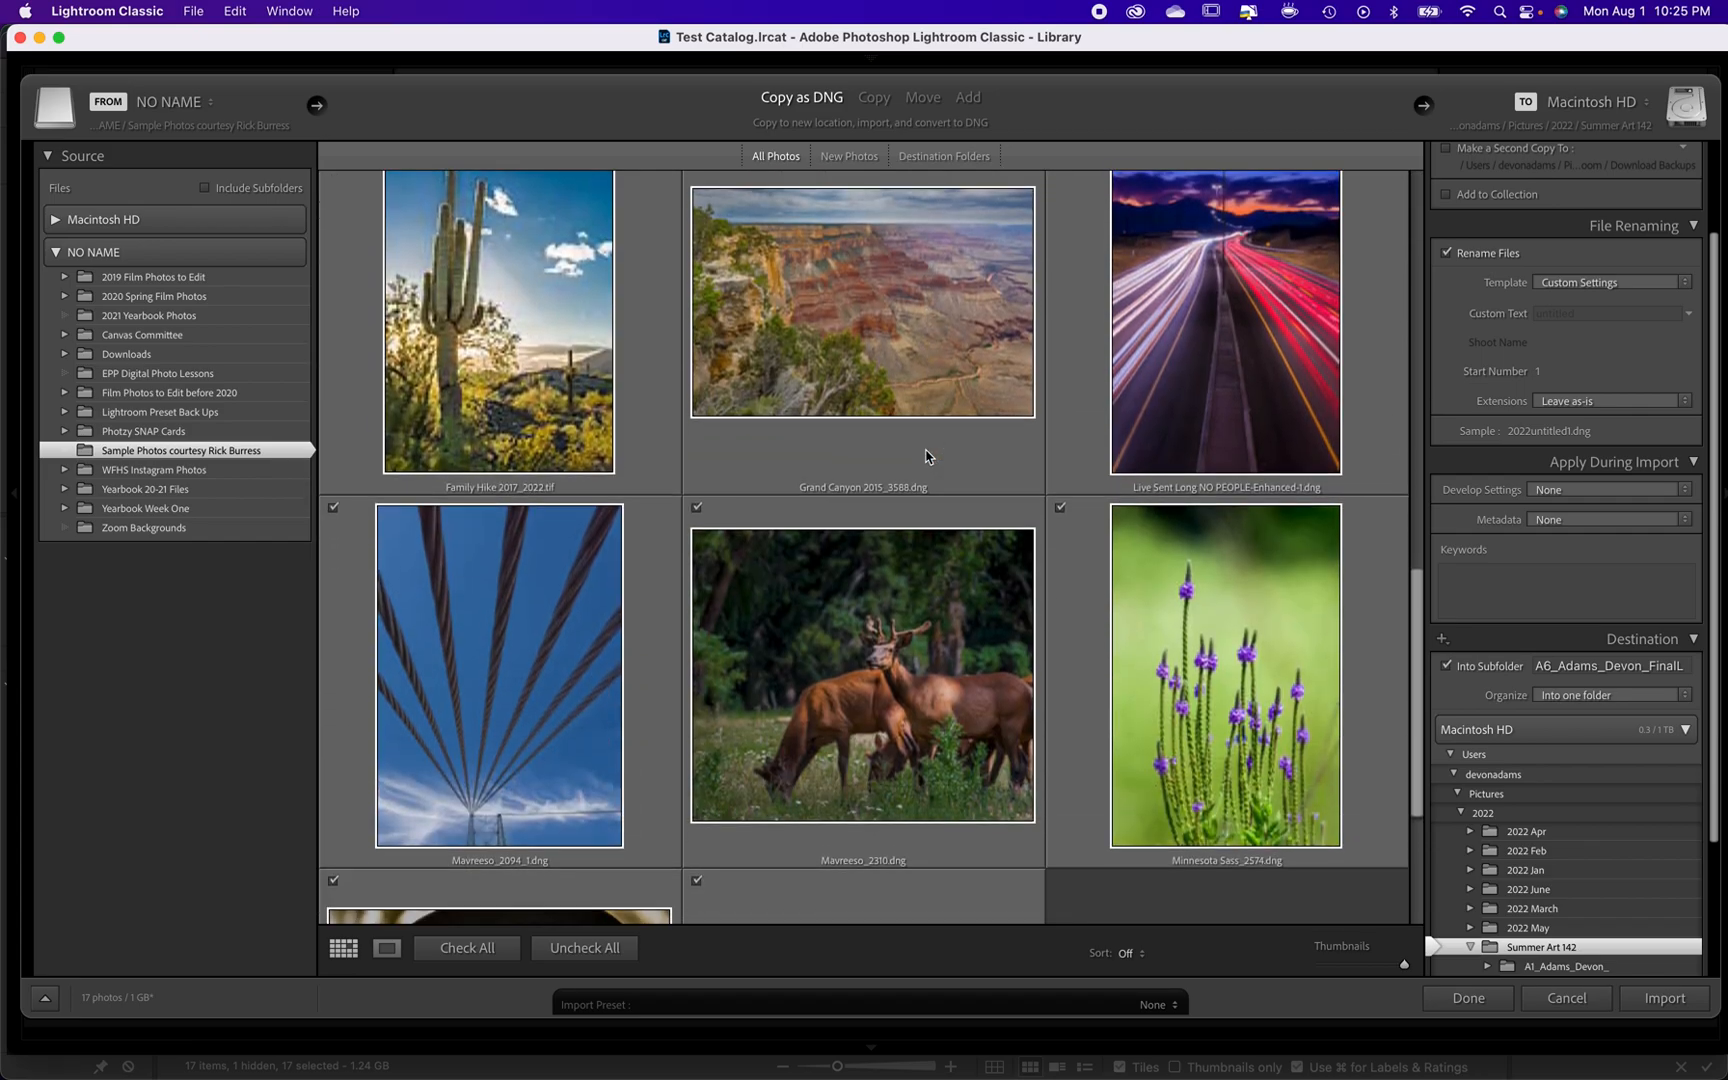
scroll(down, 3)
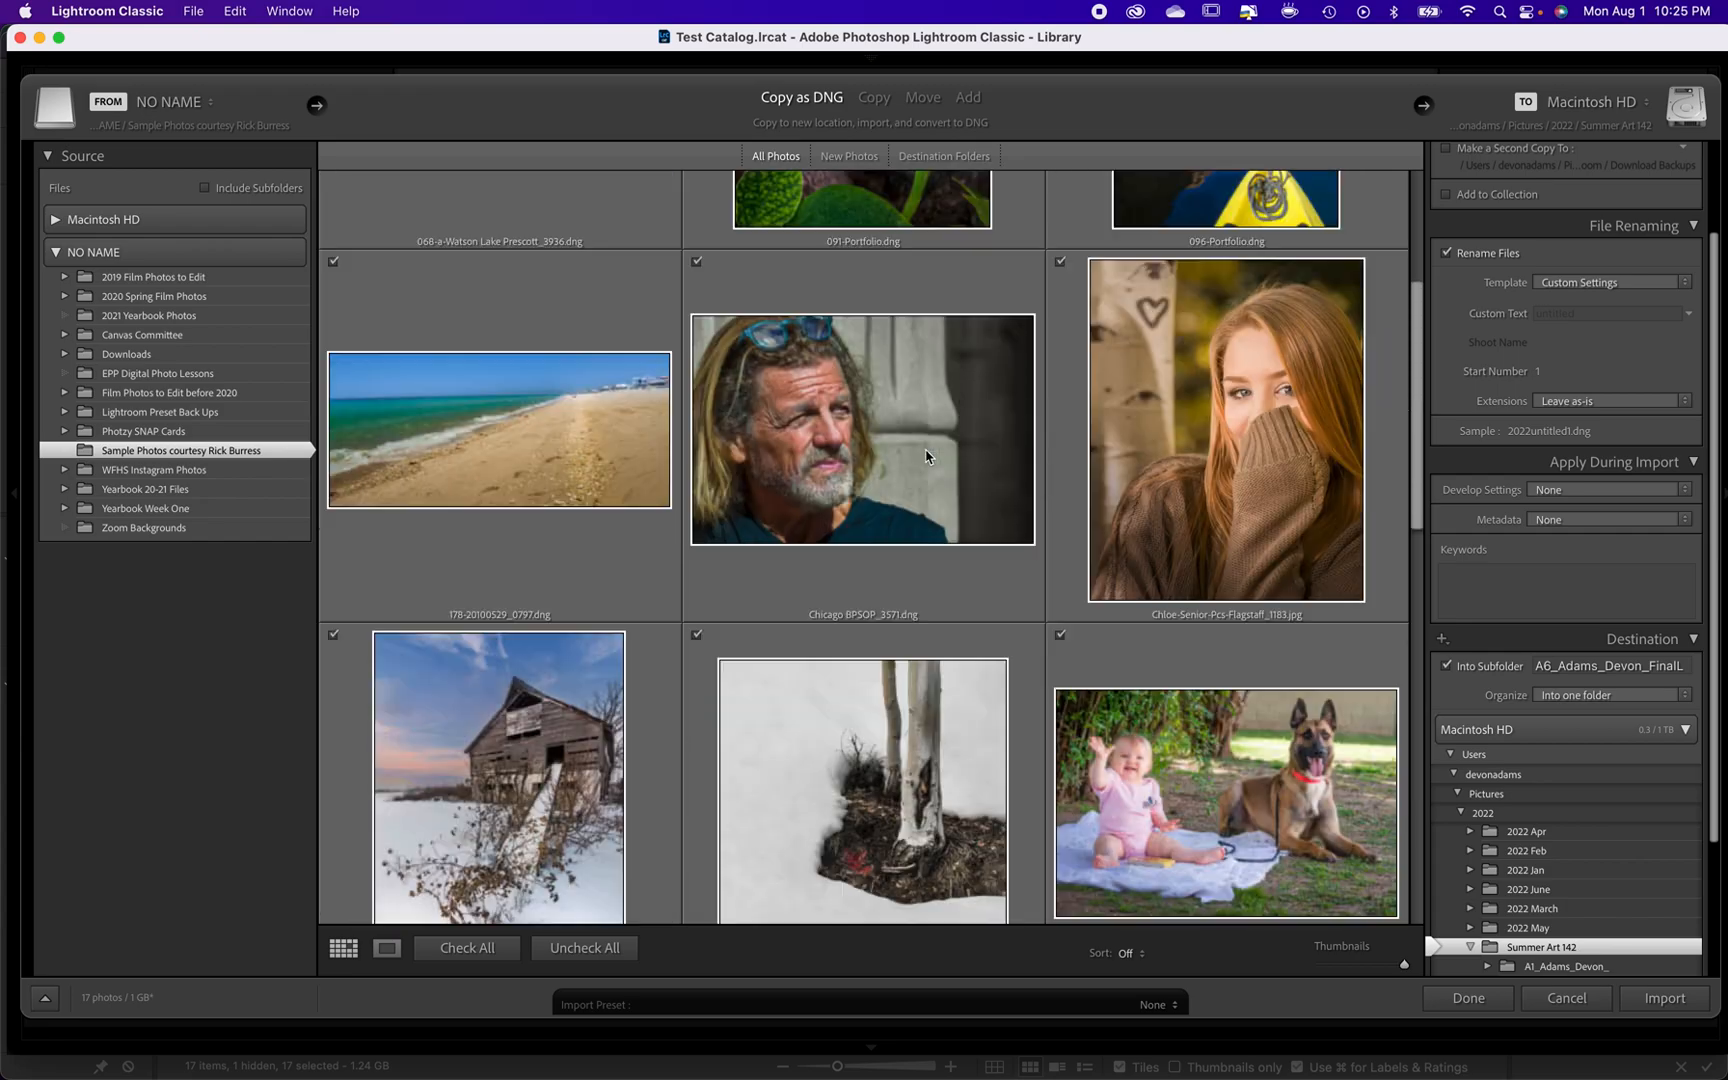
scroll(up, 3)
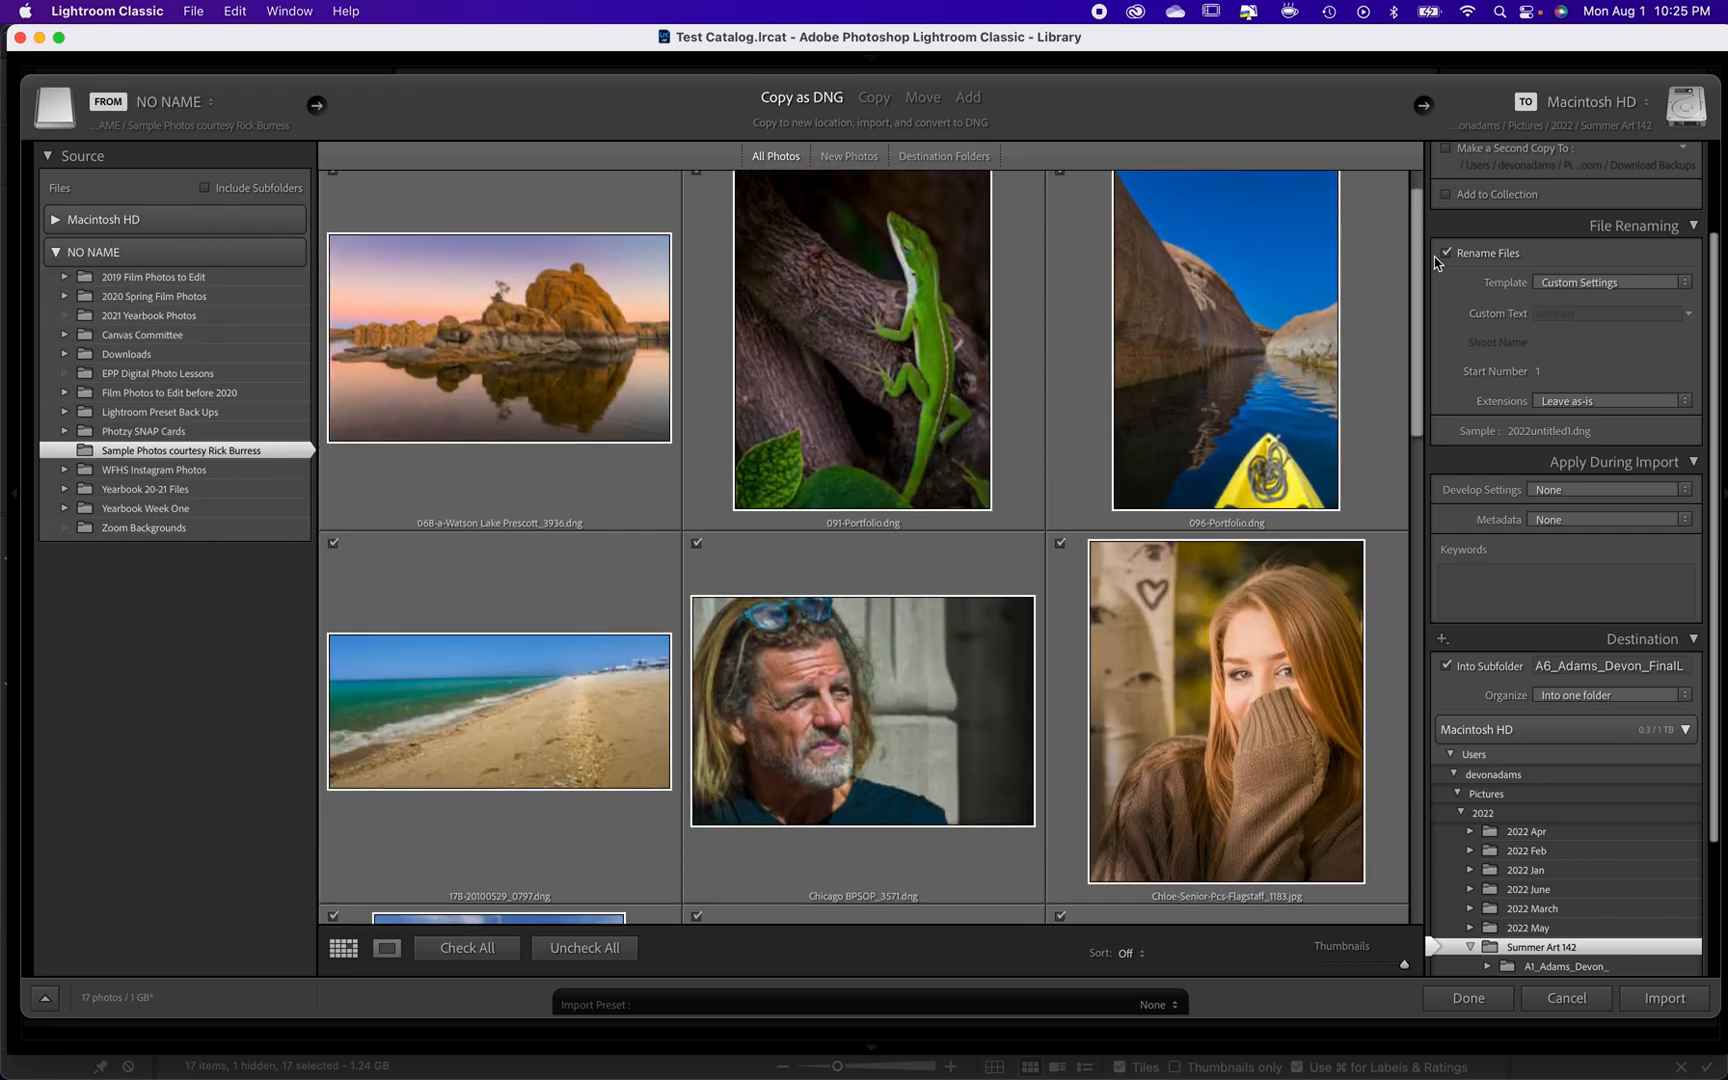
scroll(up, 3)
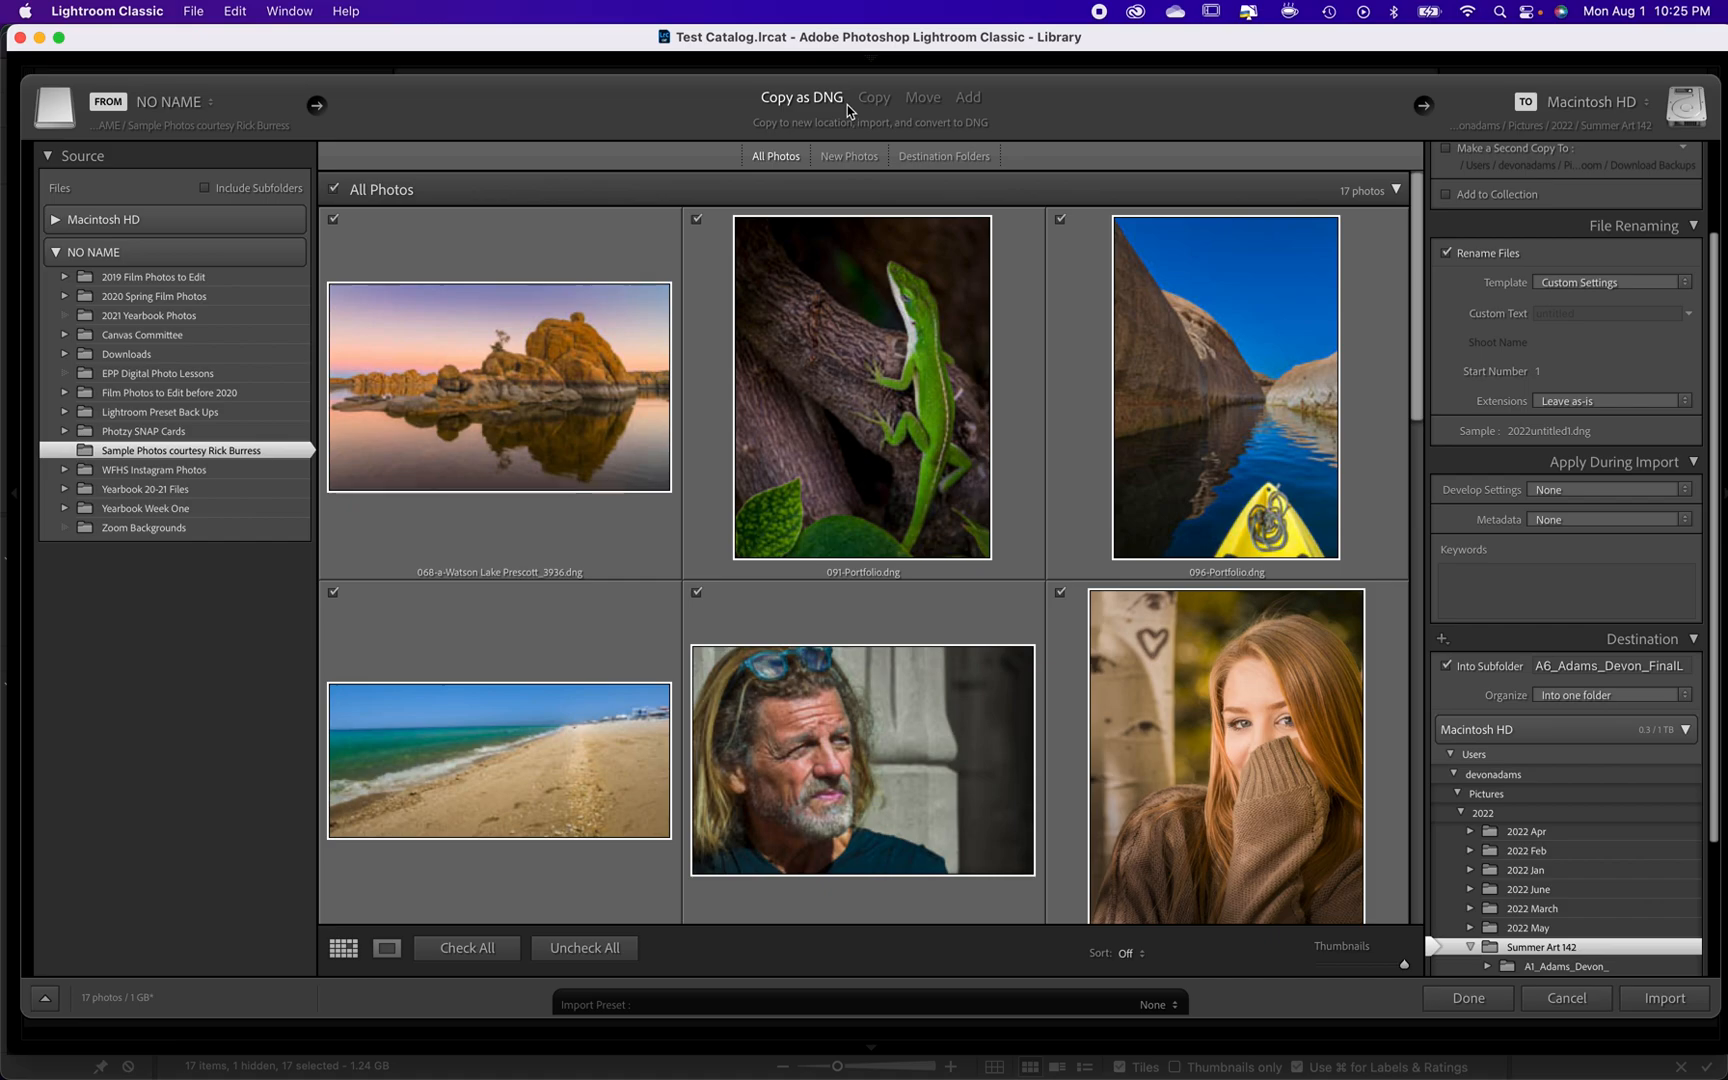
mouse_move(973, 112)
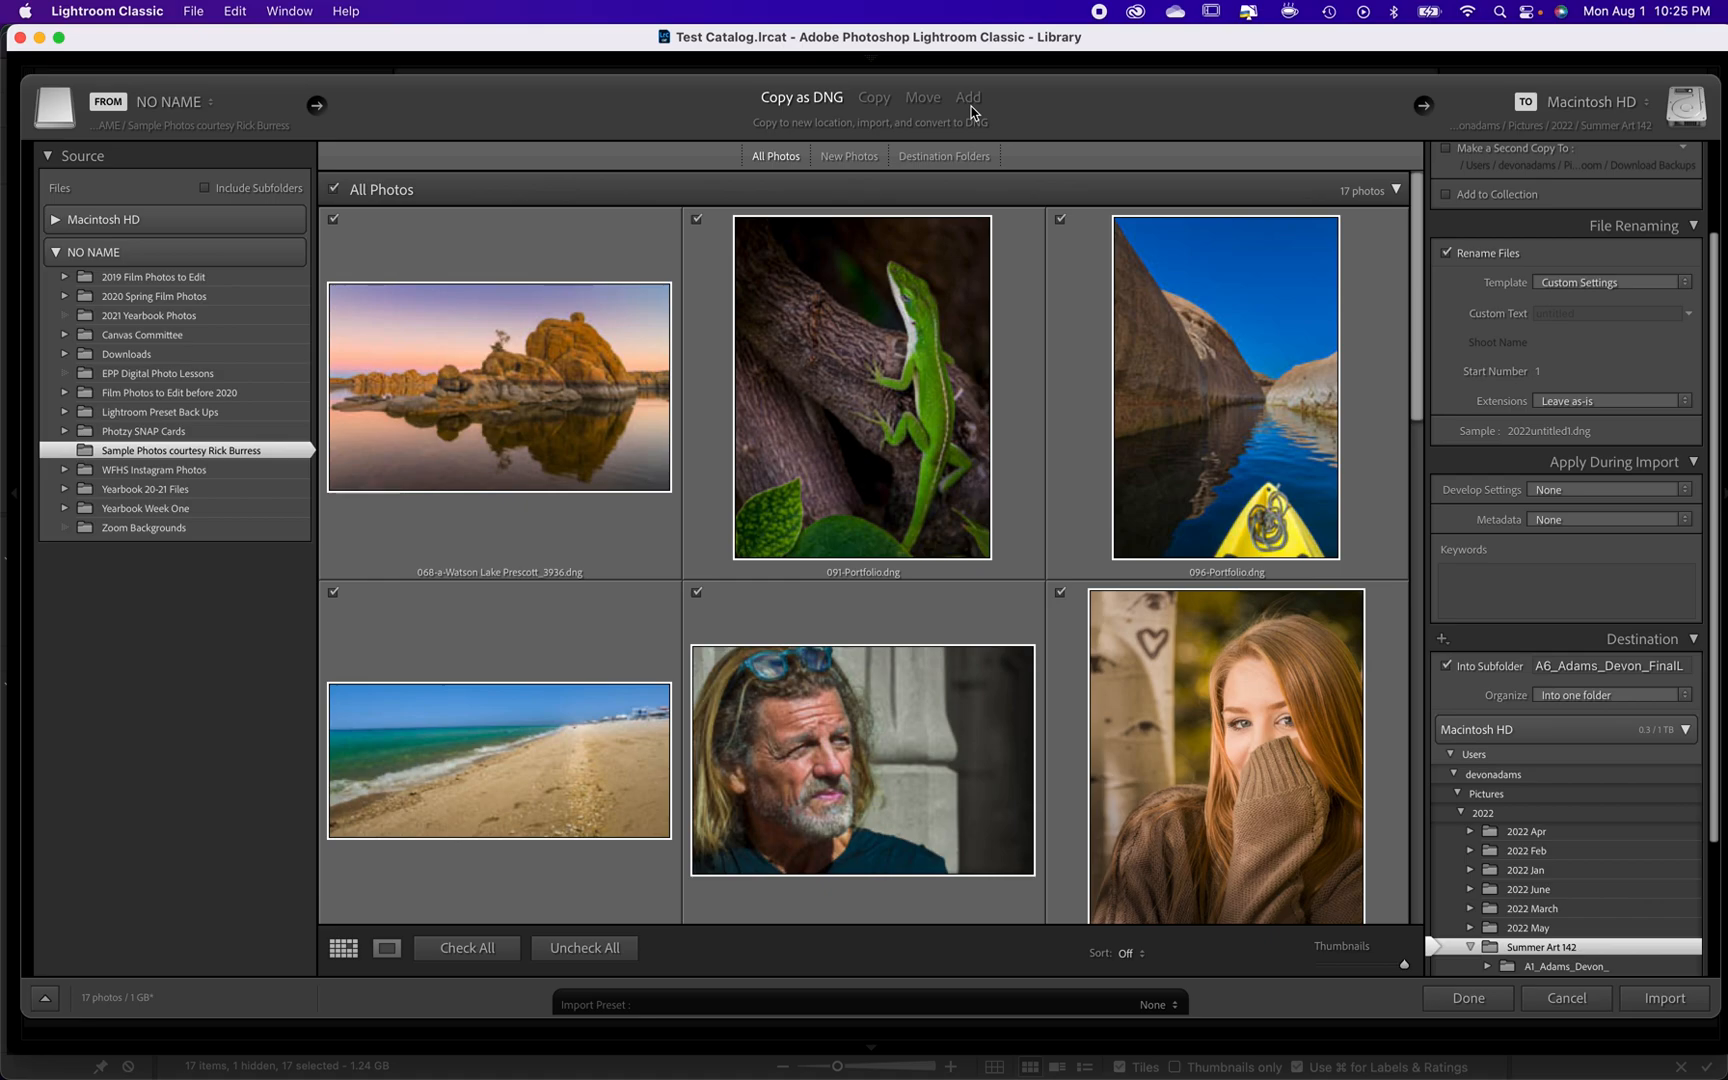
mouse_move(832, 99)
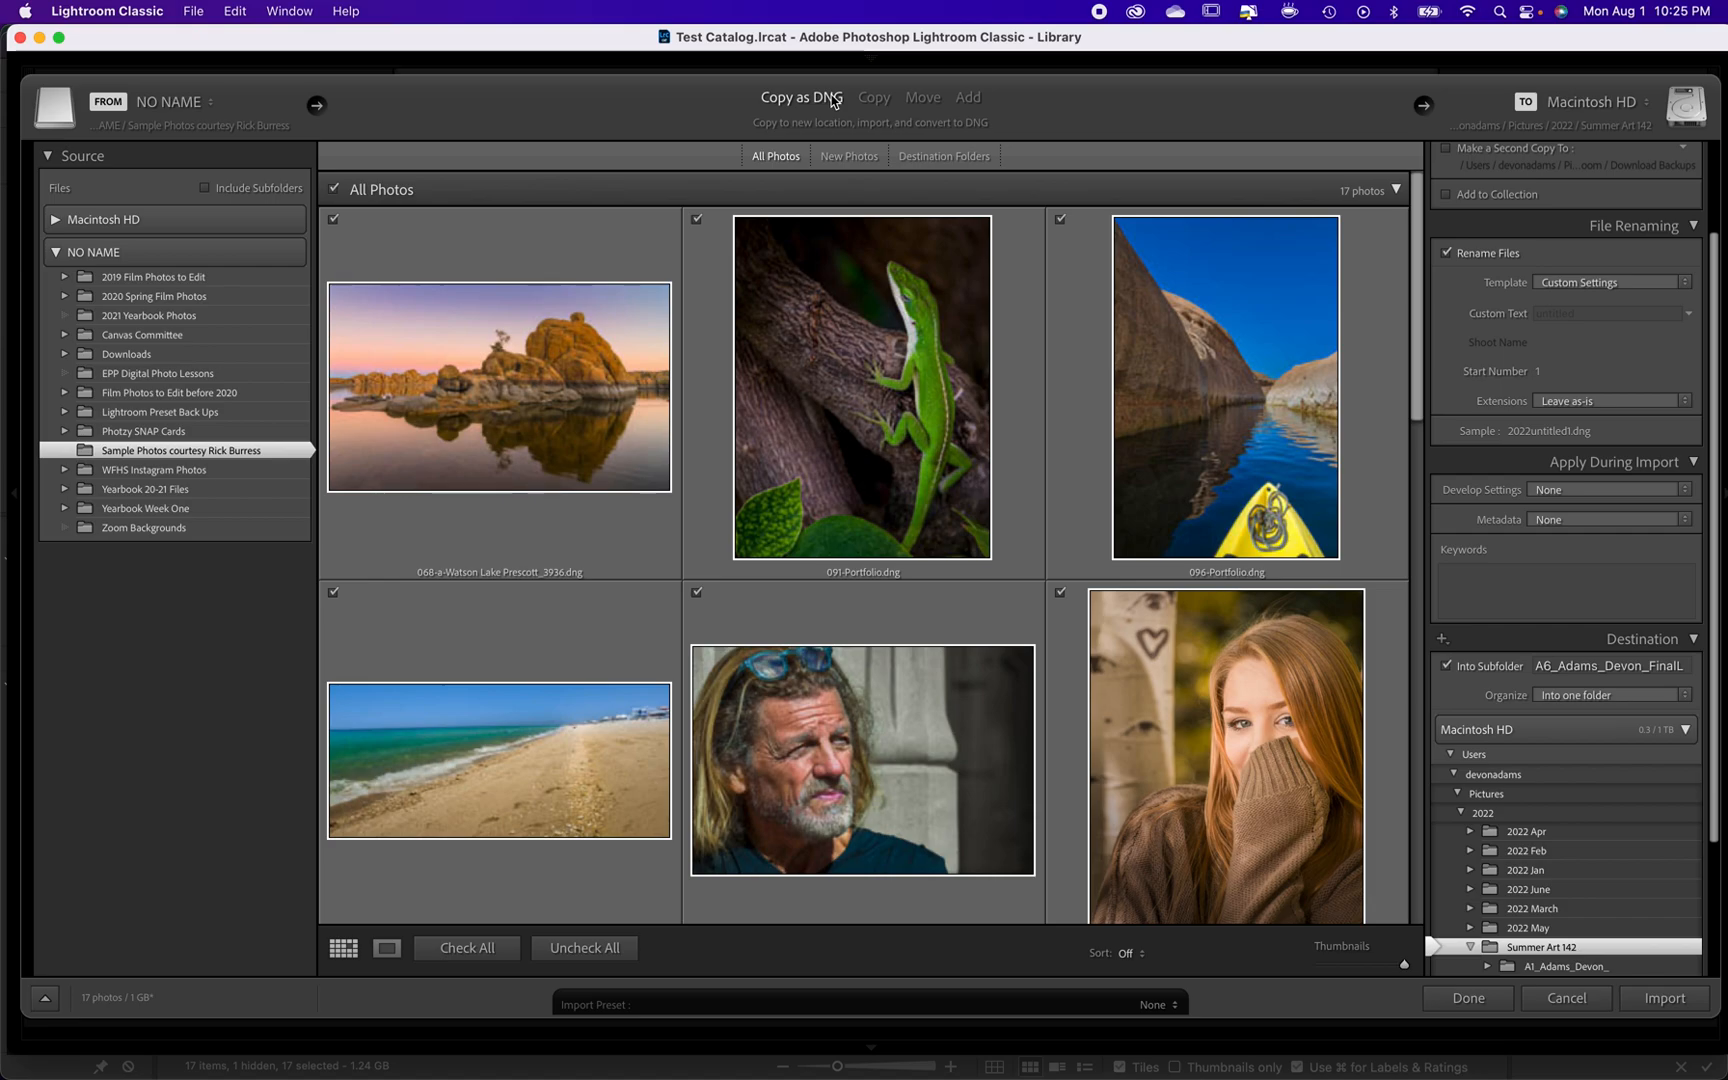
mouse_move(849, 155)
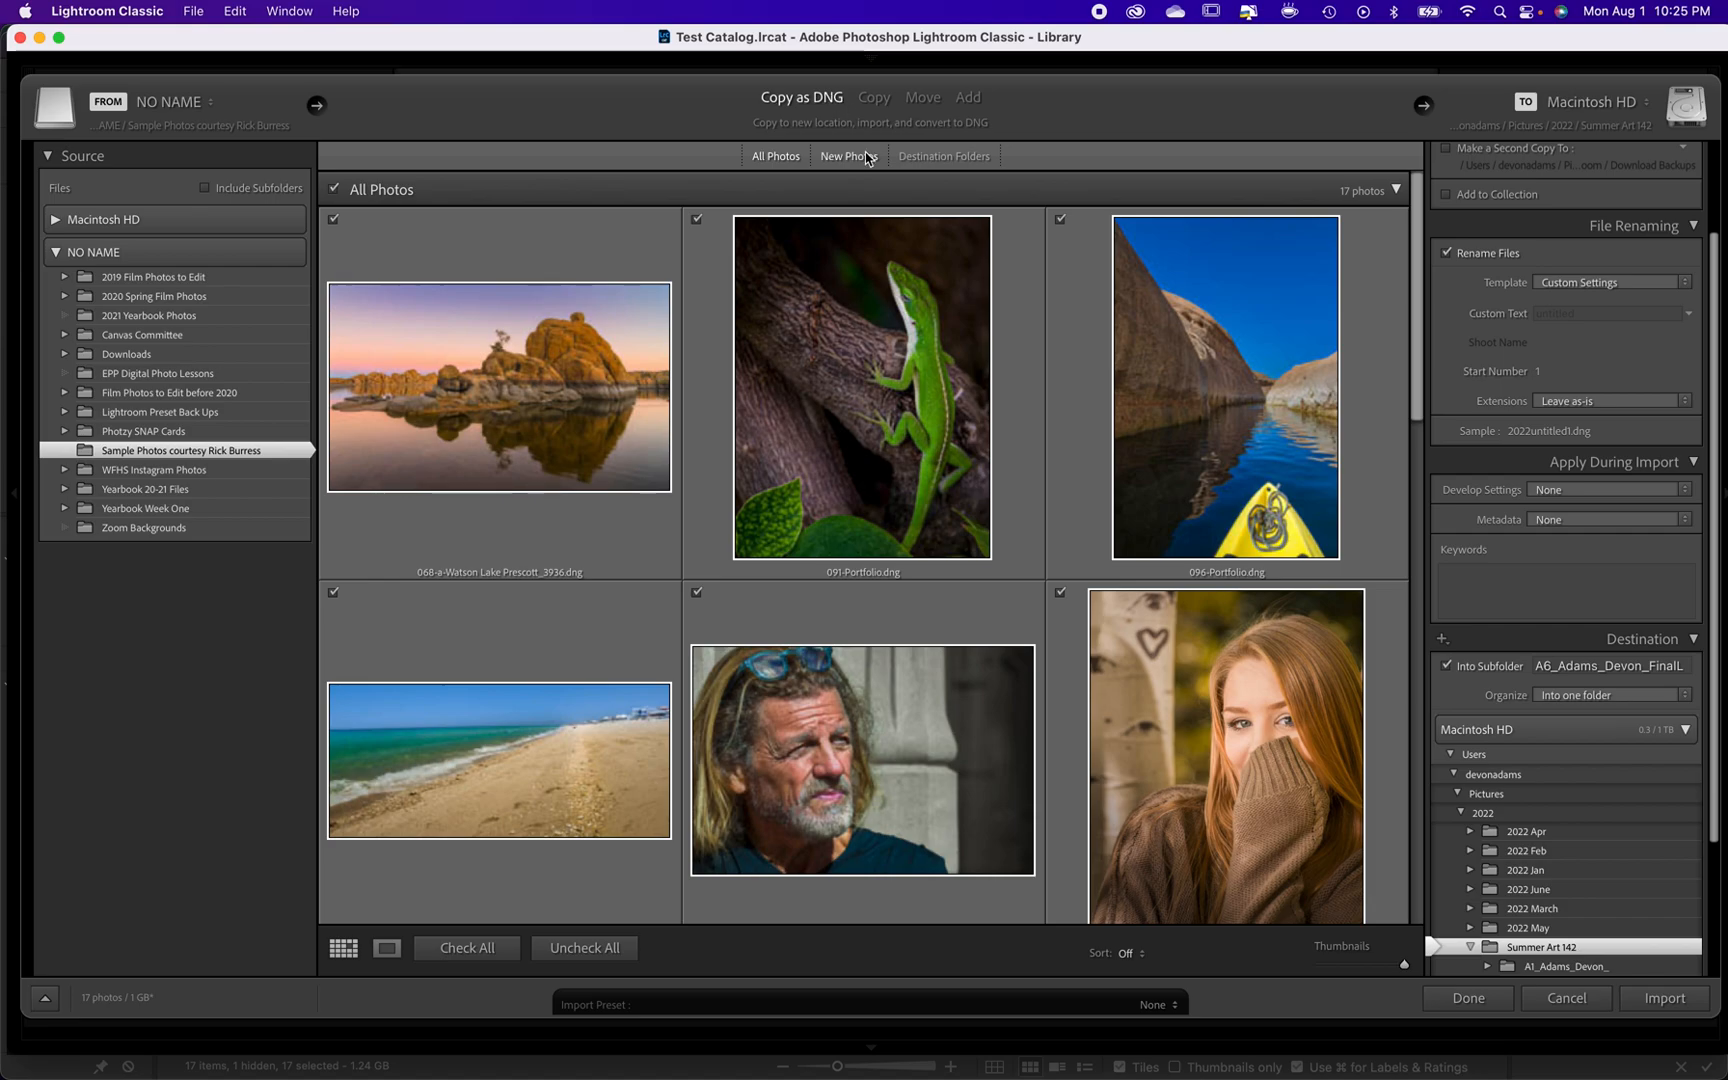
mouse_move(832, 582)
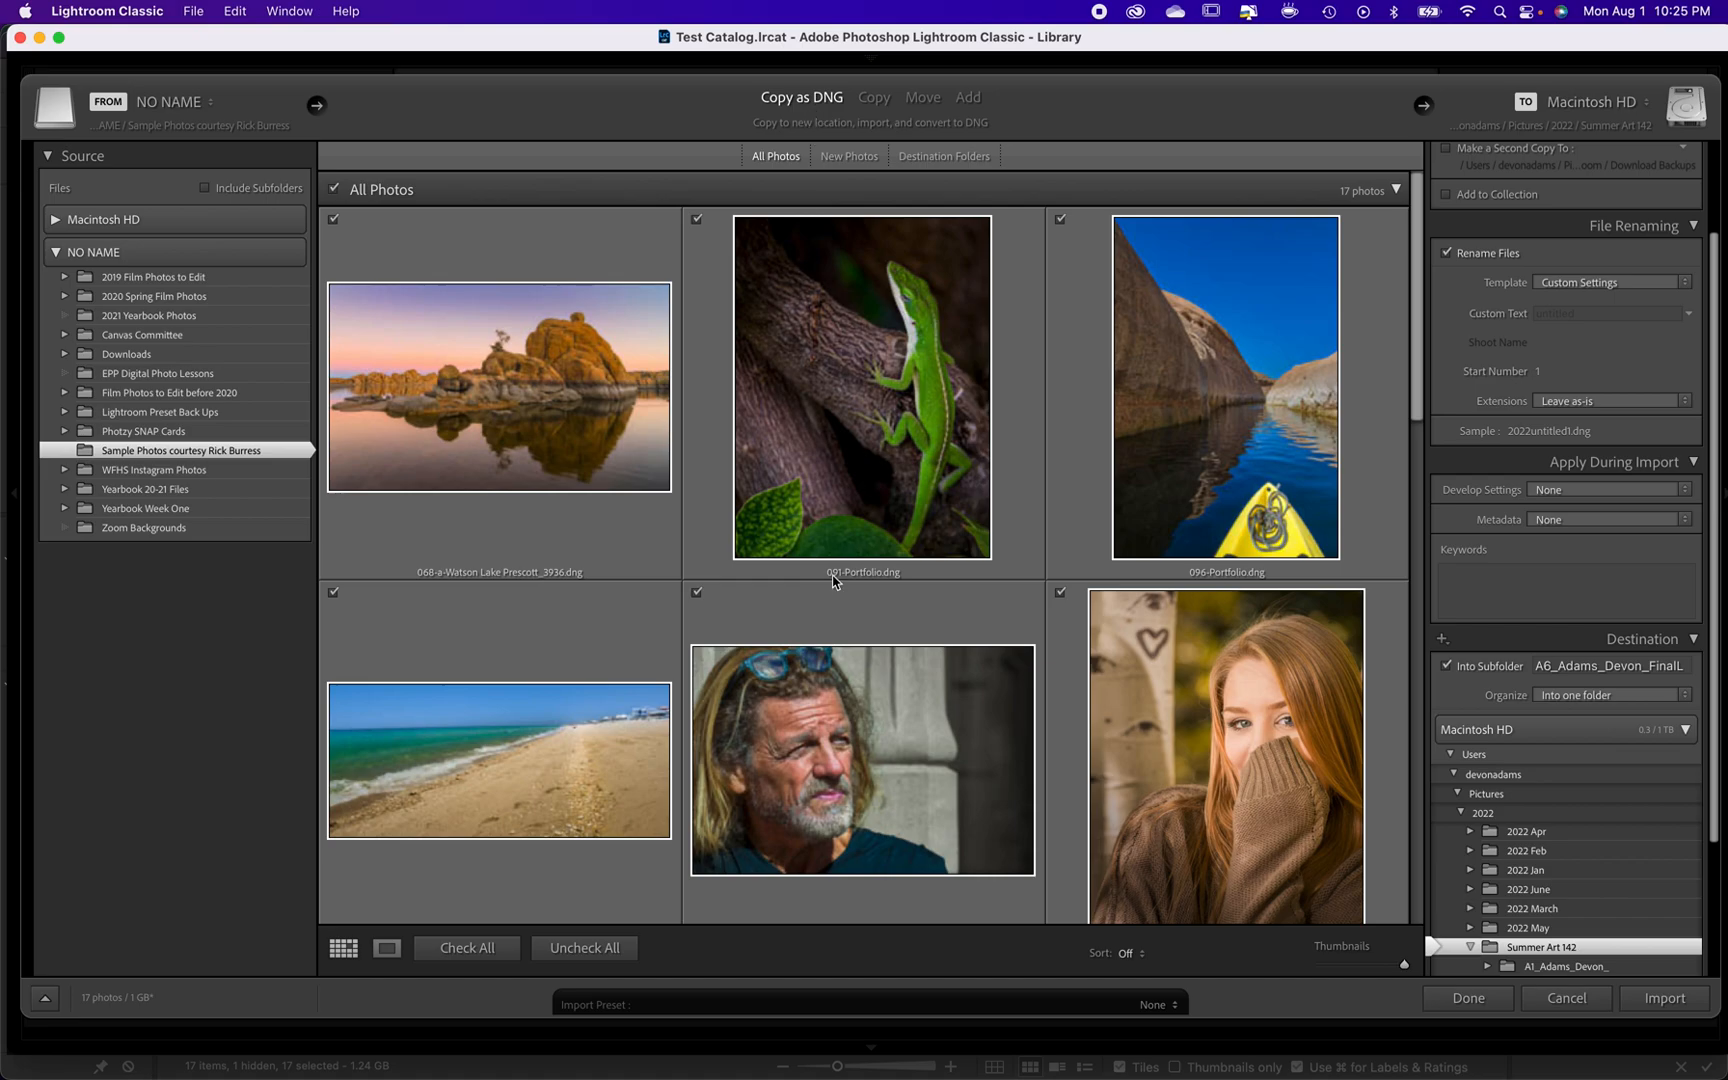
mouse_move(1174, 548)
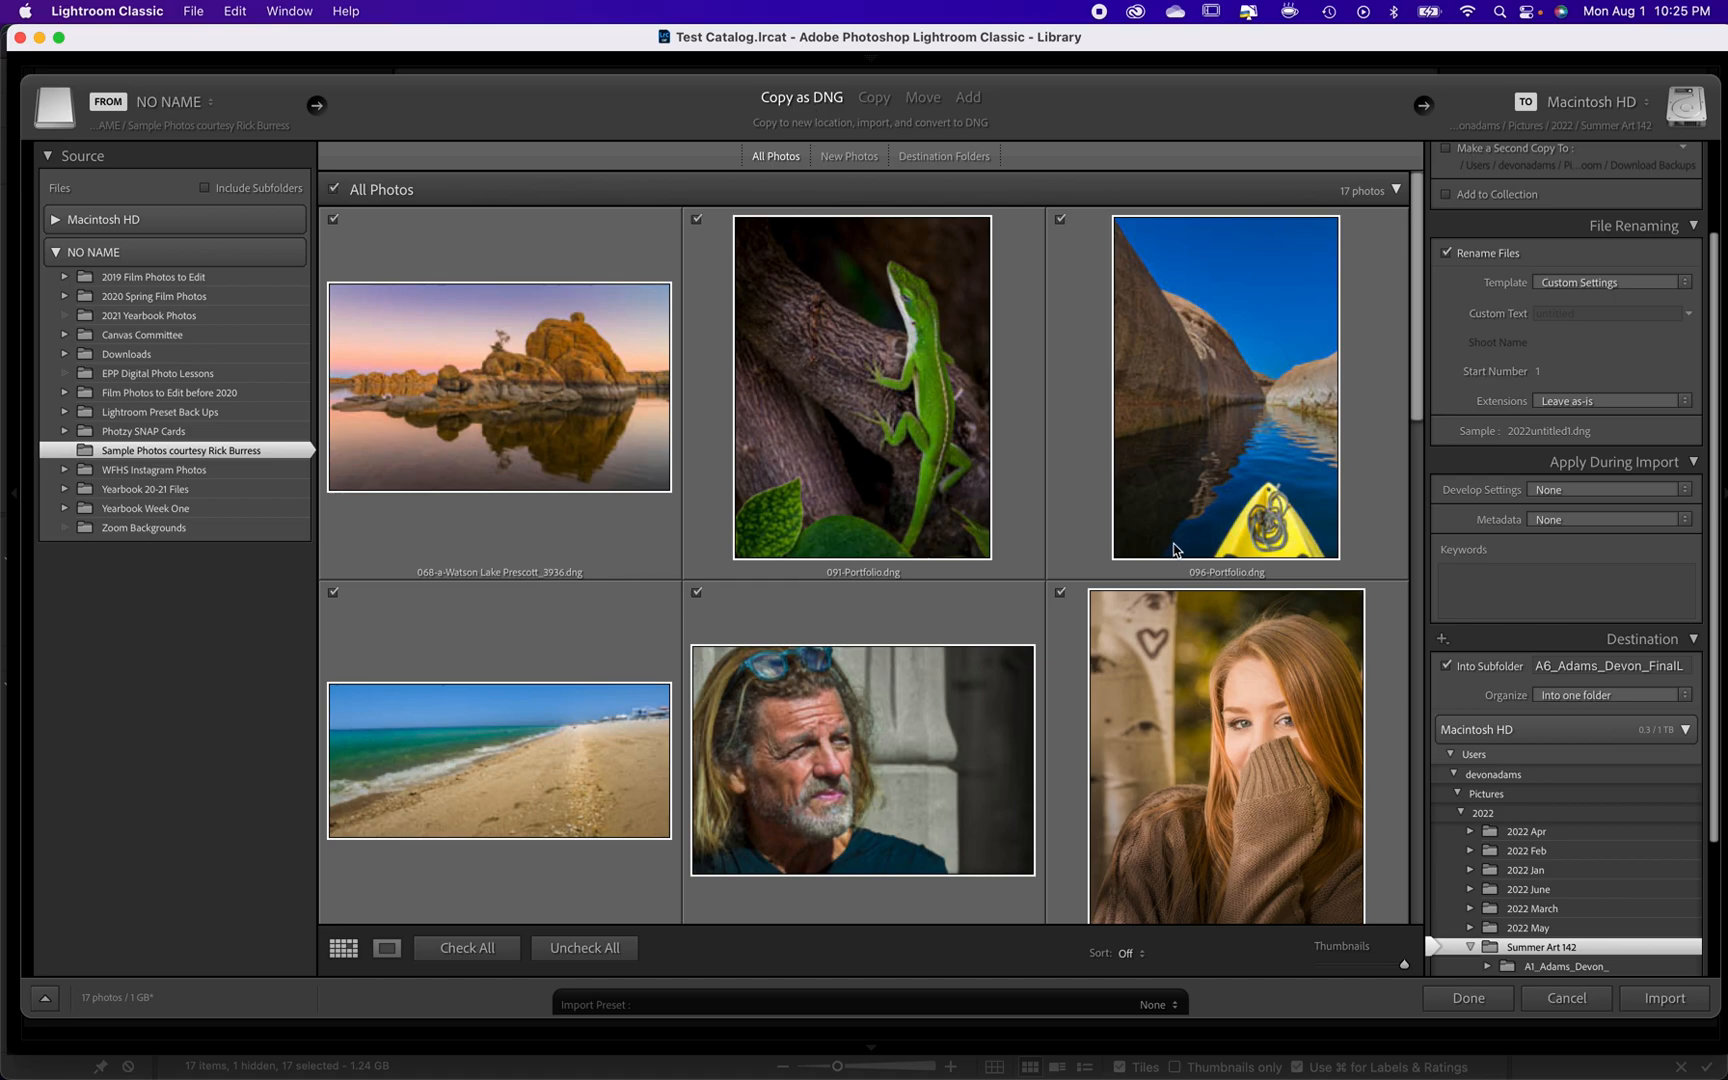
scroll(down, 3)
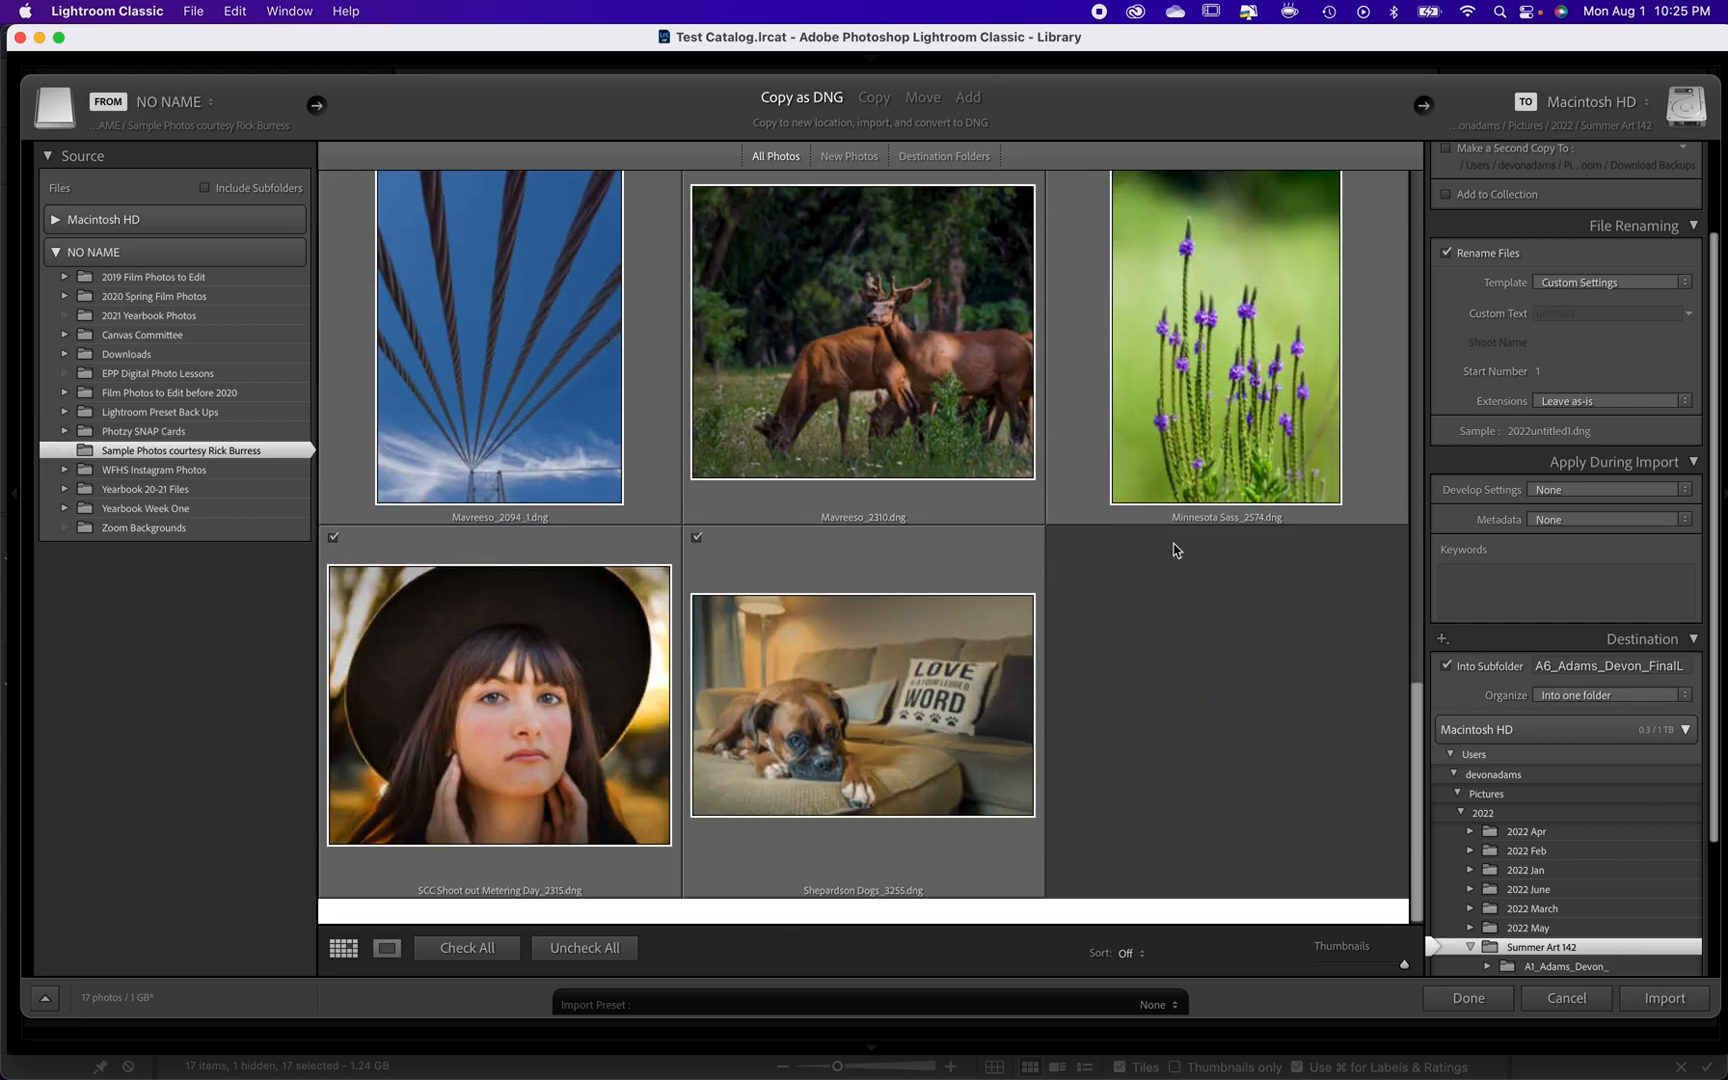
mouse_move(1174, 550)
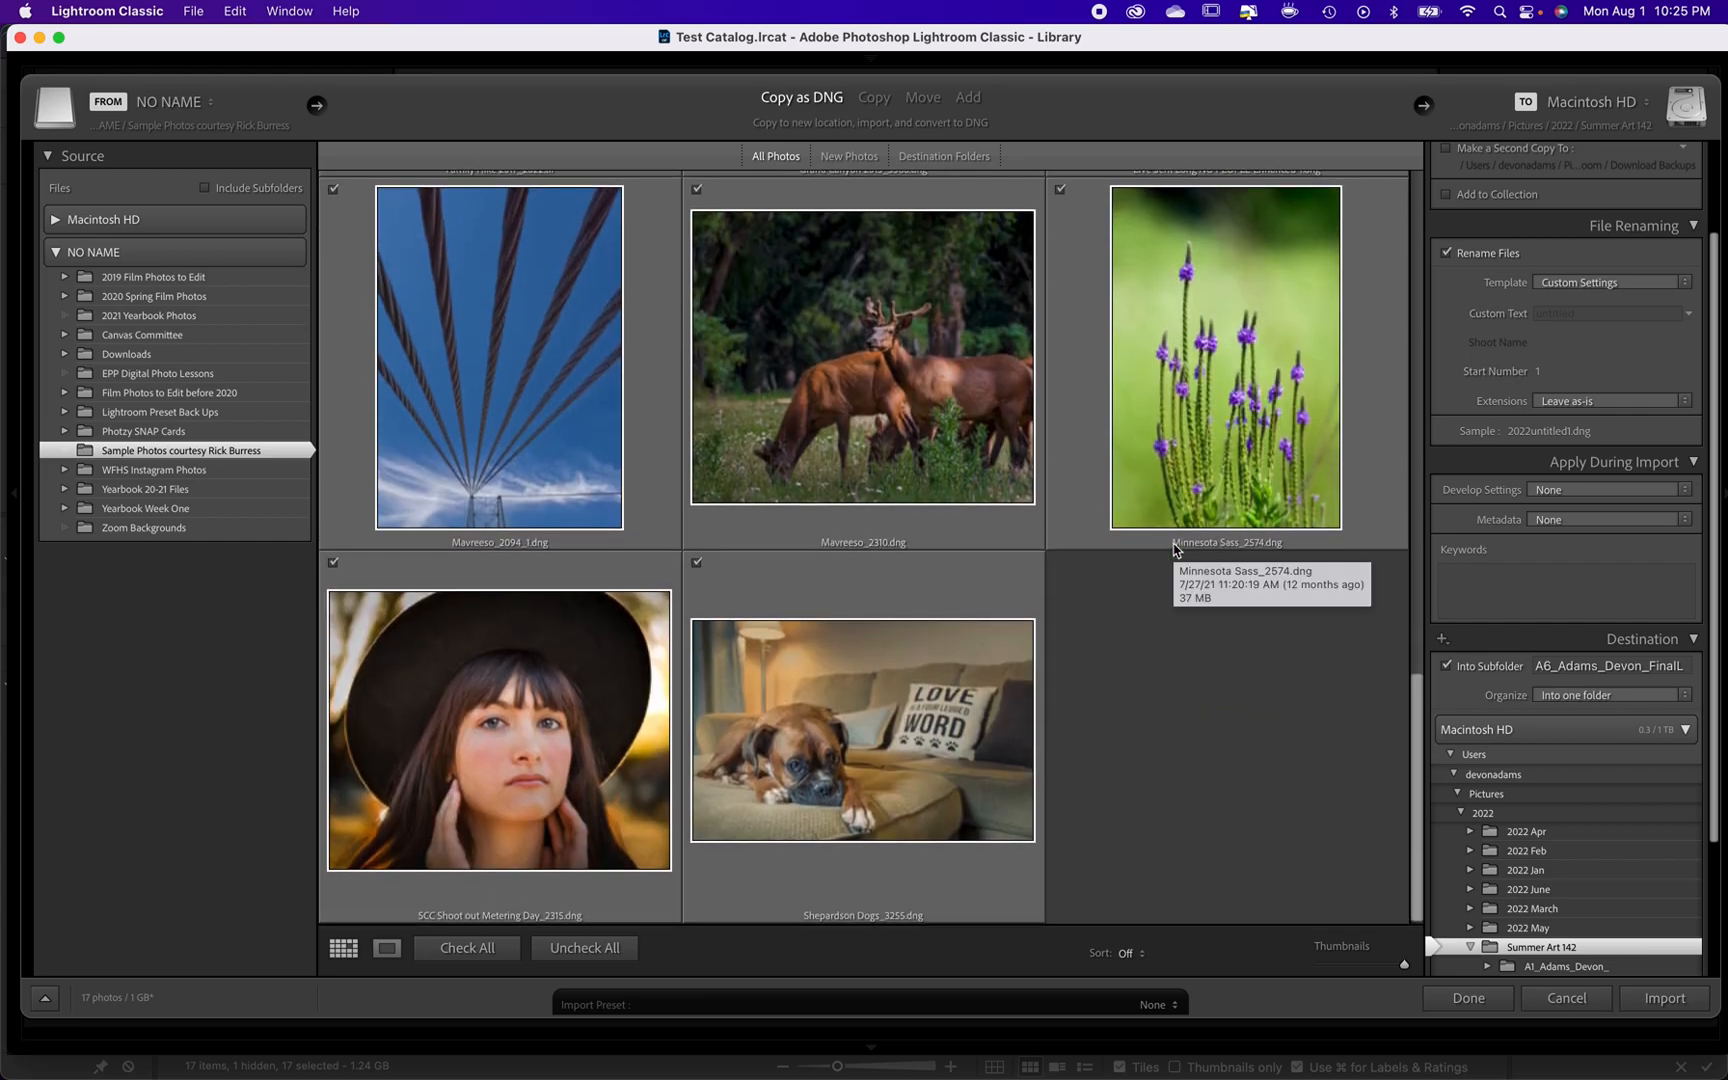
scroll(up, 3)
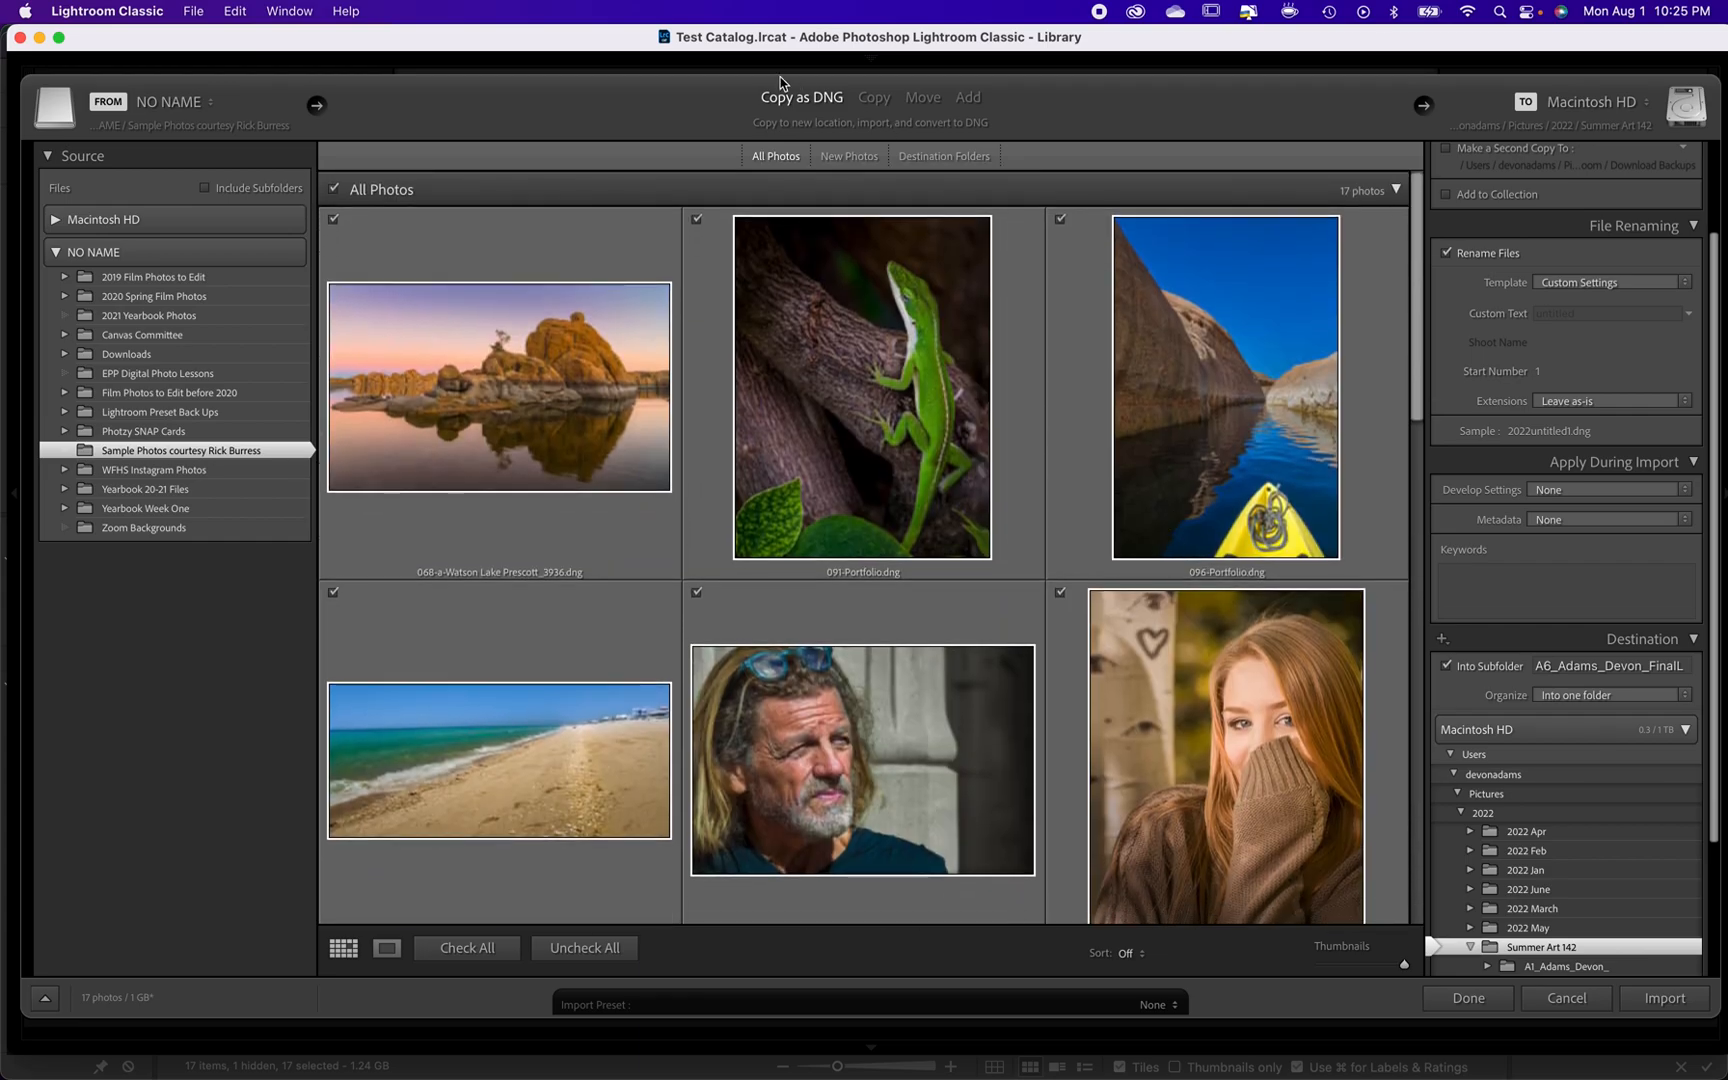
mouse_move(809, 101)
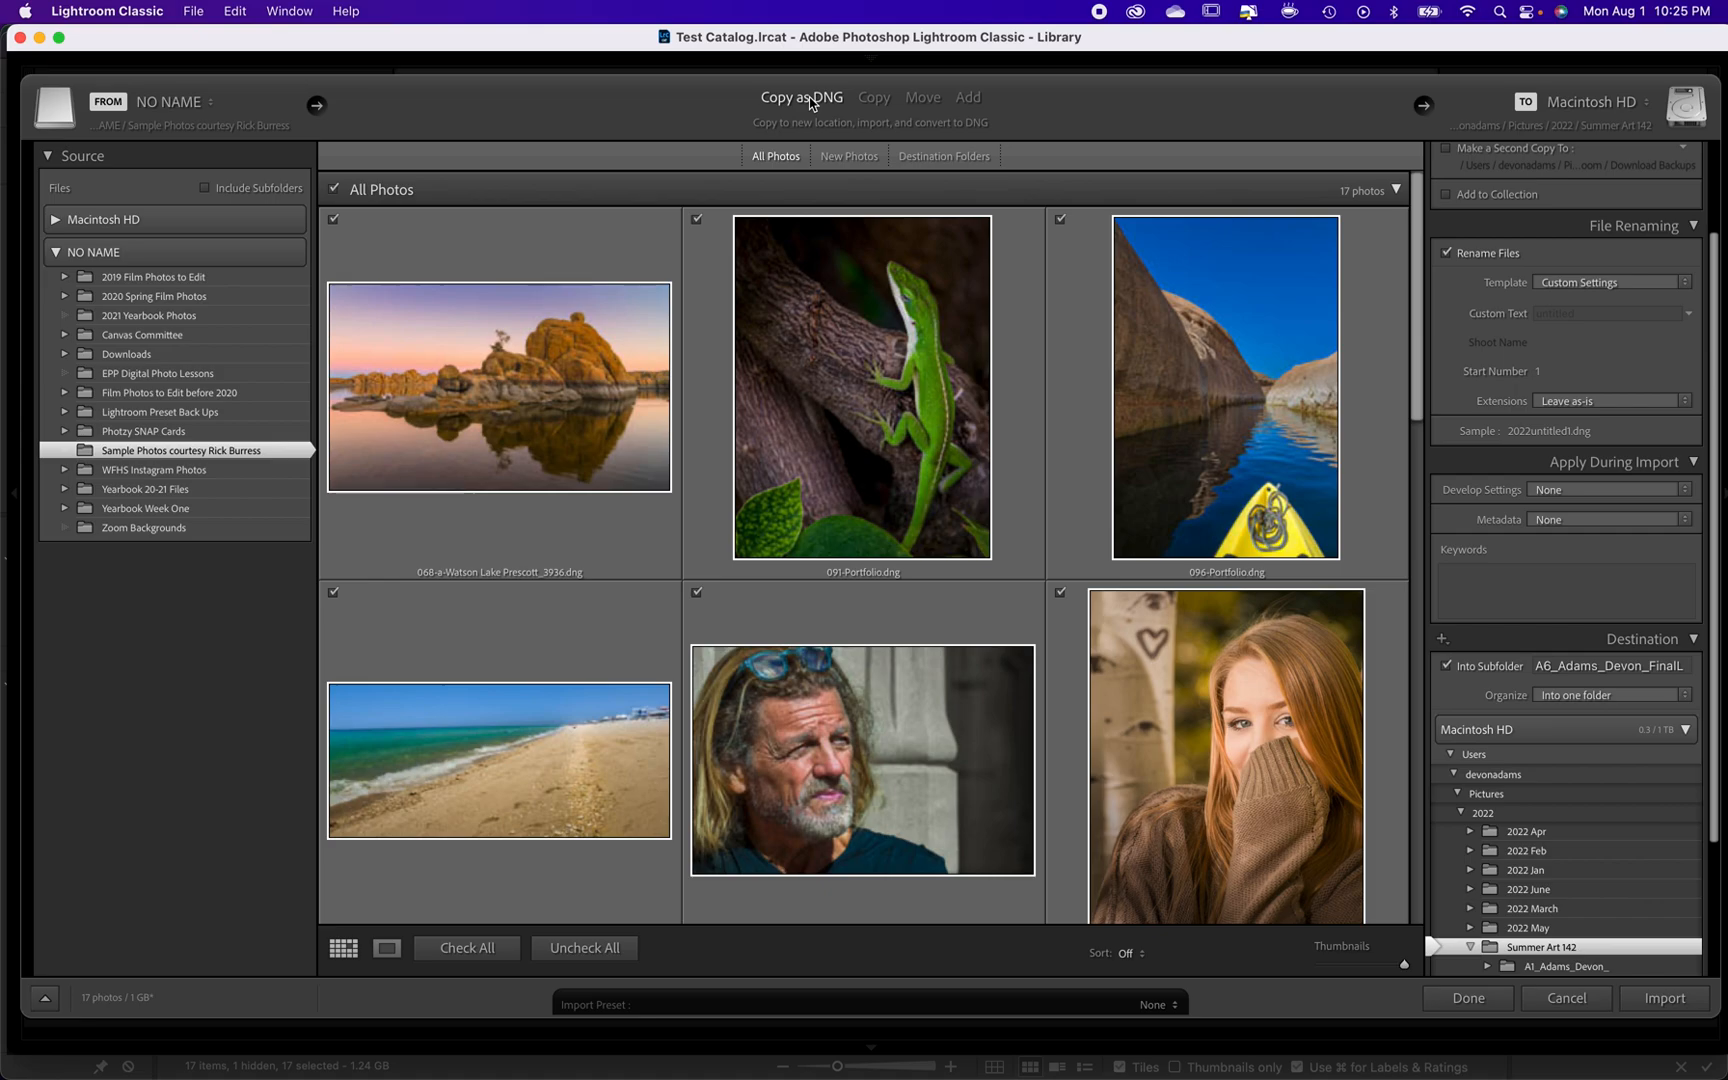
mouse_move(809, 105)
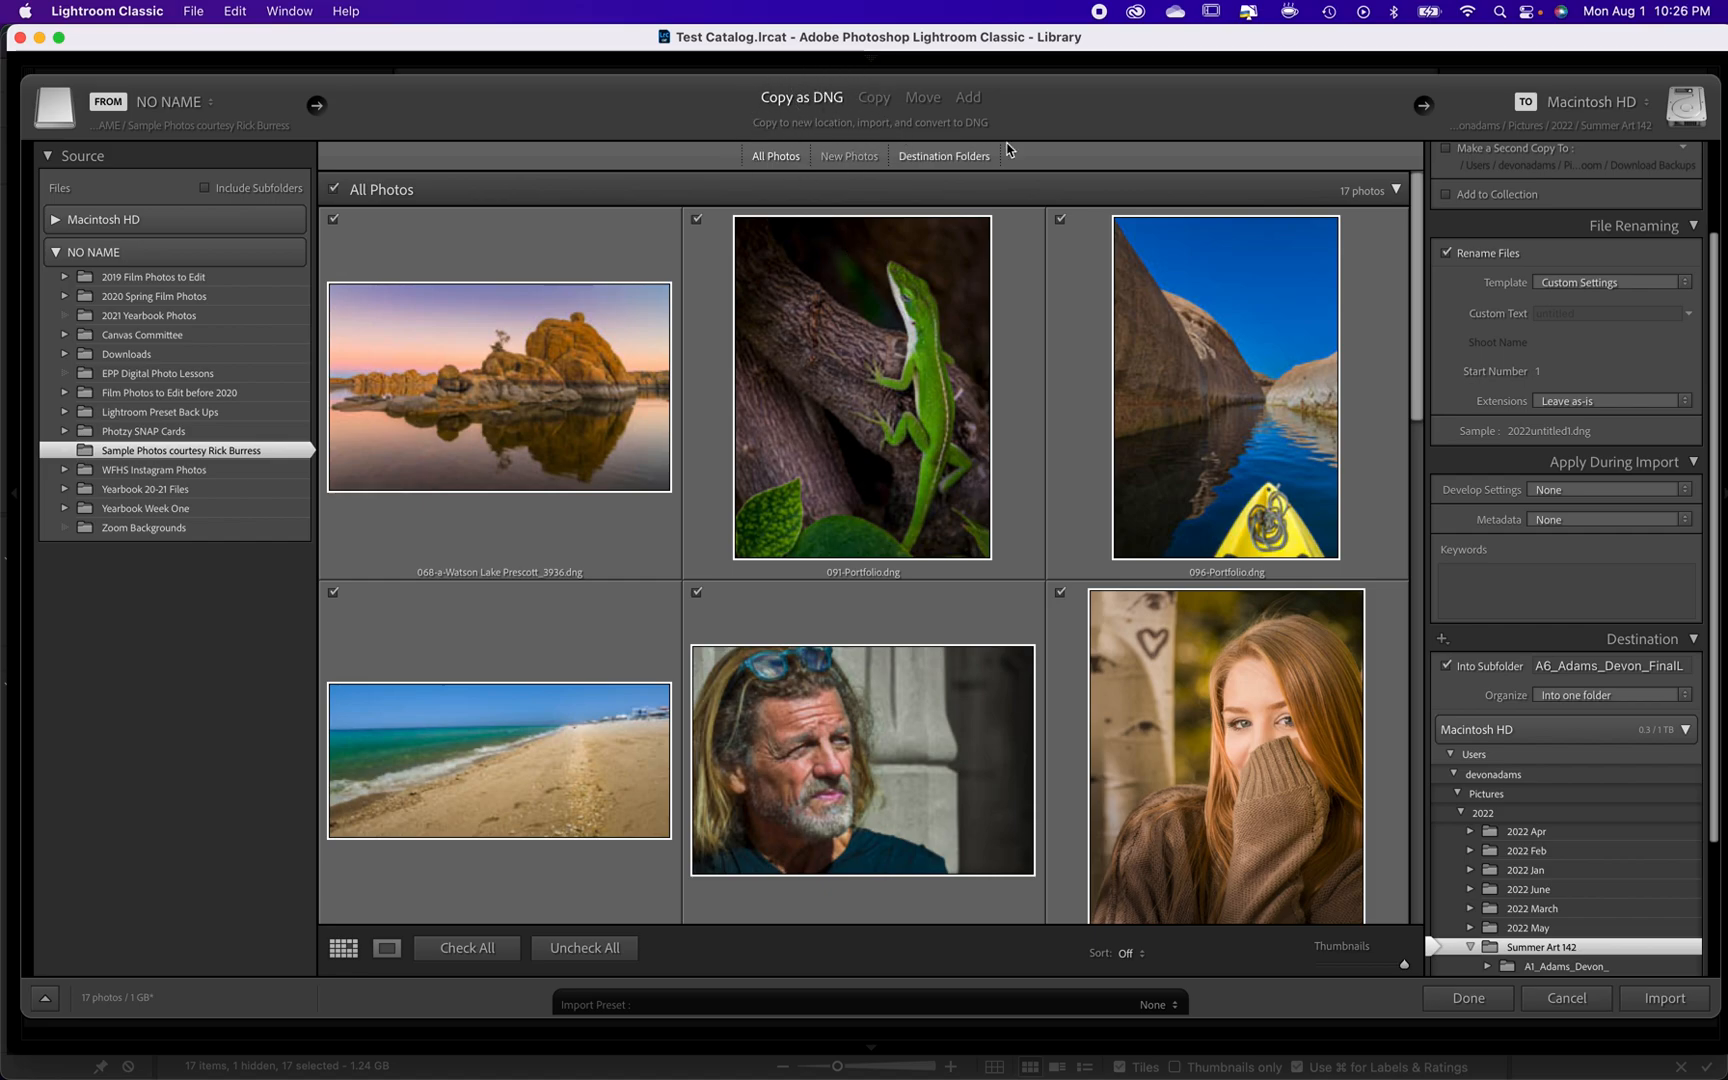
mouse_move(922, 98)
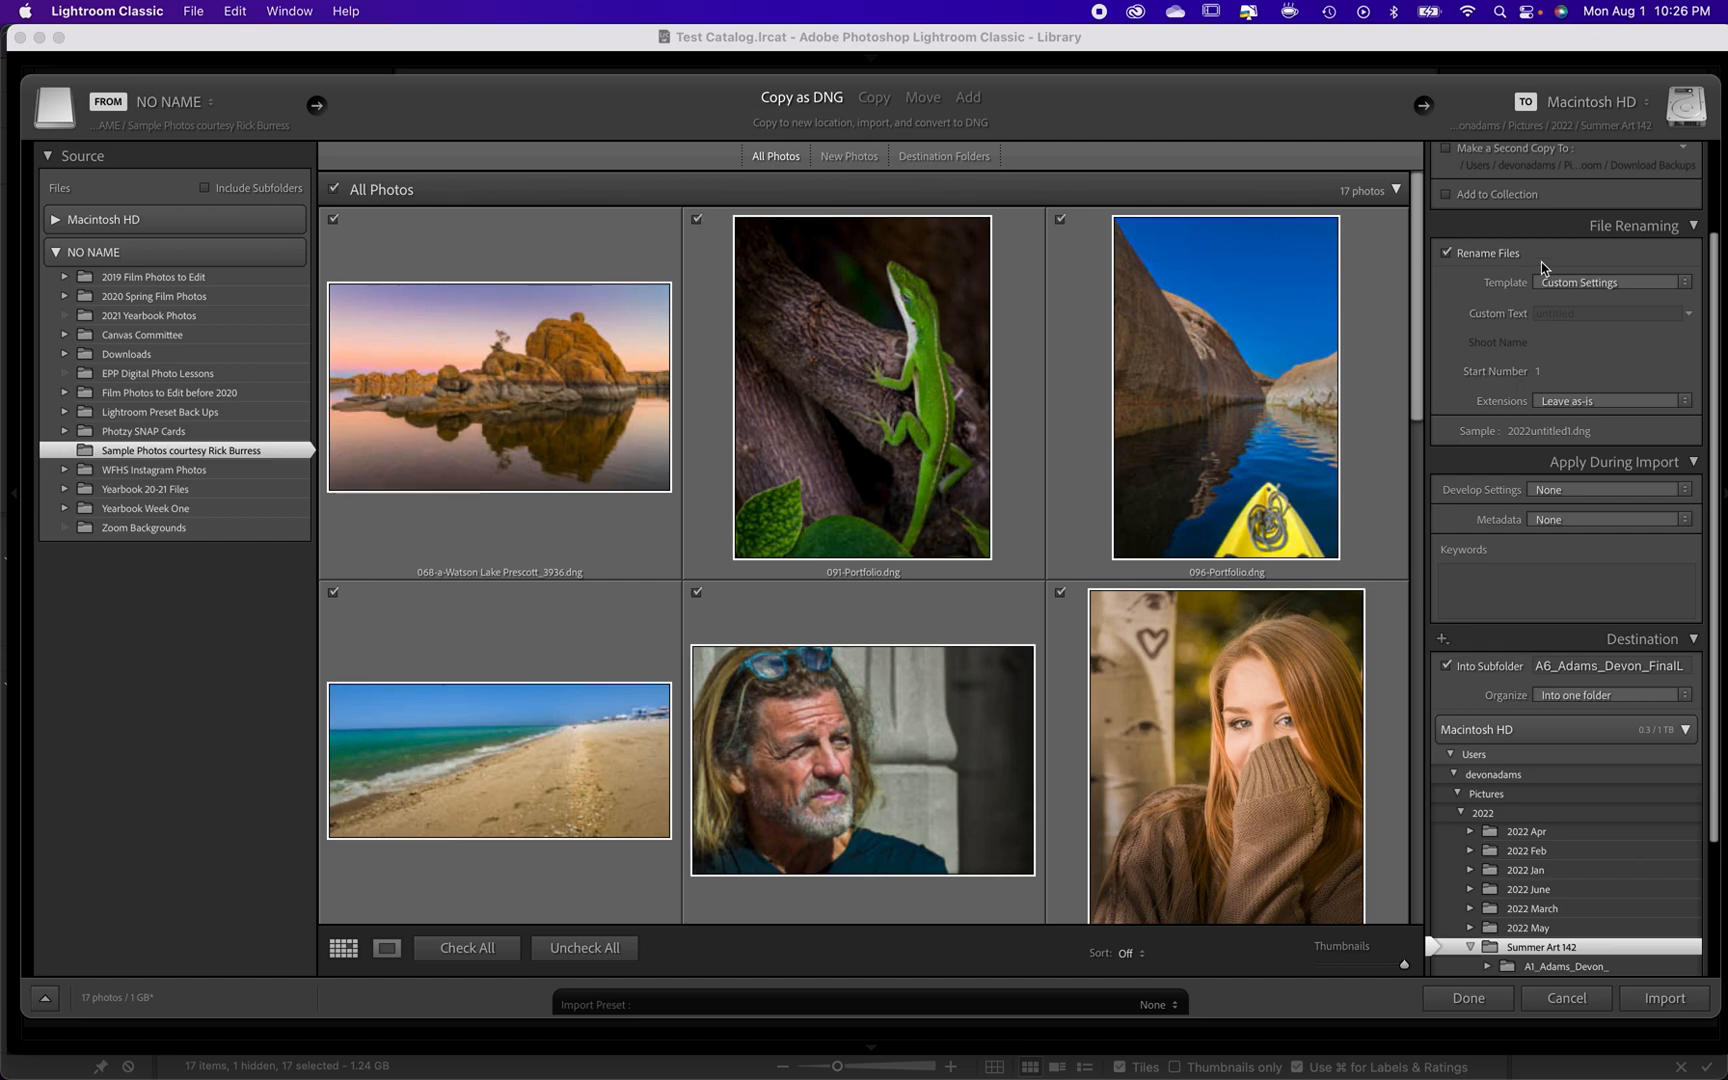
Step: Collapse File Renaming, expand File Handling, and keep previews at Embedded & Sidecar
scroll(up, 3)
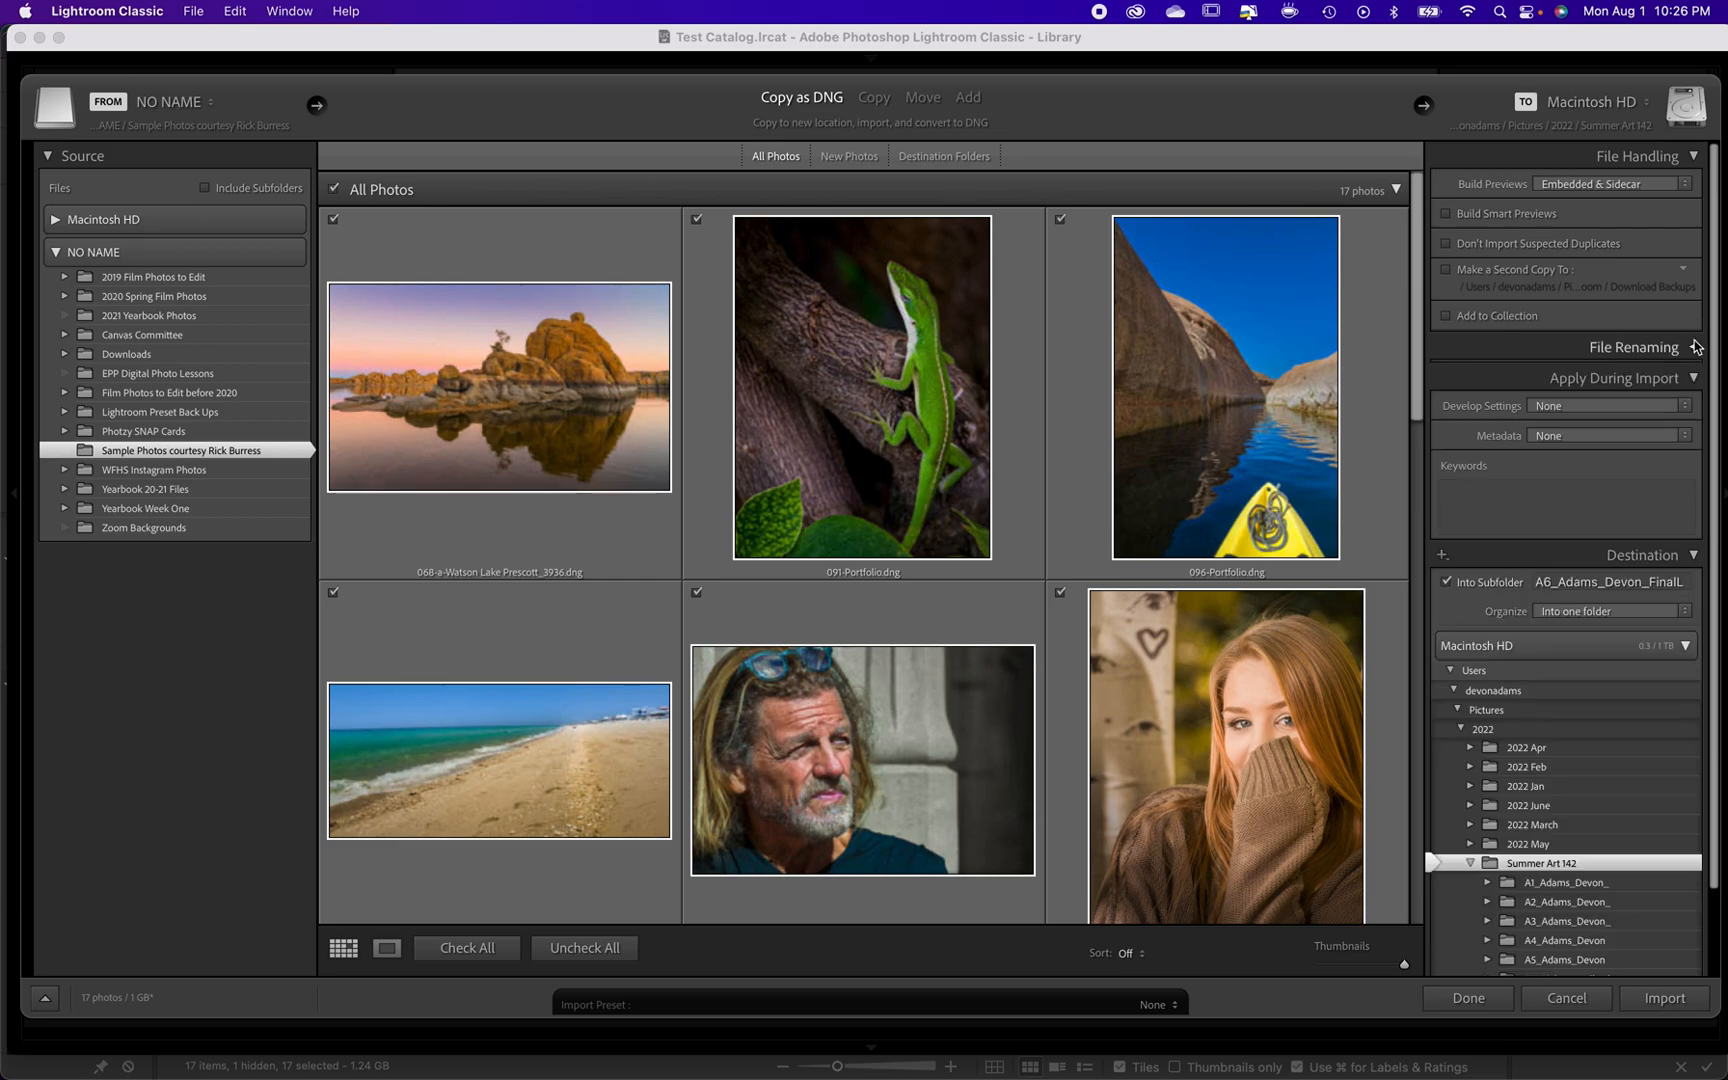
click(1638, 155)
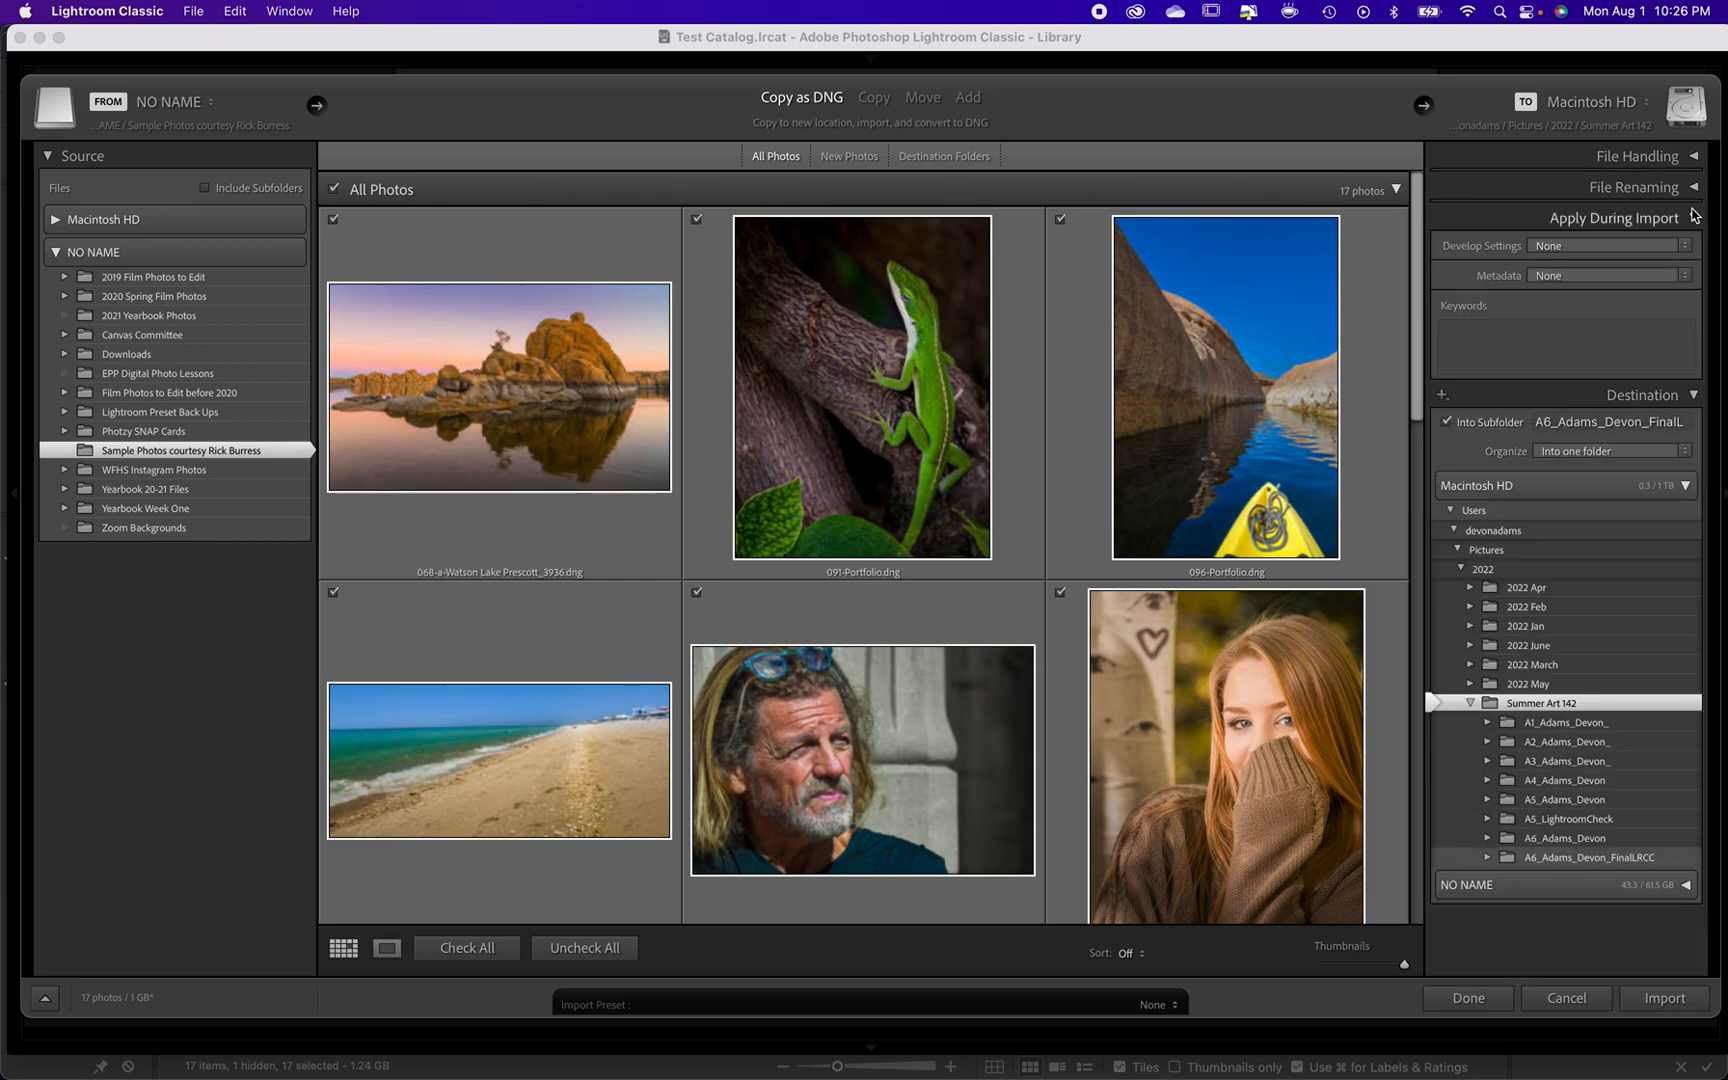
click(1695, 155)
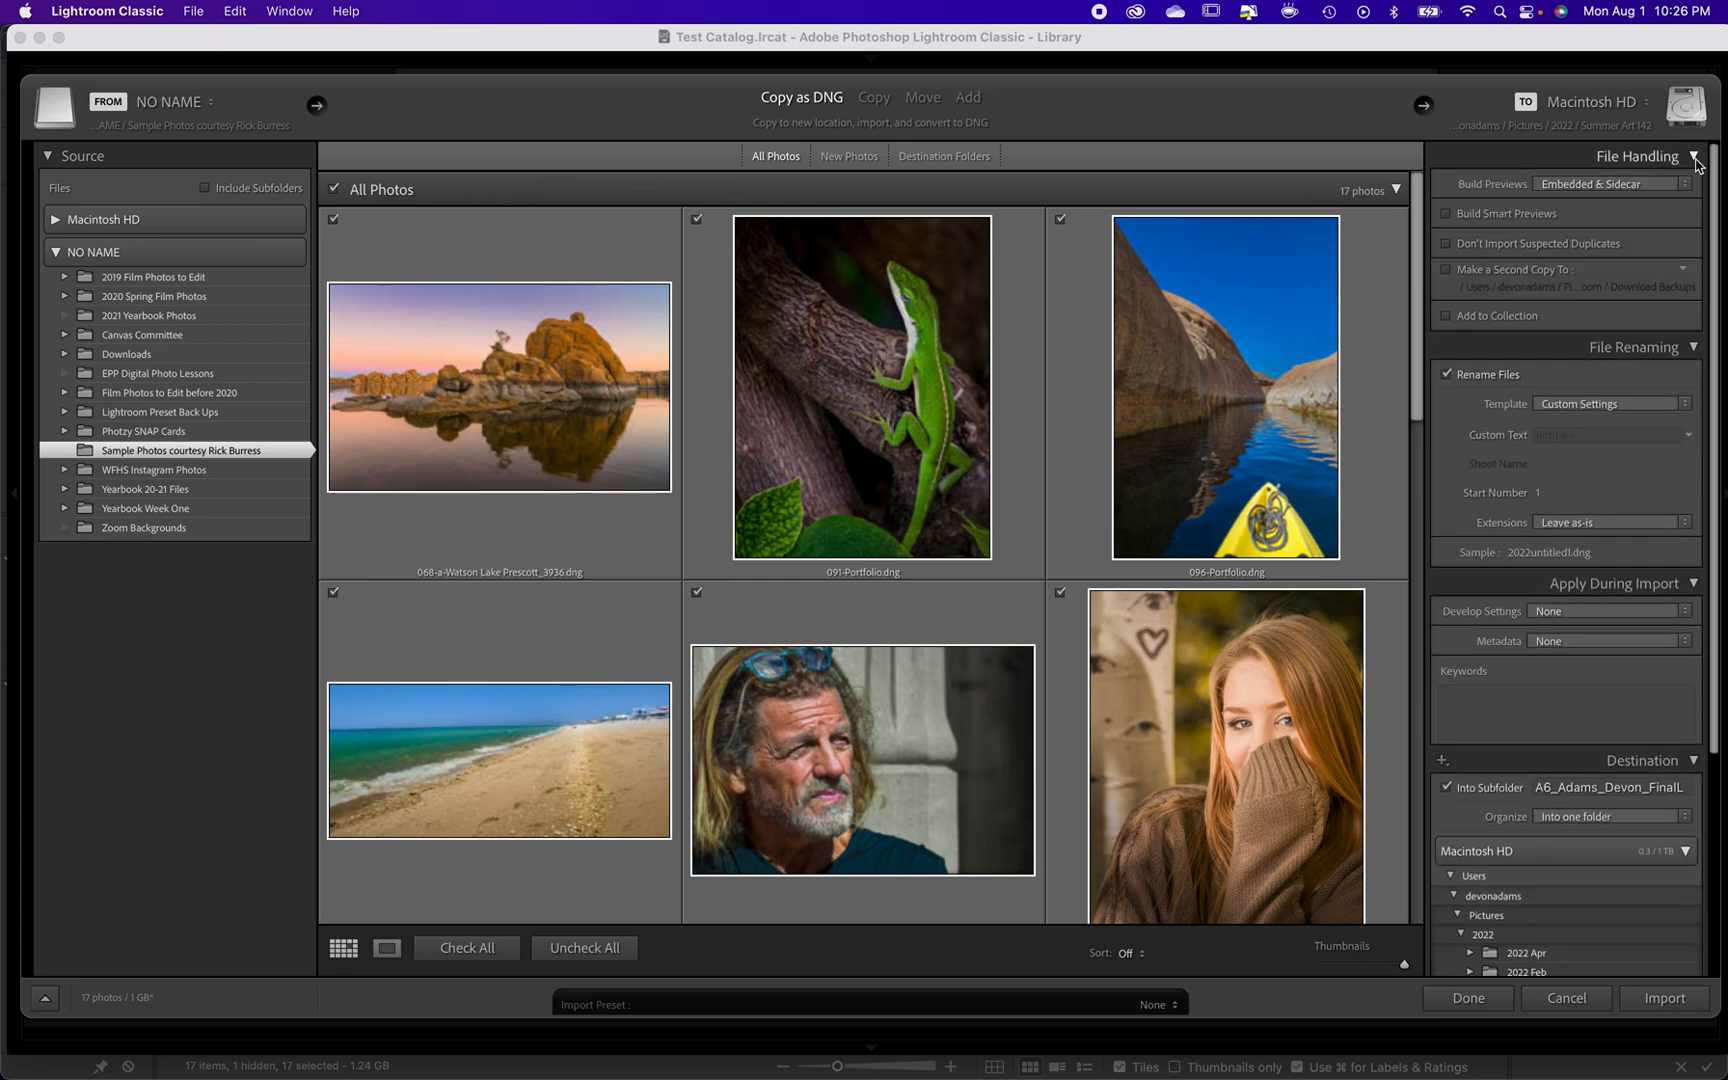
mouse_move(1567, 228)
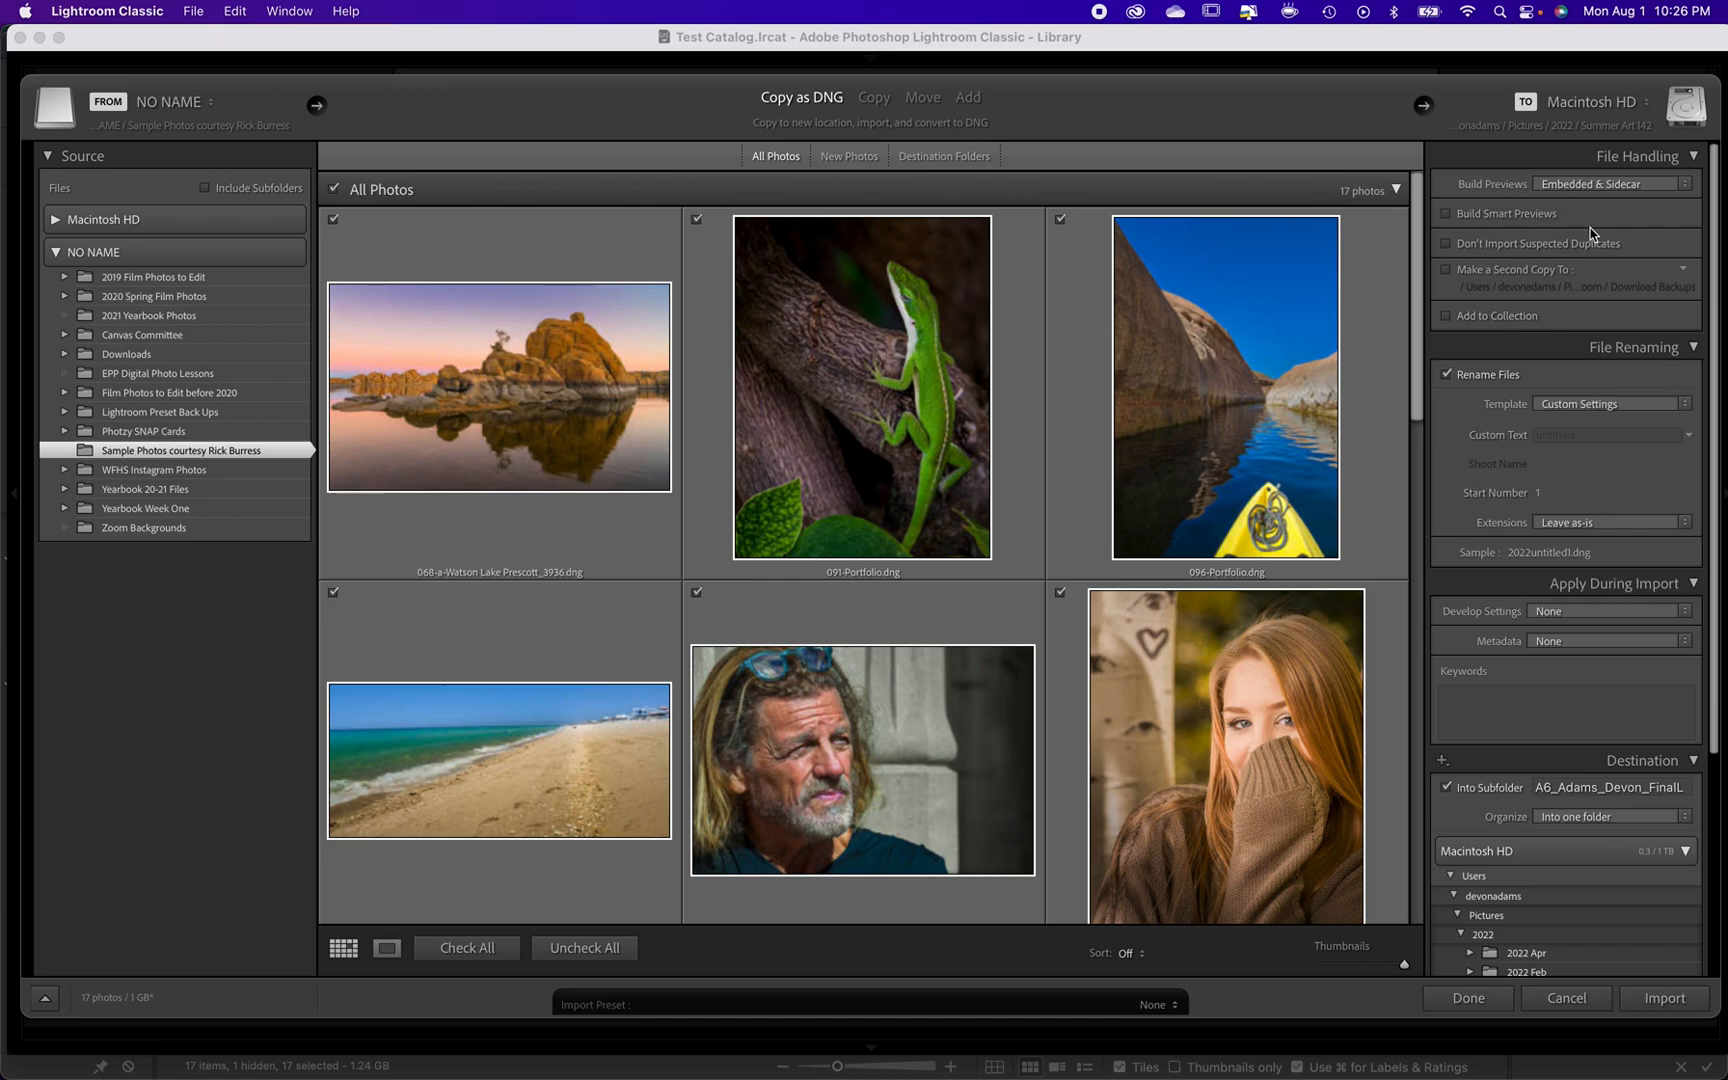
click(1609, 183)
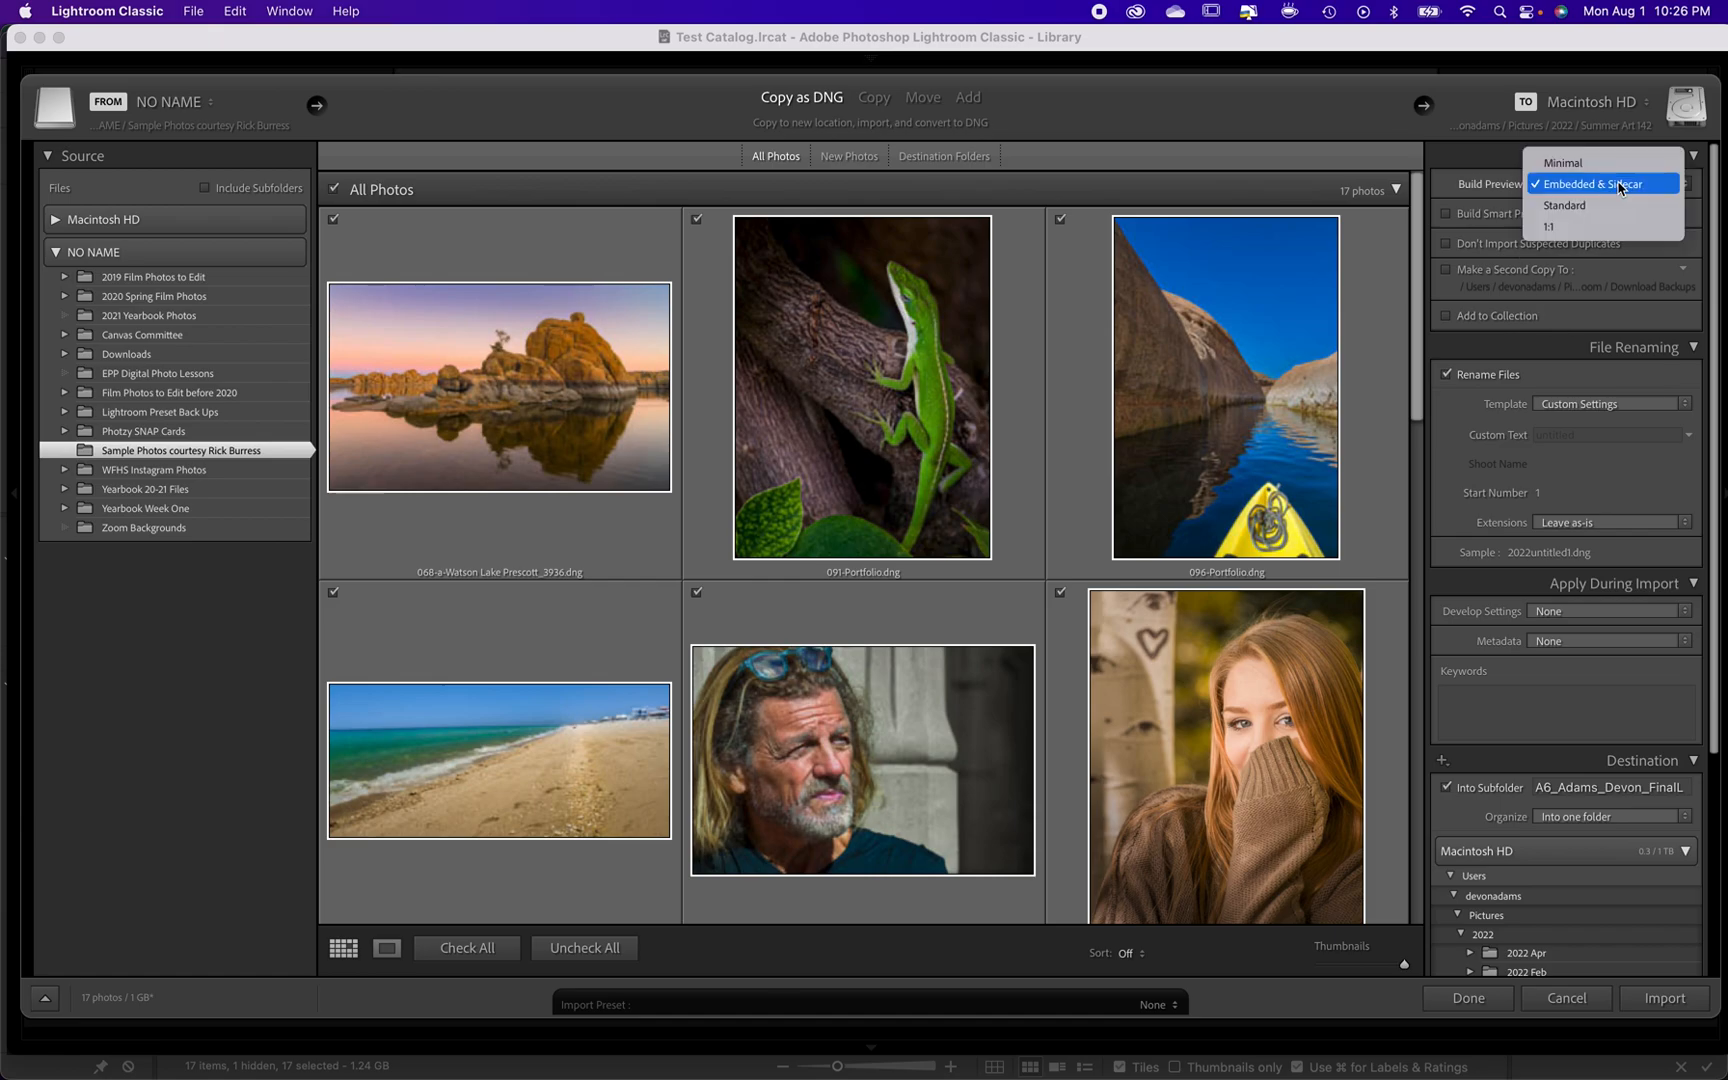
click(1596, 184)
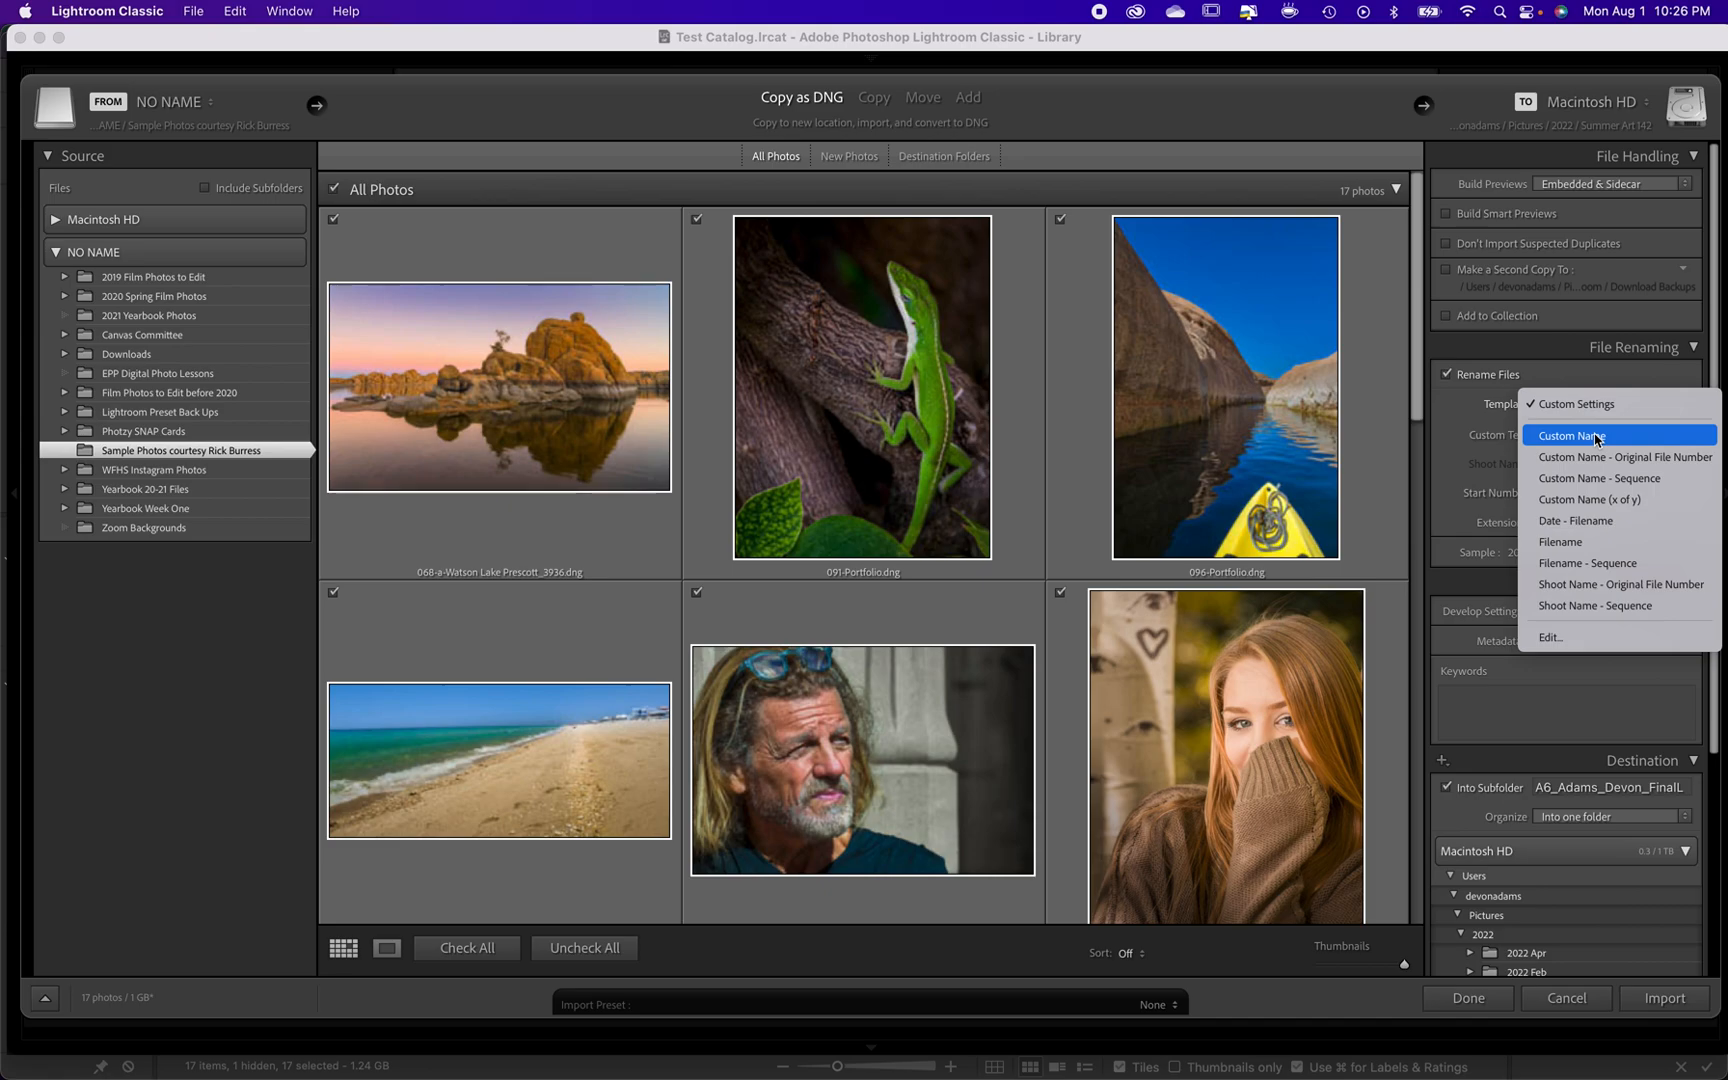
click(1572, 435)
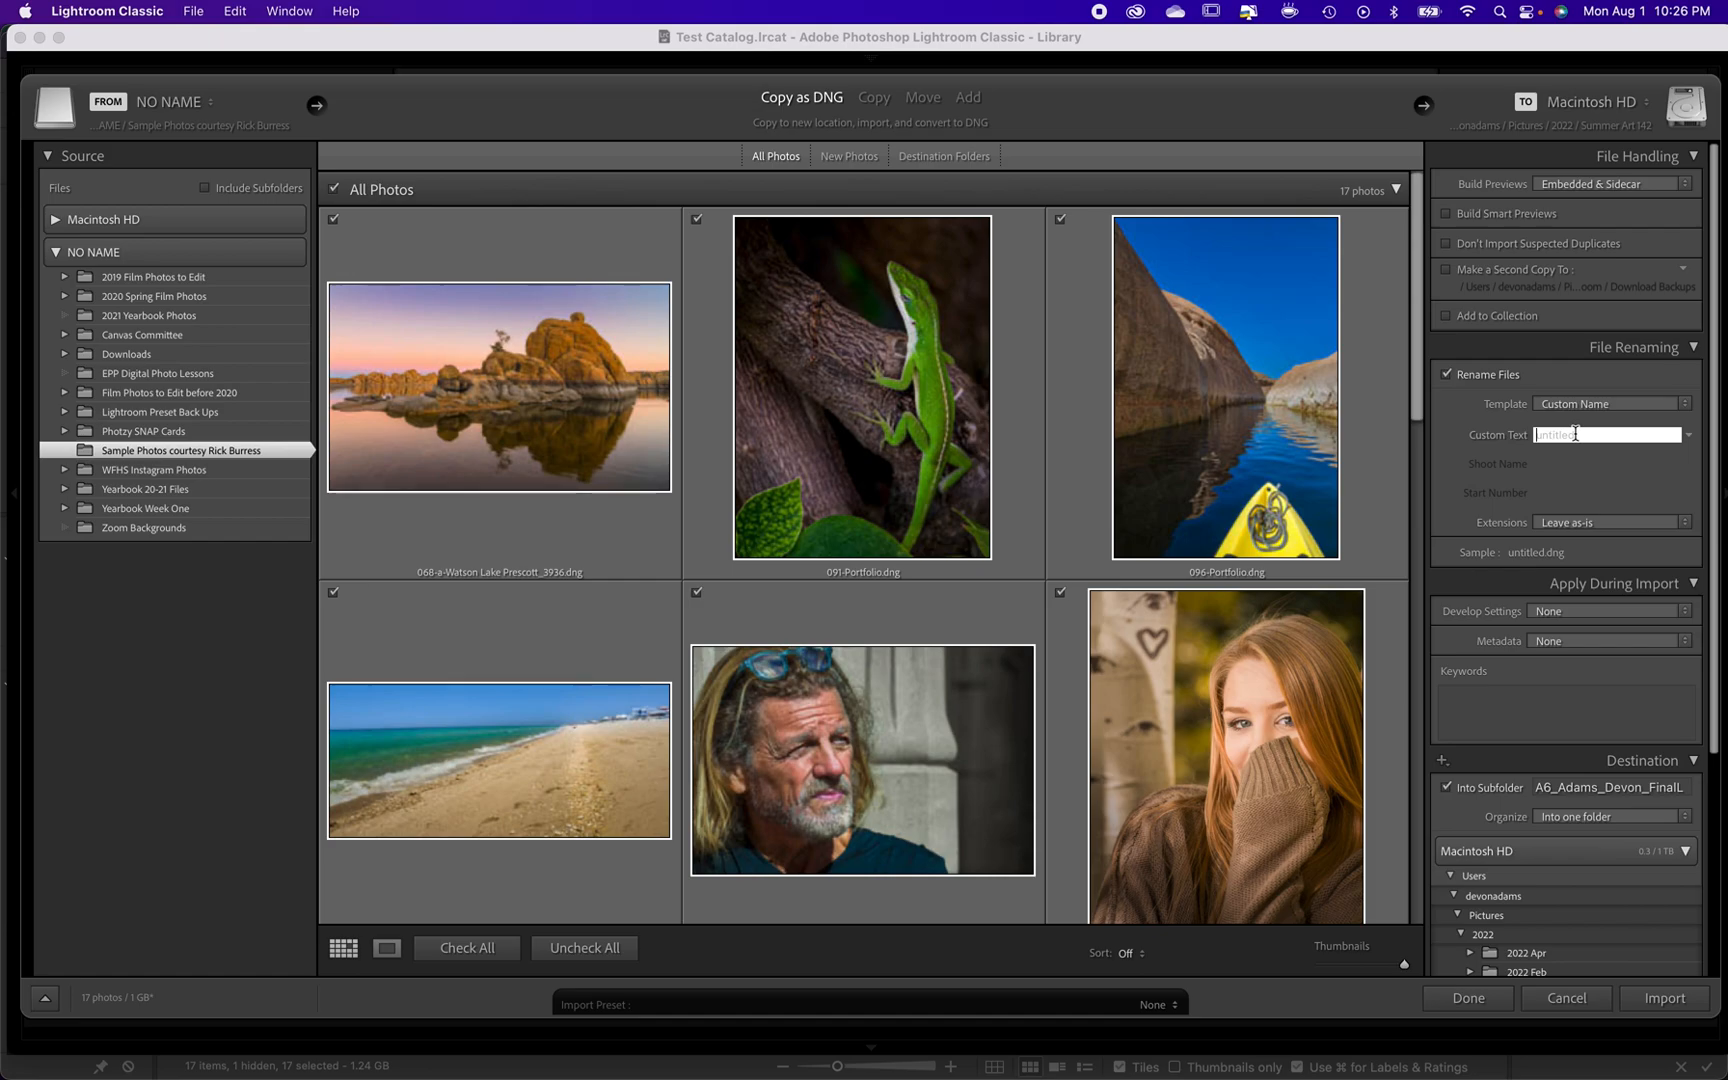
text(20220)
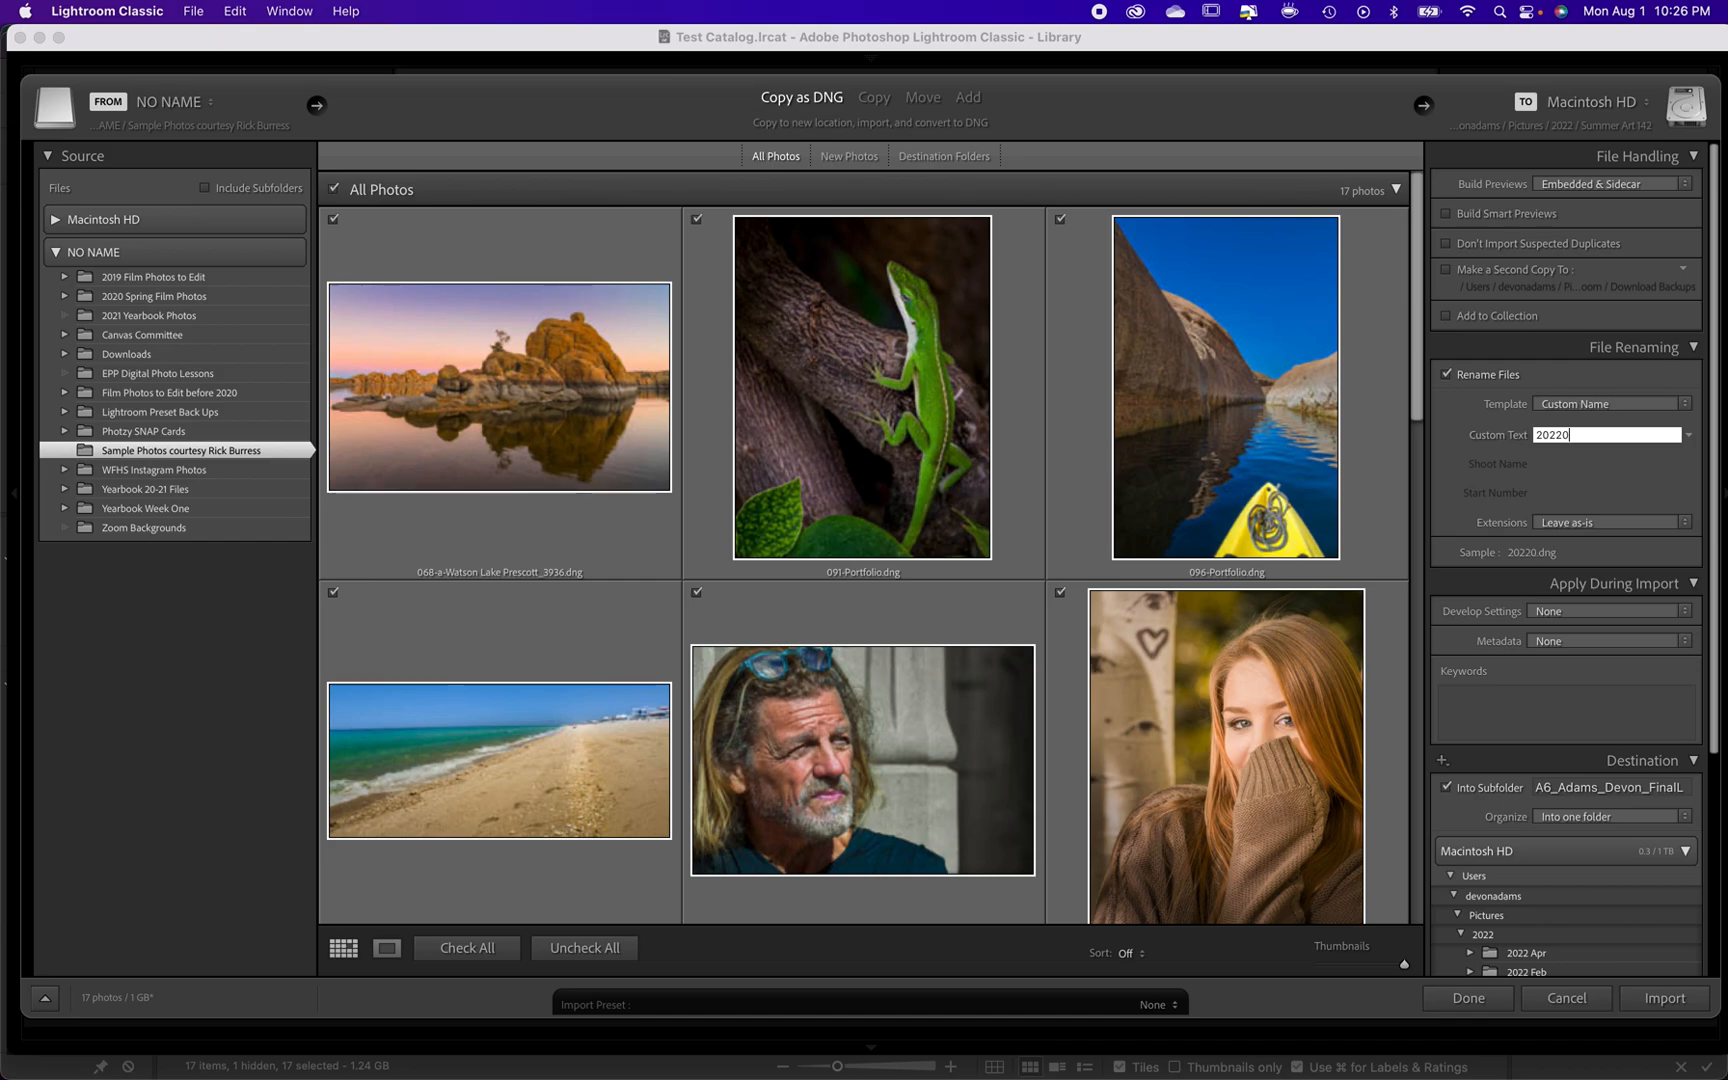
text(801)
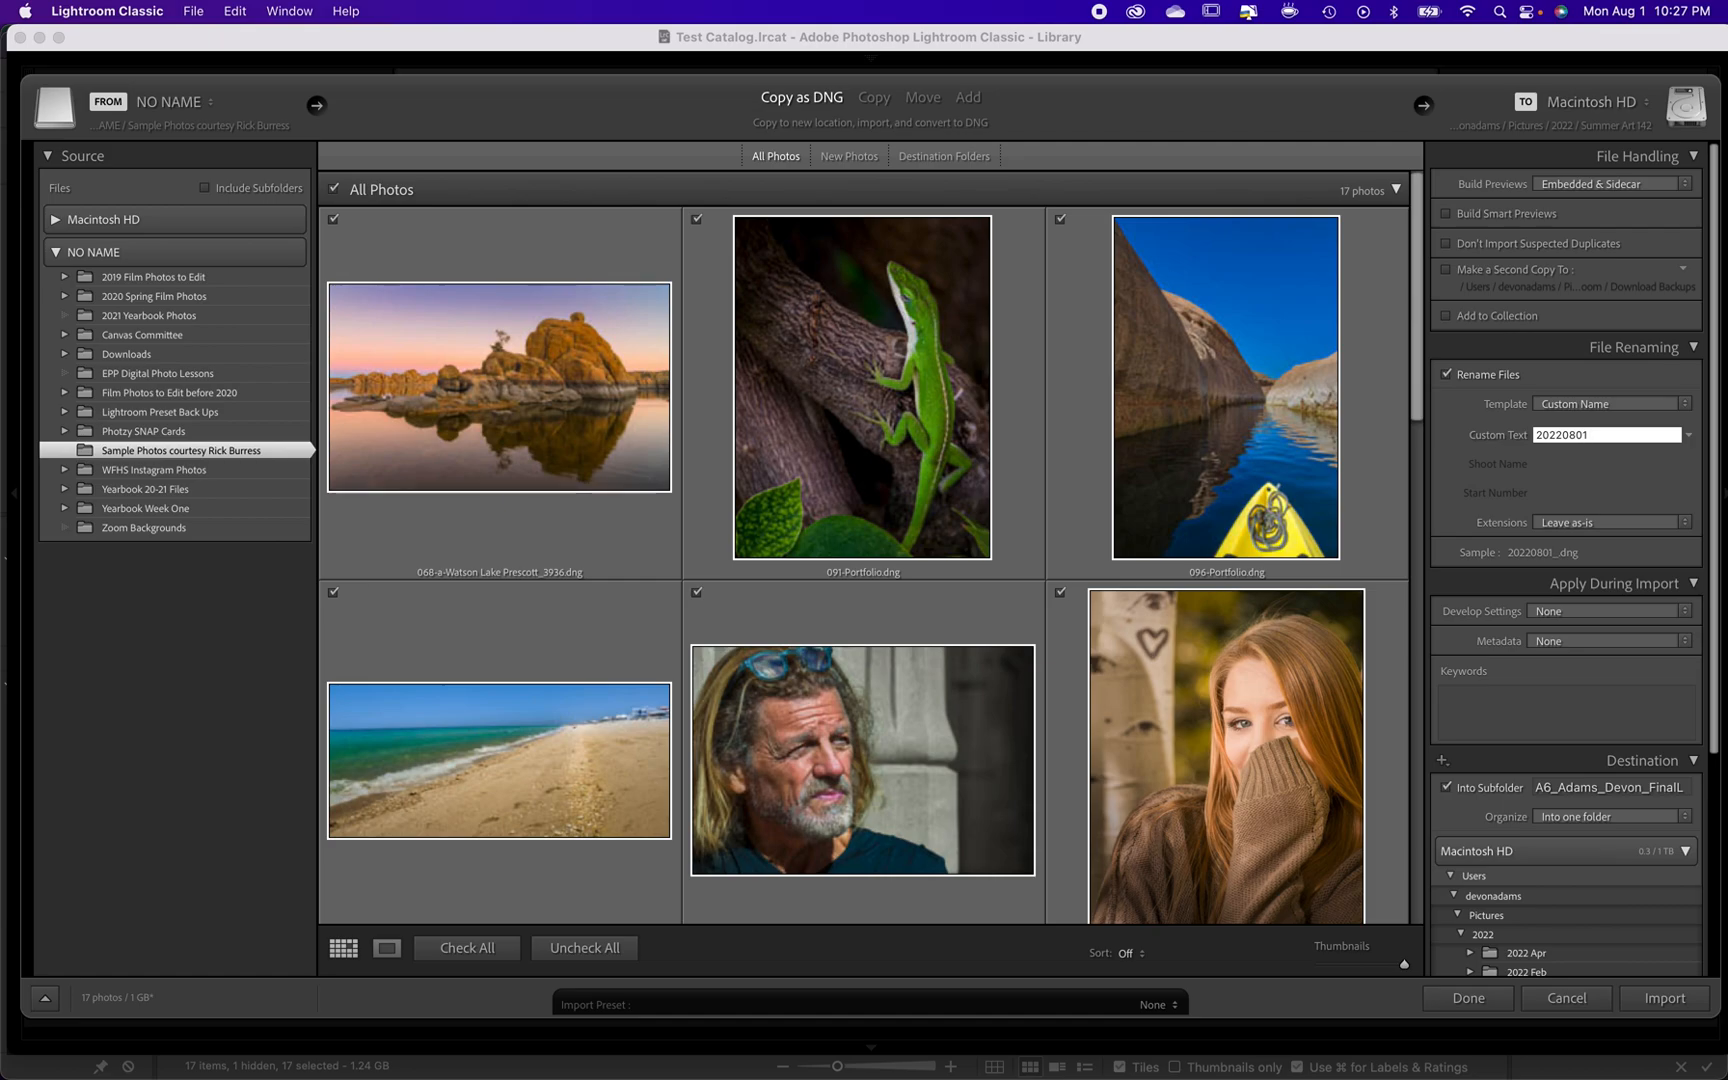
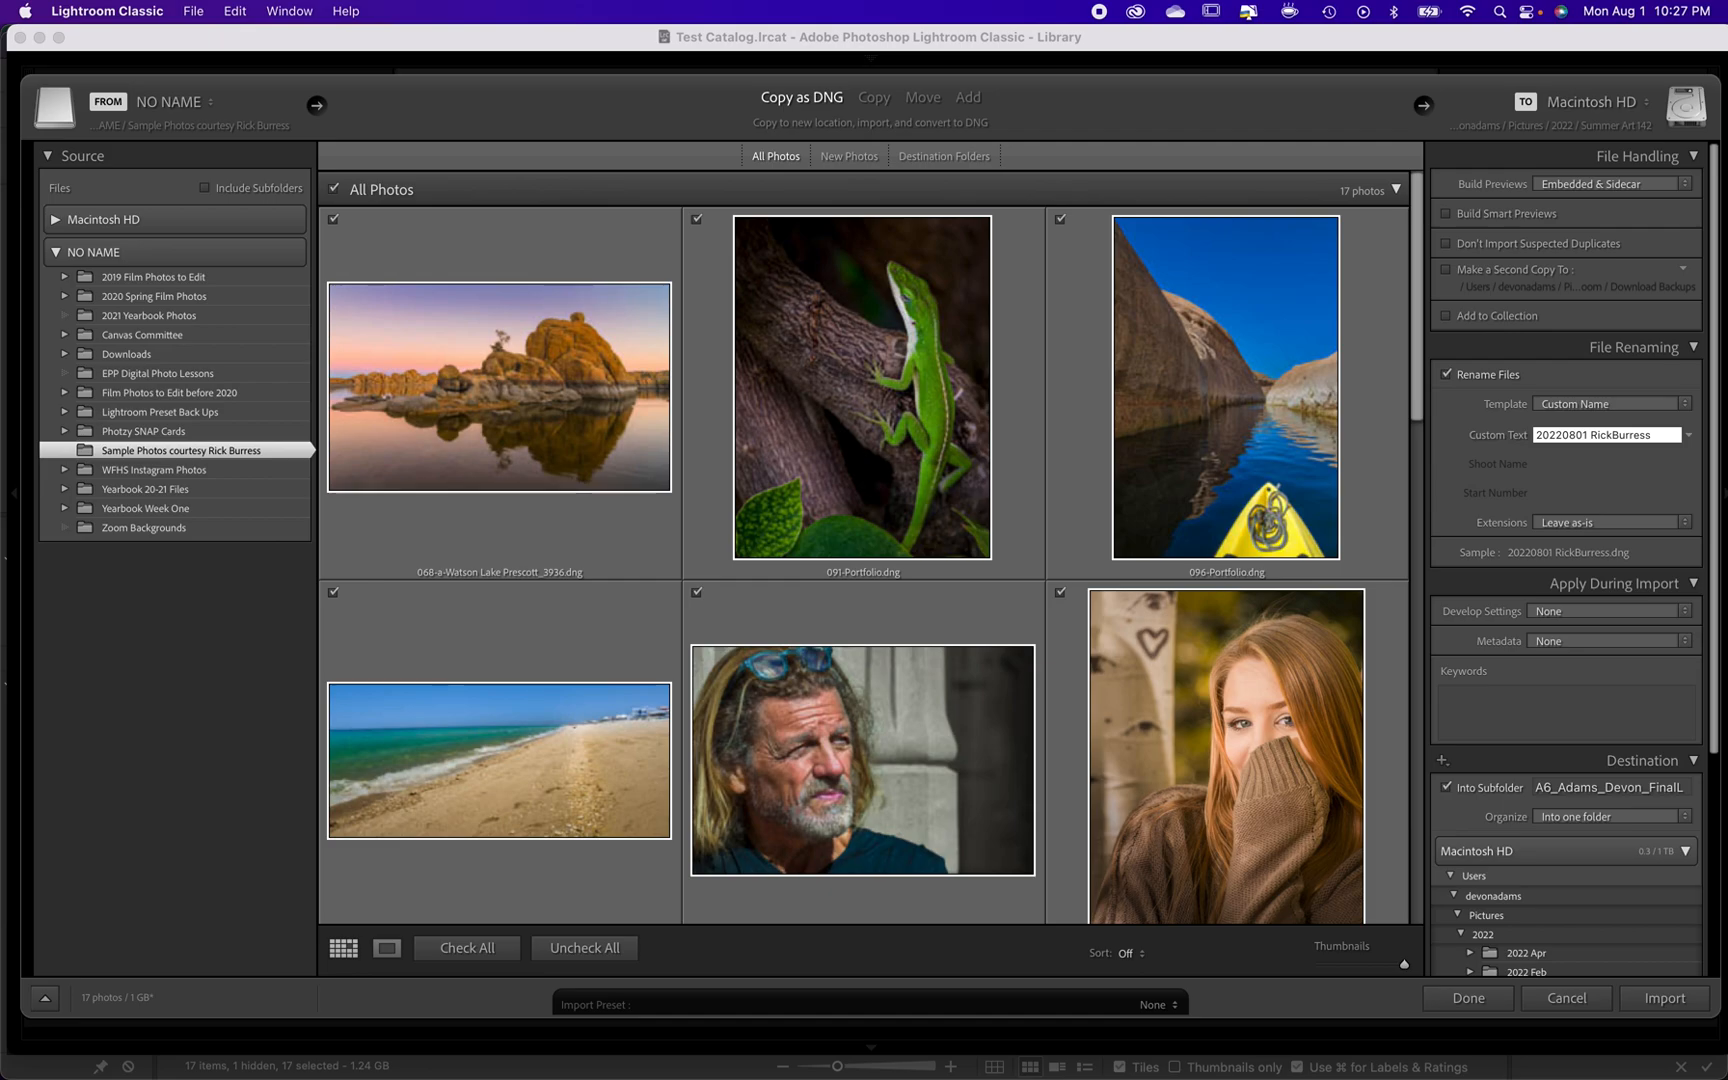
scroll(down, 3)
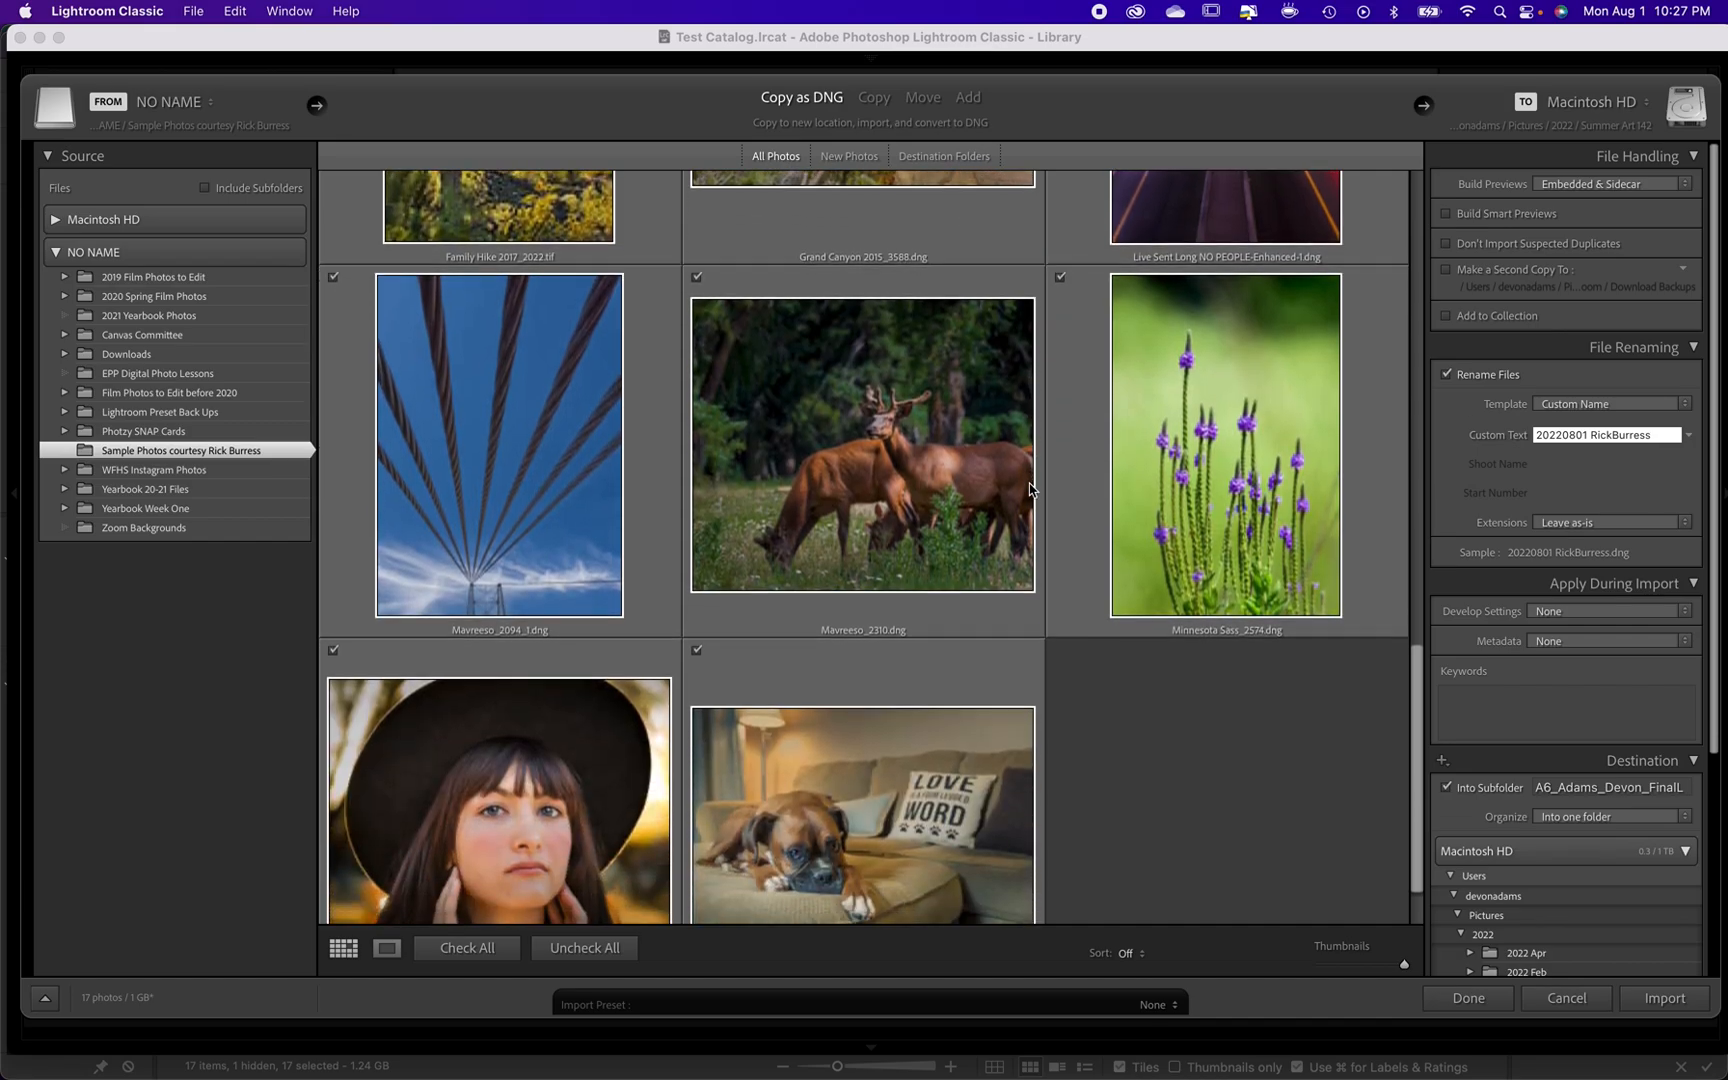
scroll(up, 3)
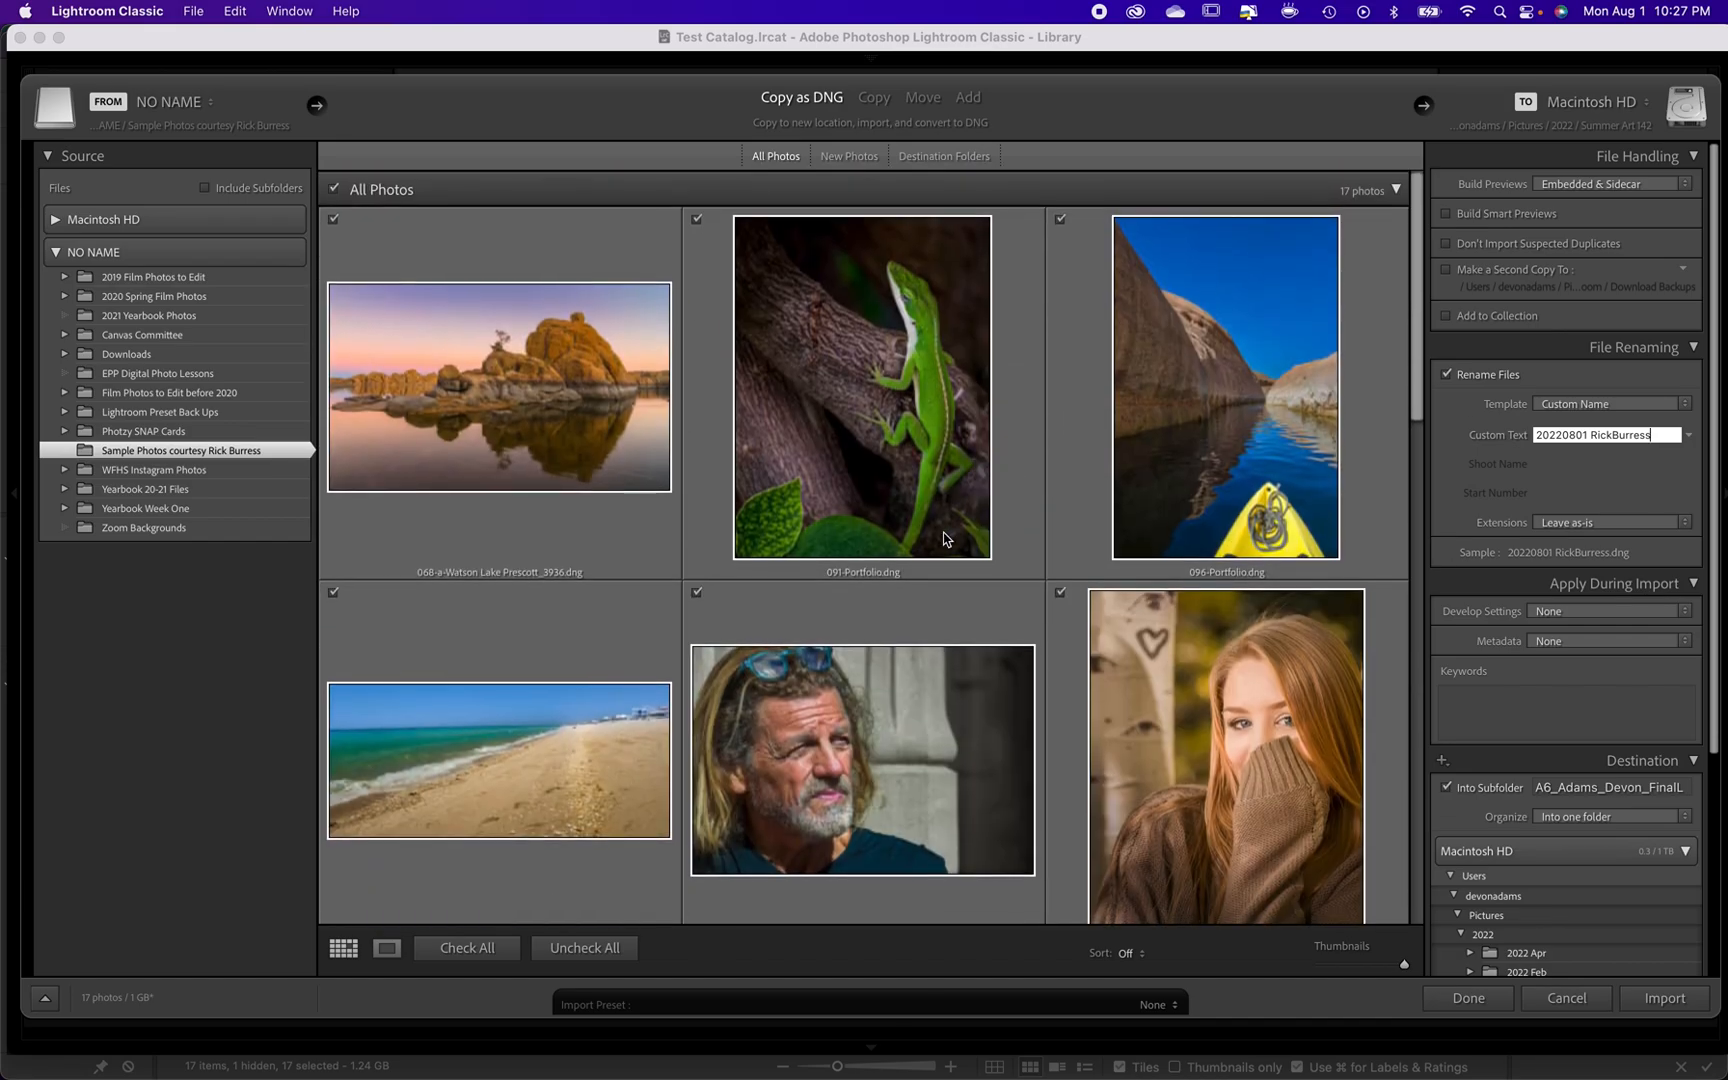
scroll(down, 3)
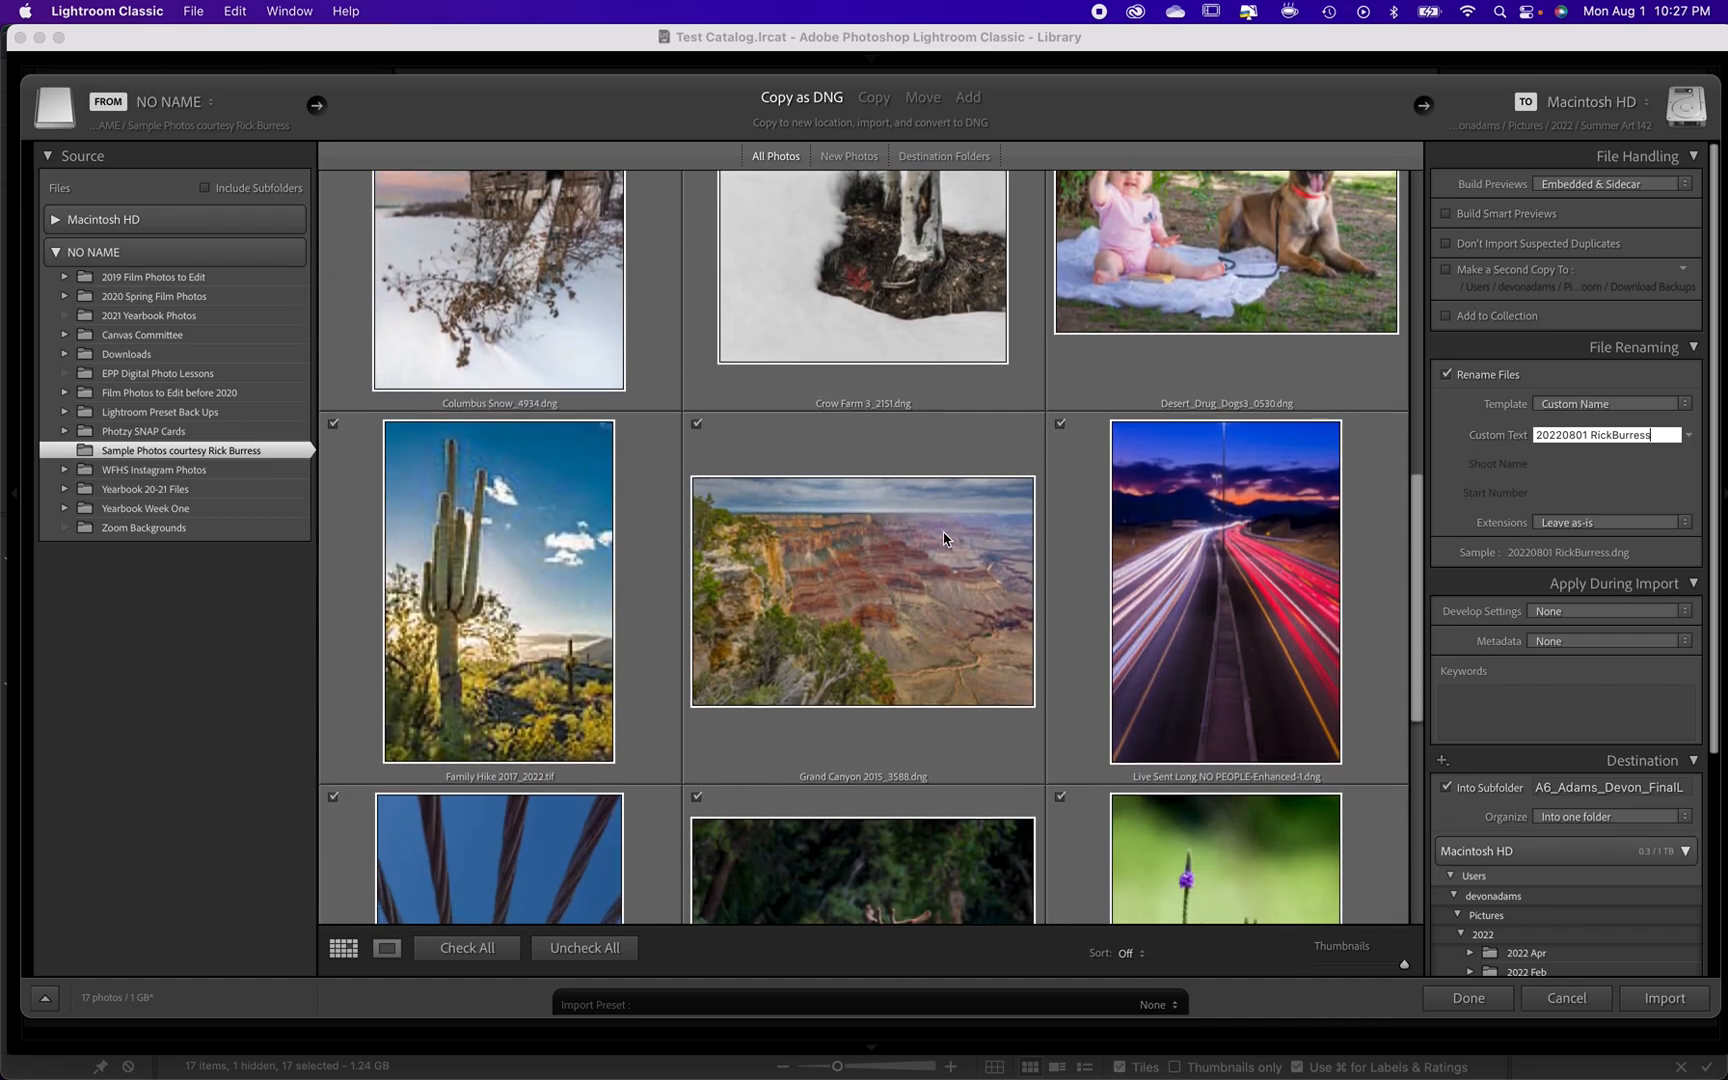
scroll(down, 3)
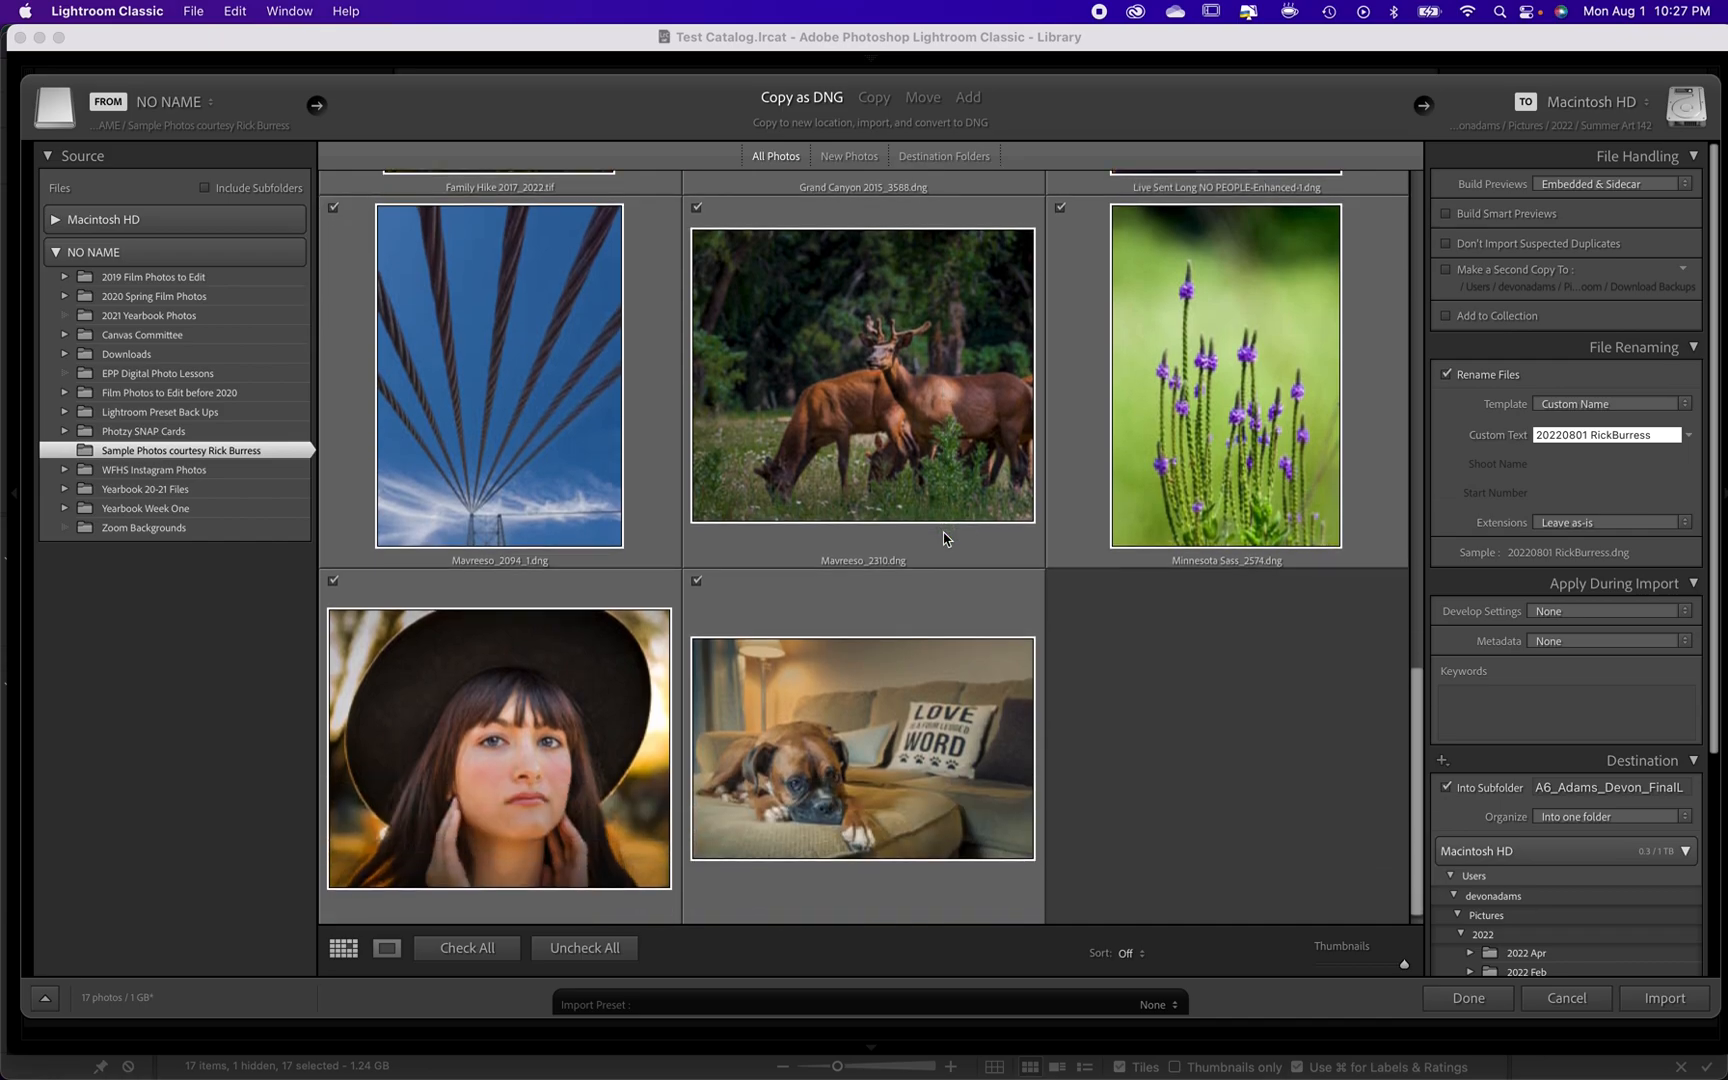
mouse_move(1587, 475)
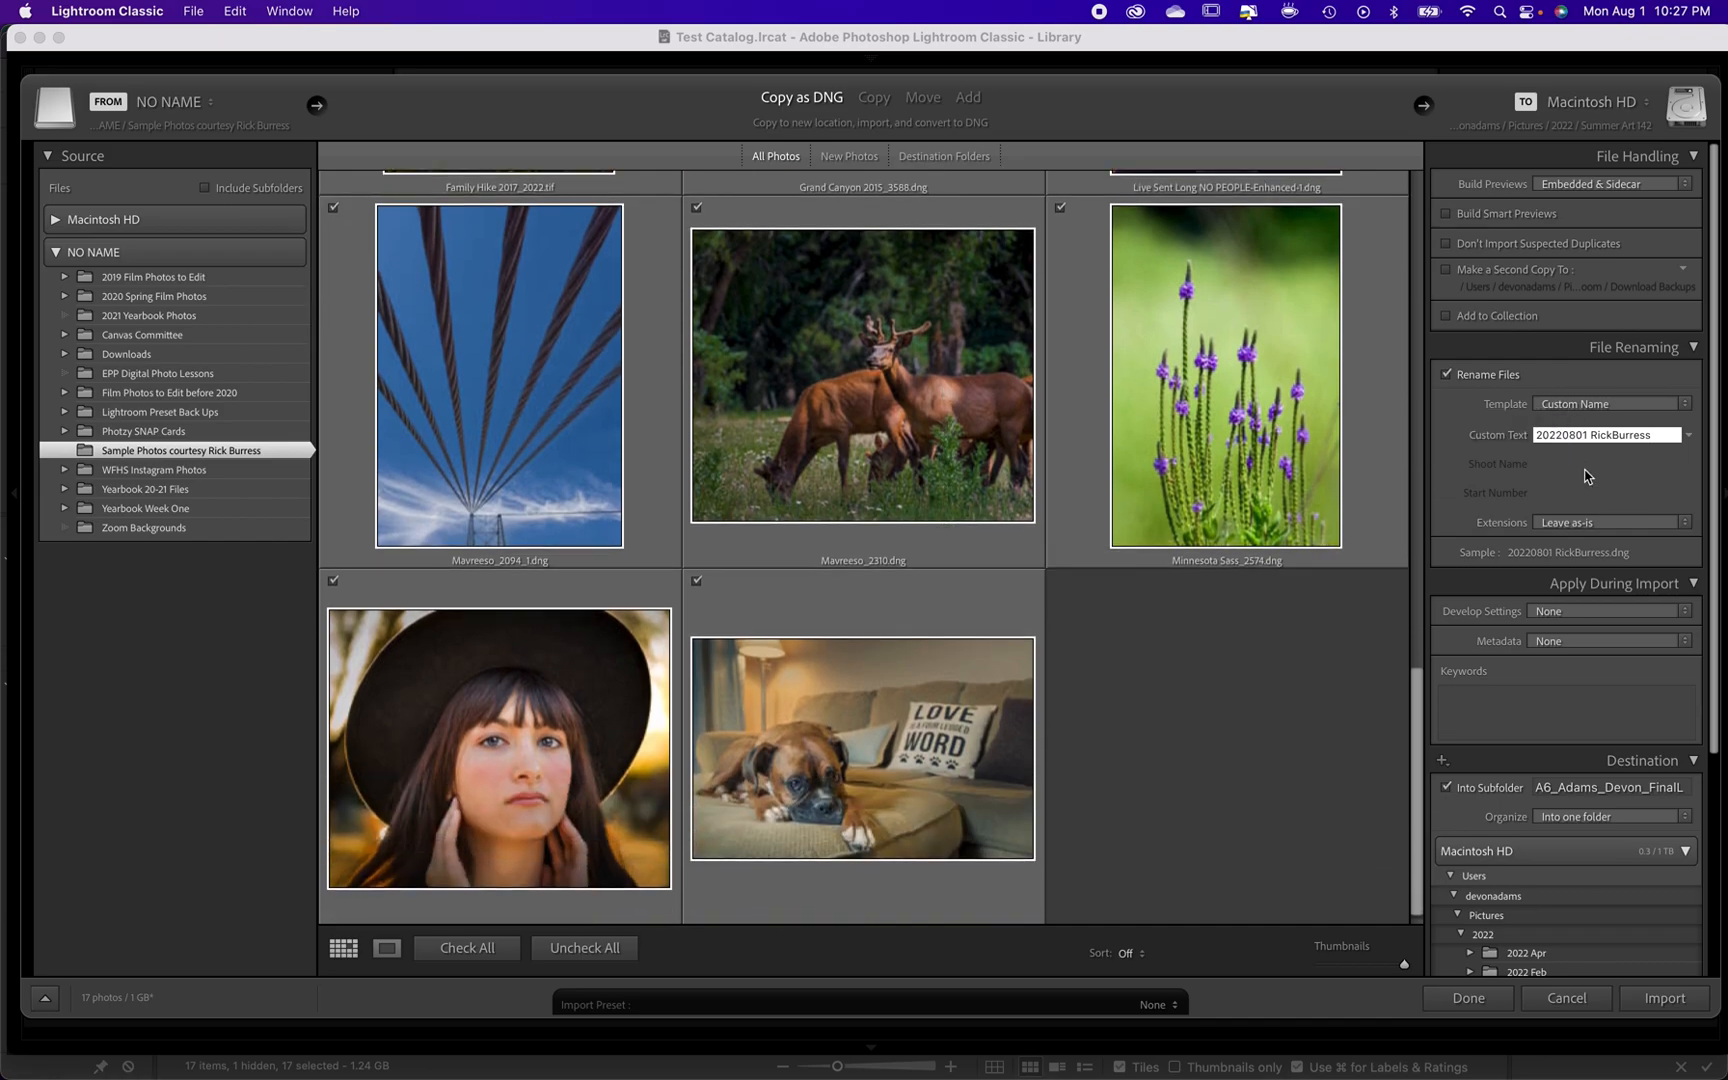
click(1605, 434)
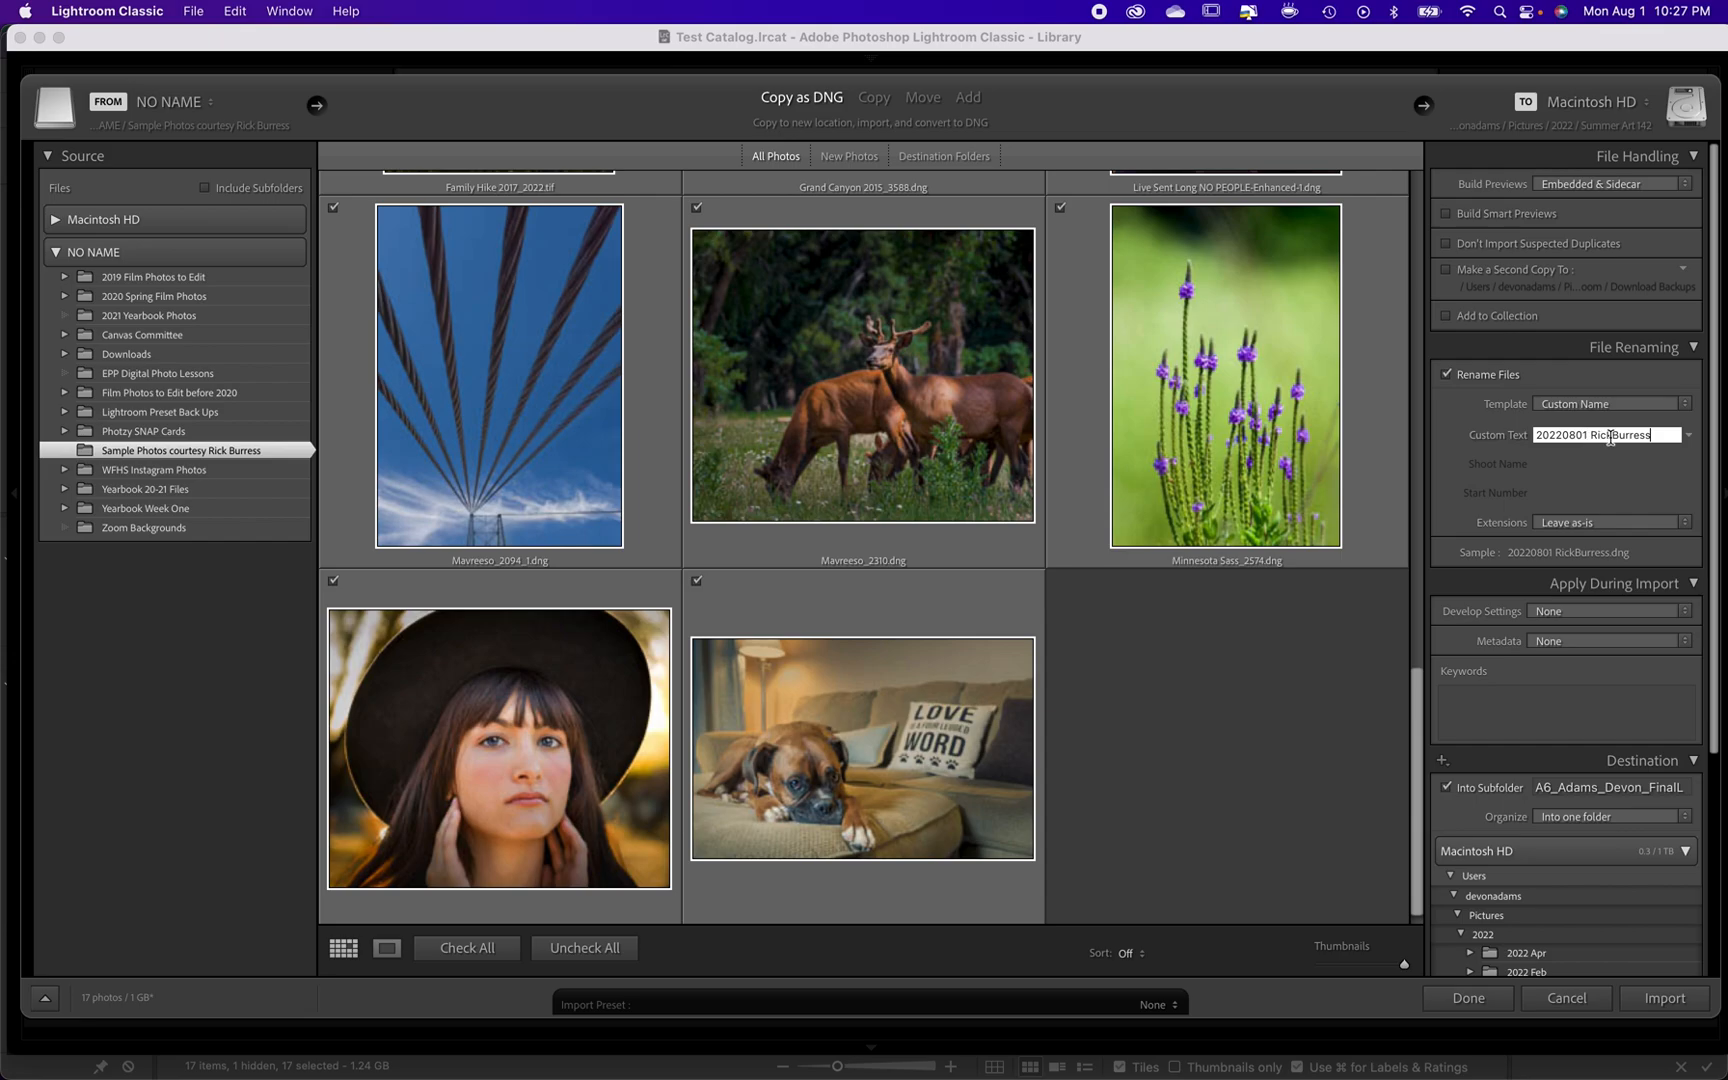
Step: Click into the import Keywords box, then show the Metadata preset choices
click(1563, 711)
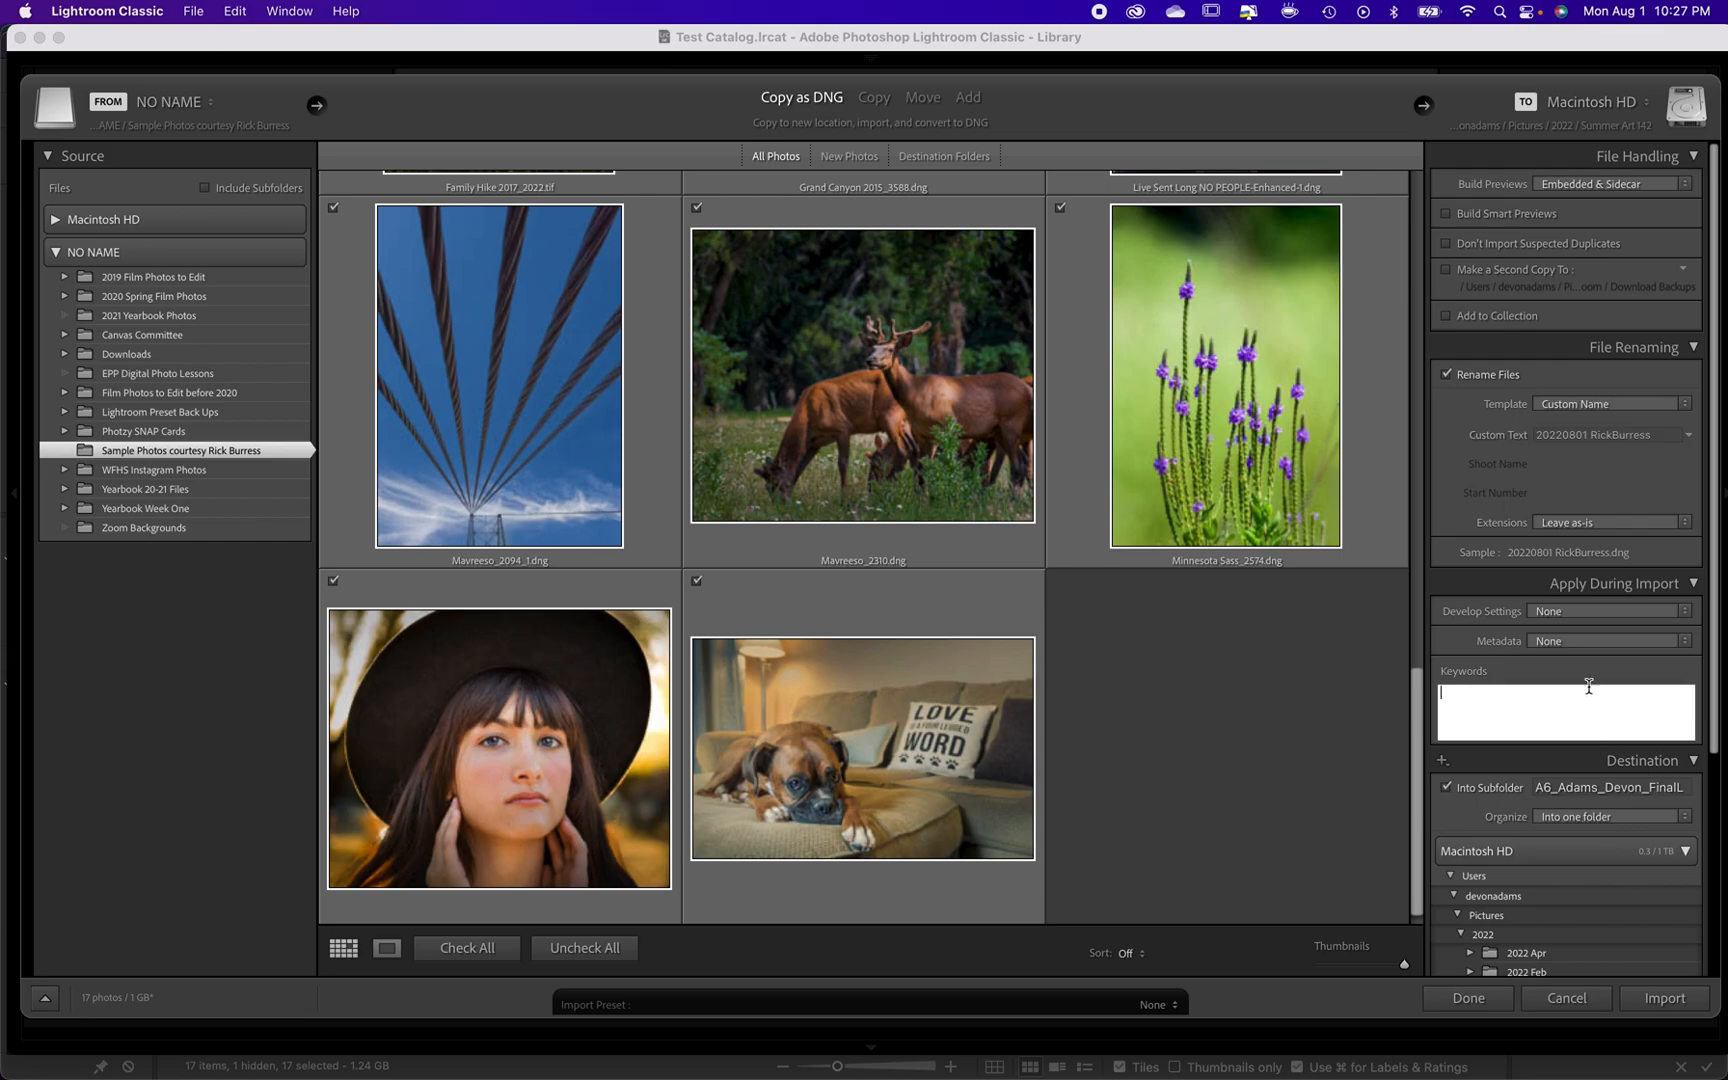
mouse_move(1594, 650)
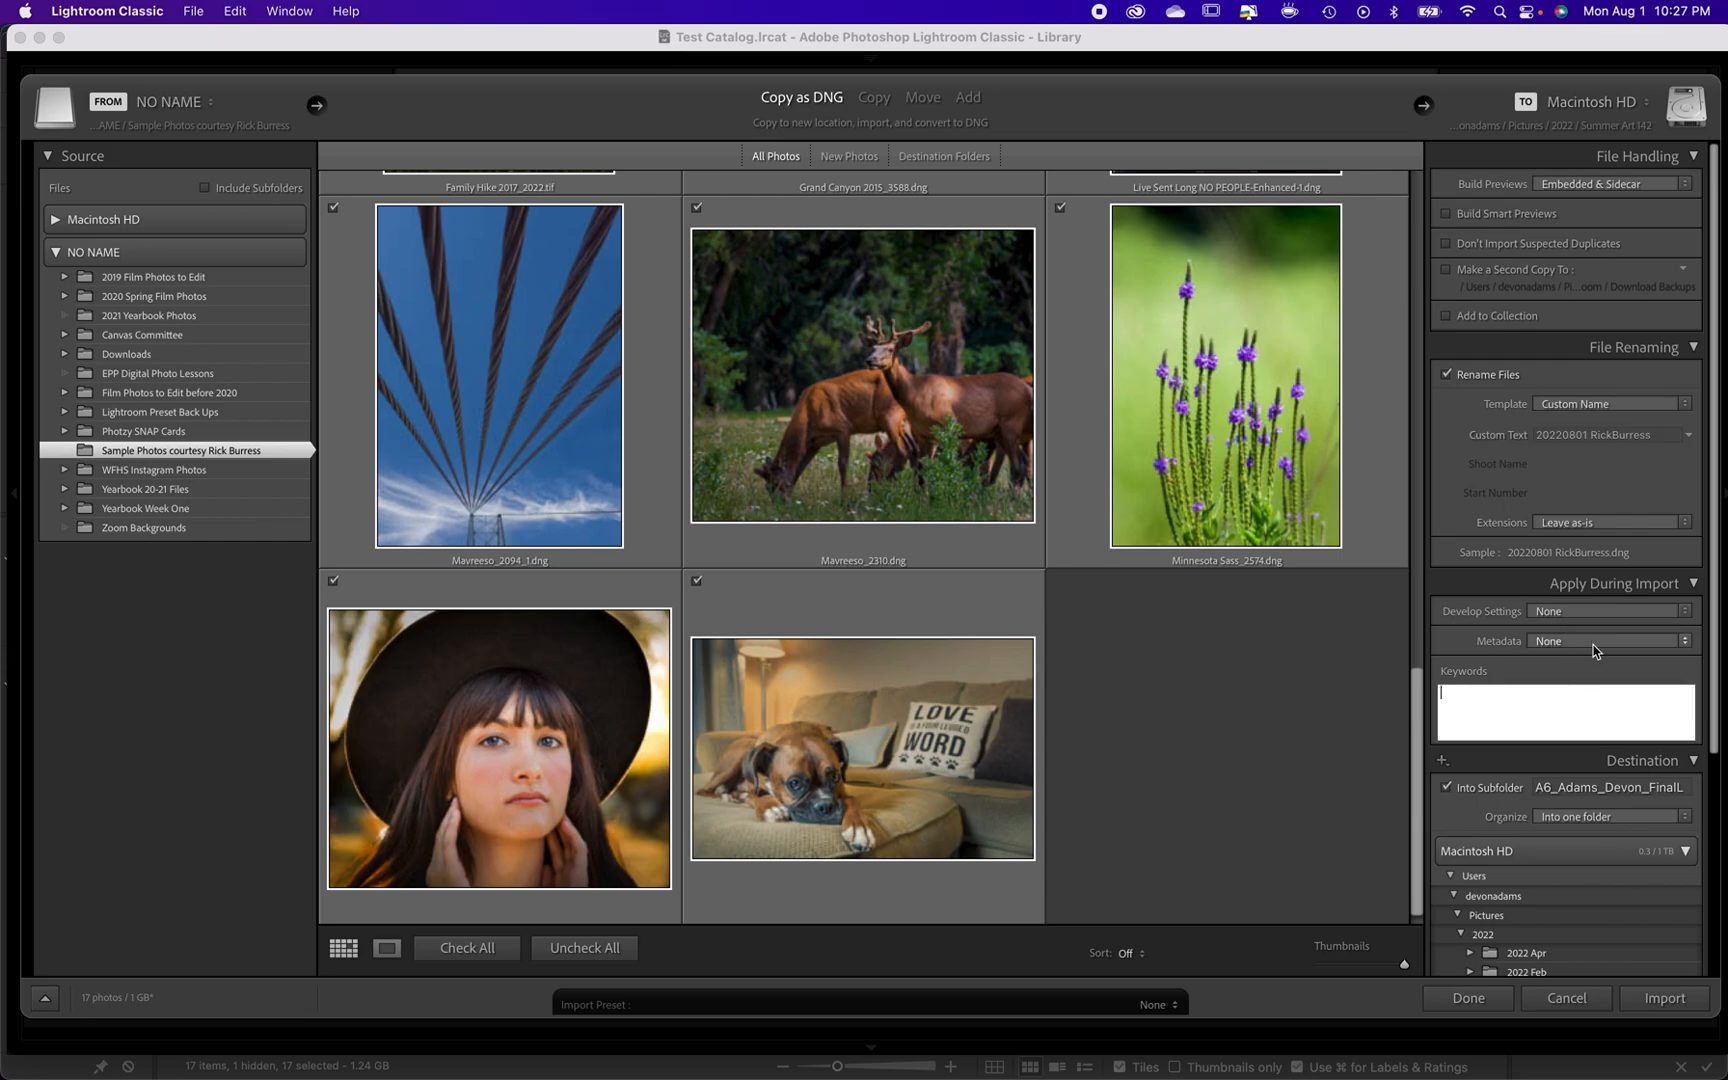
click(1609, 640)
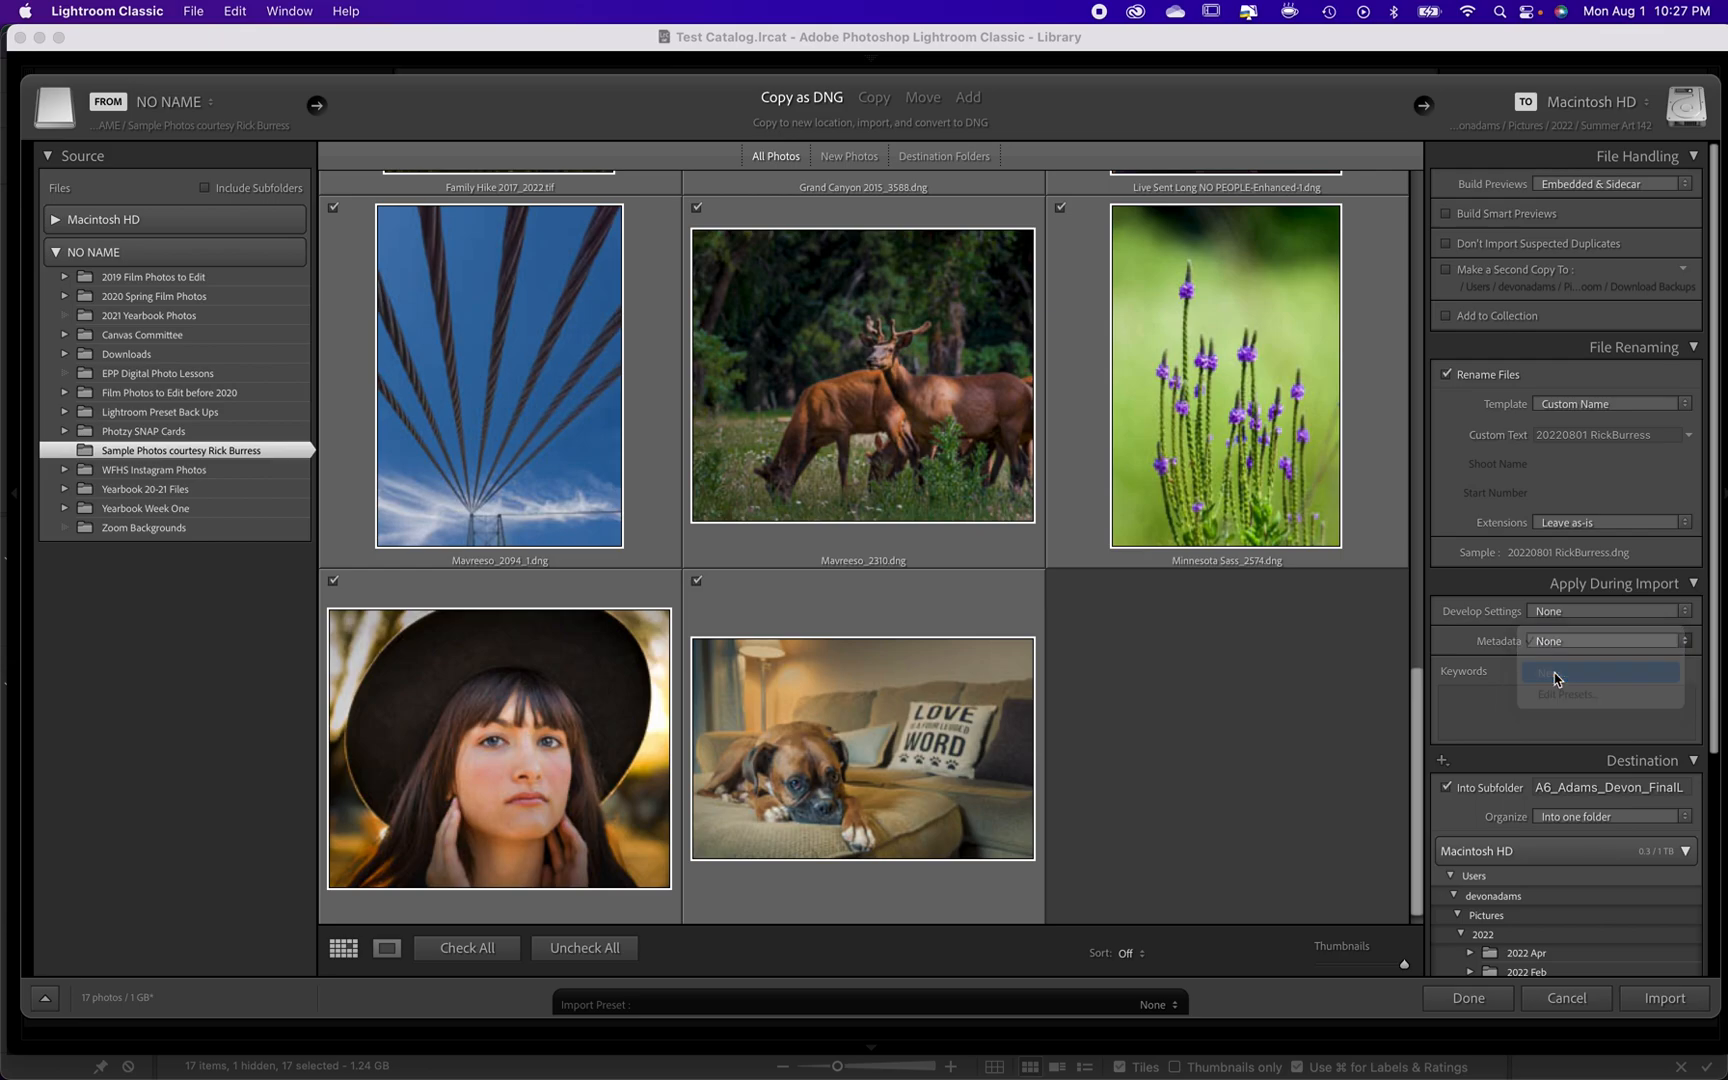
Step: Start a new metadata preset 'Photographer Bio' and collapse the Three Dimensional Projection section
click(1556, 673)
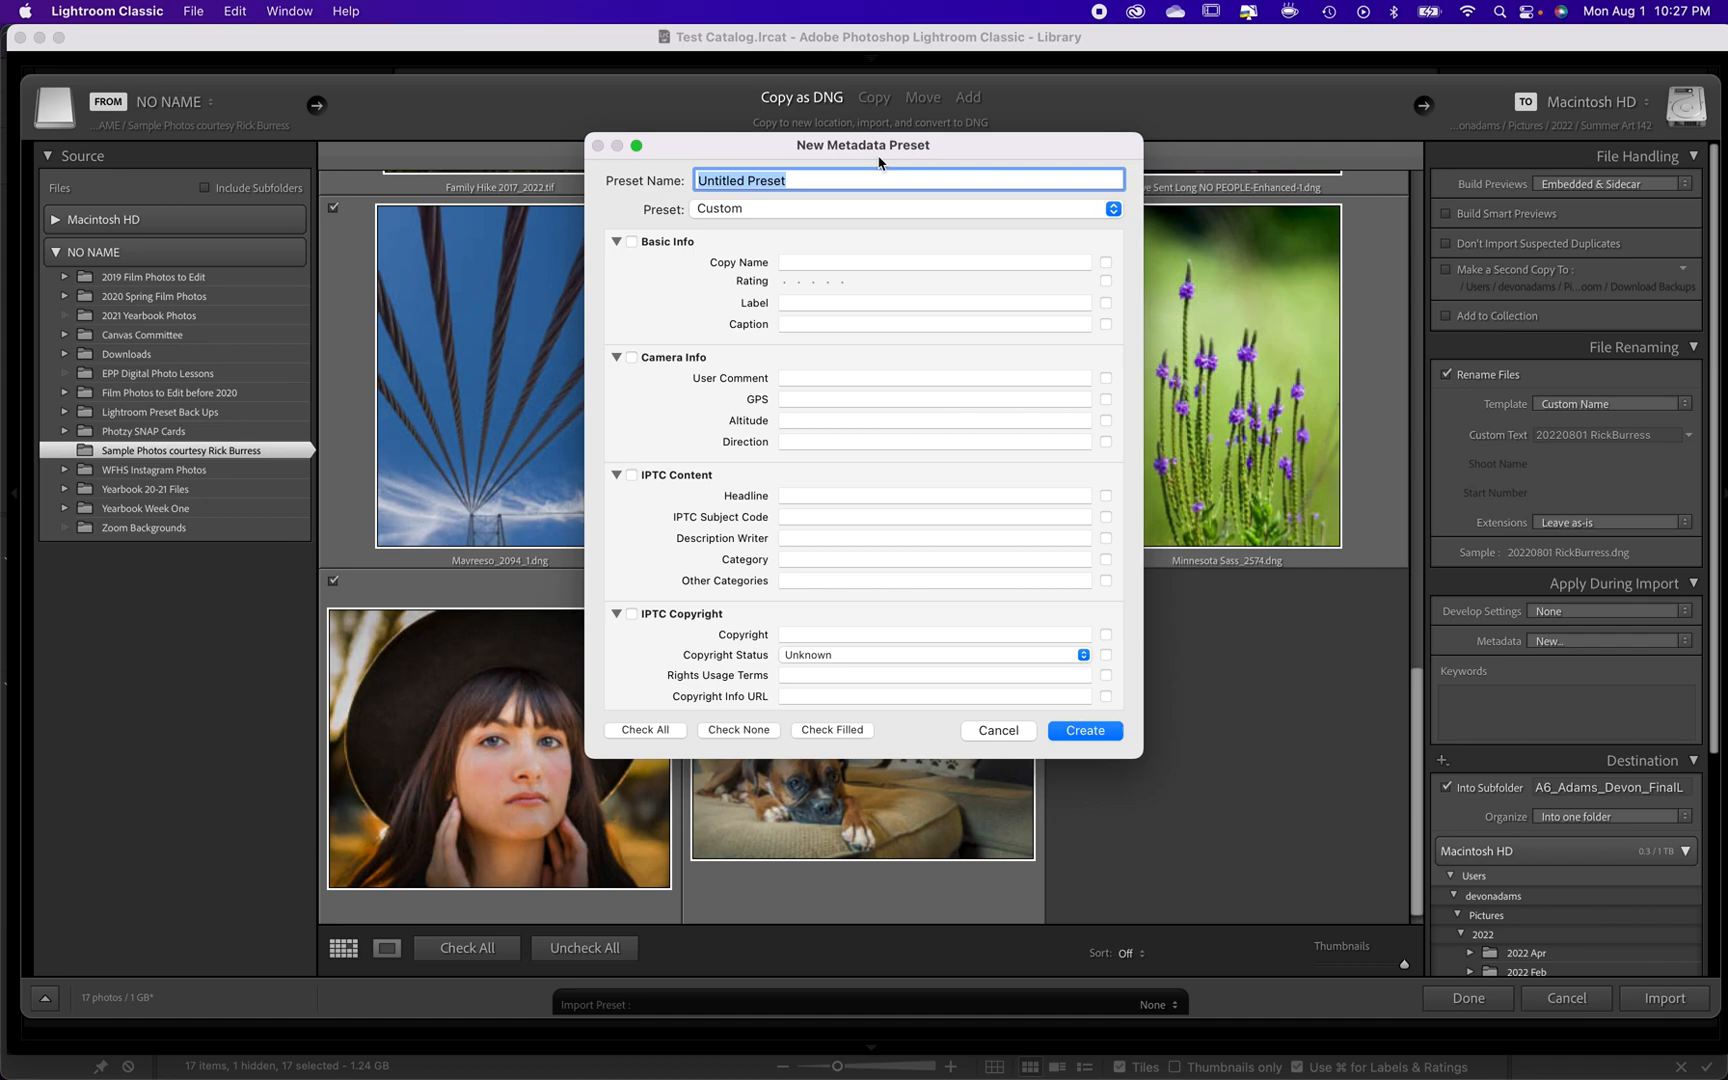
text(Photographer Bio)
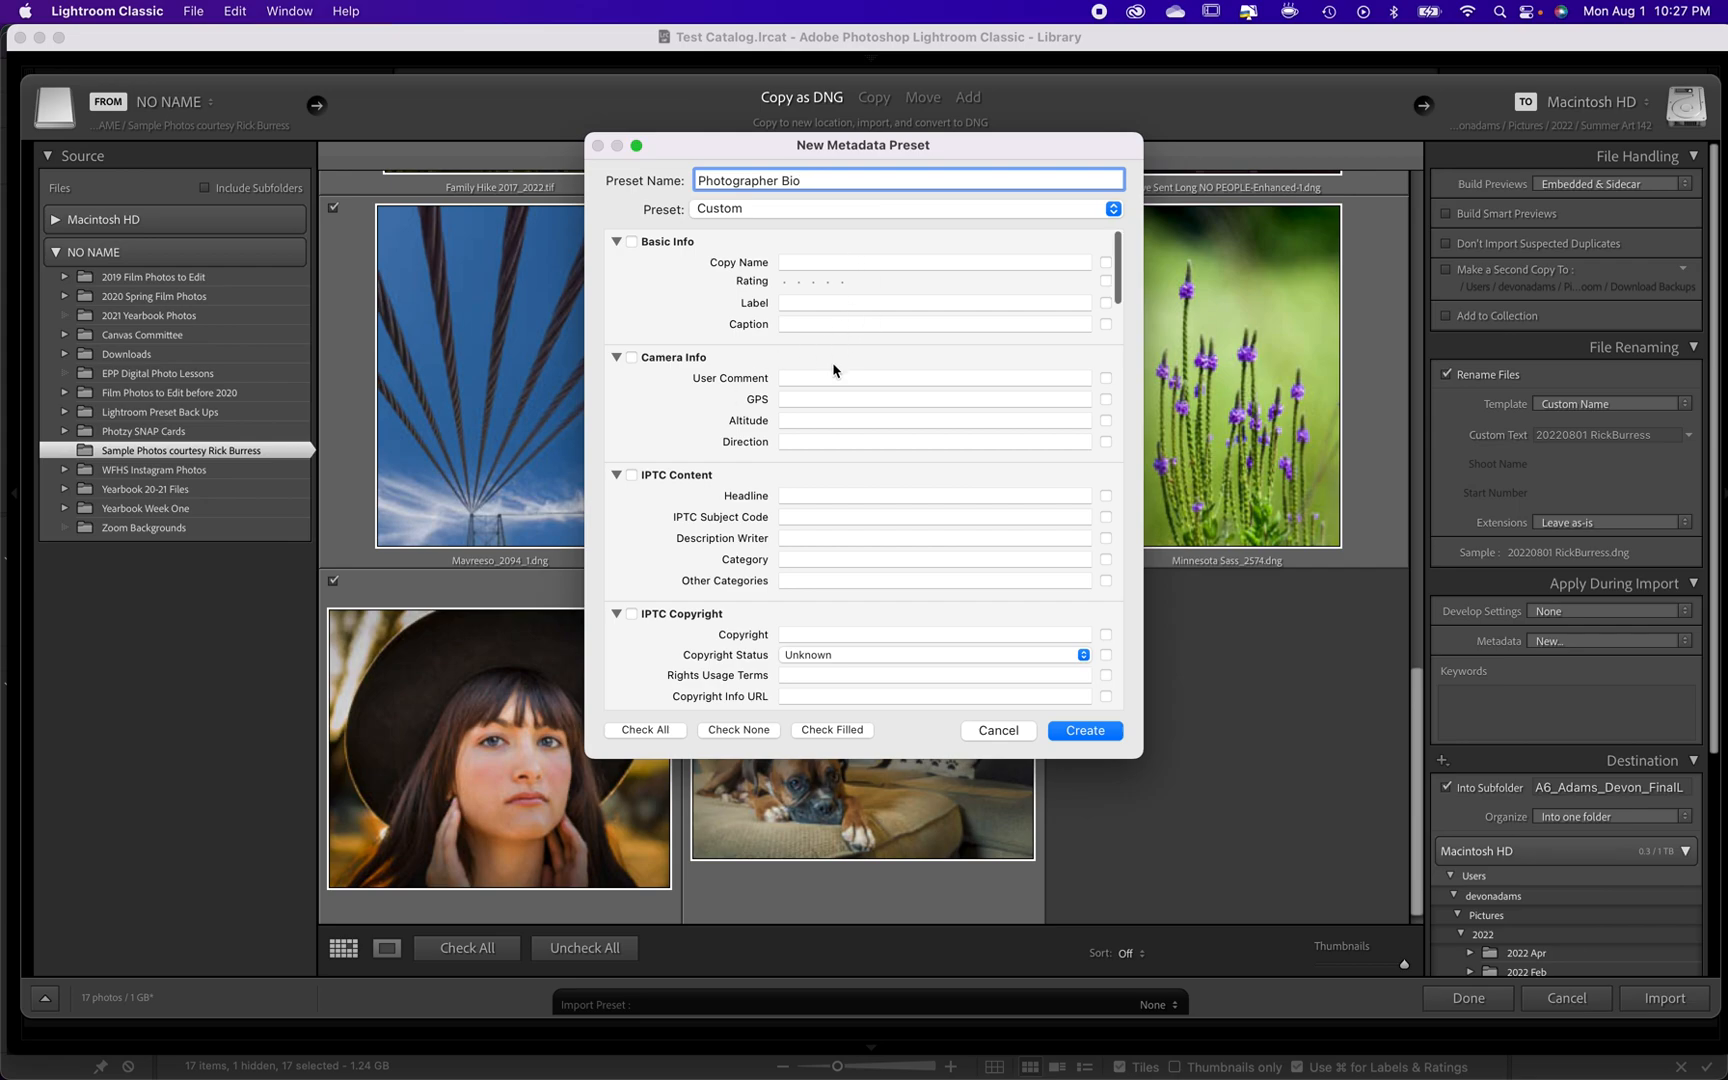
scroll(down, 3)
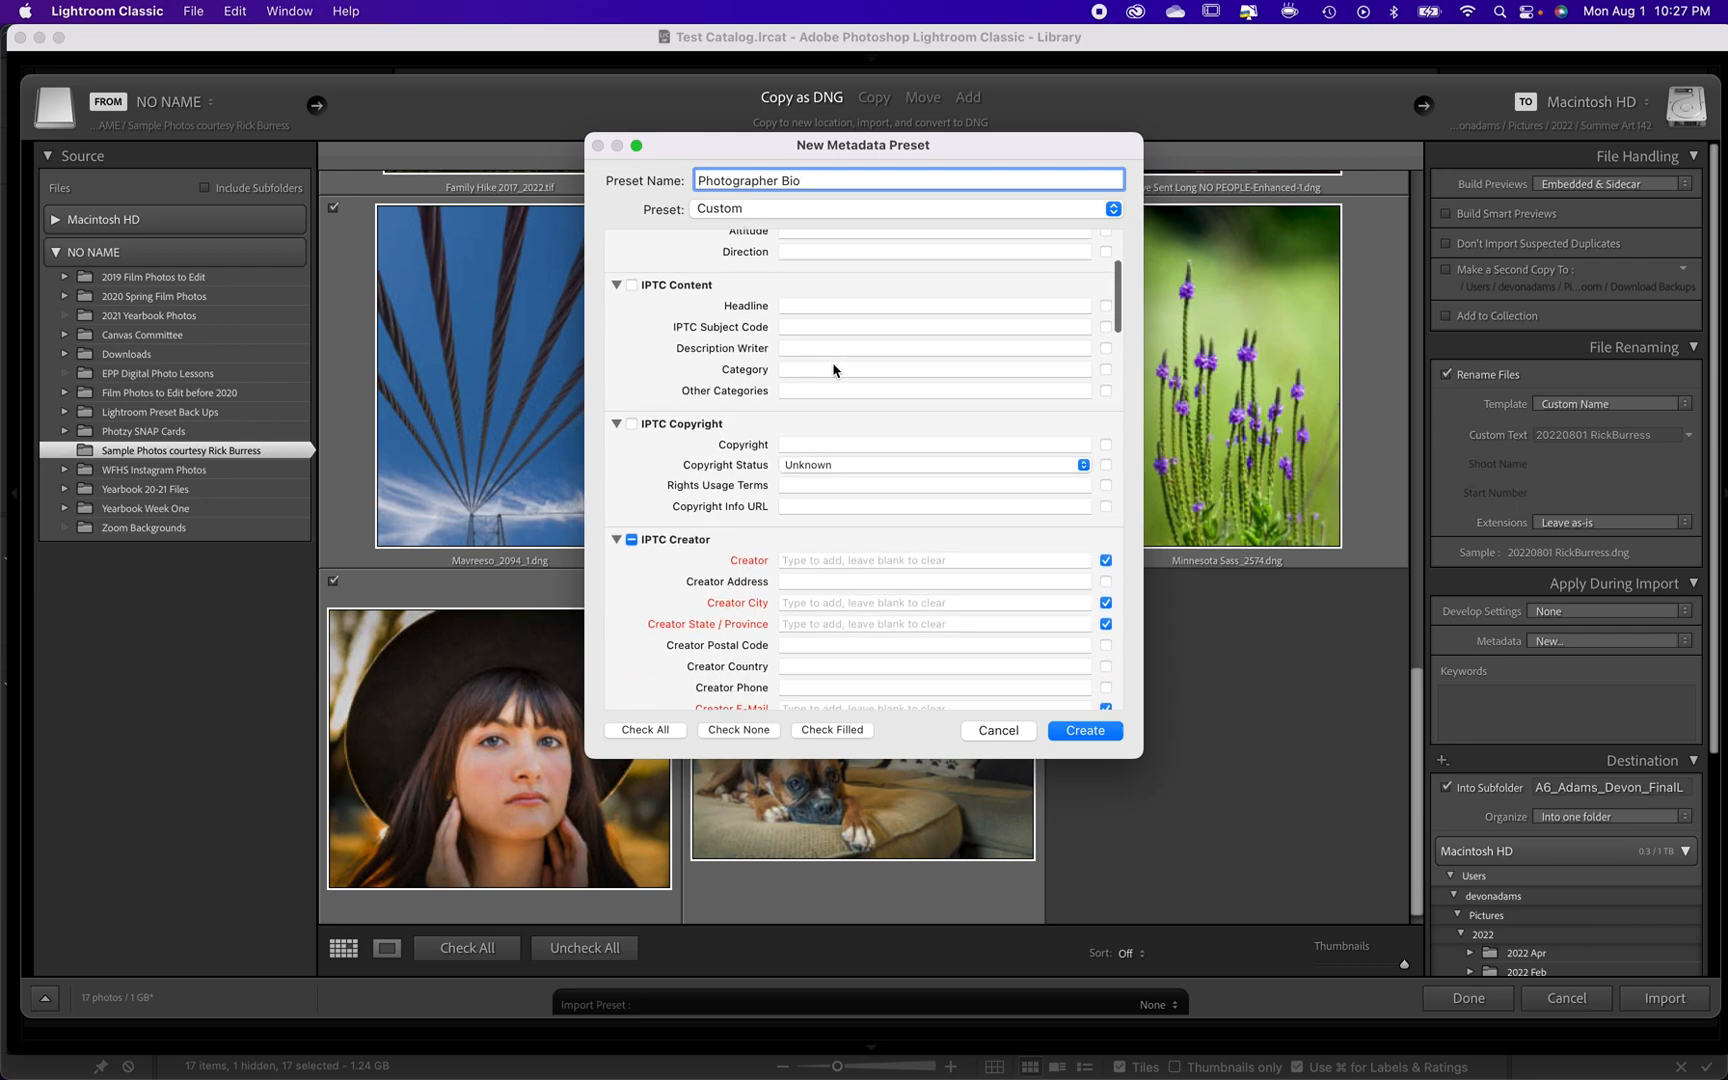
mouse_move(832, 365)
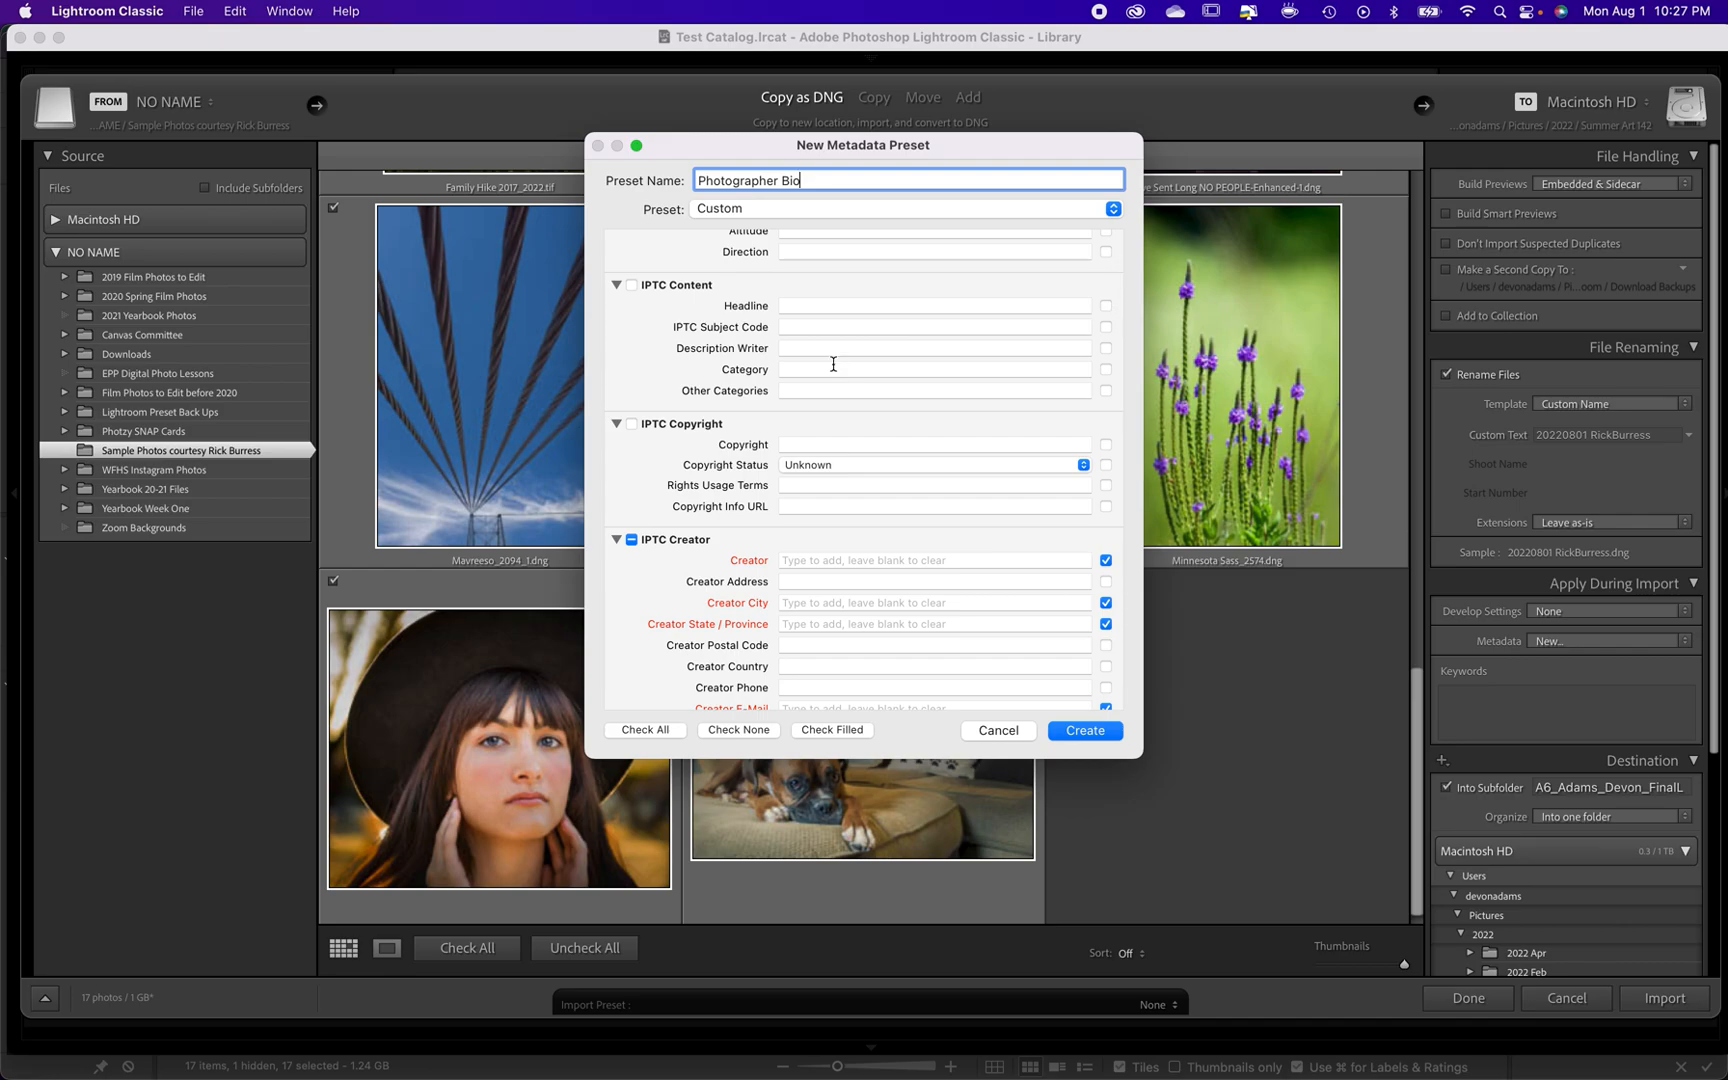
scroll(down, 3)
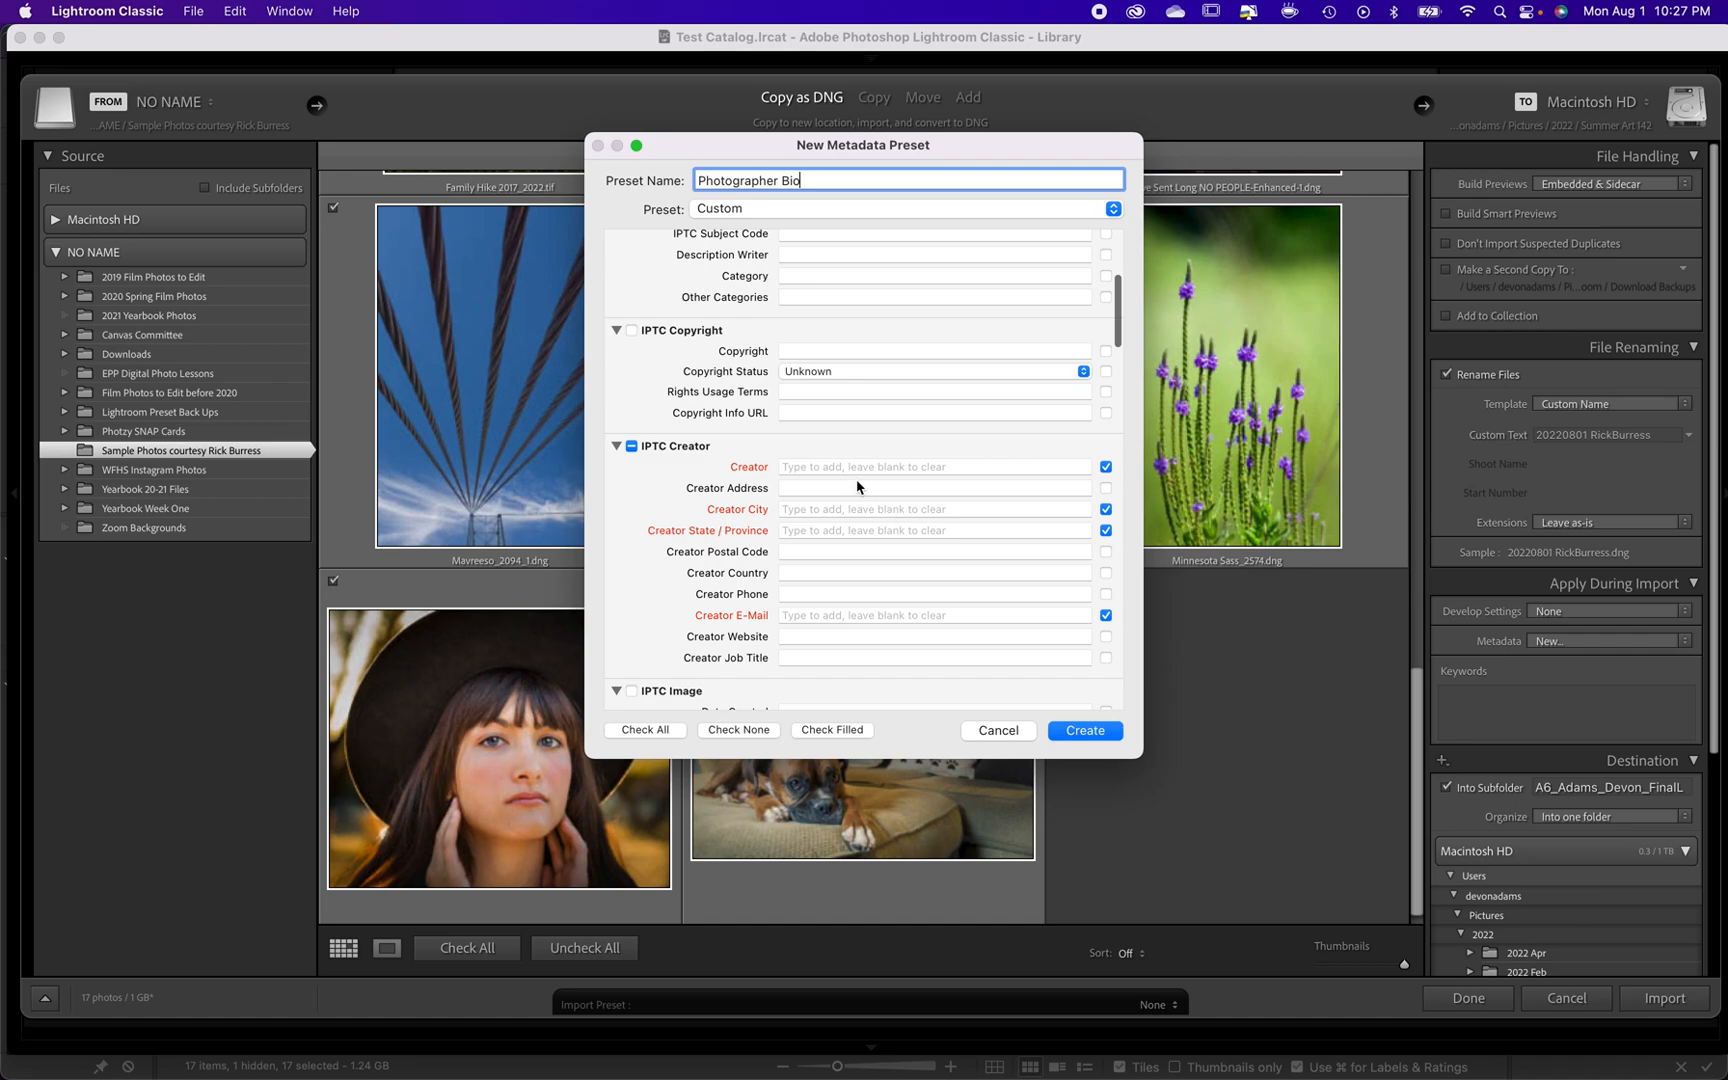
scroll(down, 3)
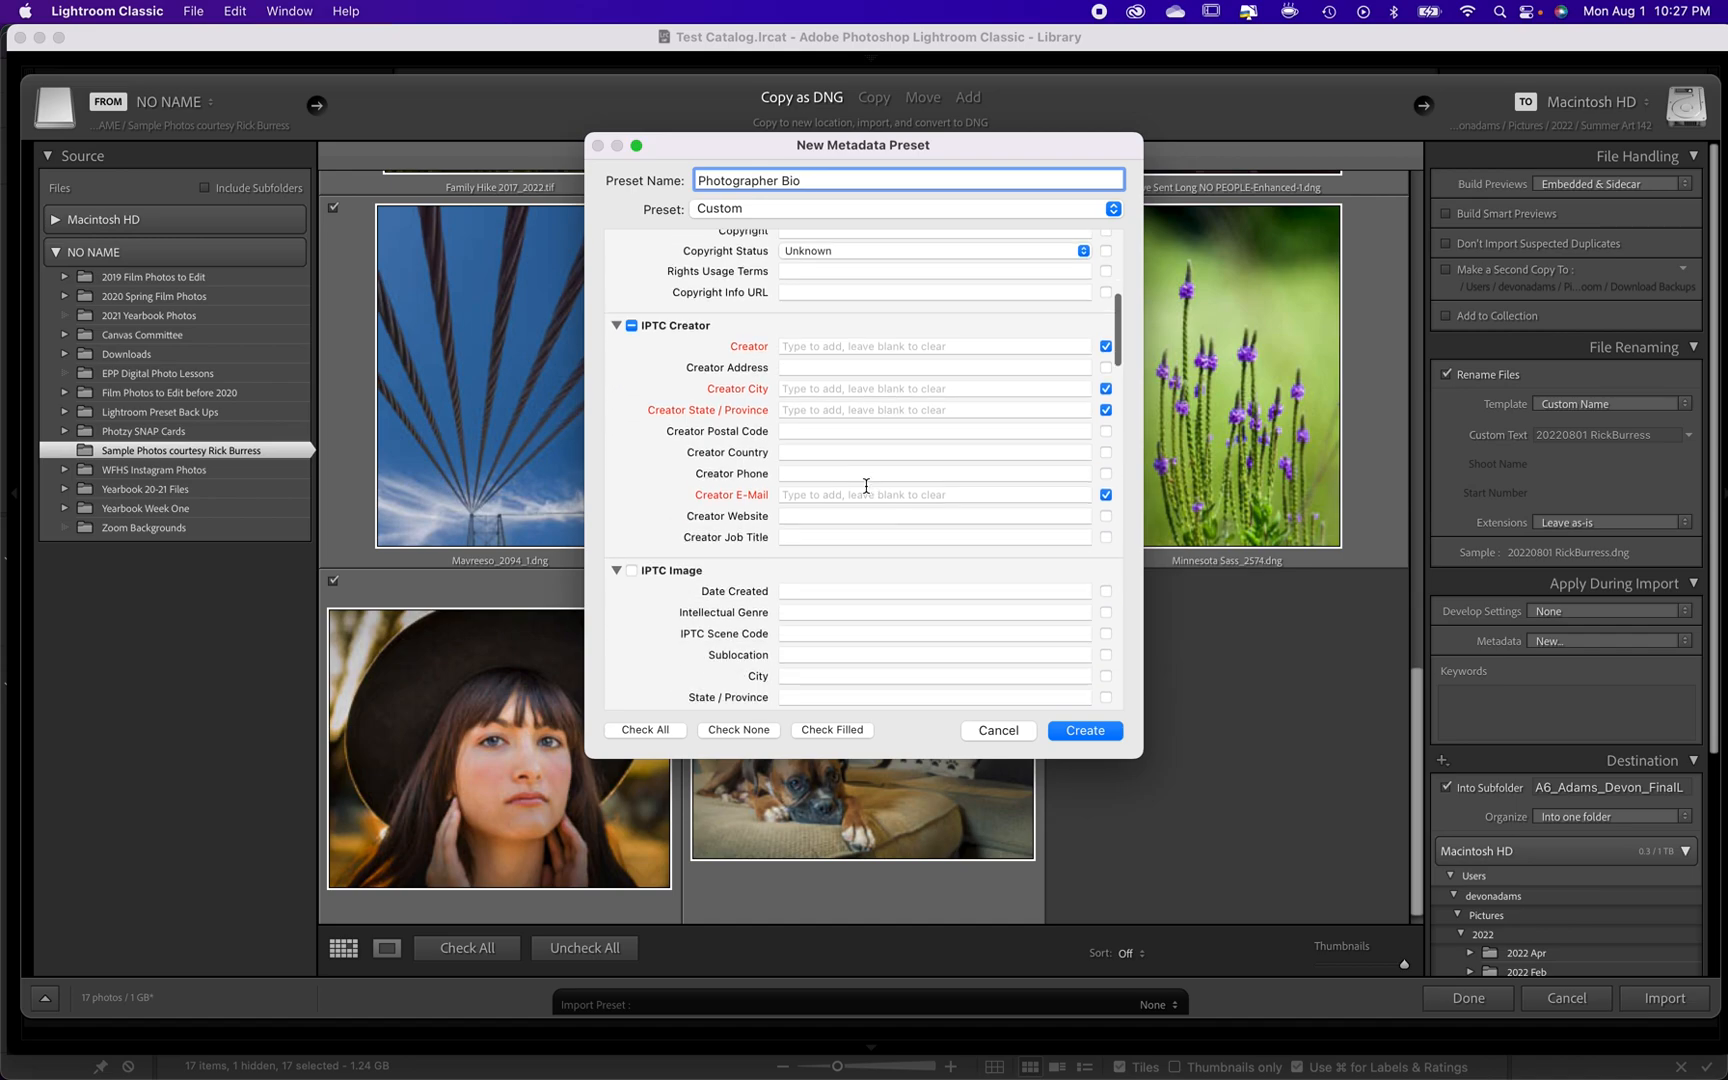
scroll(down, 3)
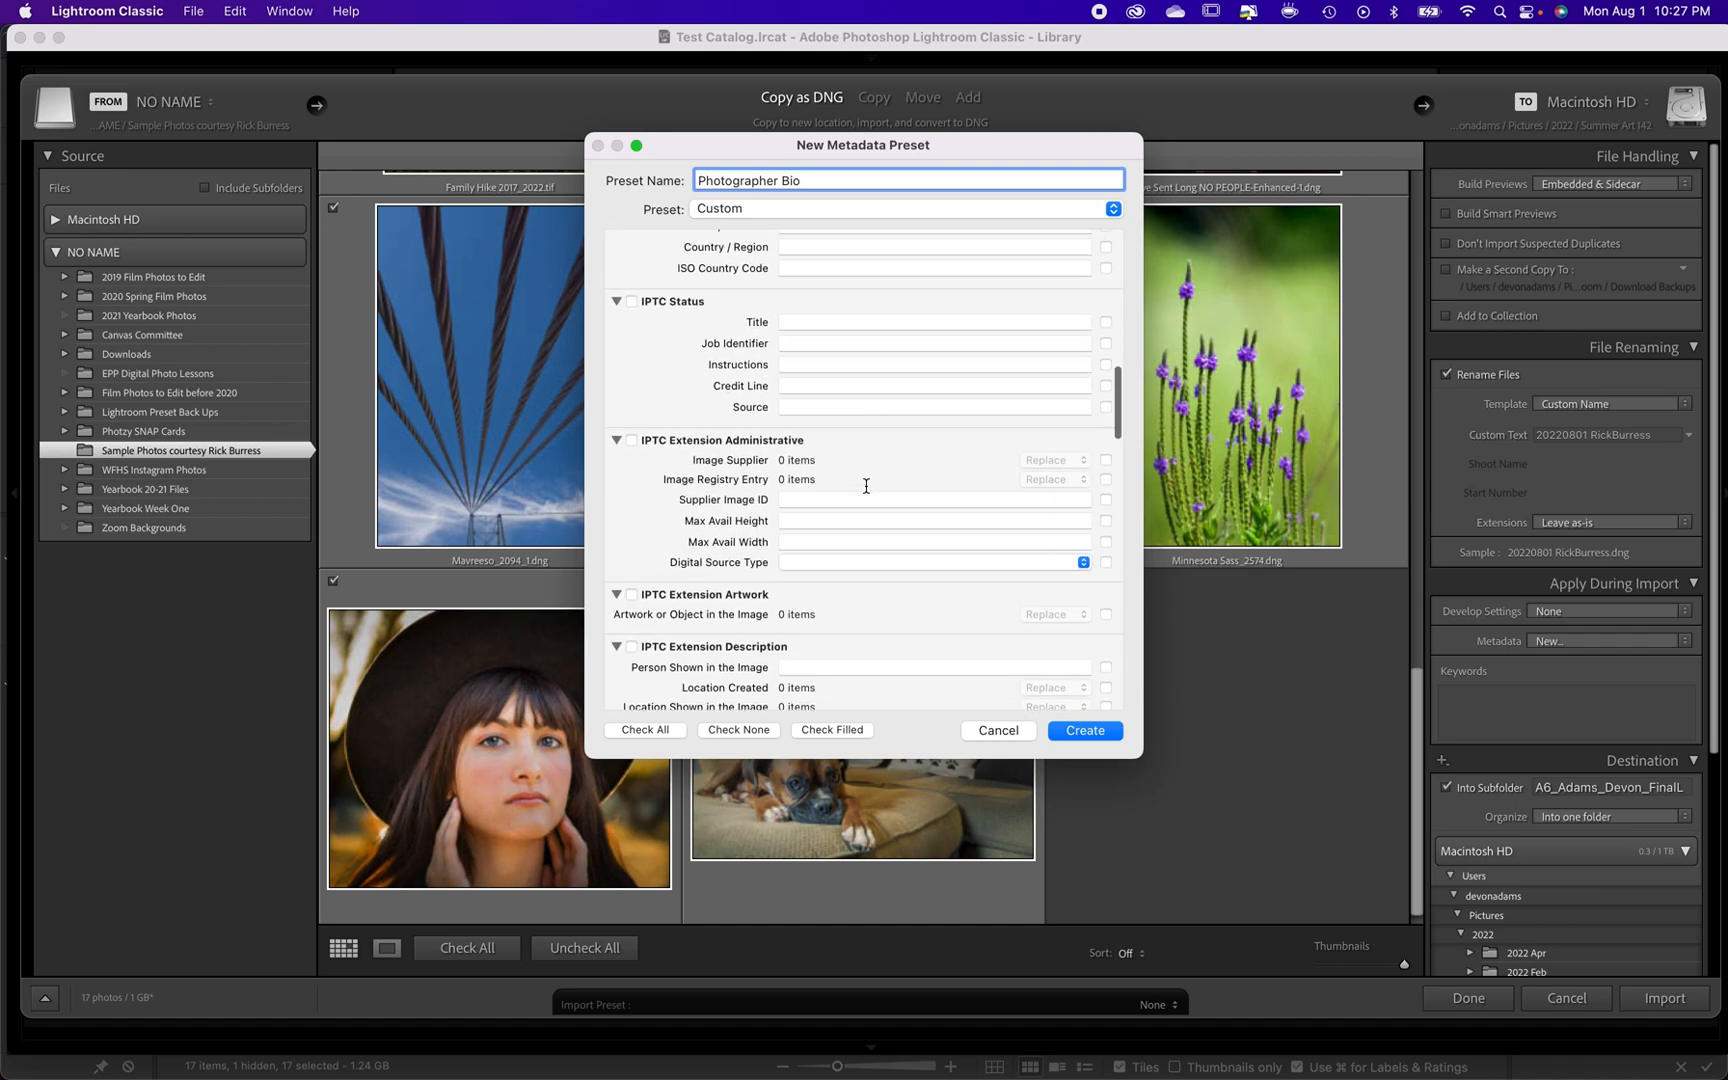
scroll(down, 3)
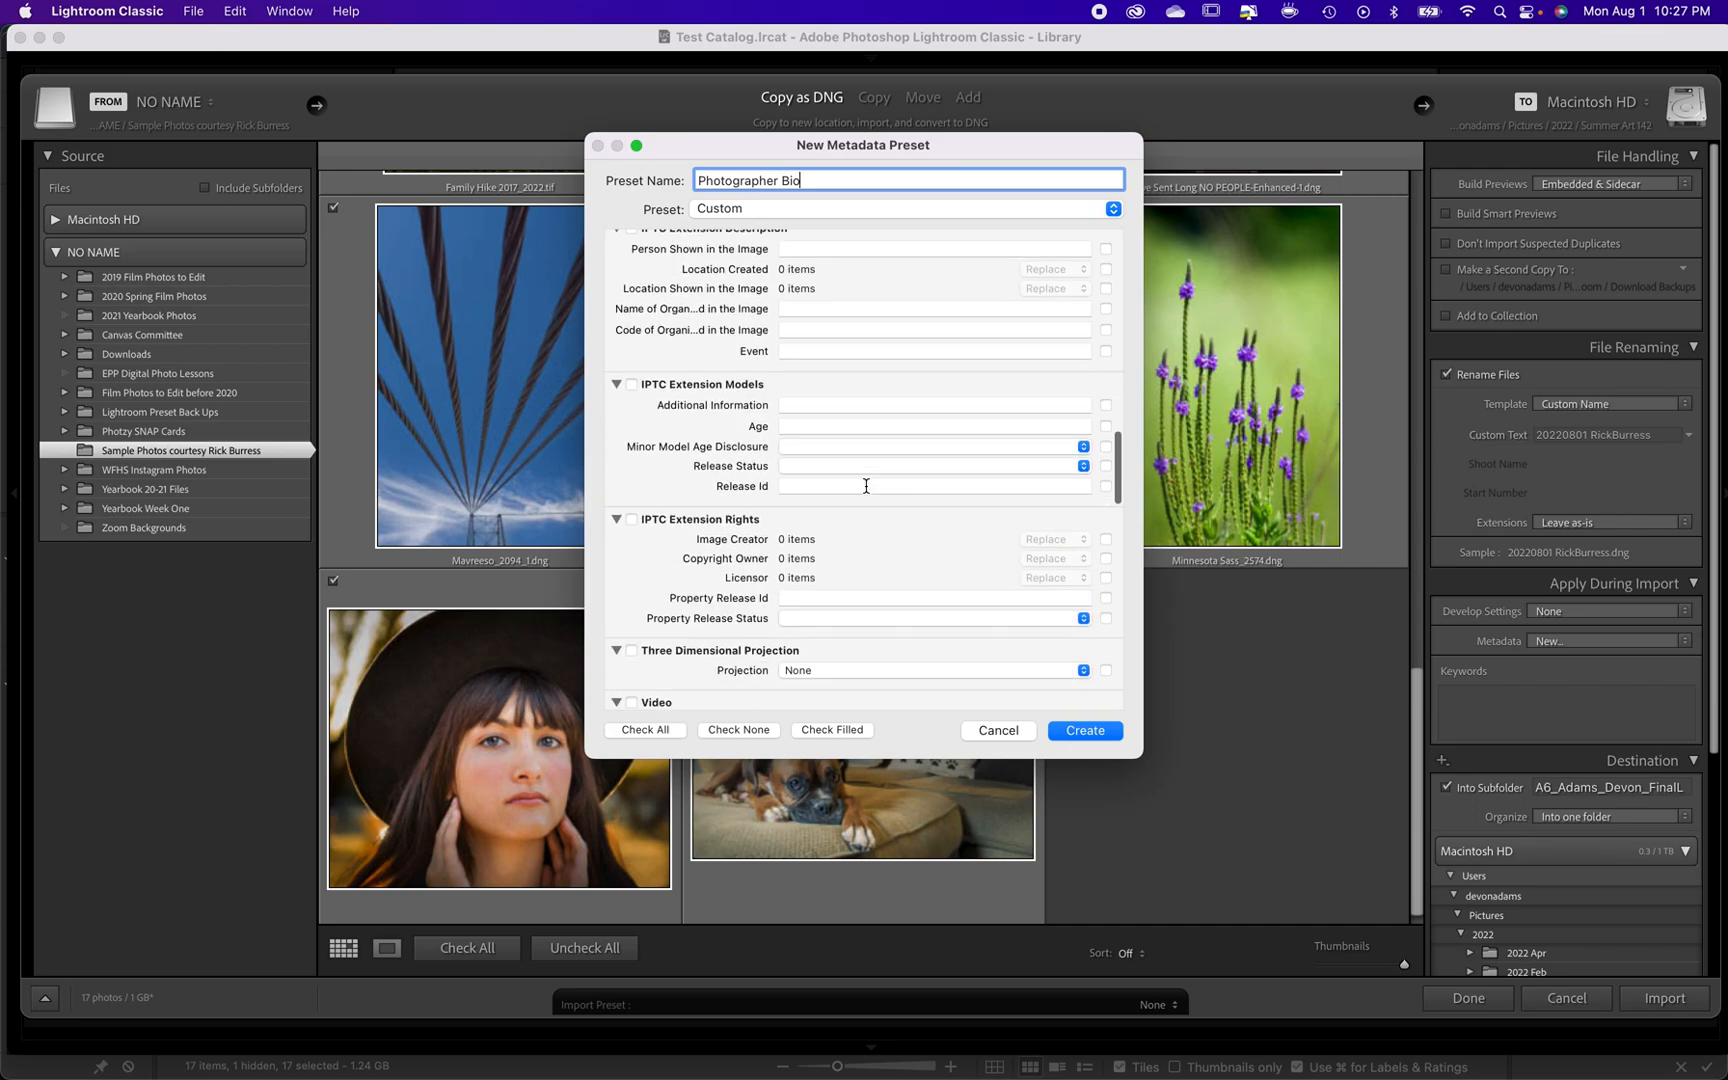
scroll(down, 3)
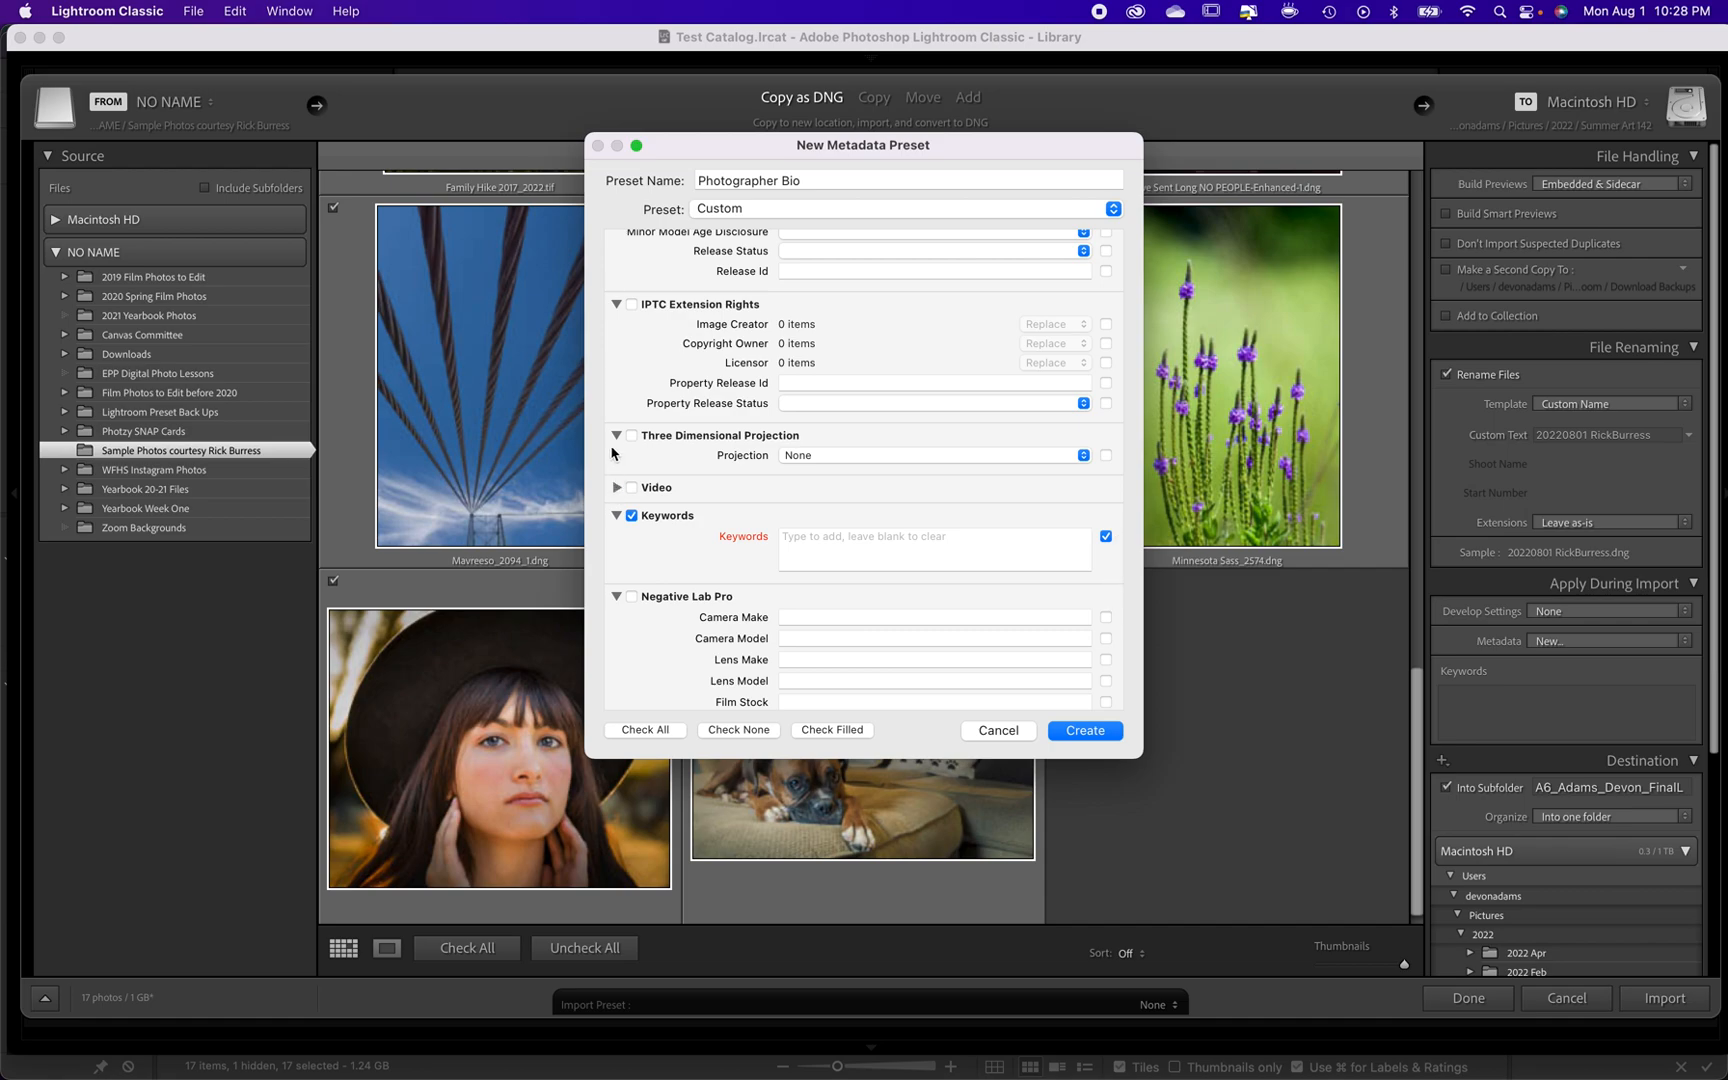
click(617, 434)
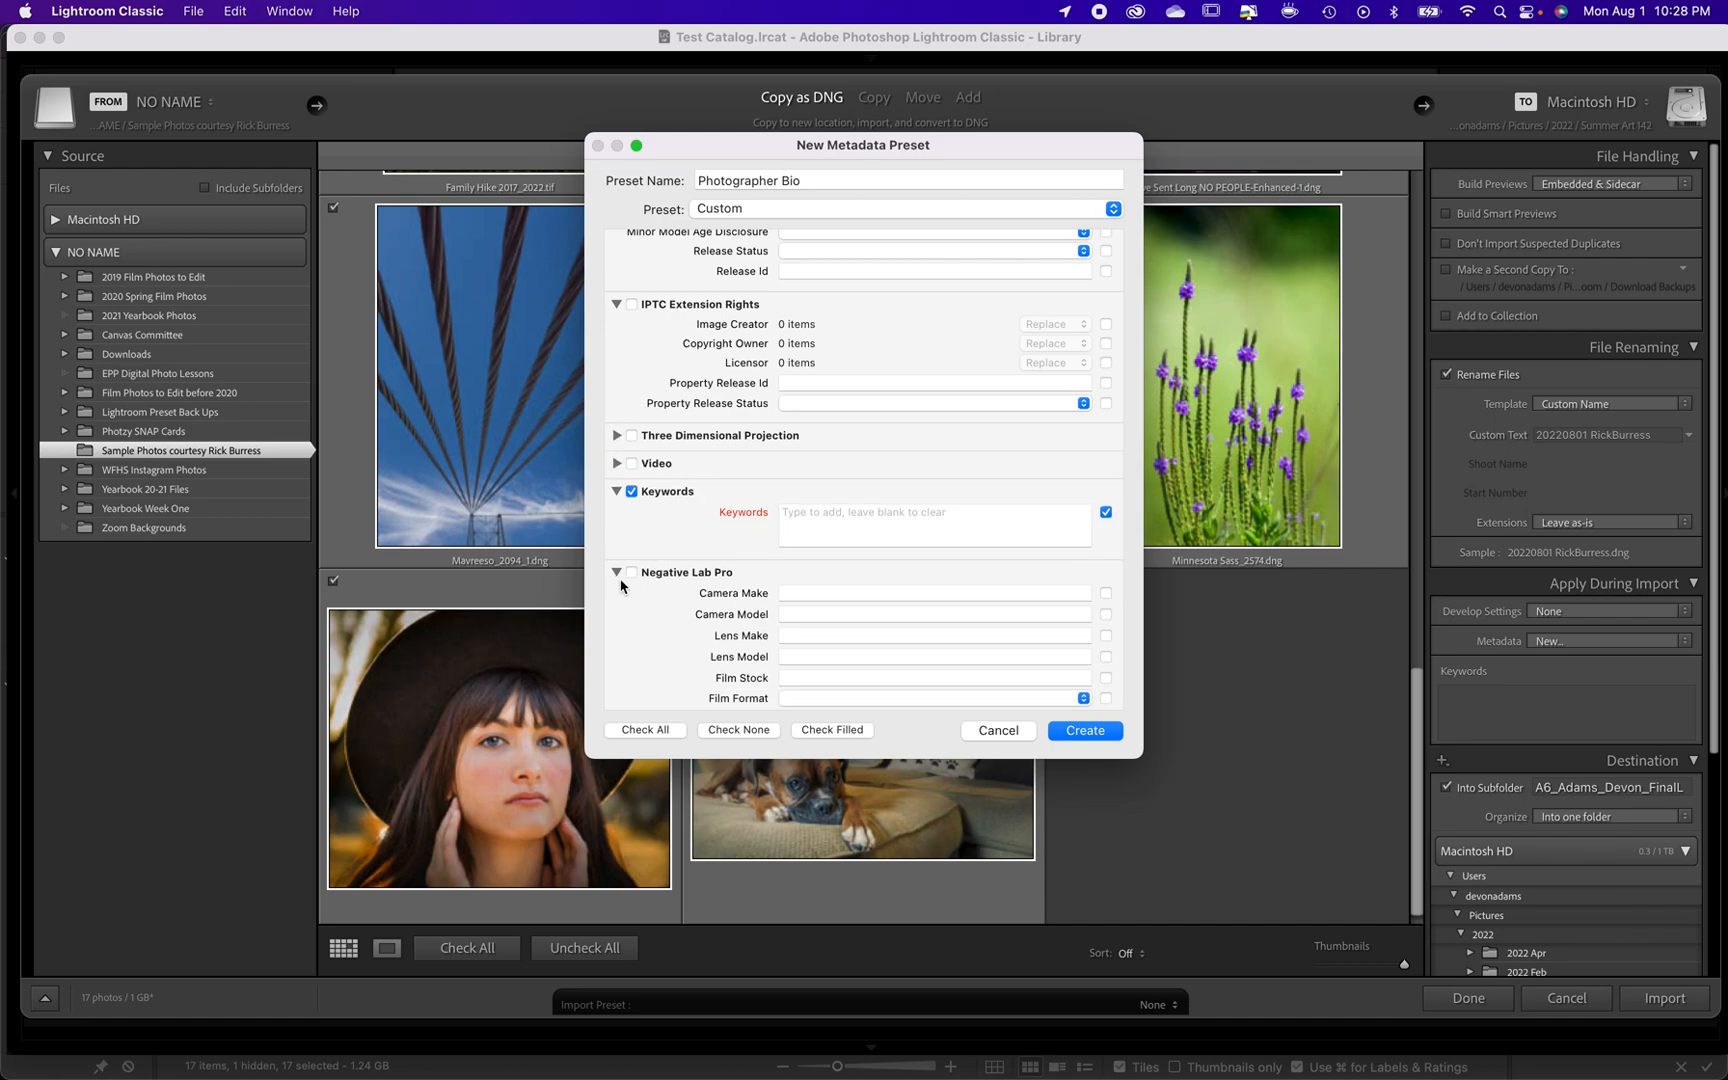
scroll(down, 3)
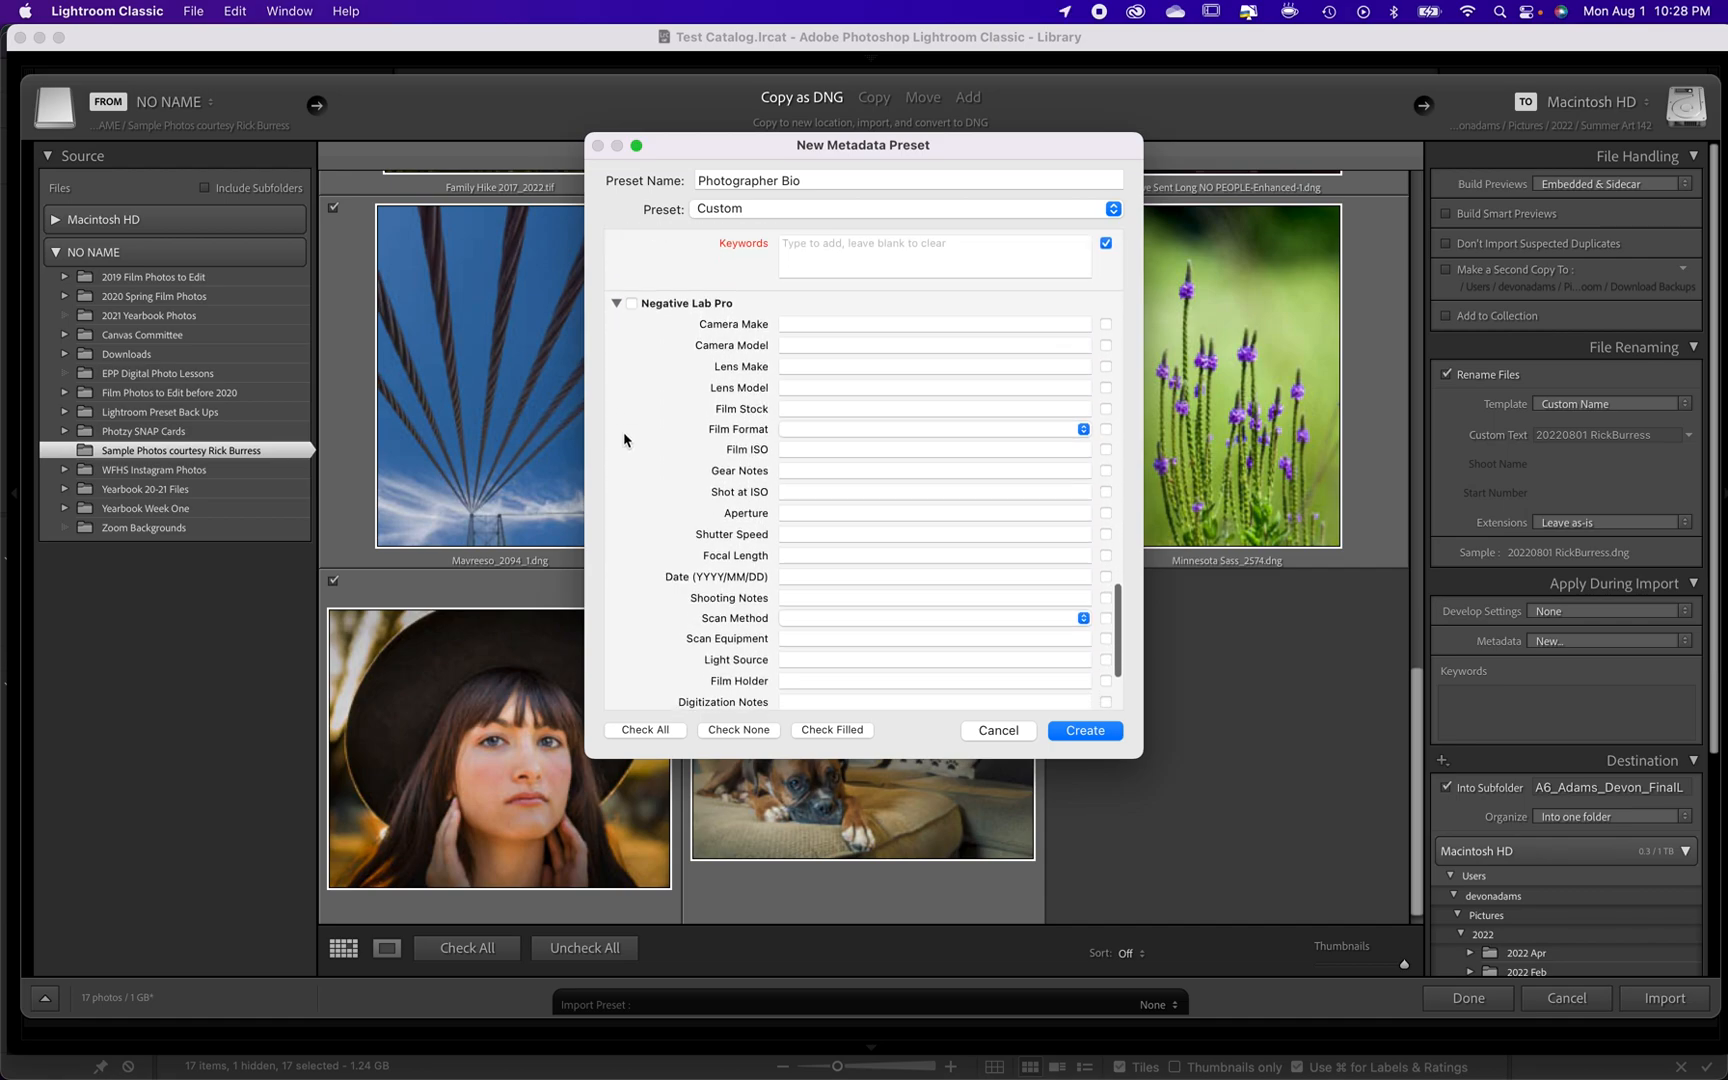
scroll(up, 3)
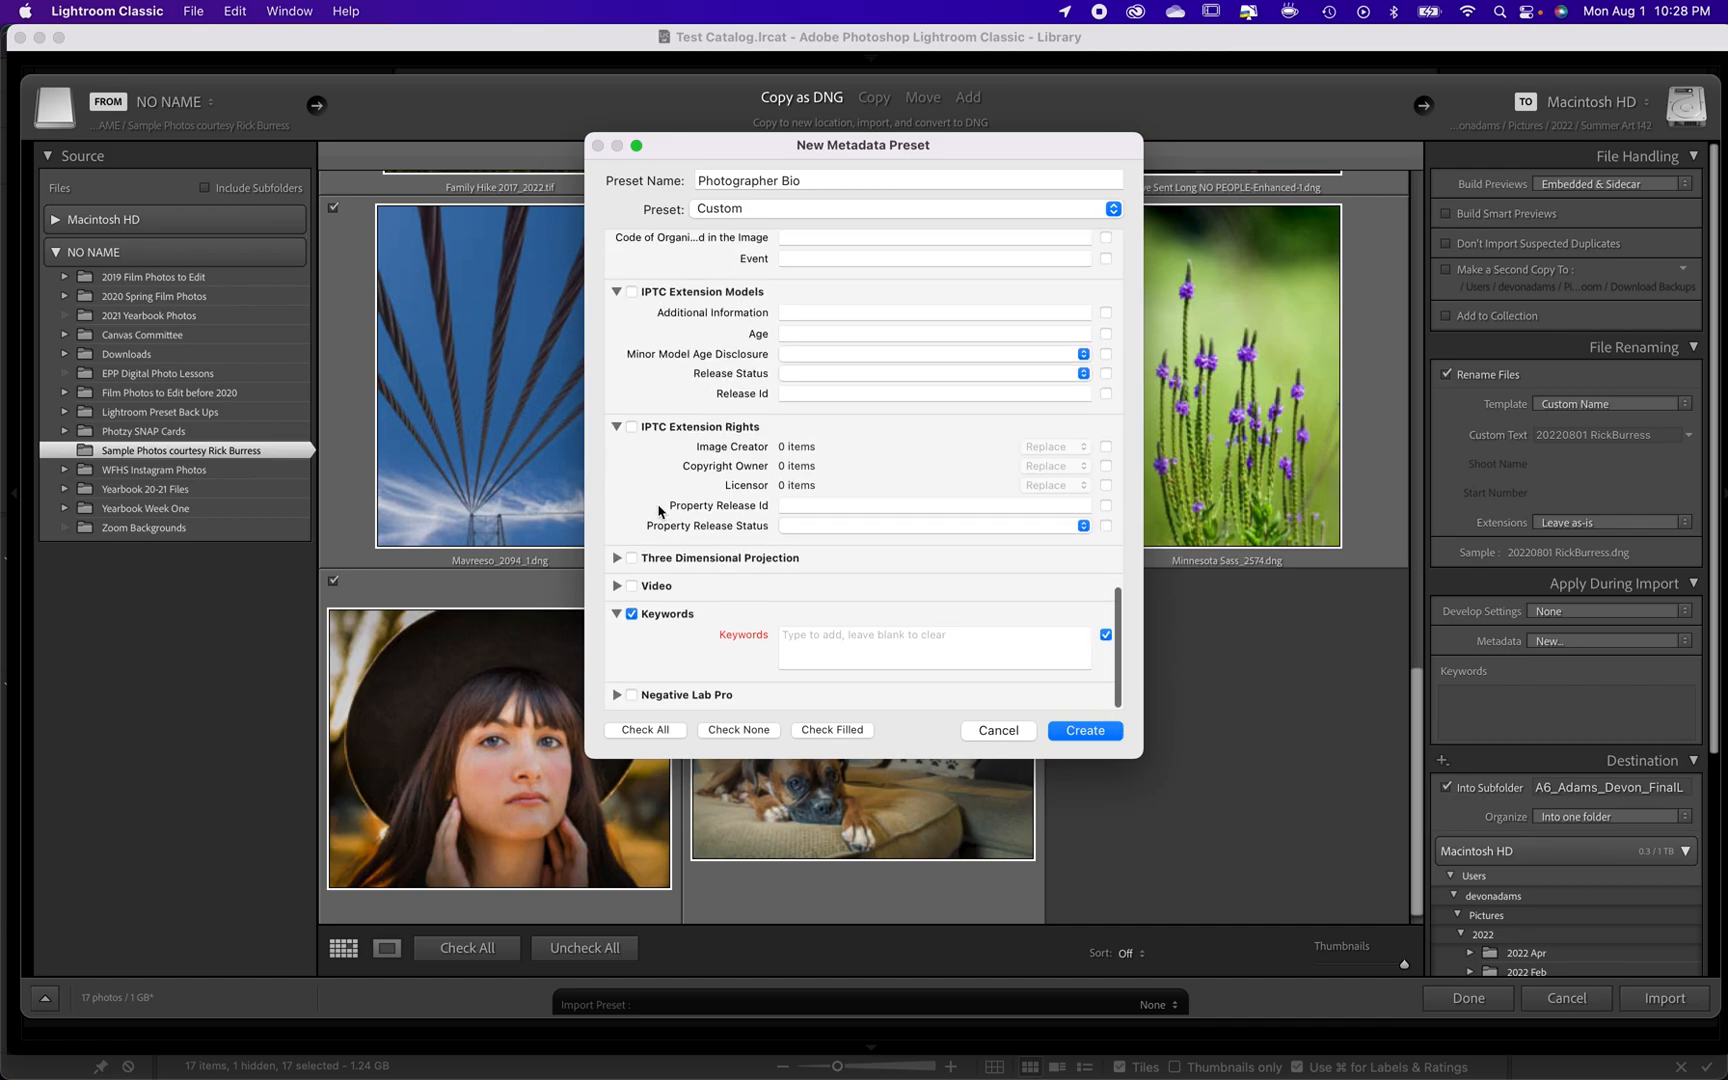
scroll(up, 3)
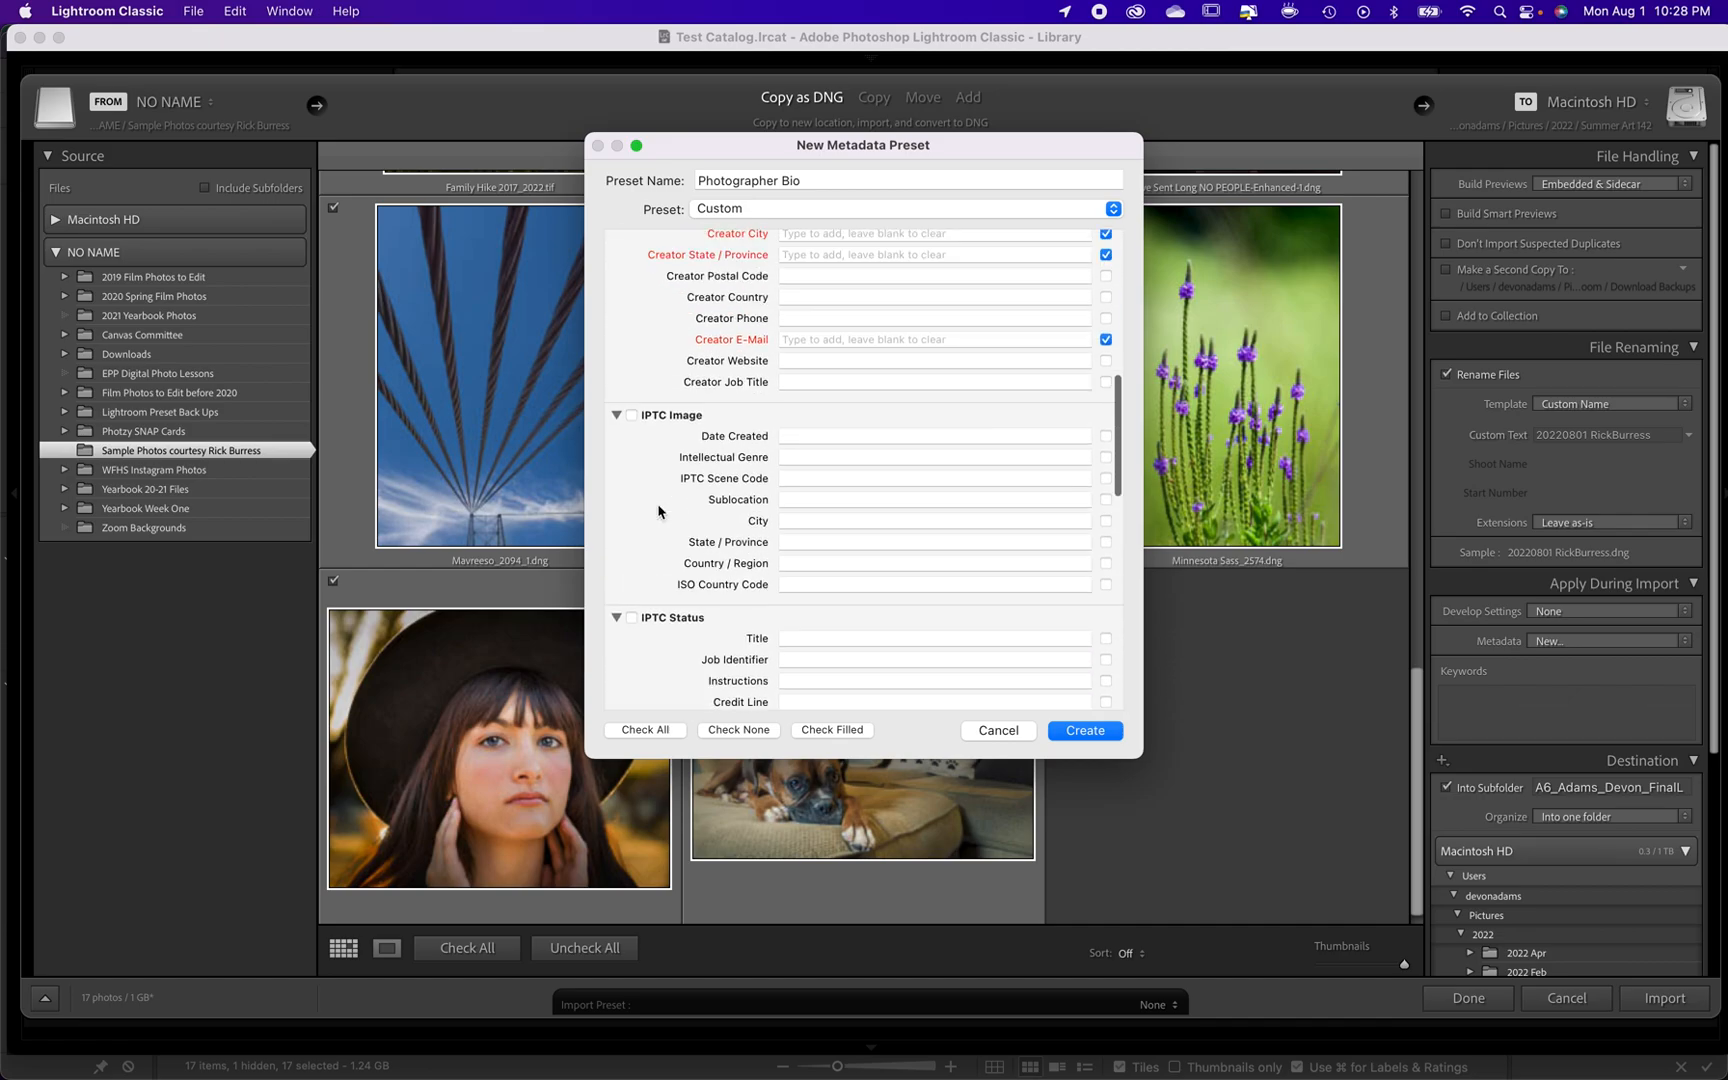
Step: Enter the photographer's full name as the preset's Creator
scroll(up, 3)
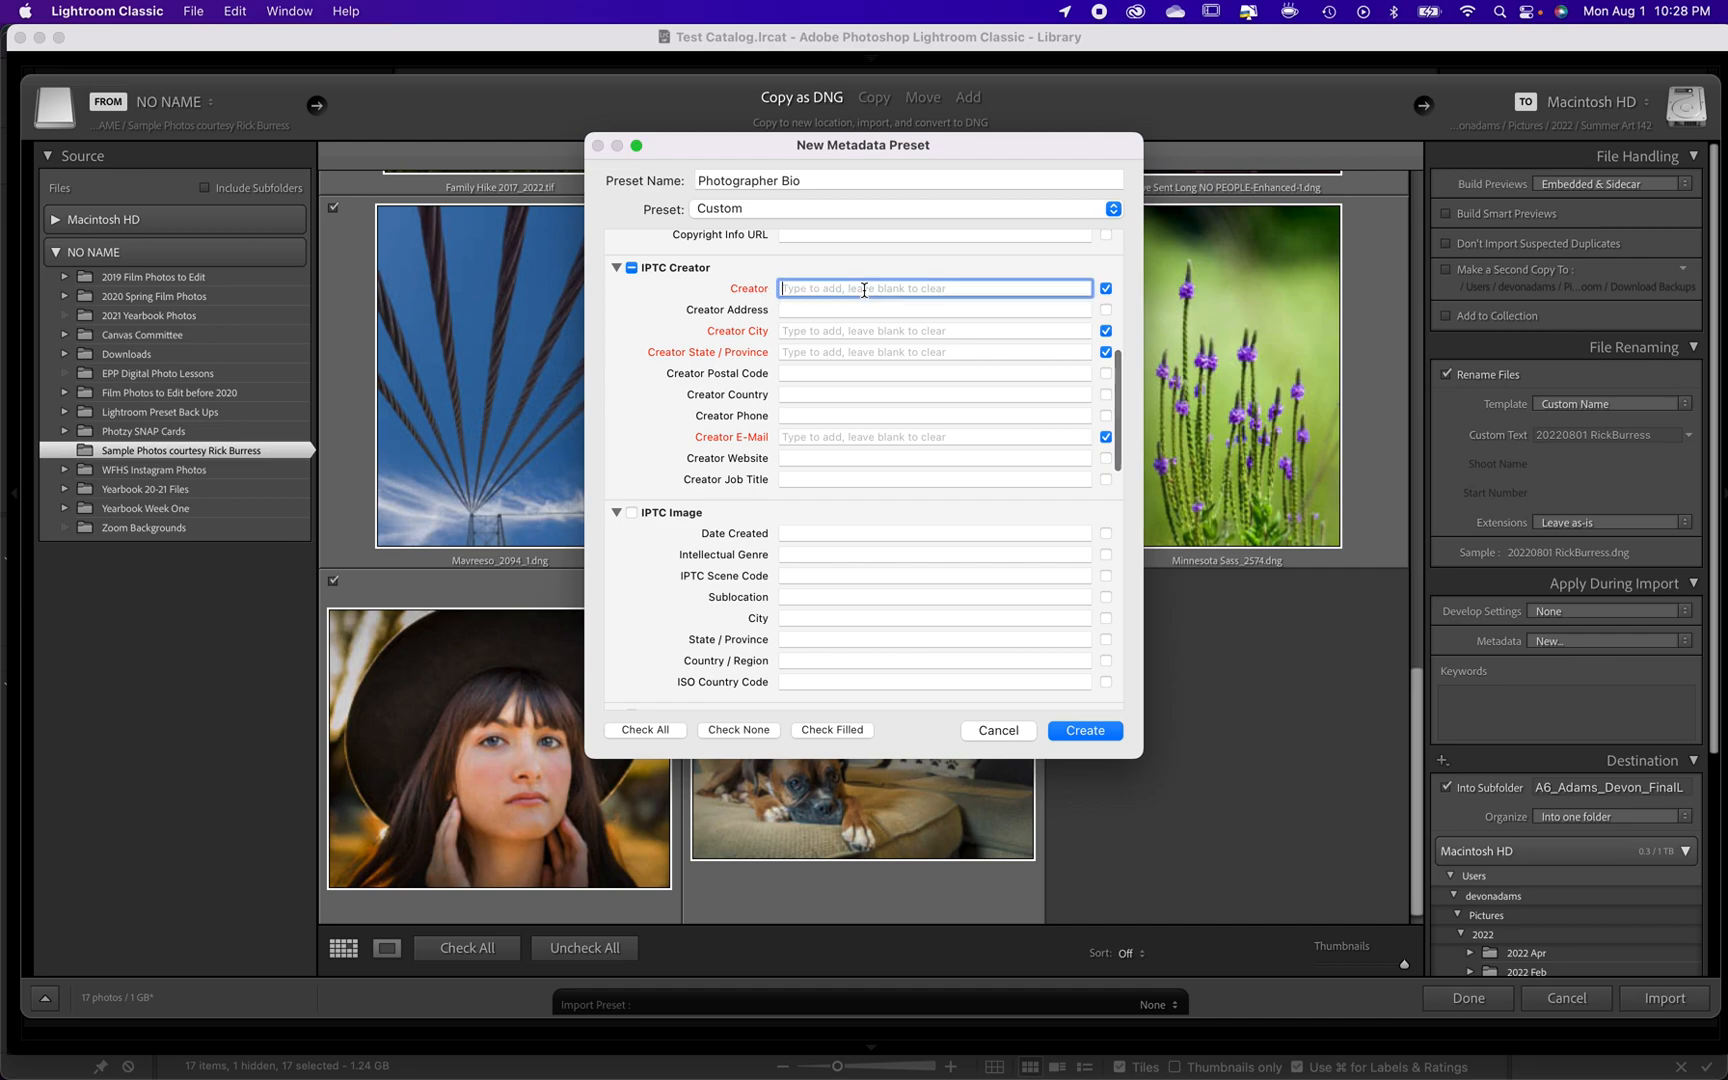
text(Devom C)
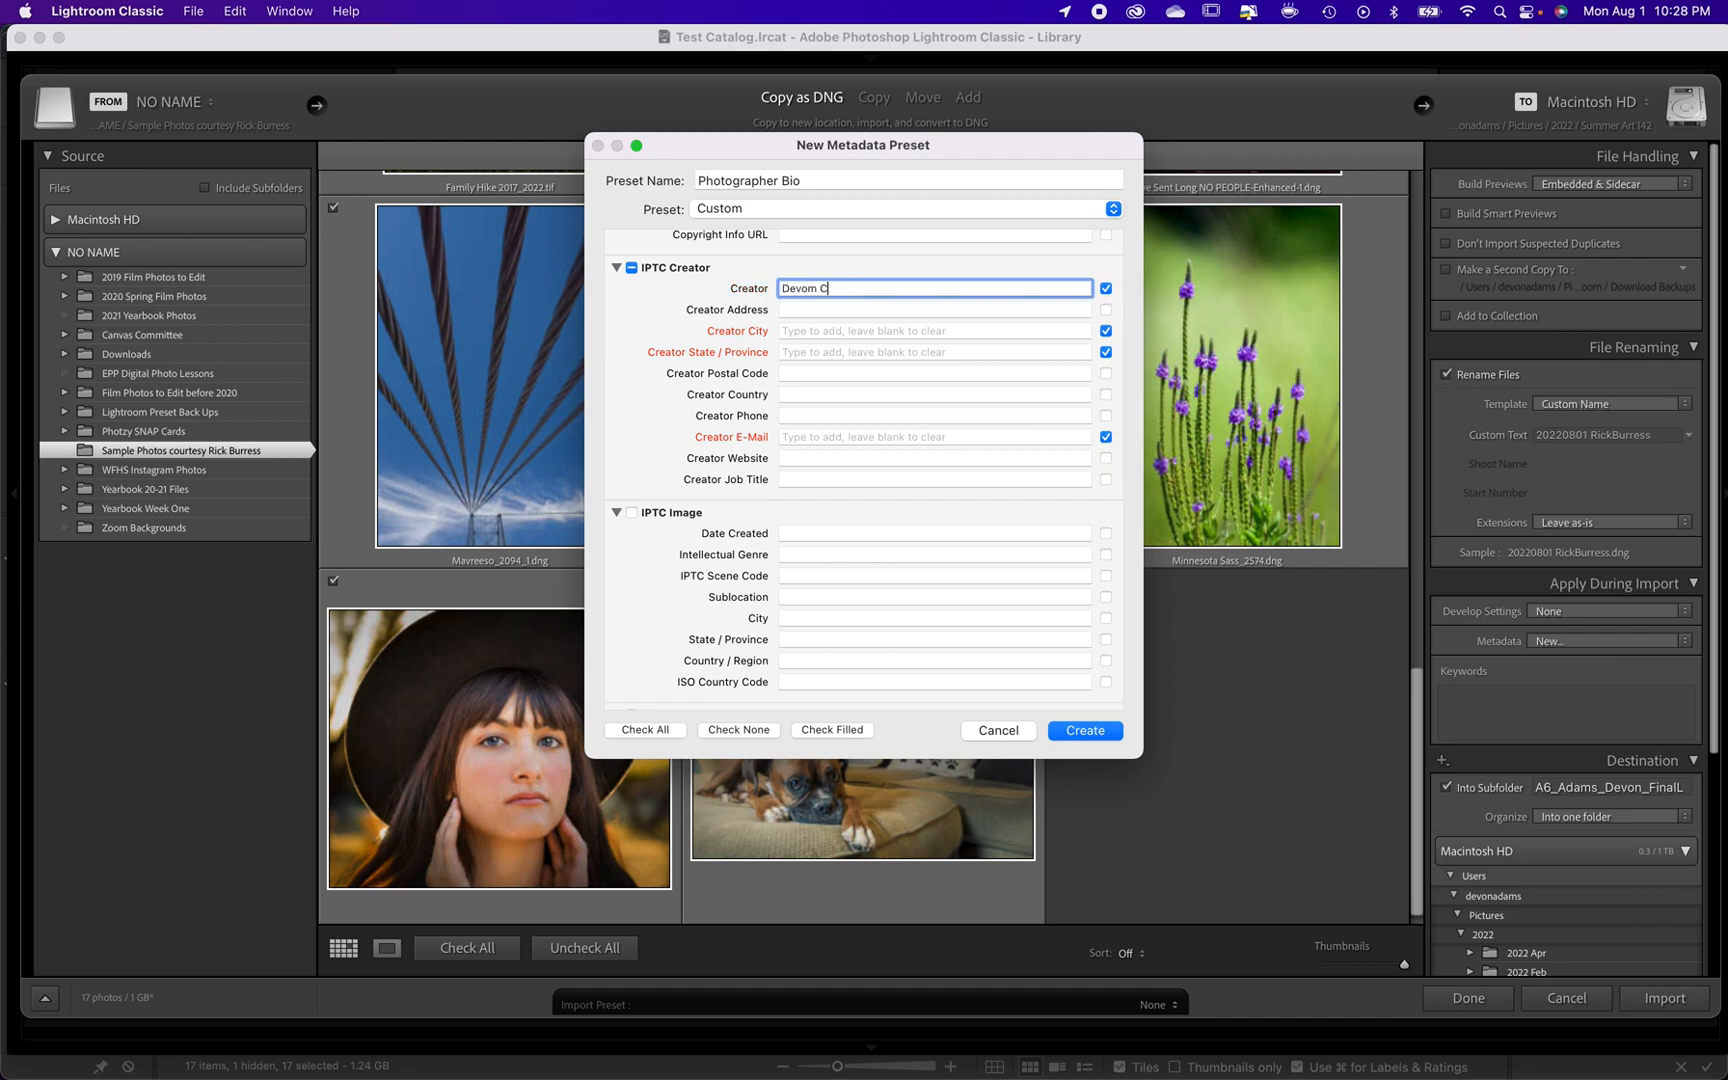
text(hris)
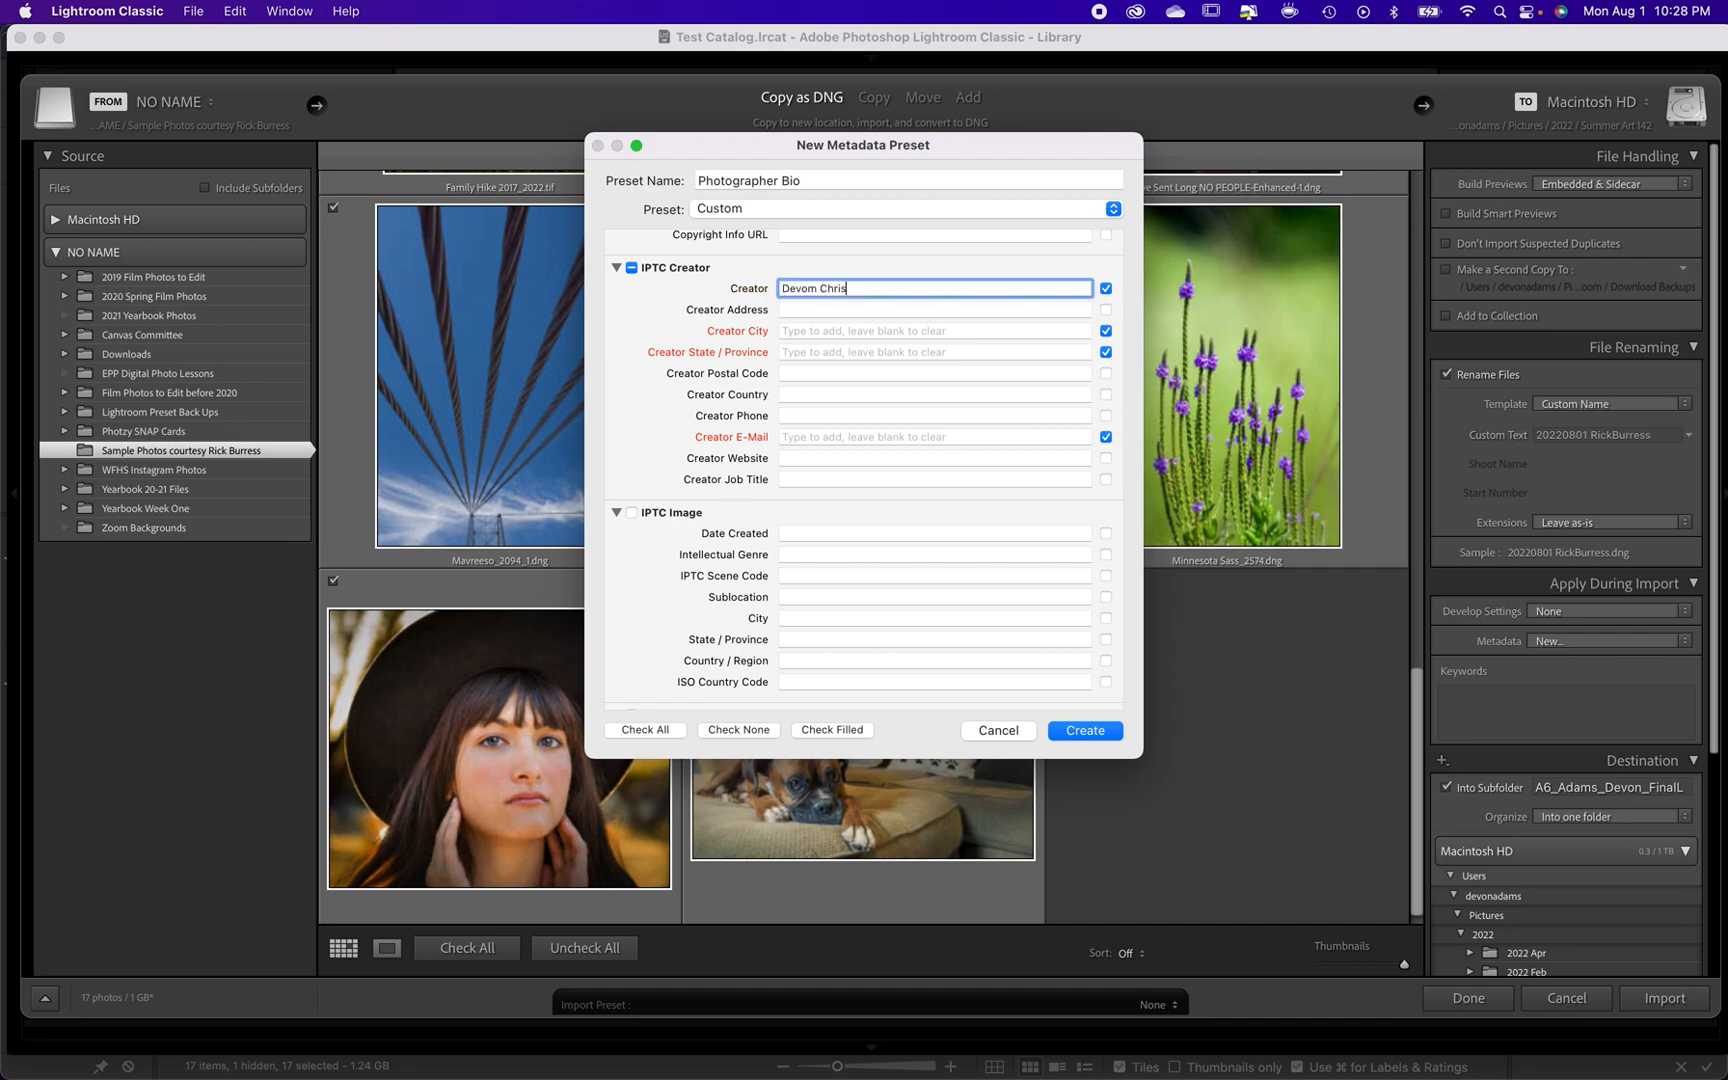
text(topher Adams)
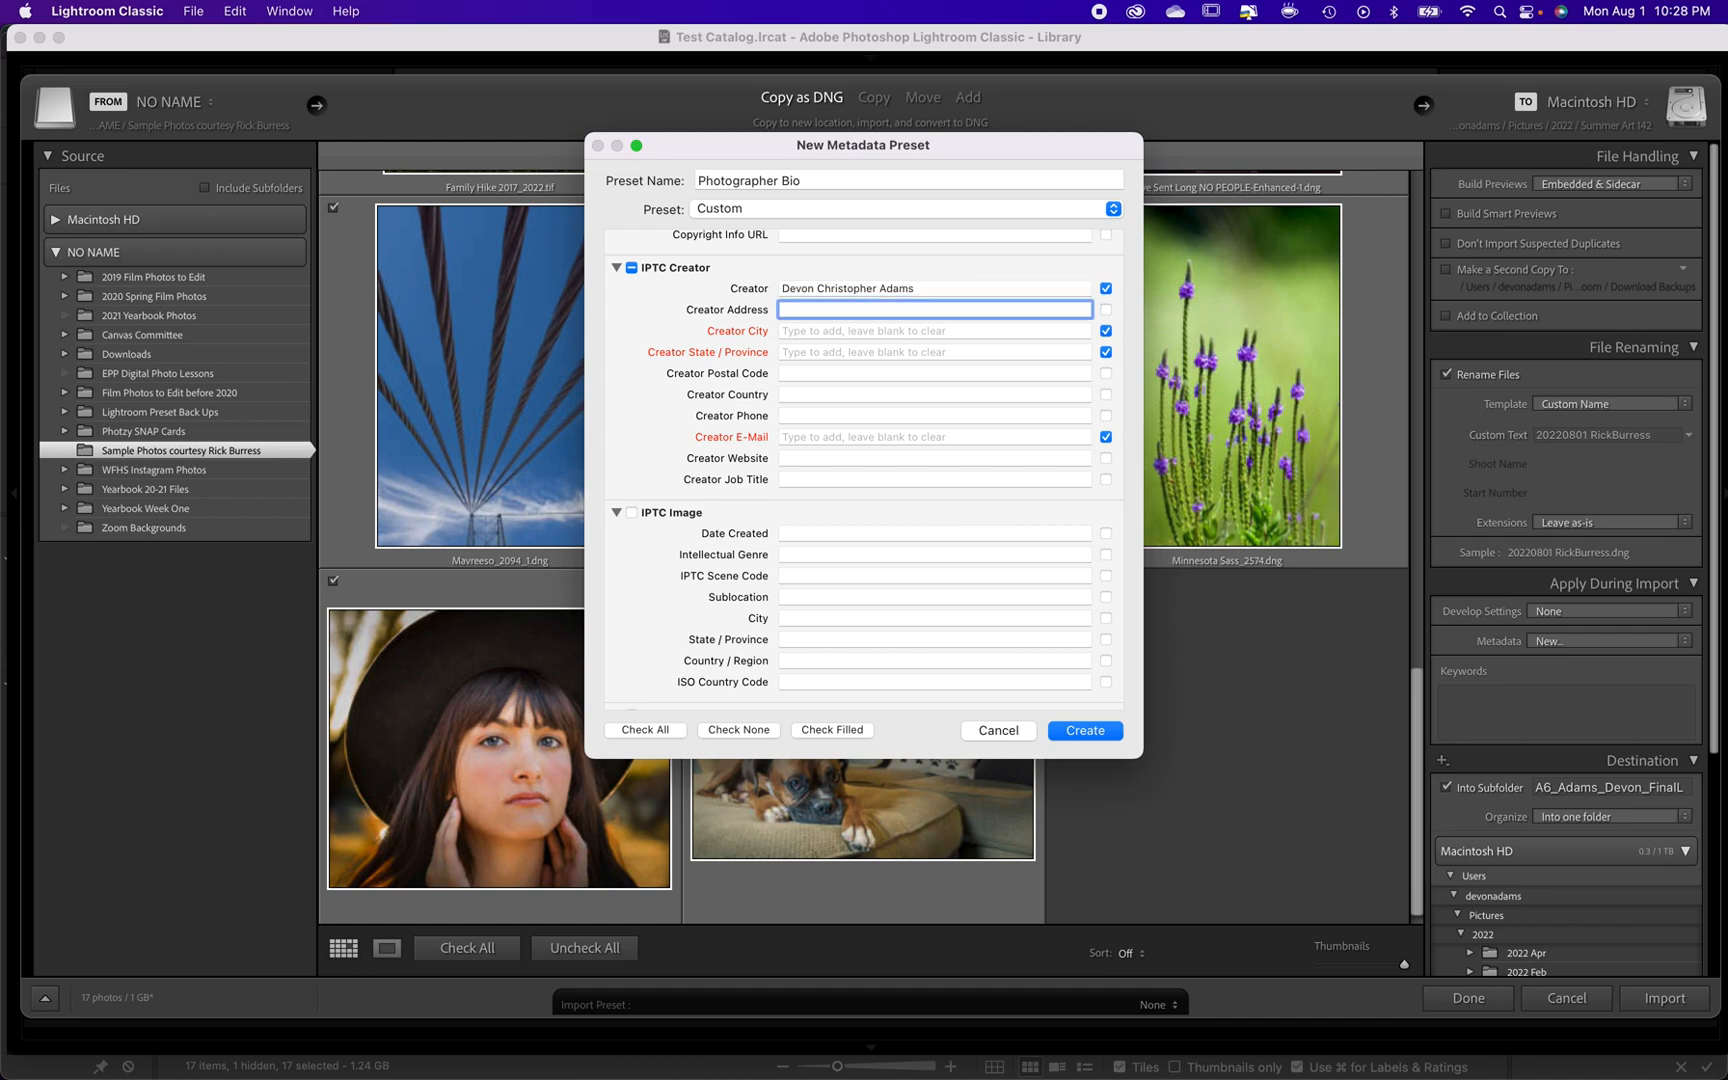
Step: Fill in creator city Gilbert, state AZ, postal code and email address
click(932, 331)
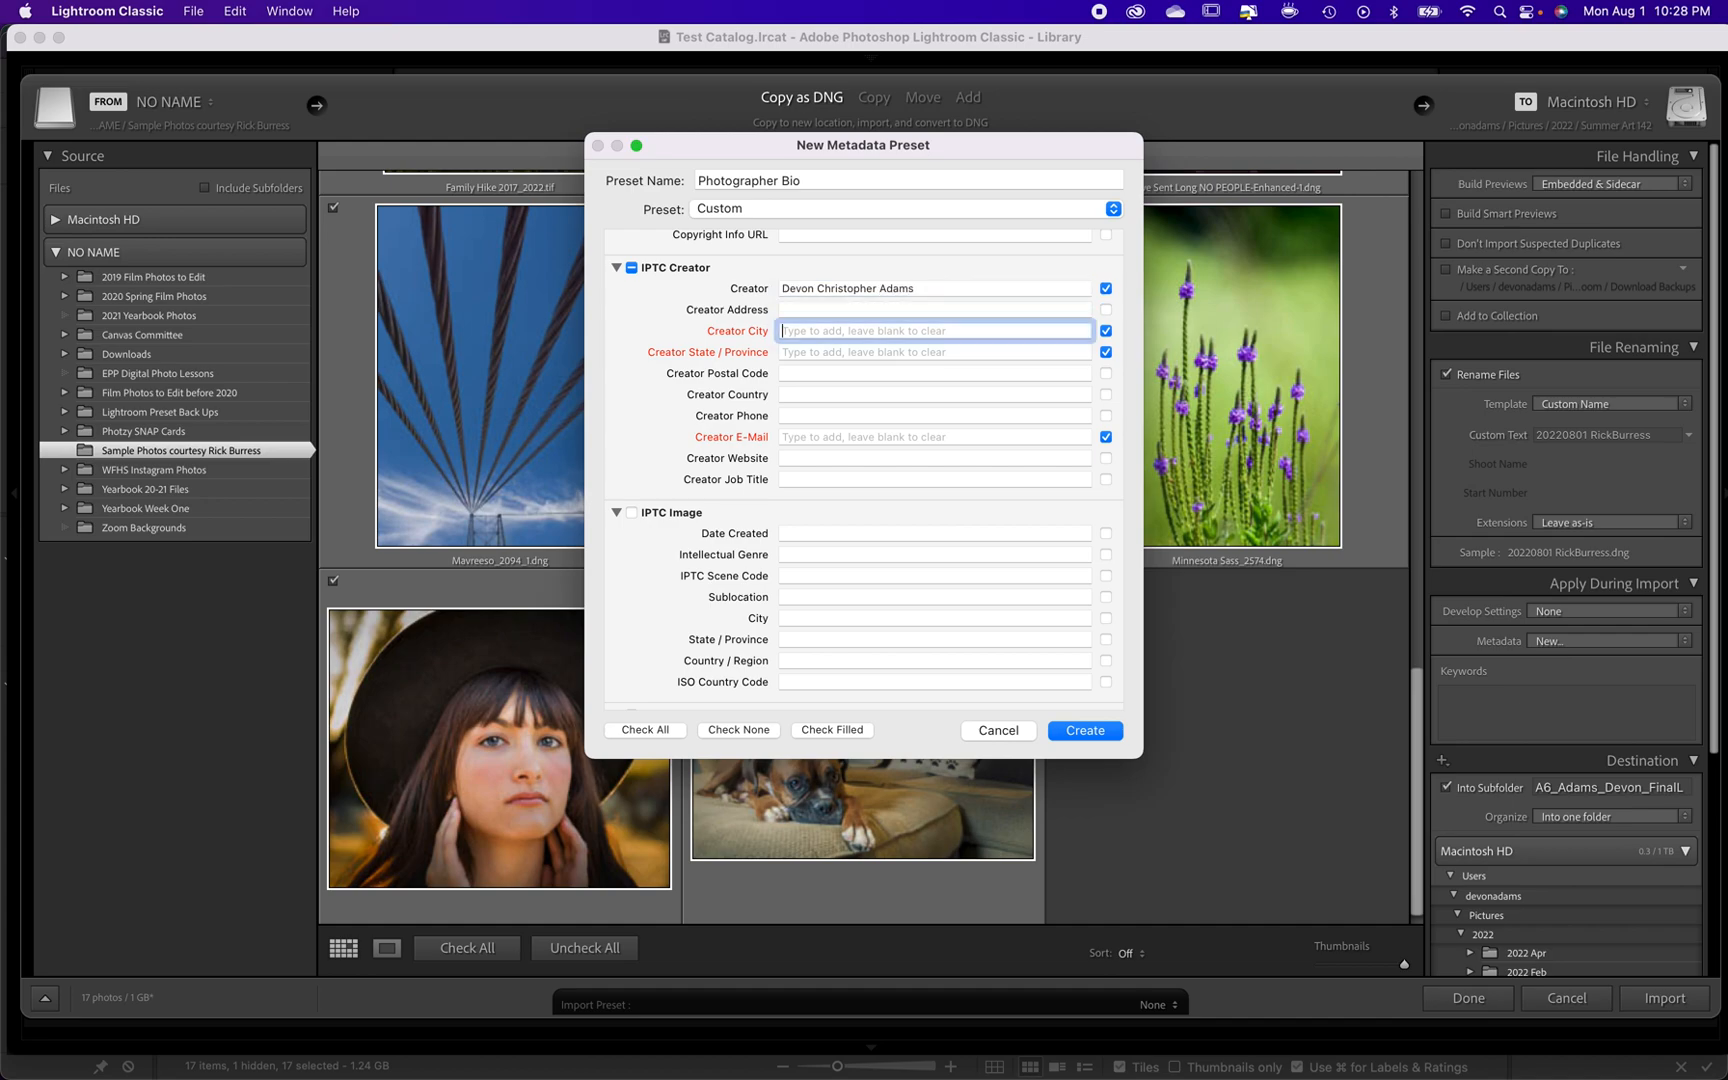
text(Giler)
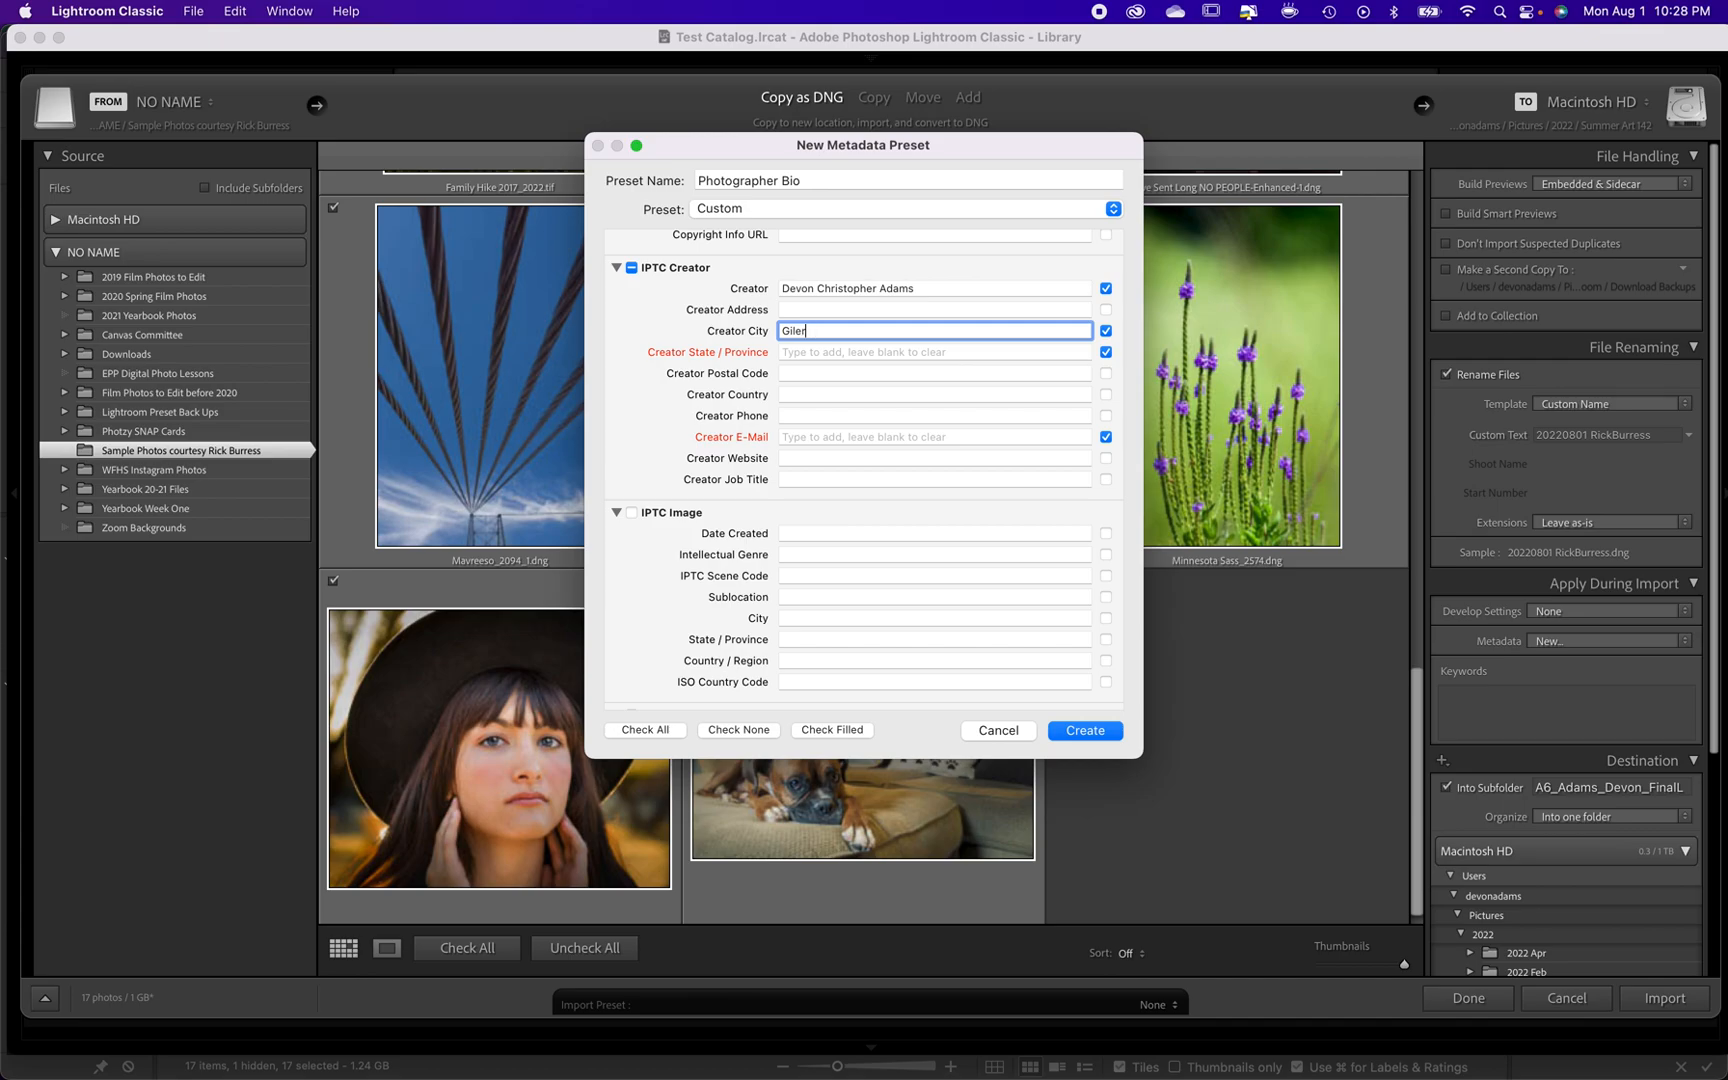
text(bert,)
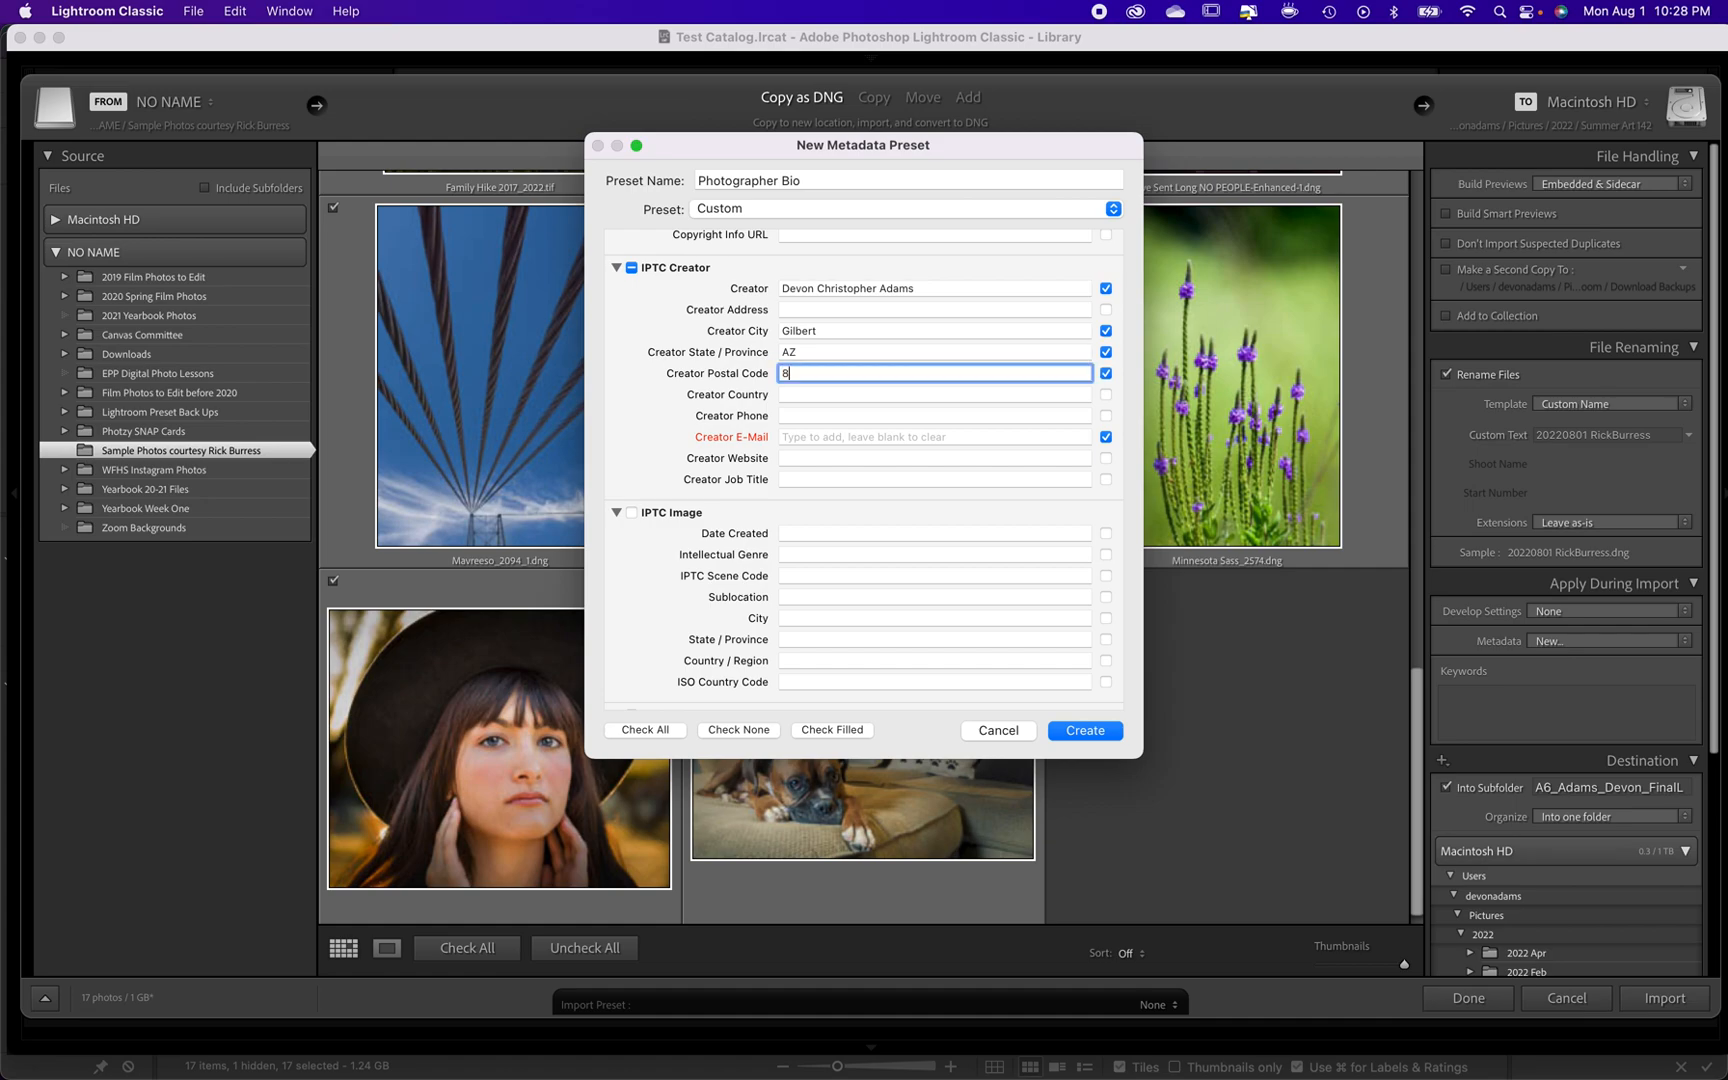
text(6295)
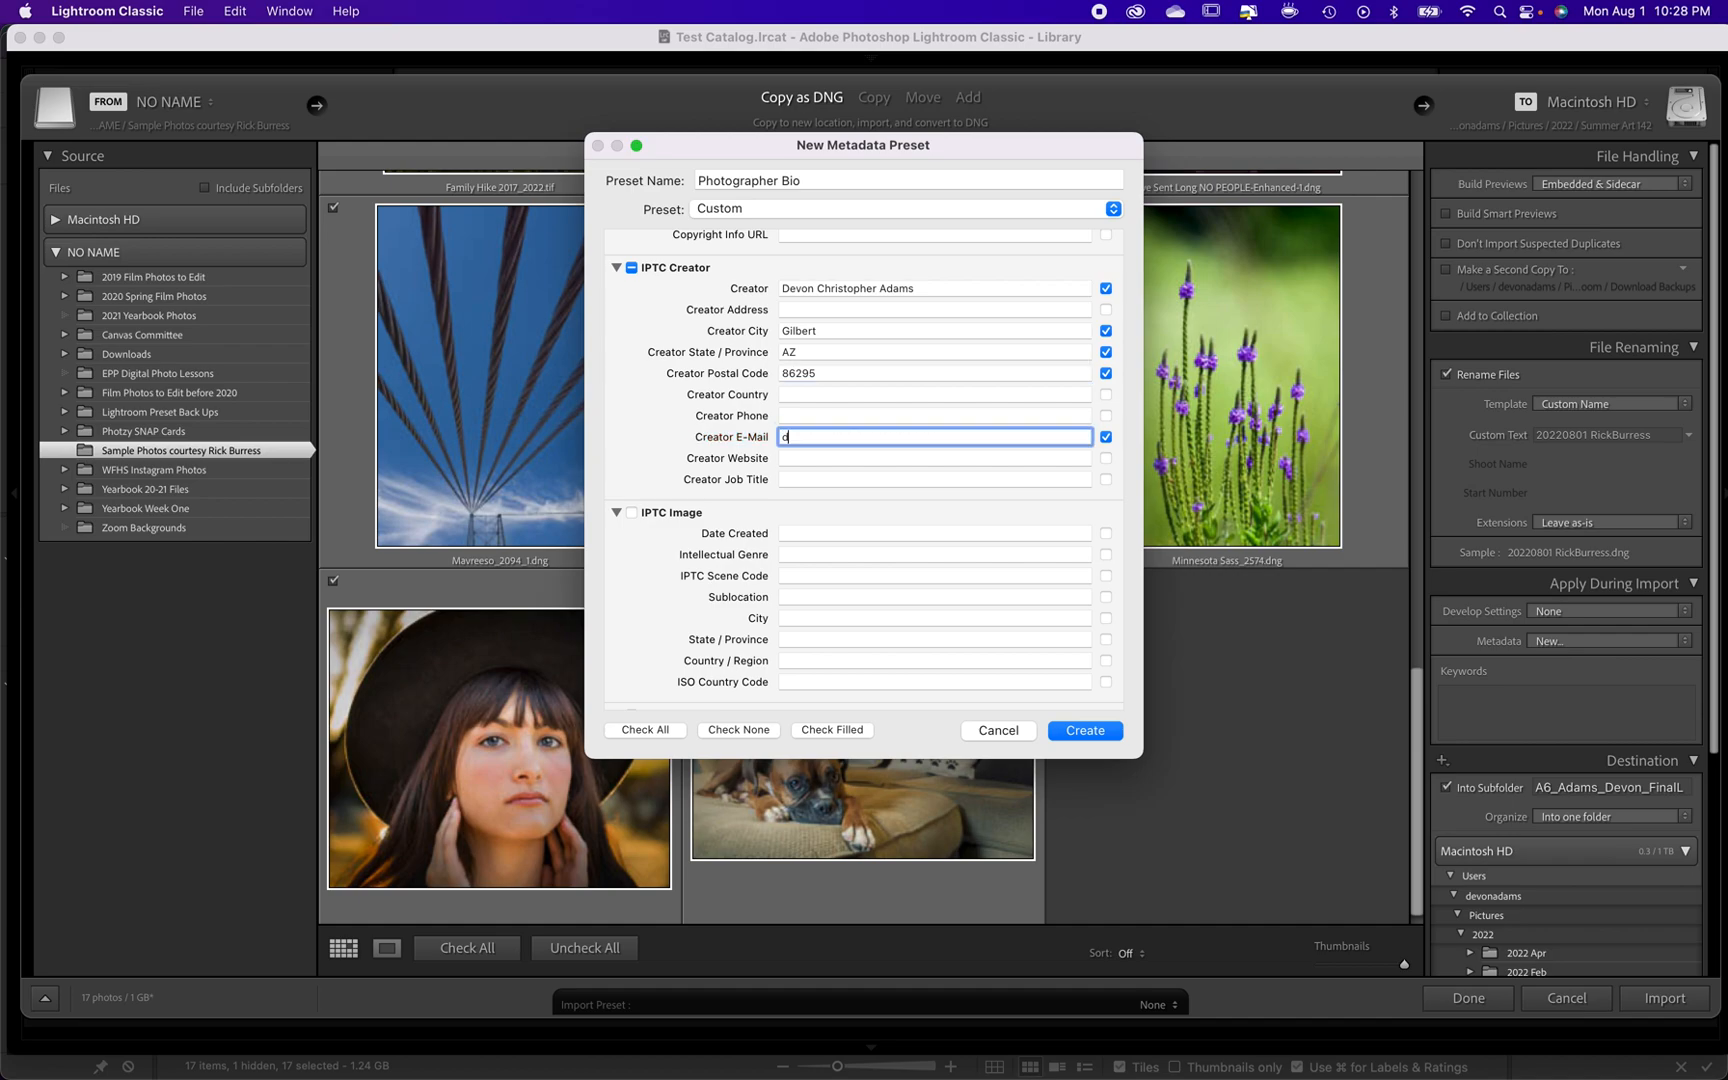
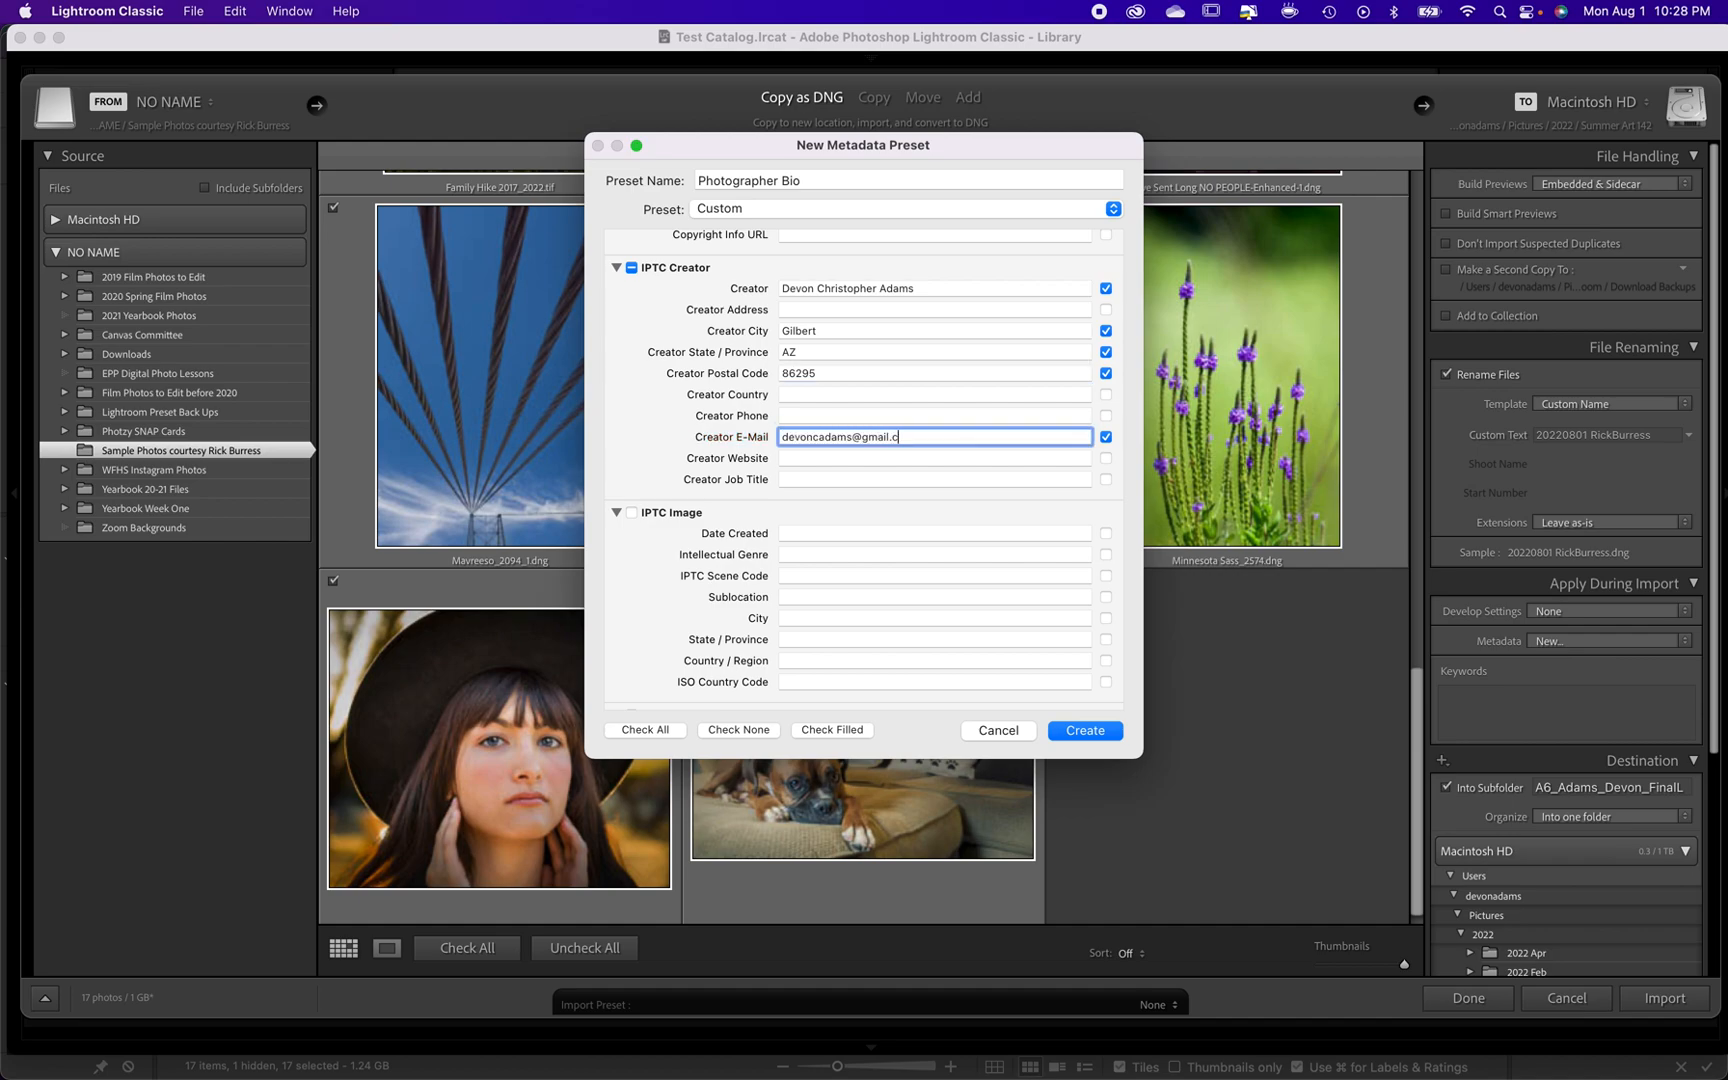
Step: Finish the email and set the preset's Copyright Status to Copyrighted
text(om)
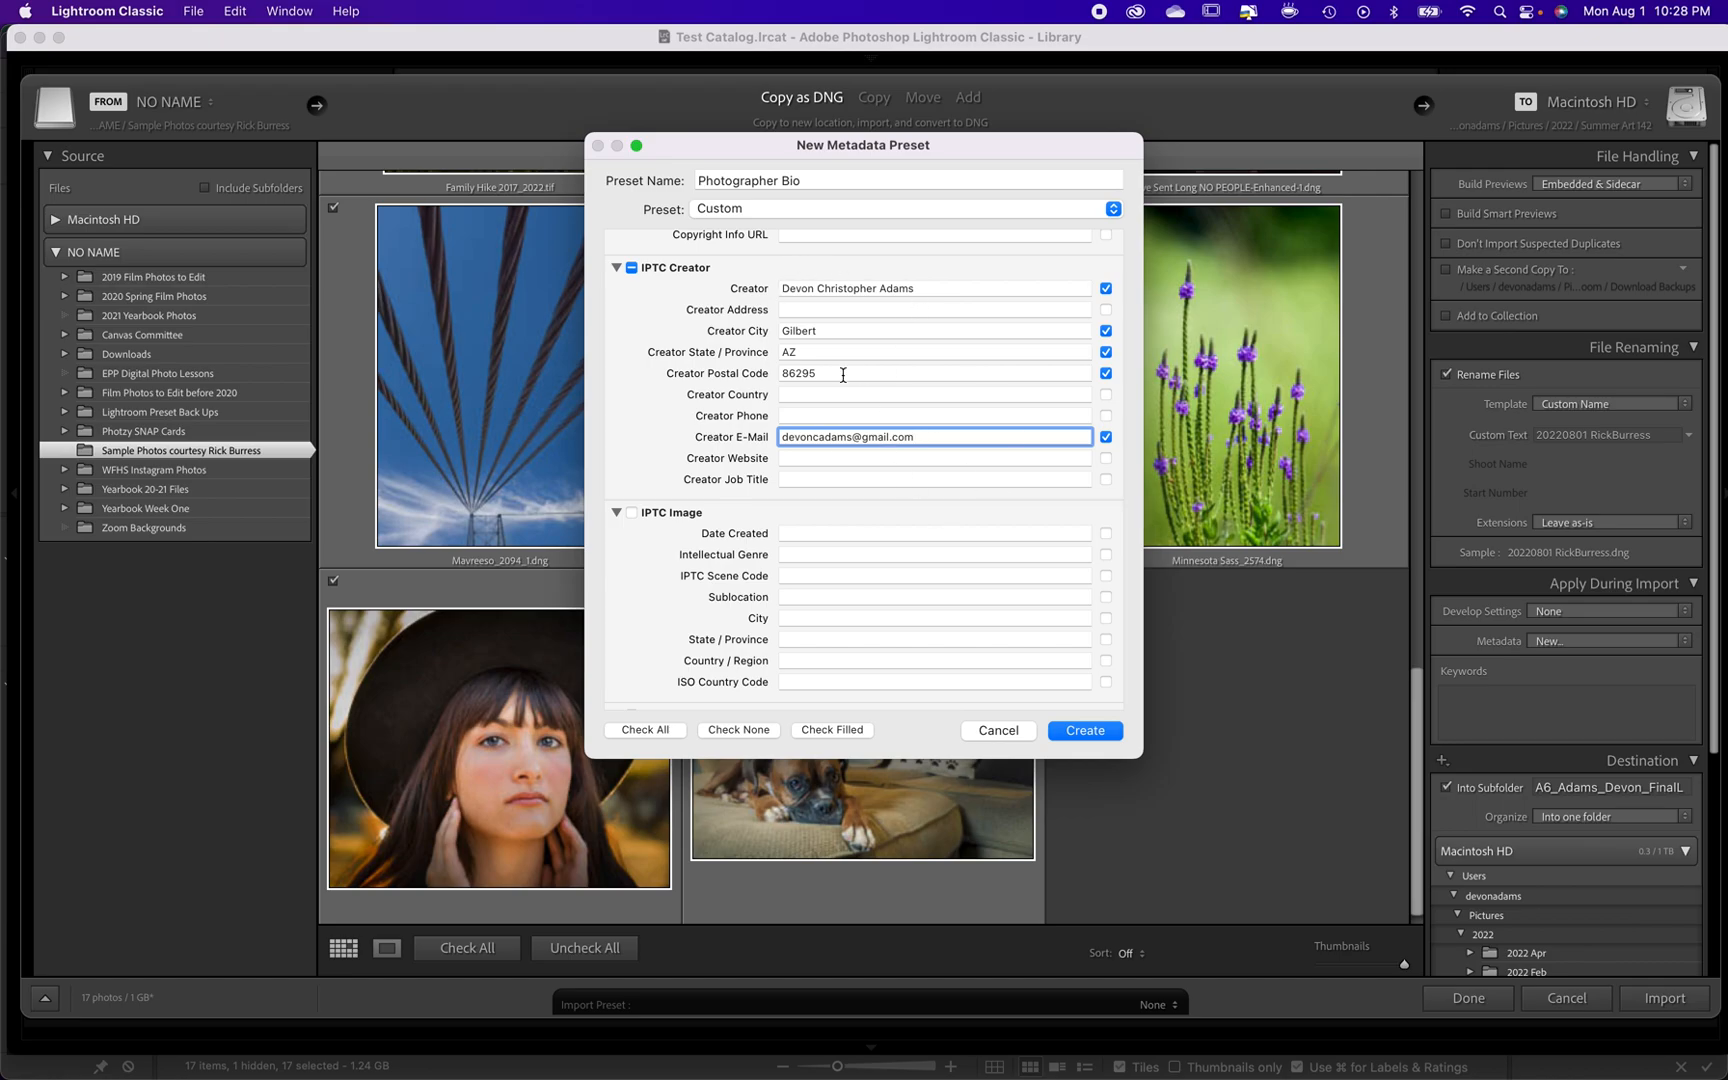
scroll(up, 3)
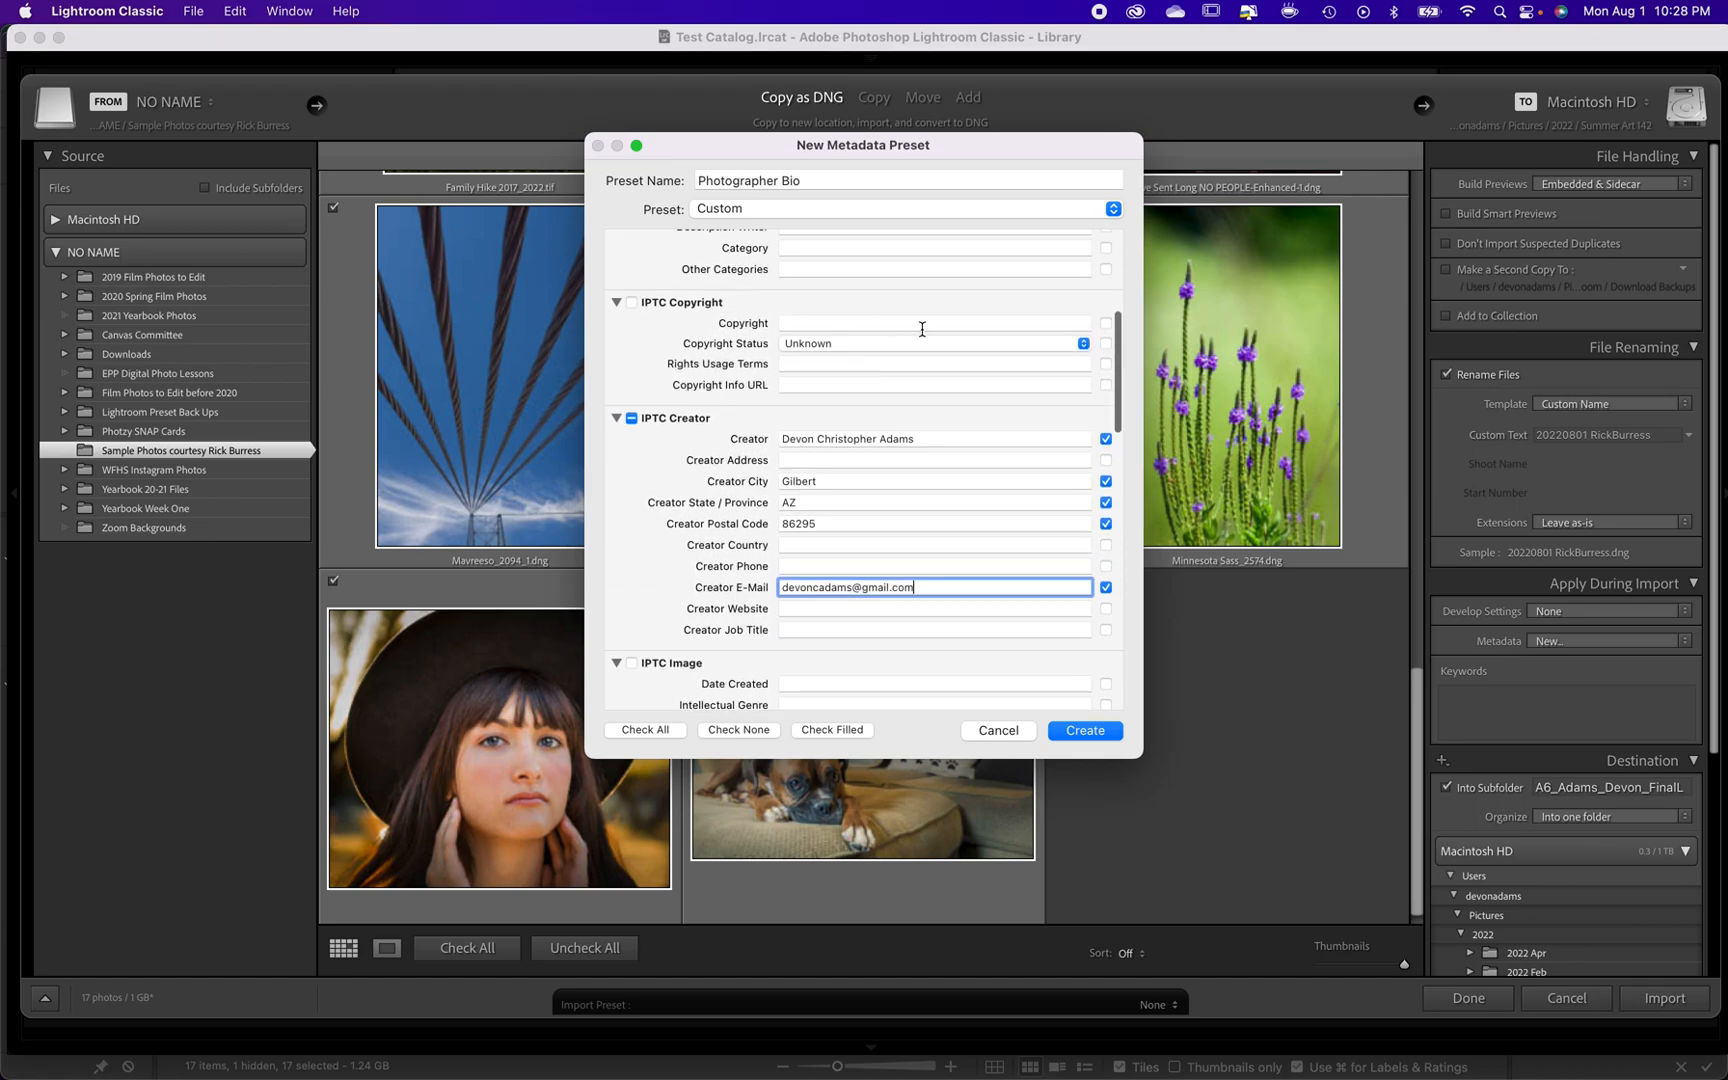
click(1081, 343)
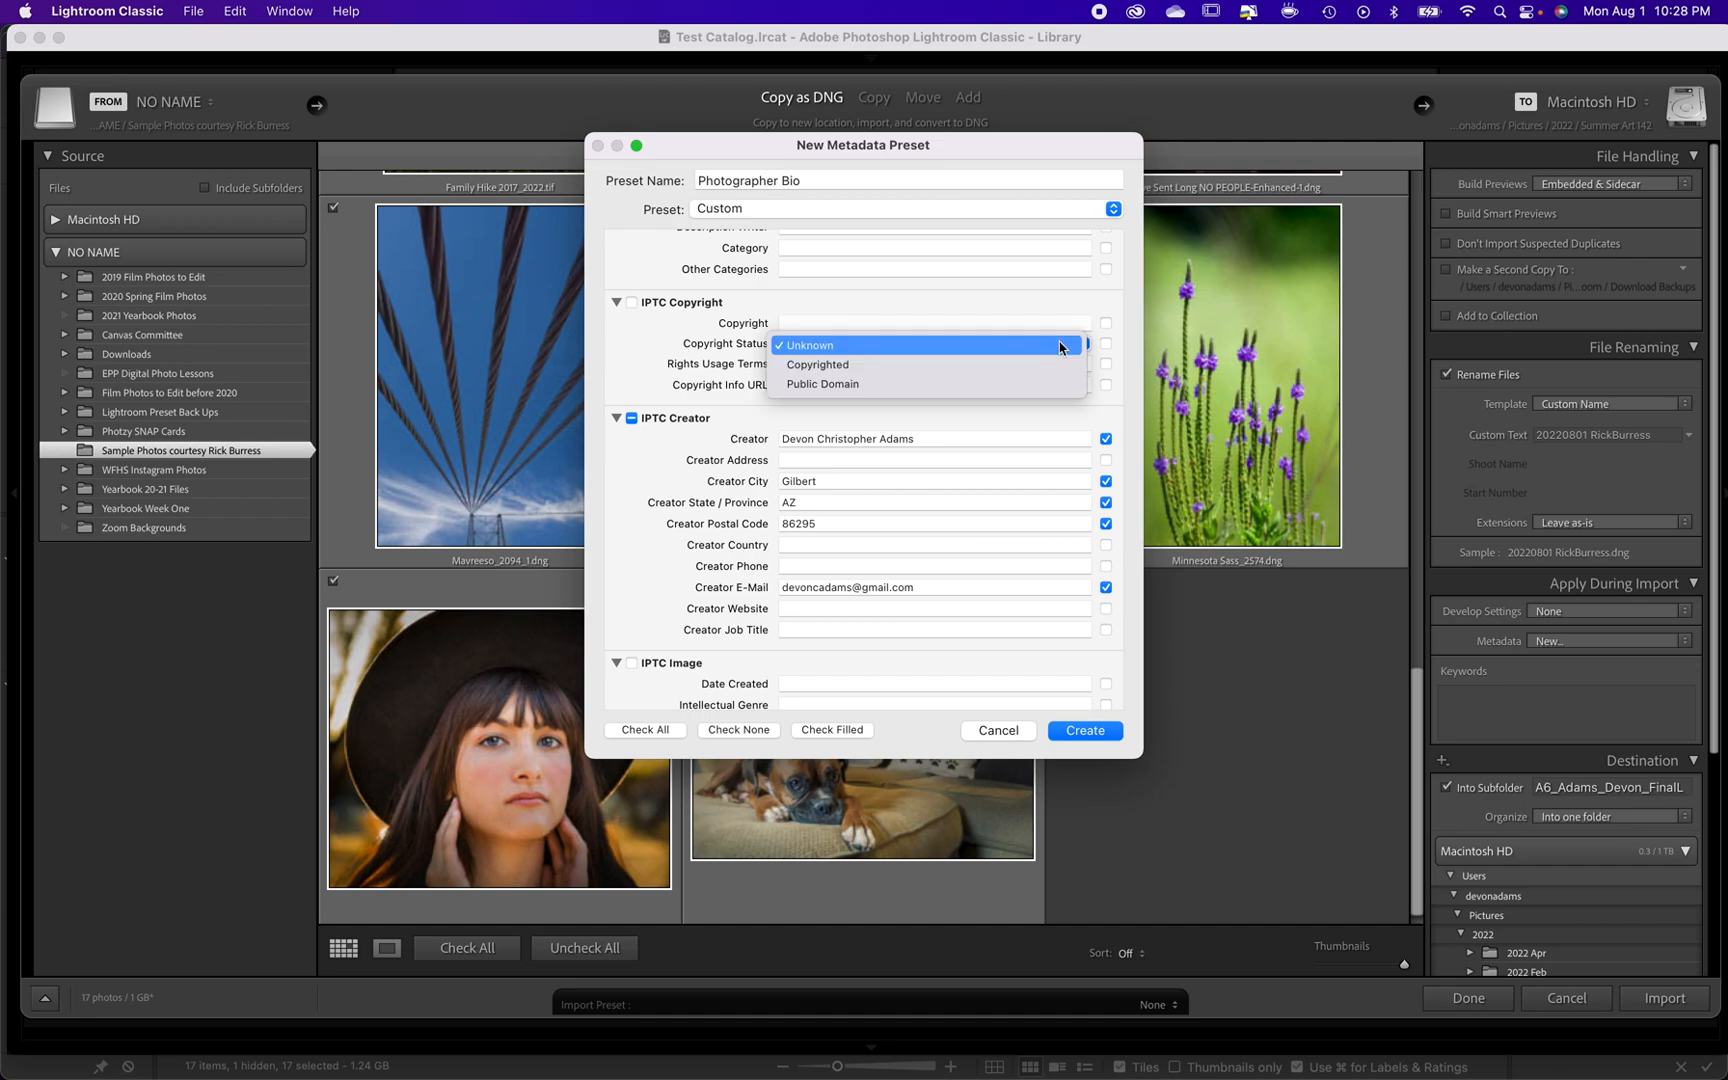
click(817, 365)
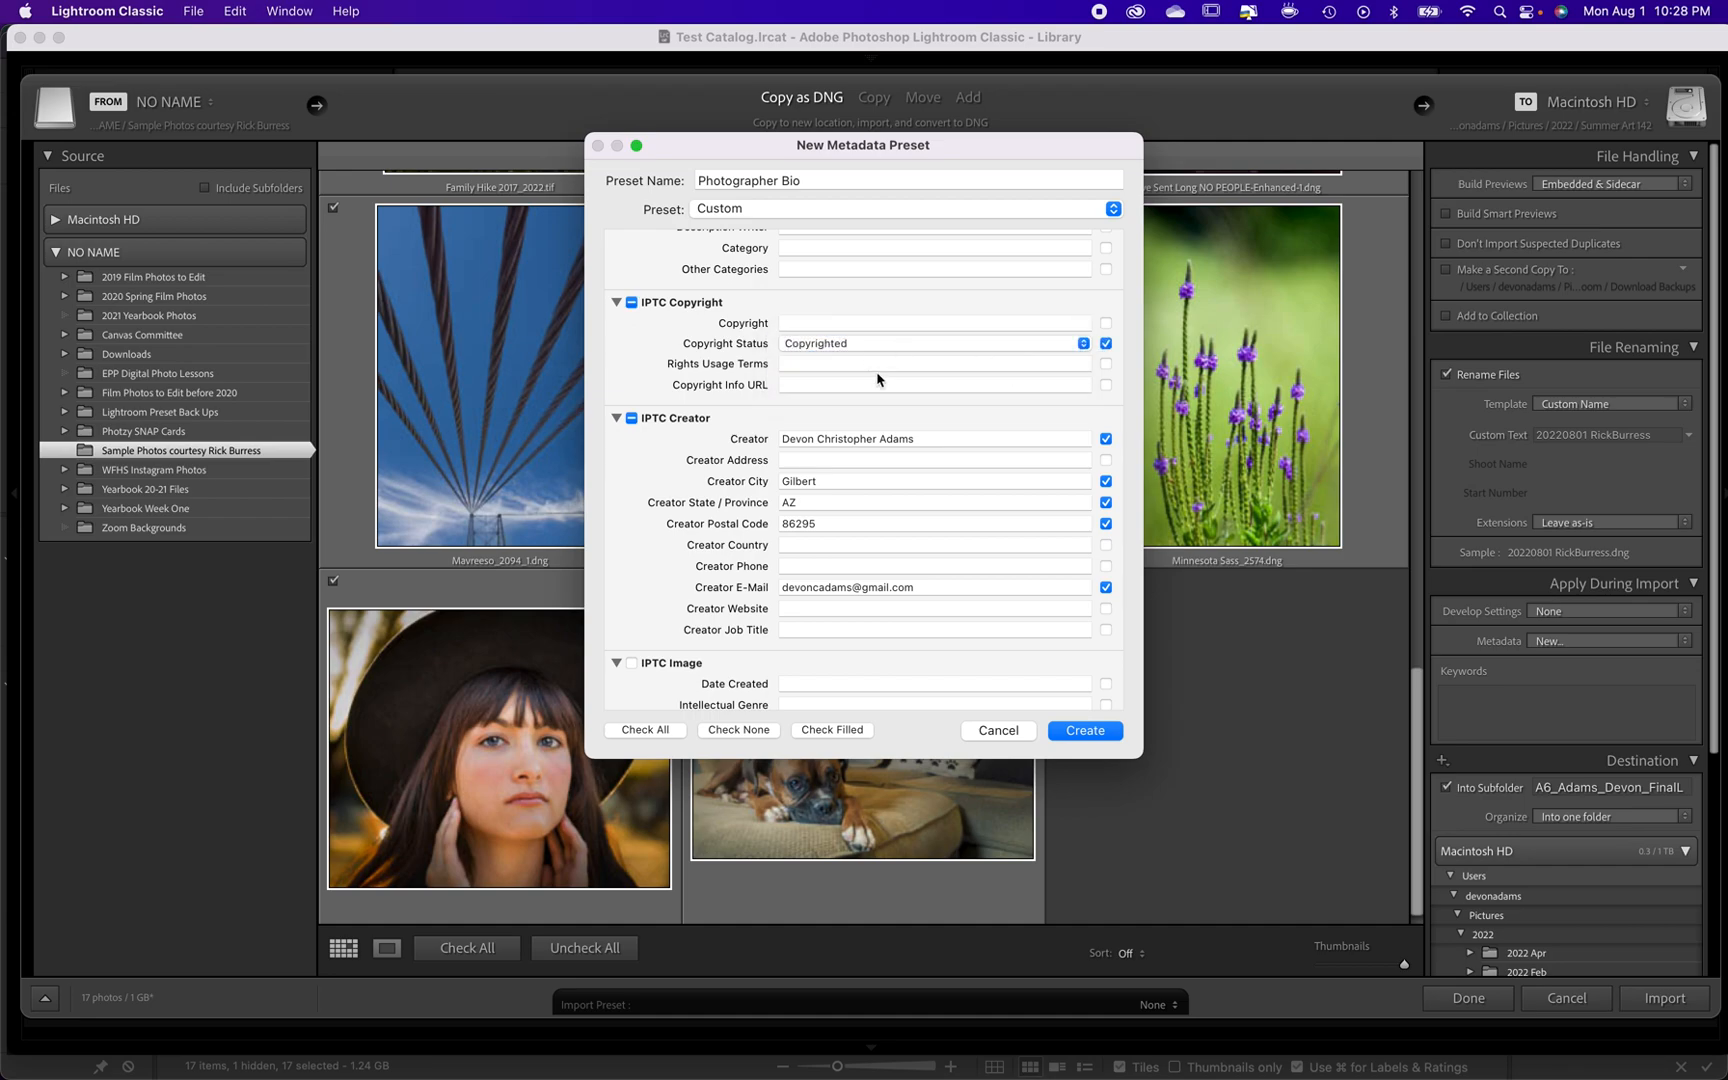
mouse_move(810, 399)
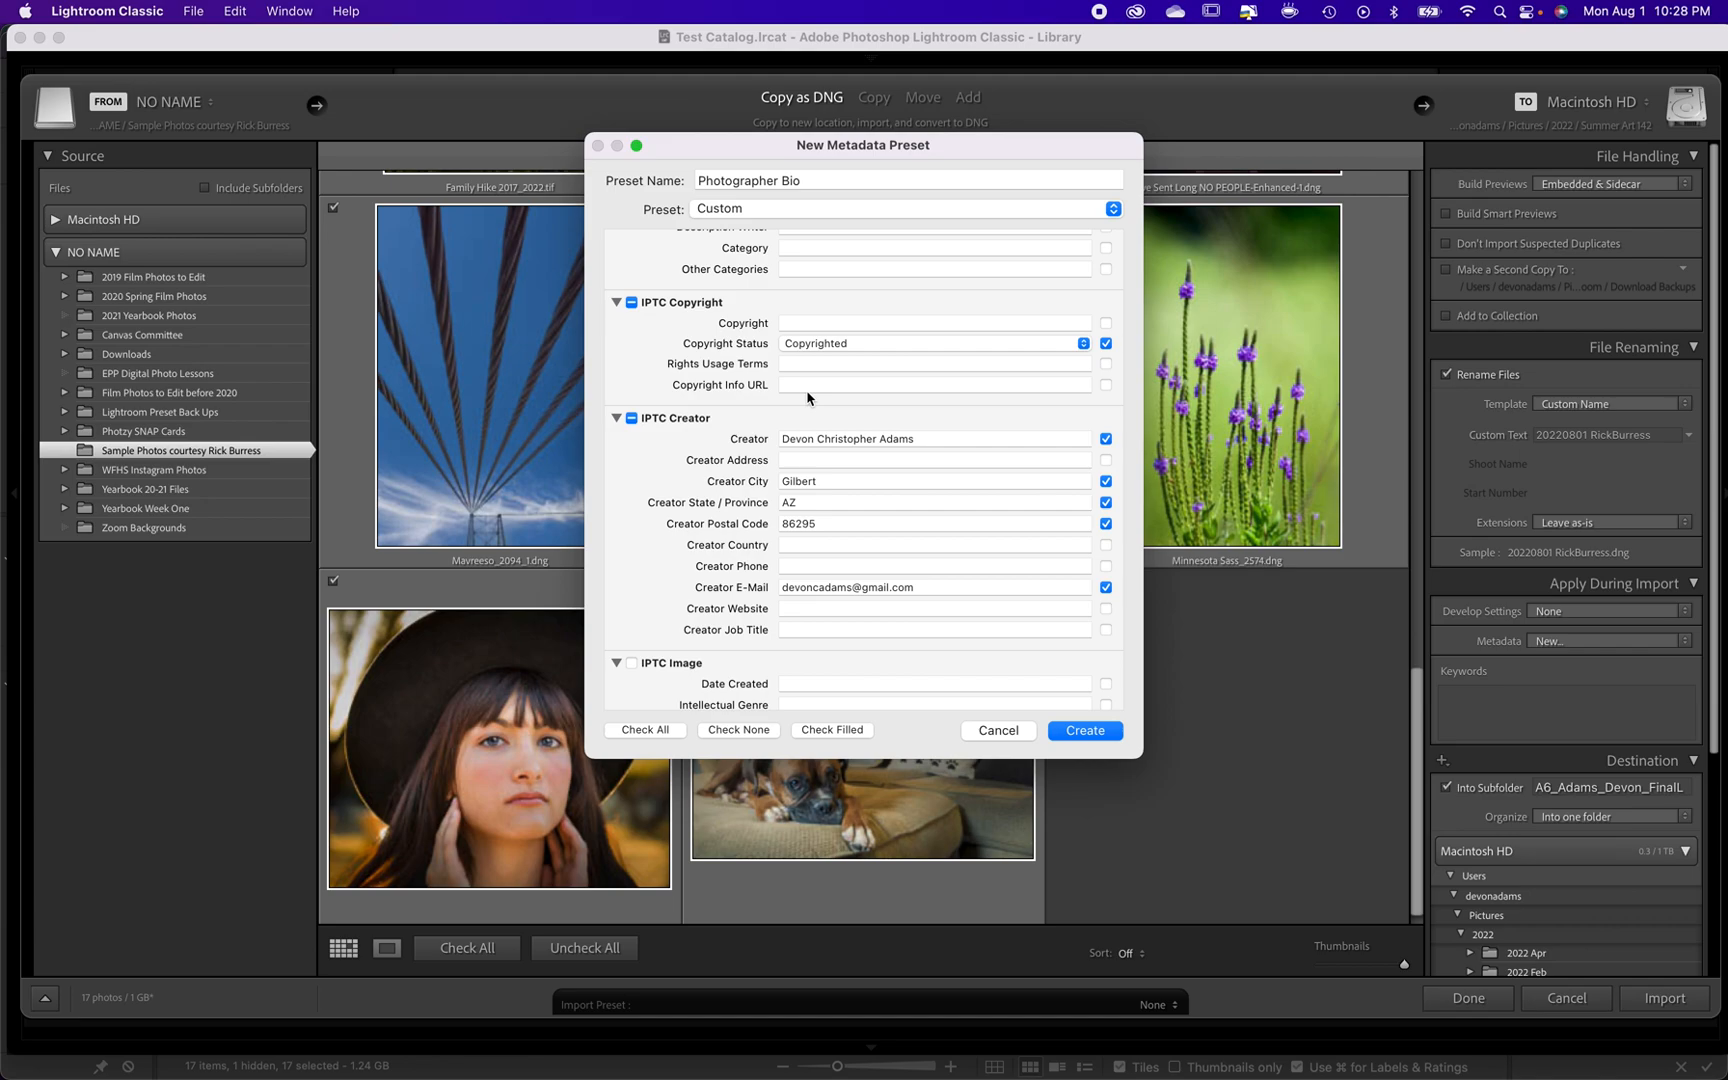
mouse_move(838, 343)
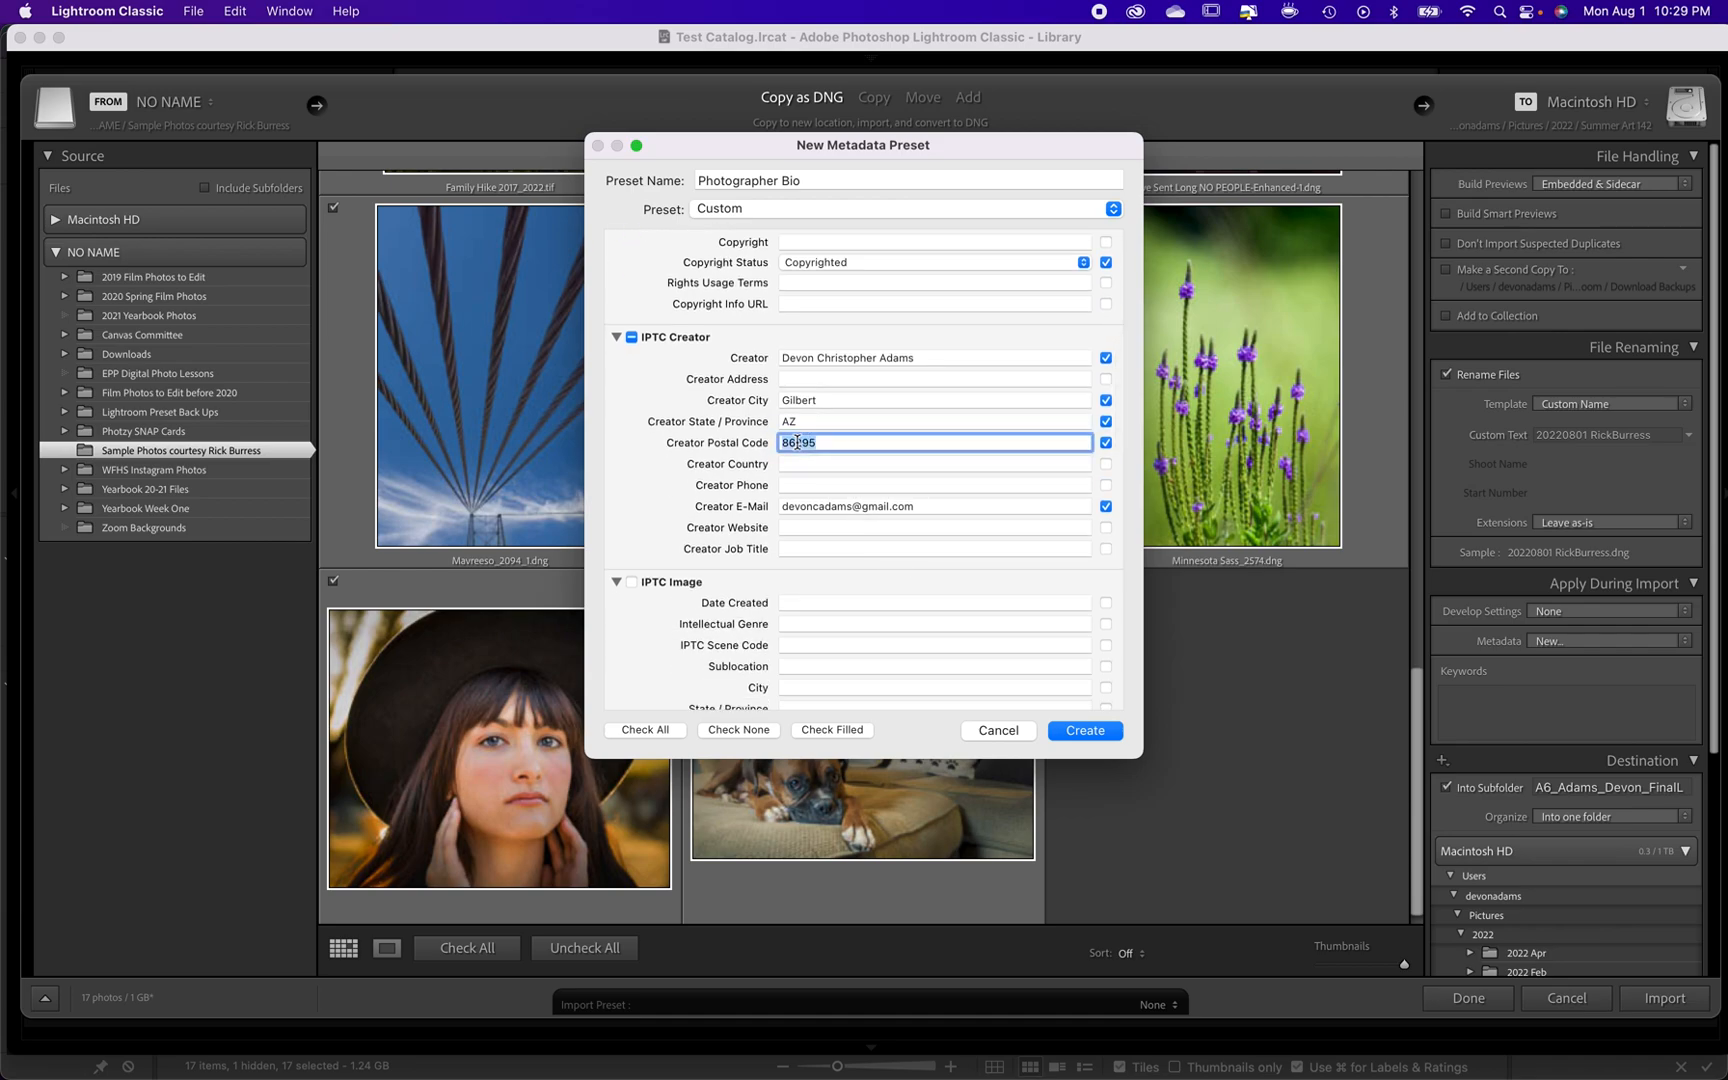
Step: Correct the creator postal code to 85295 and revise the email address
text(85295)
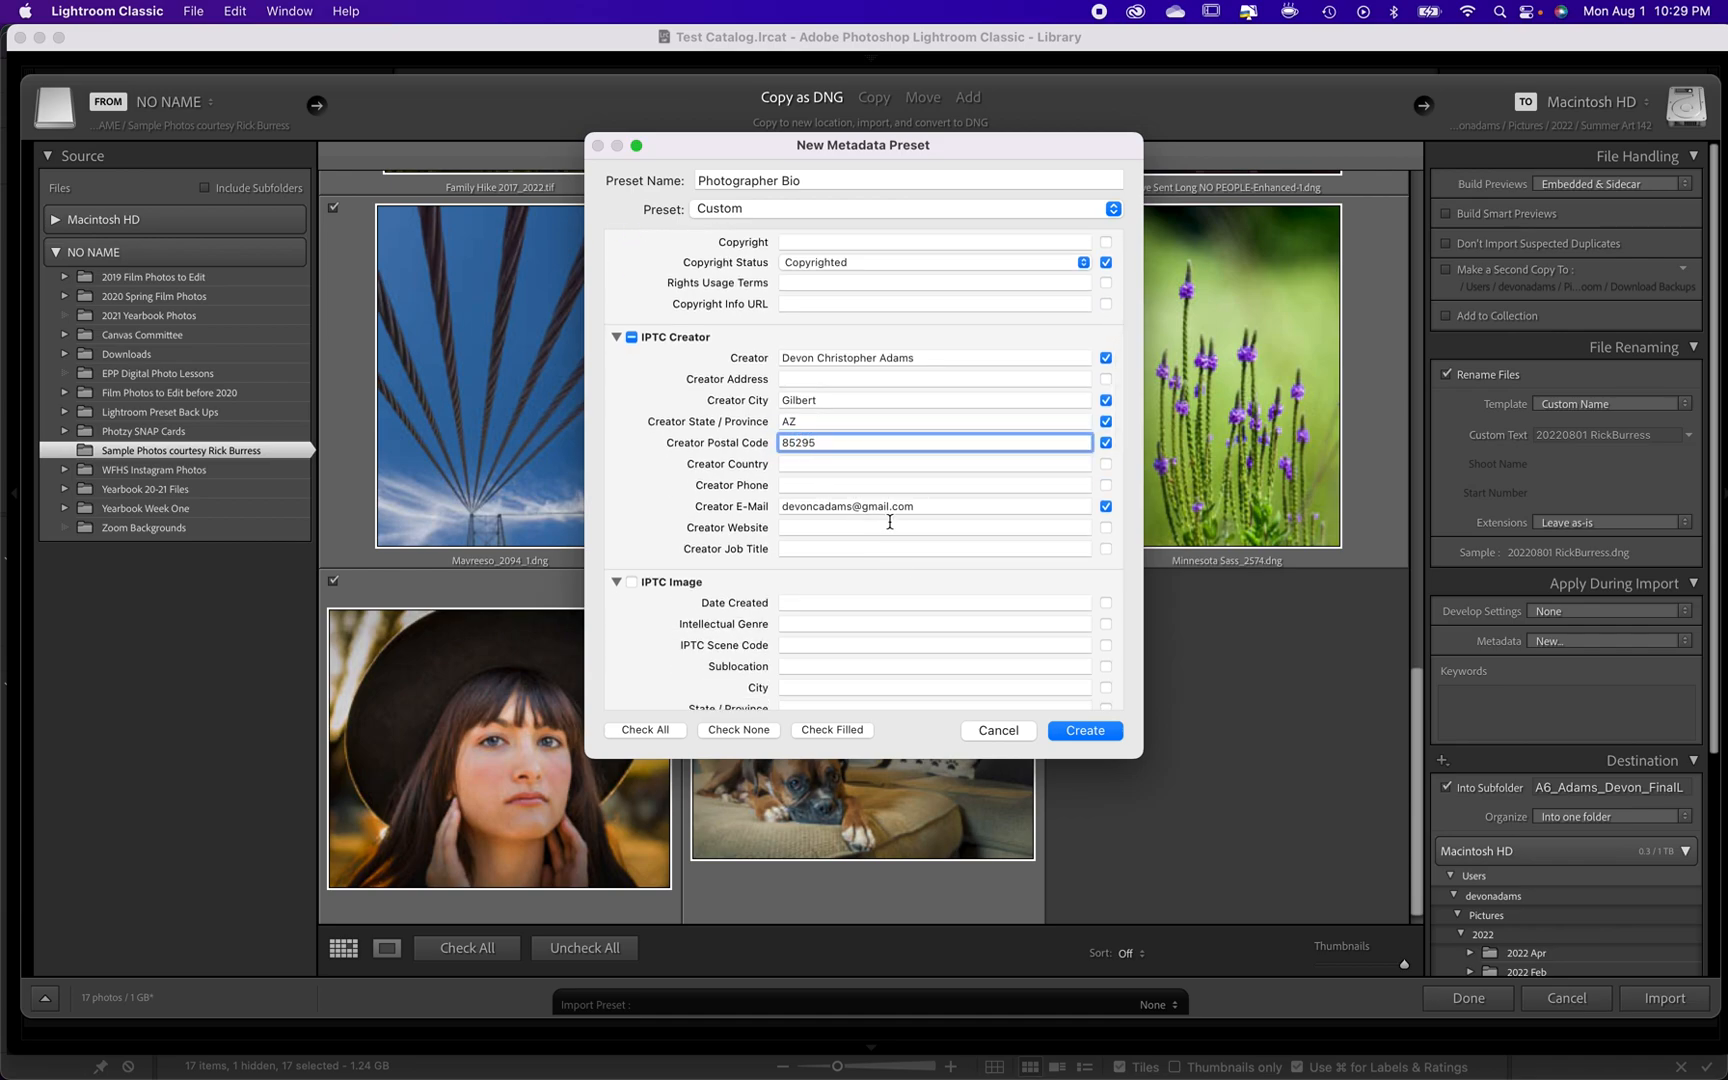
click(932, 506)
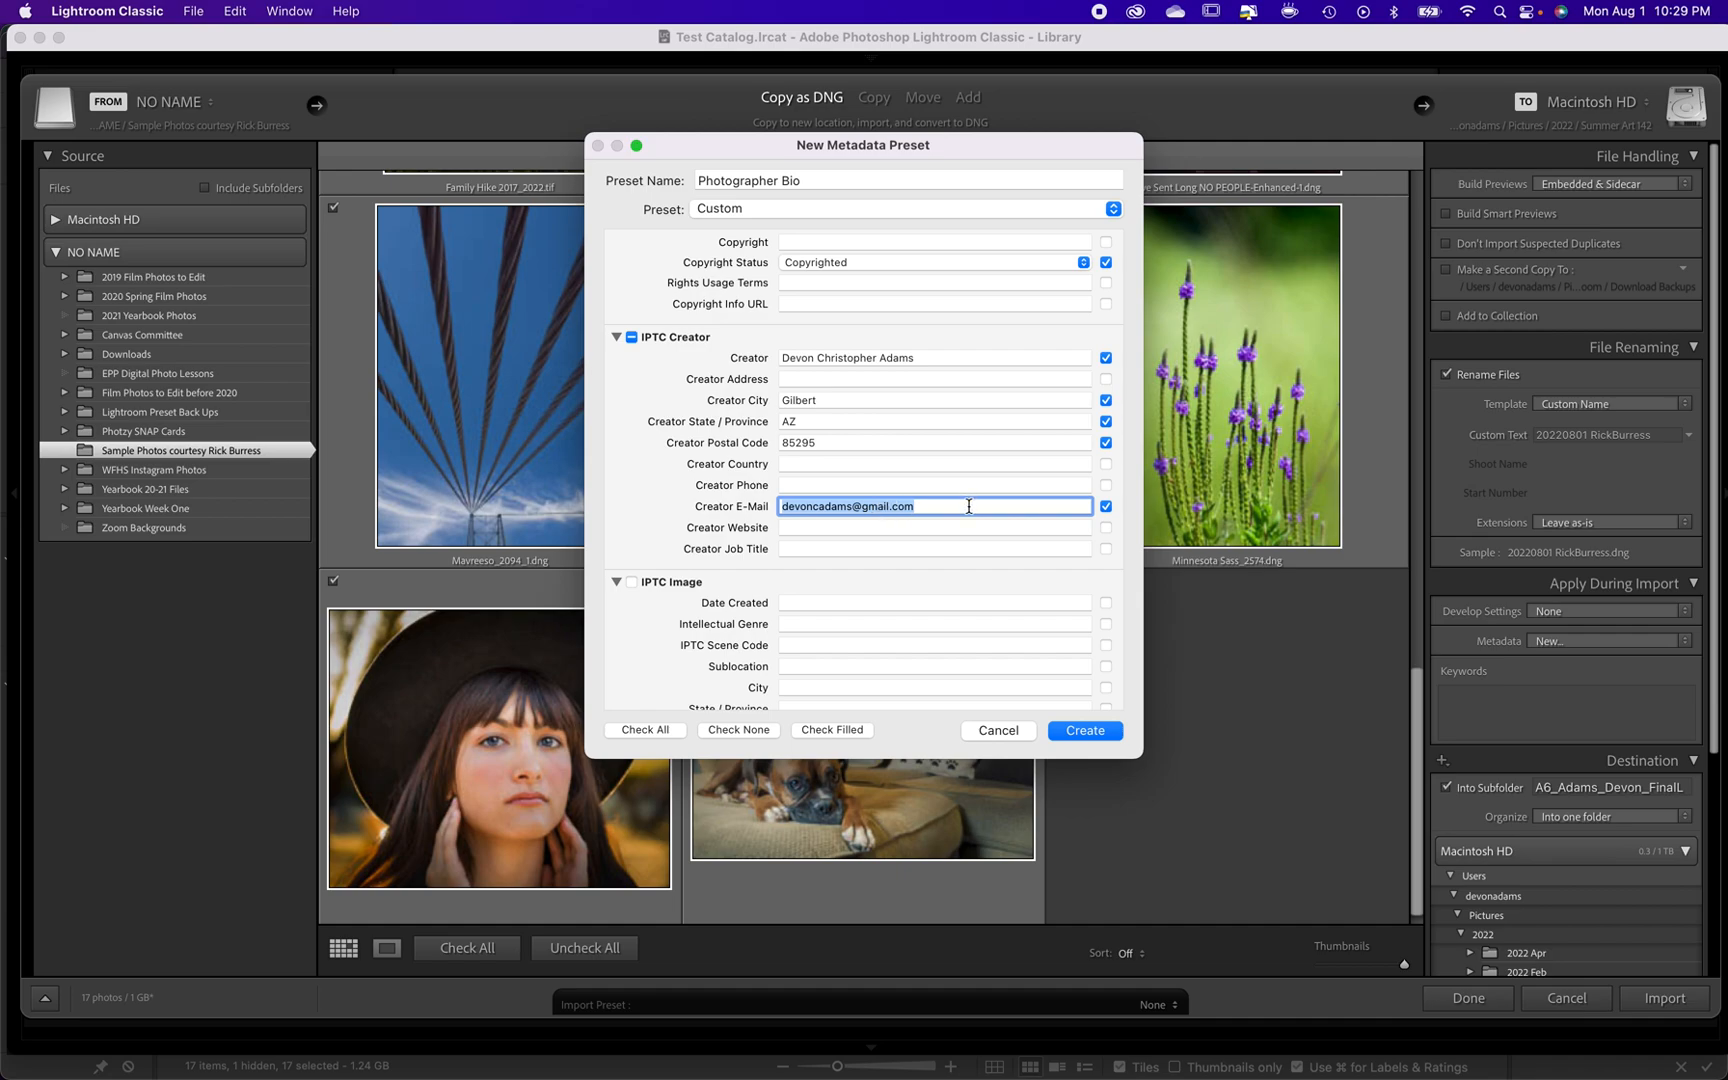
mouse_move(905, 503)
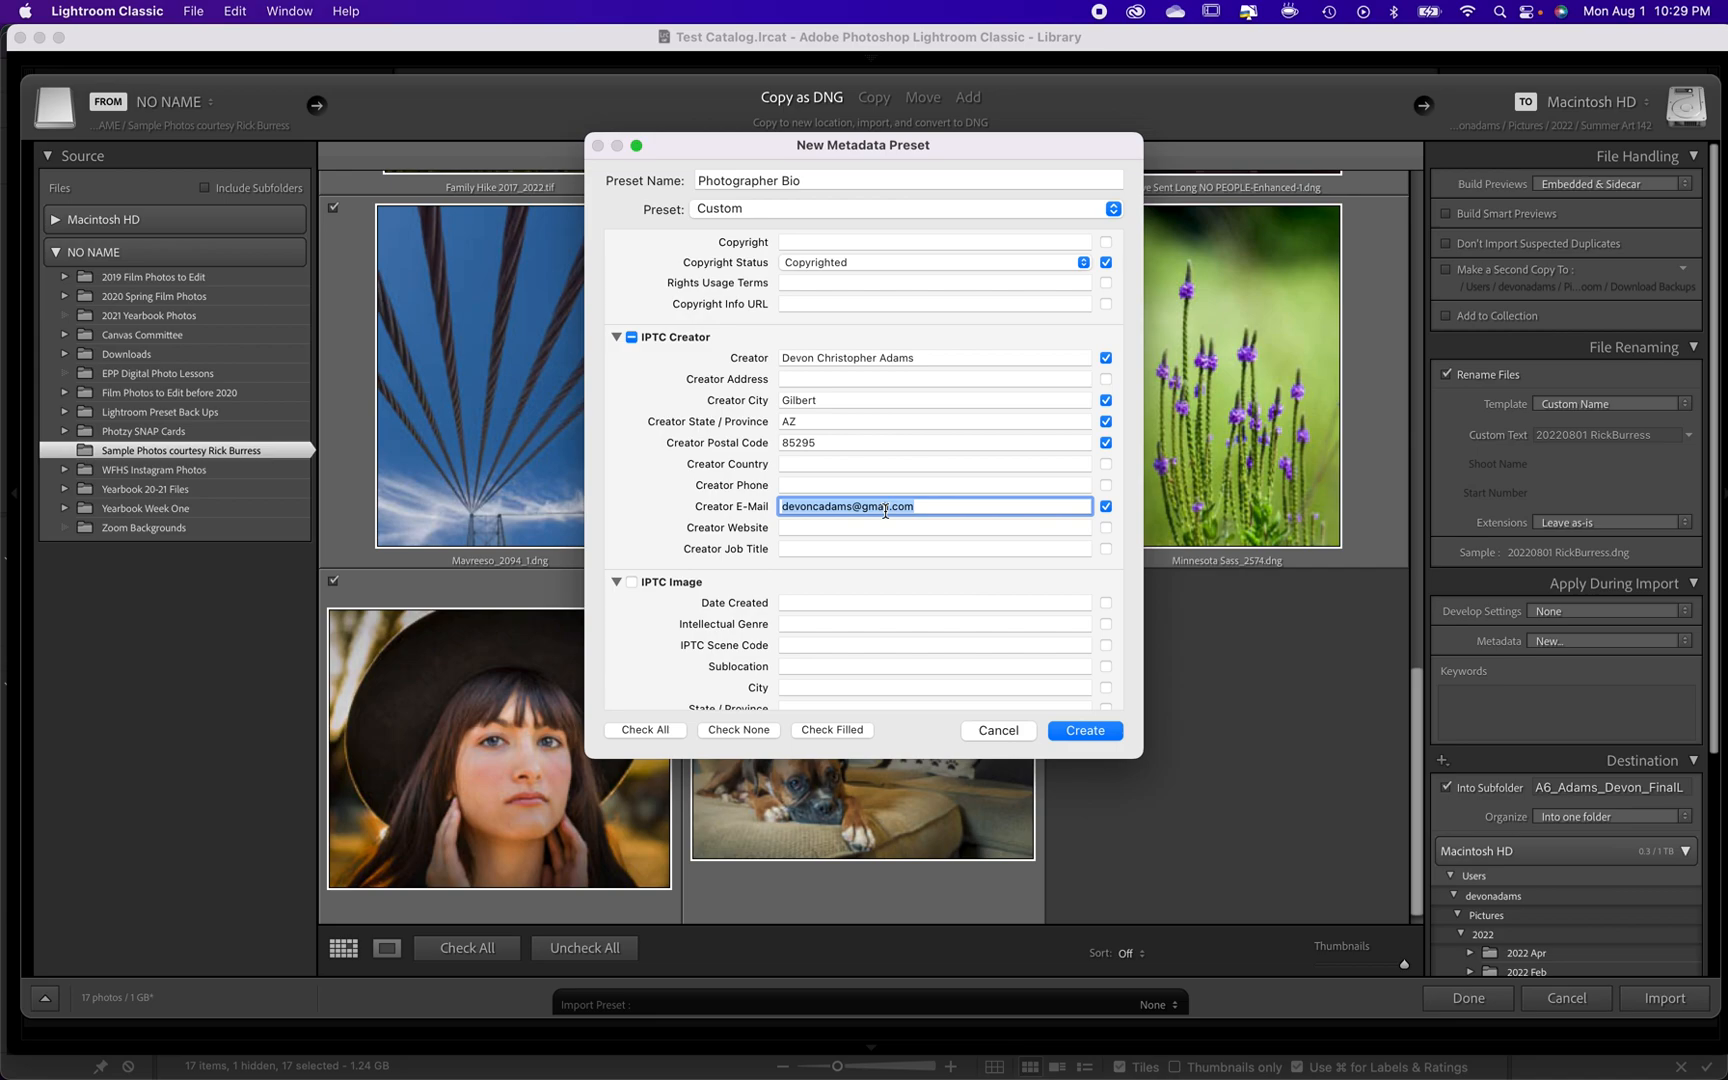
text(il)
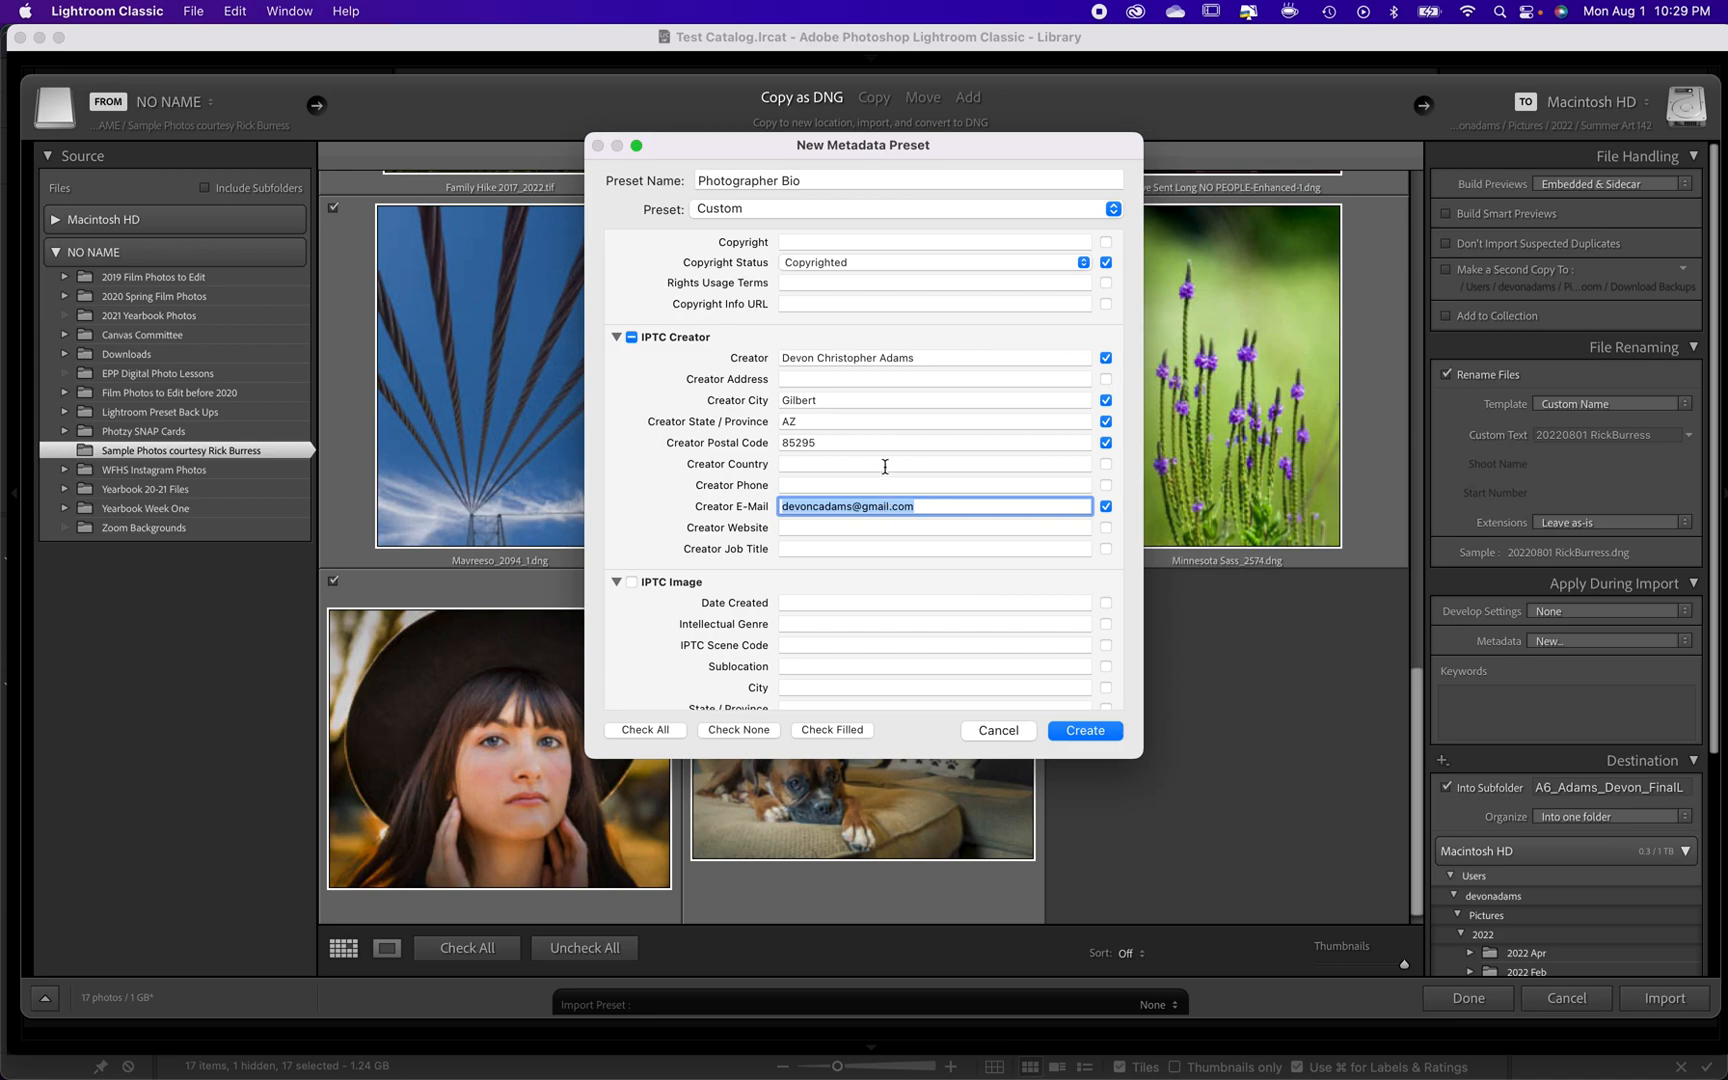
mouse_move(801, 499)
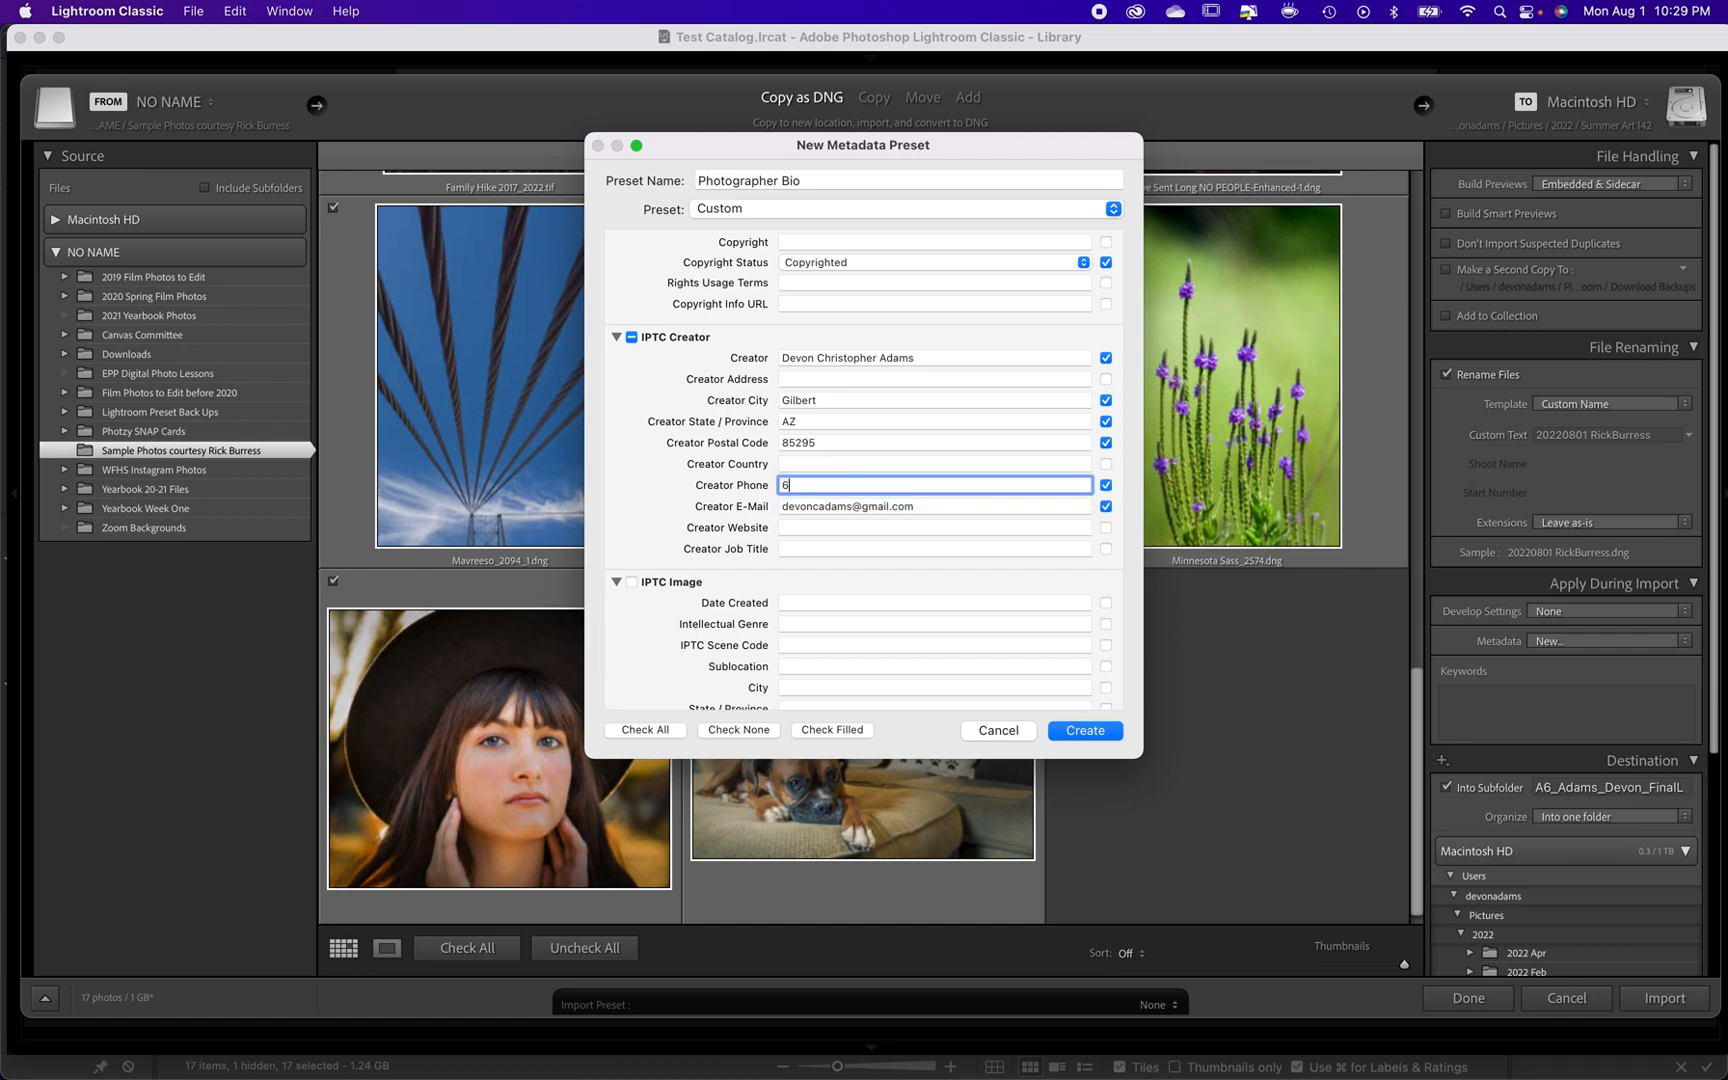
Step: Finish entering the creator phone number and scroll down to the Keywords section
text(2325232)
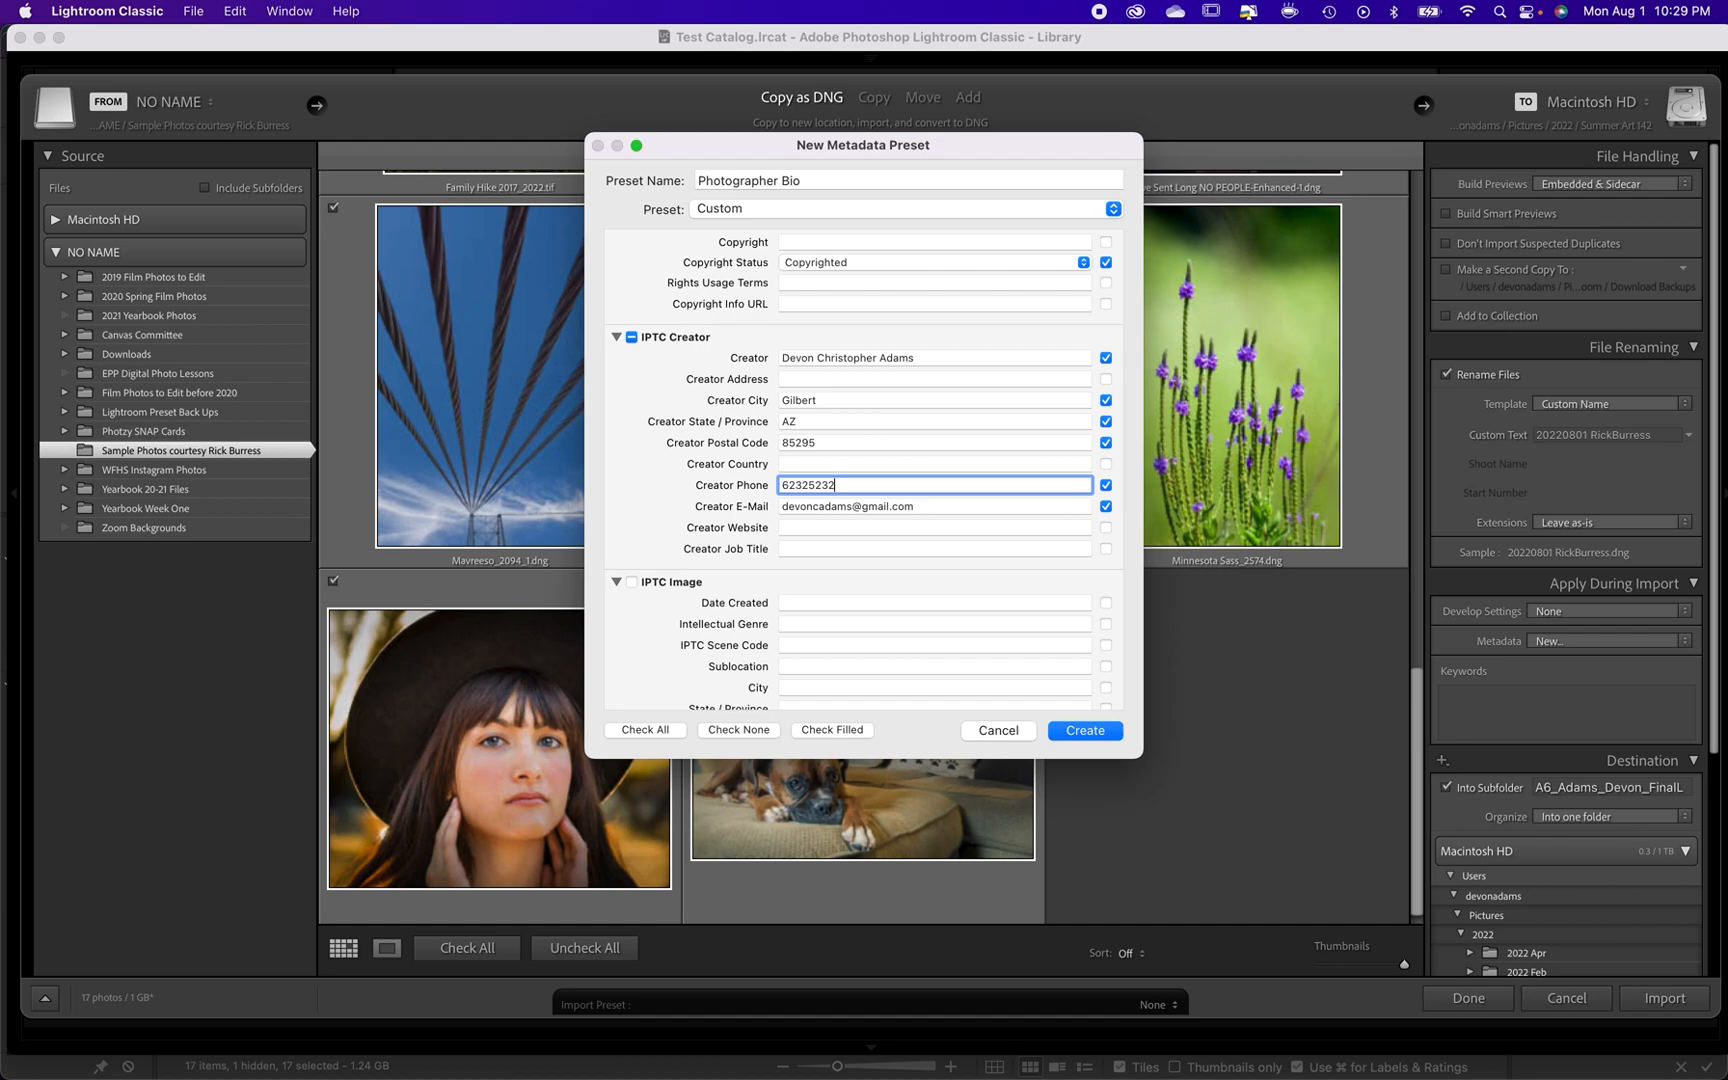
text(67)
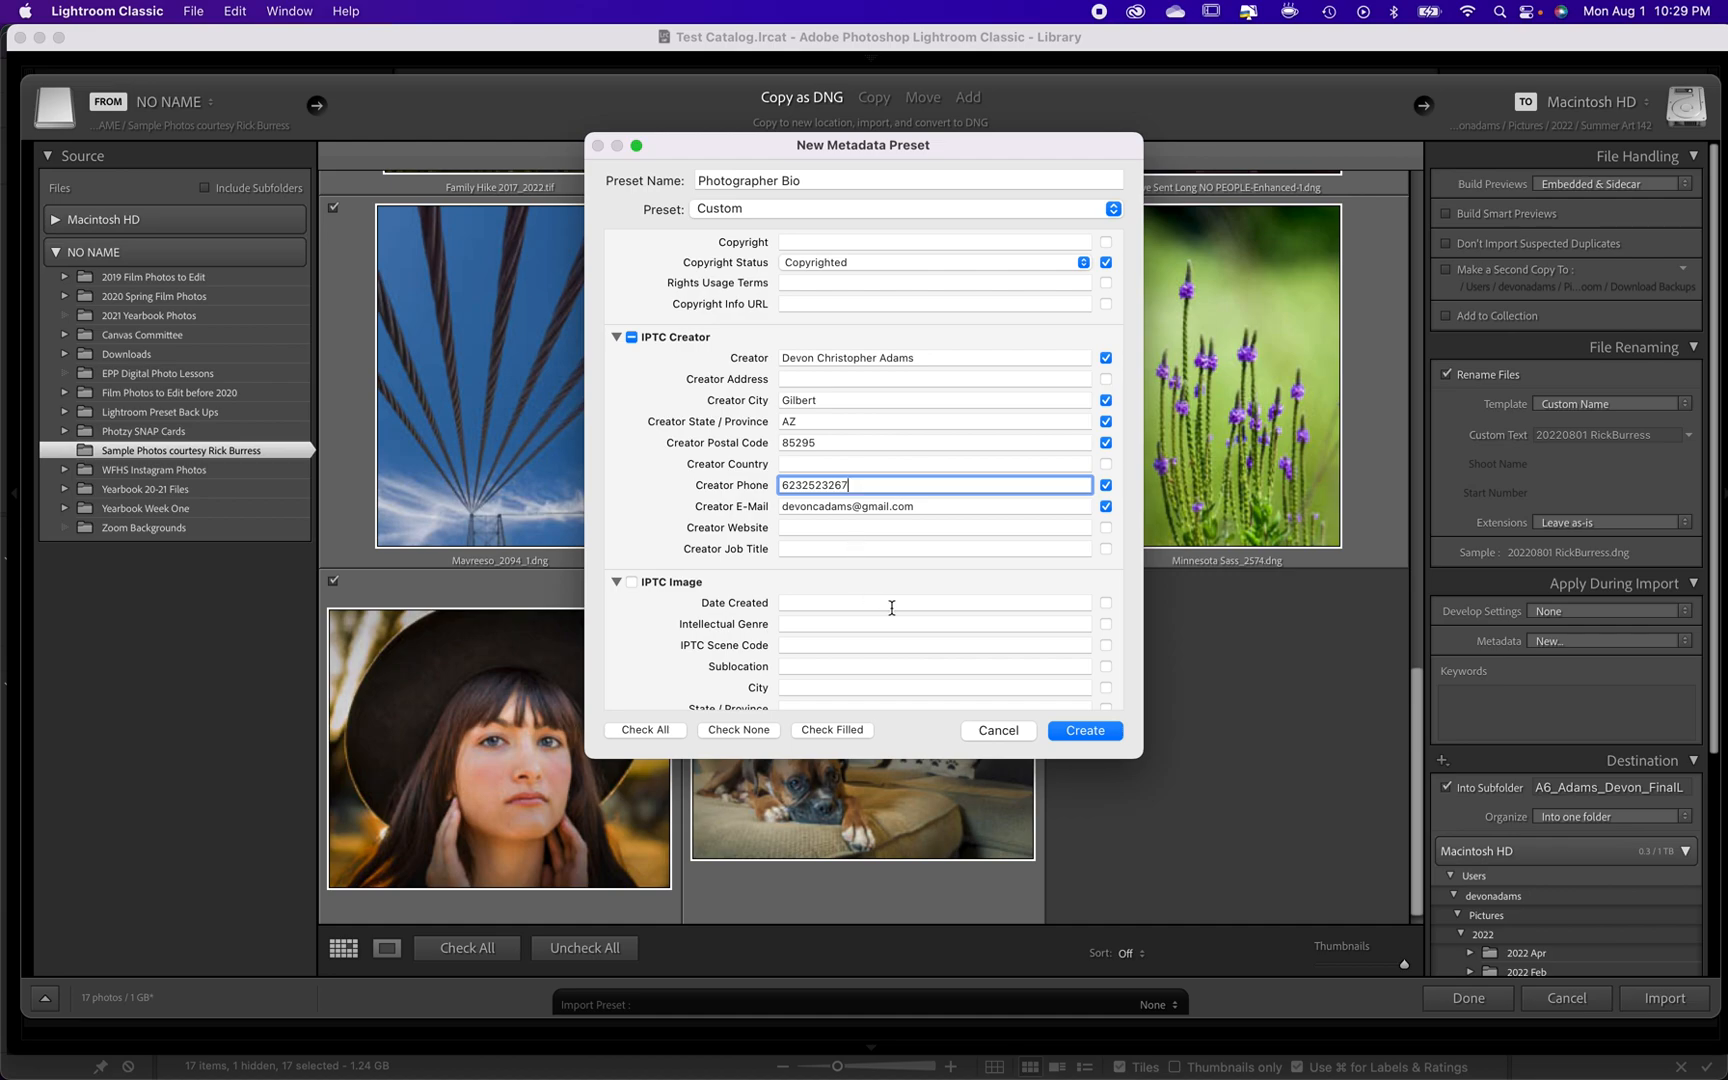
scroll(down, 3)
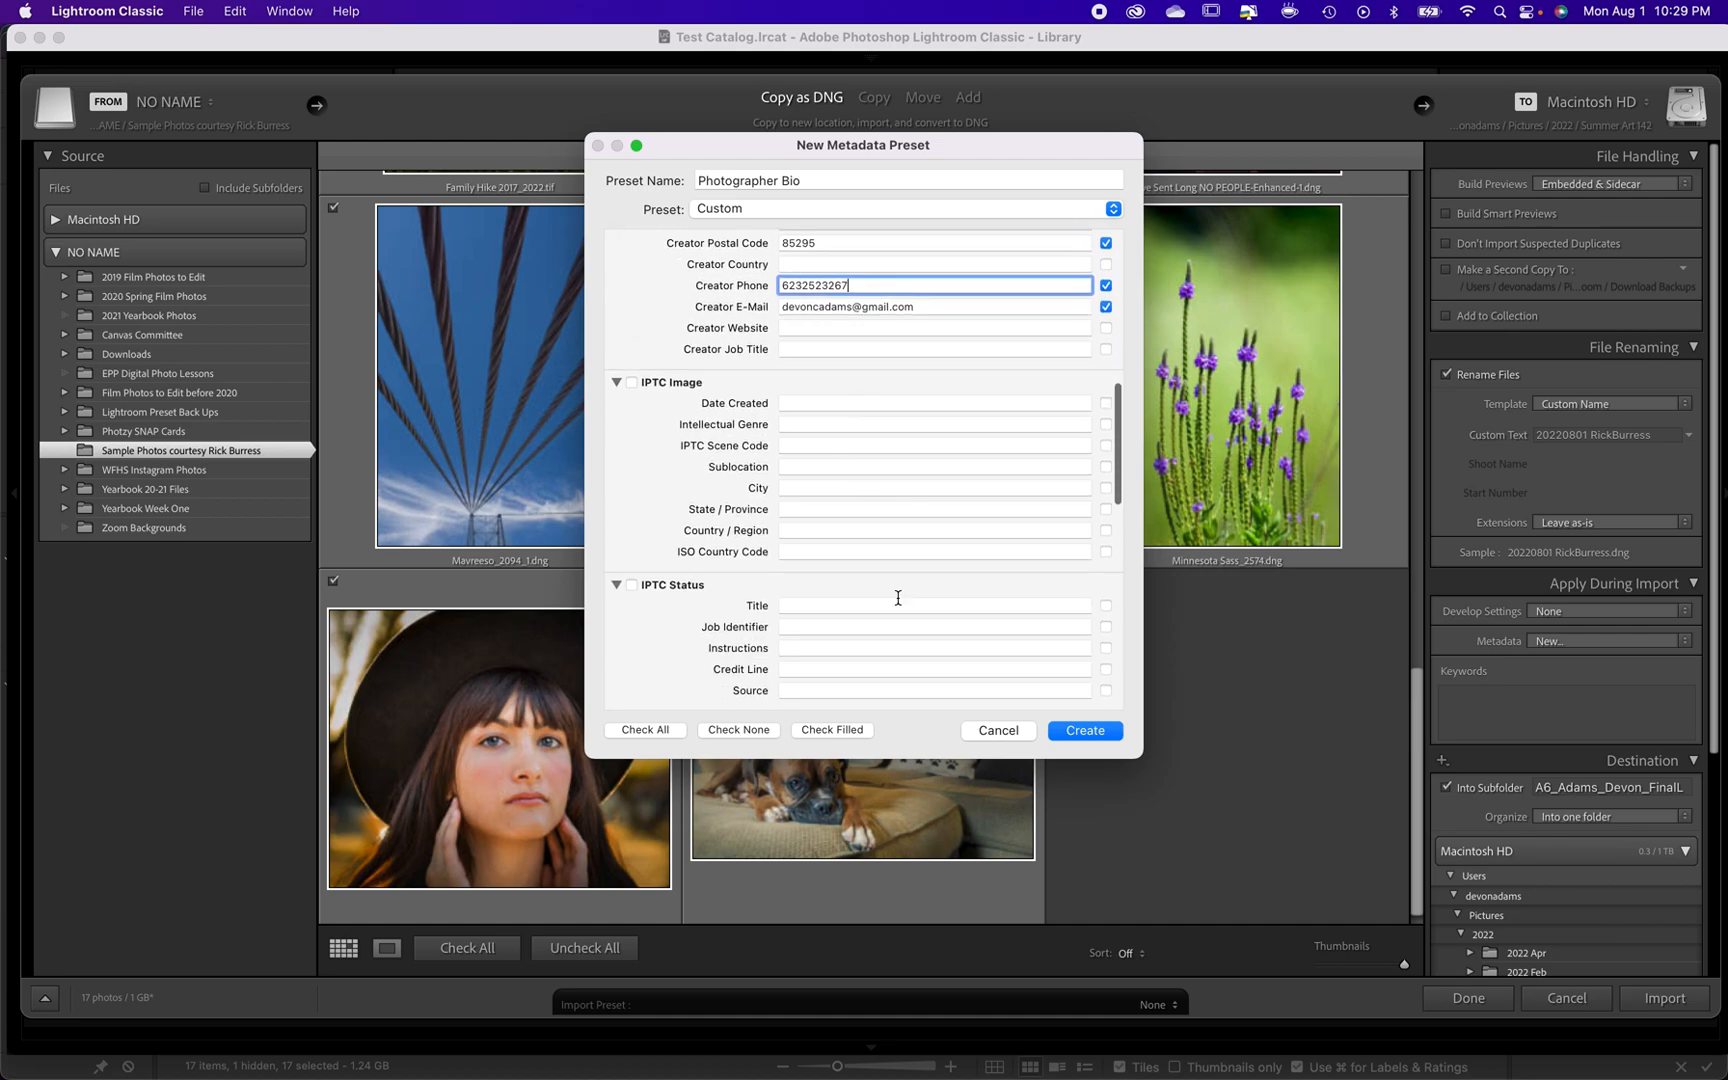
scroll(down, 3)
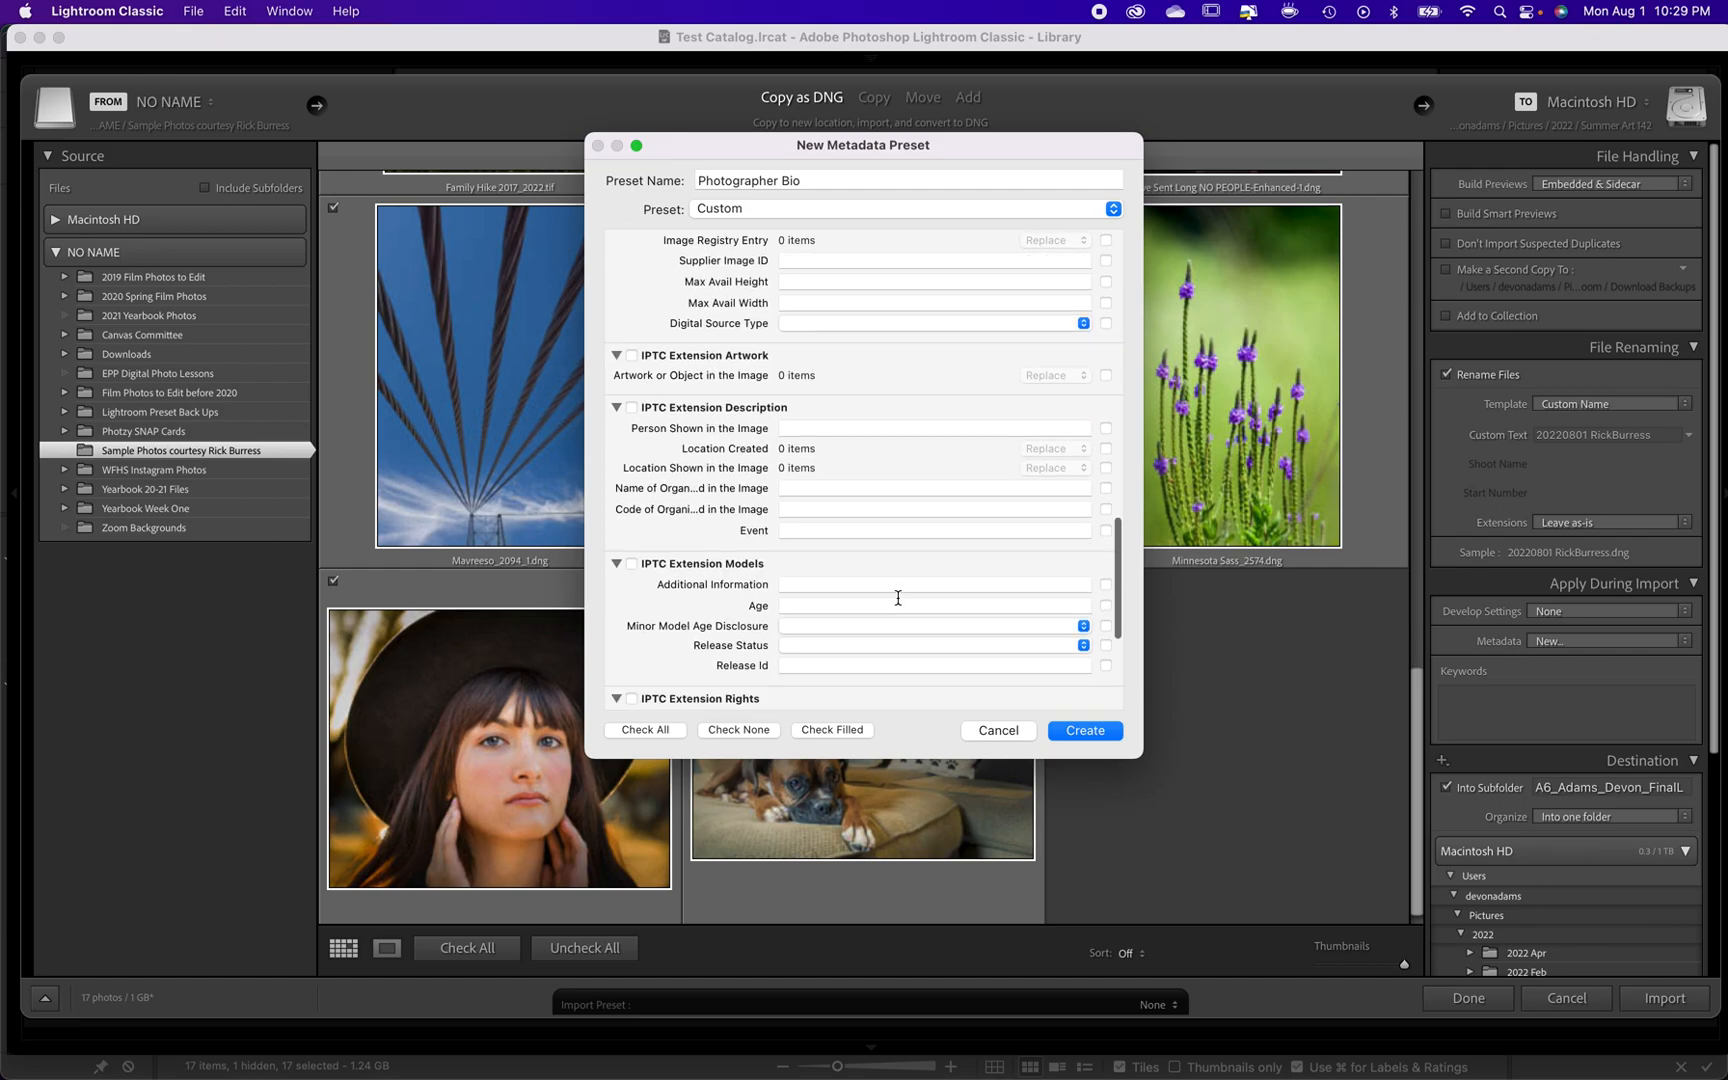
scroll(down, 3)
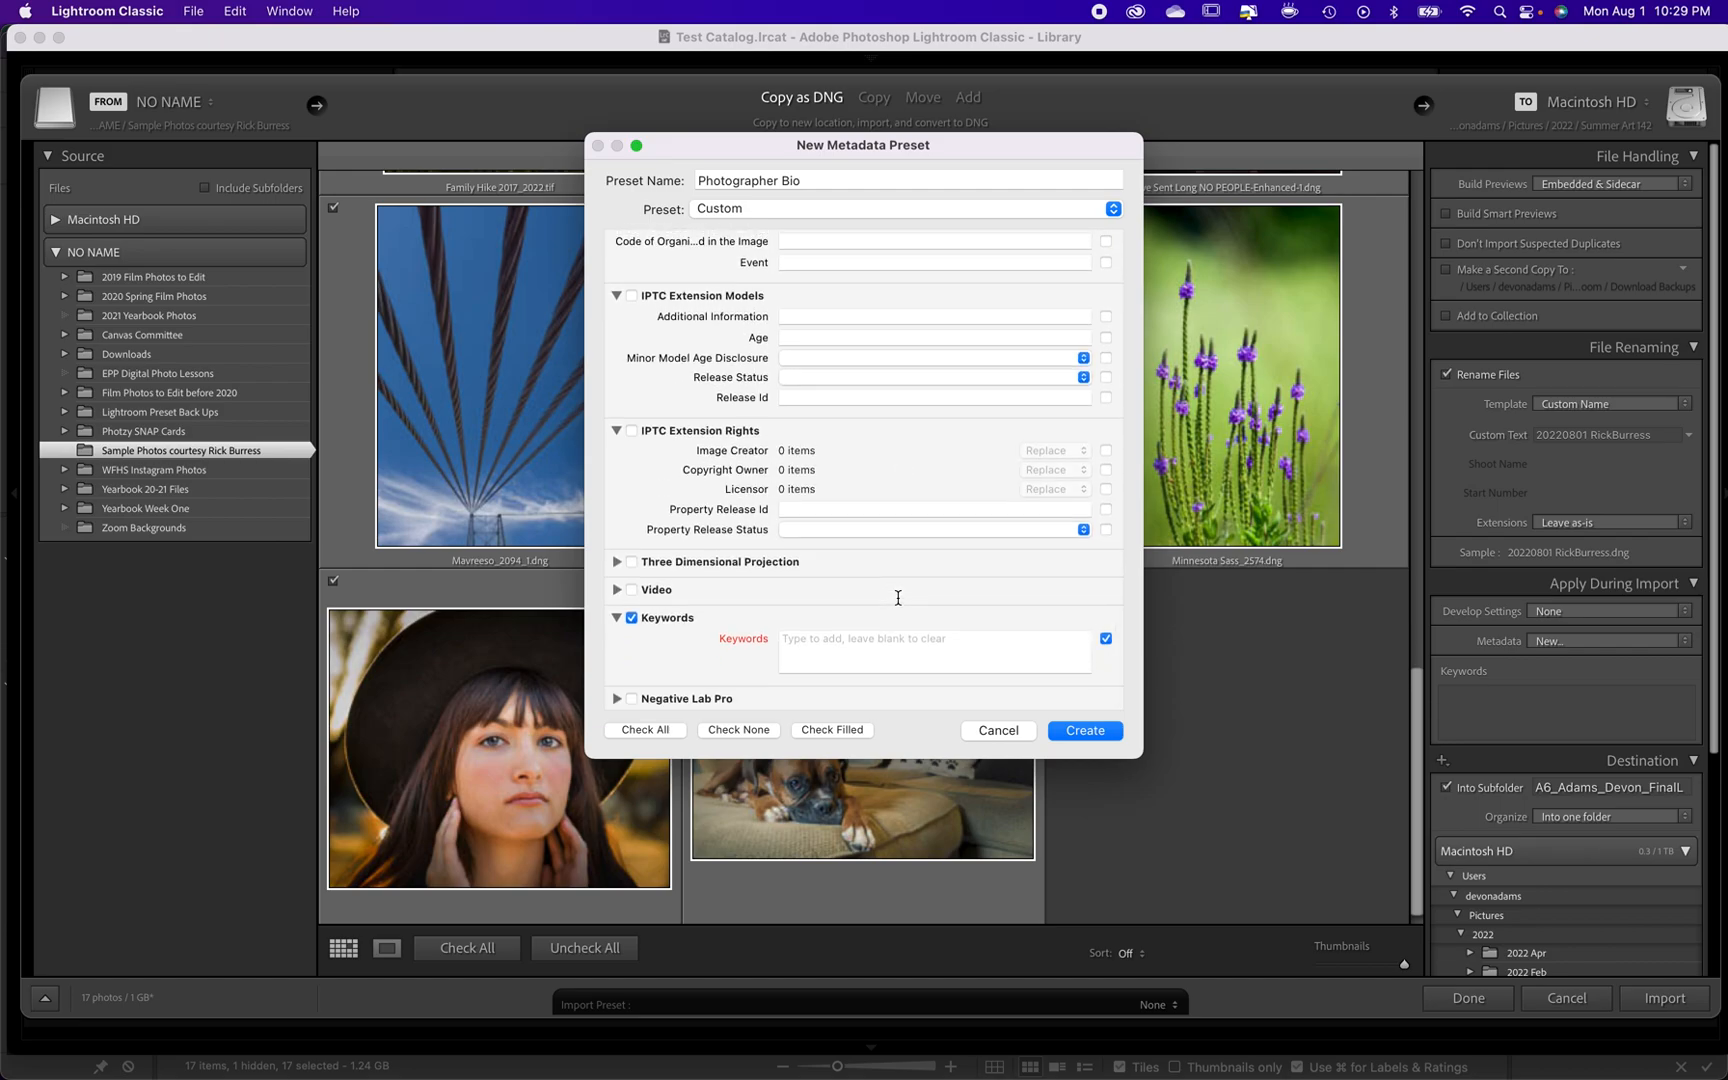
scroll(up, 3)
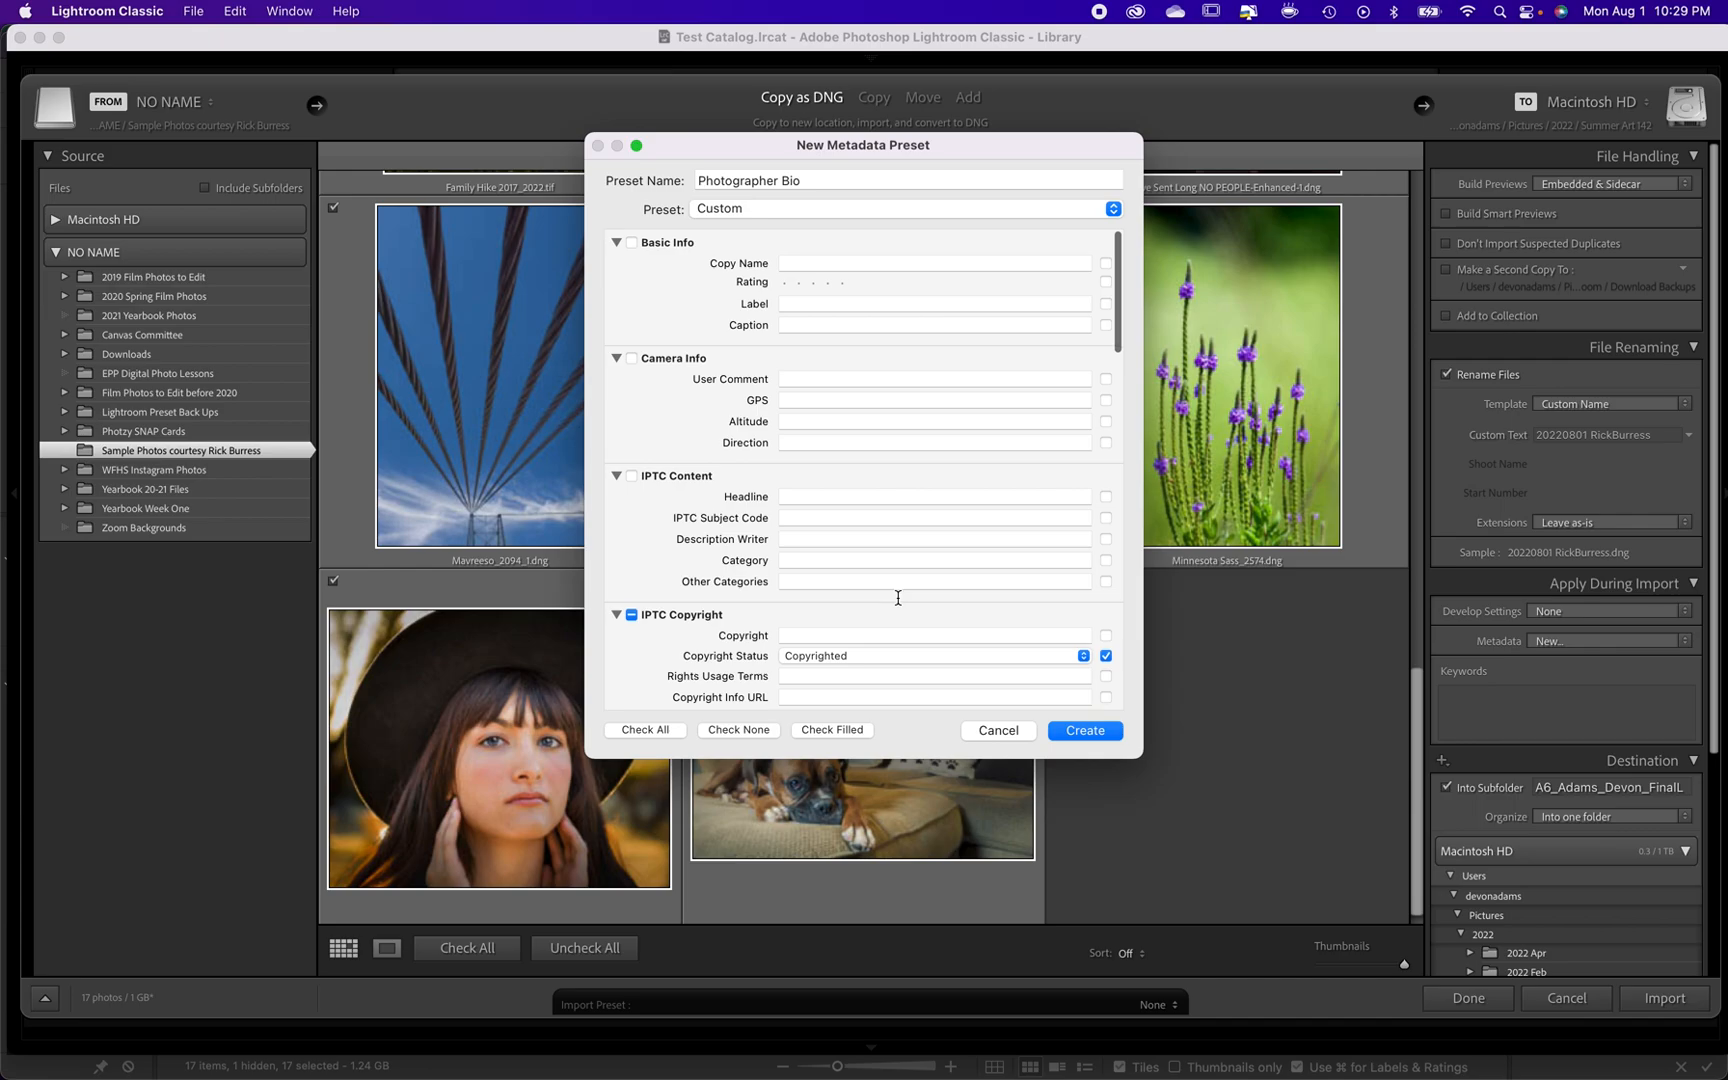
scroll(down, 3)
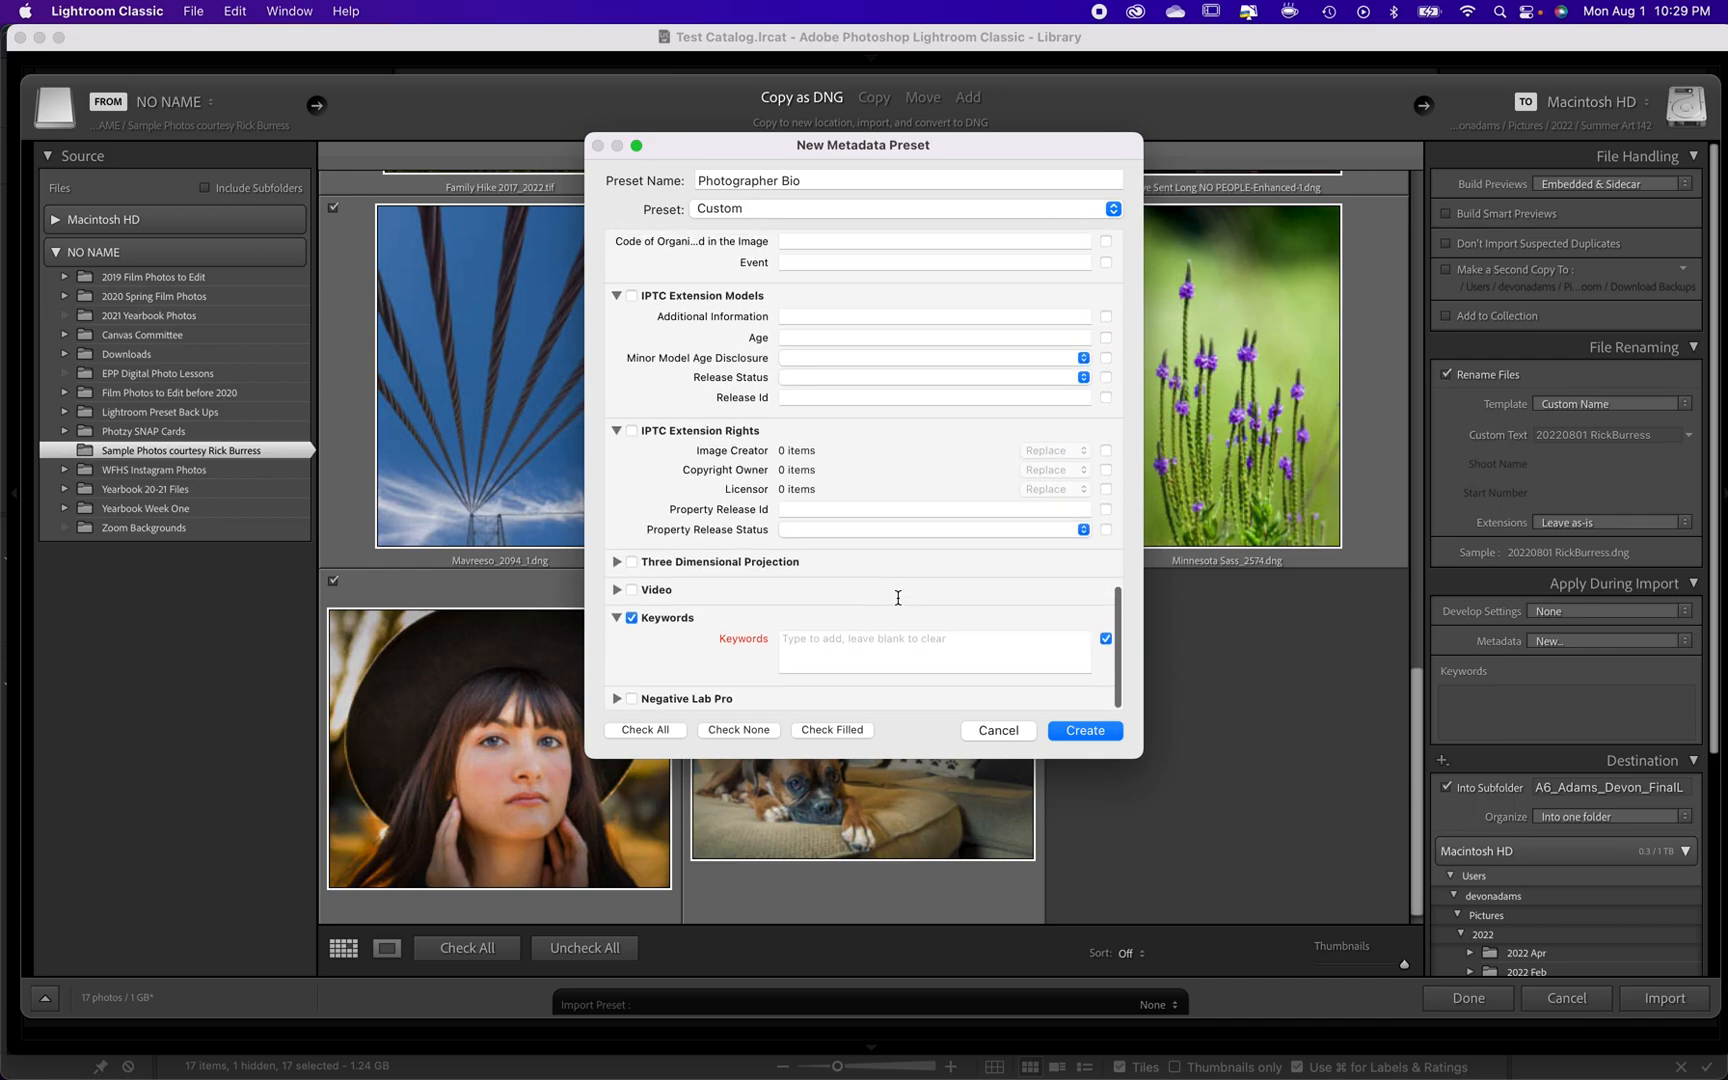
Step: Add preset keywords including the photographer's name, Devon Christopher Adams
click(933, 650)
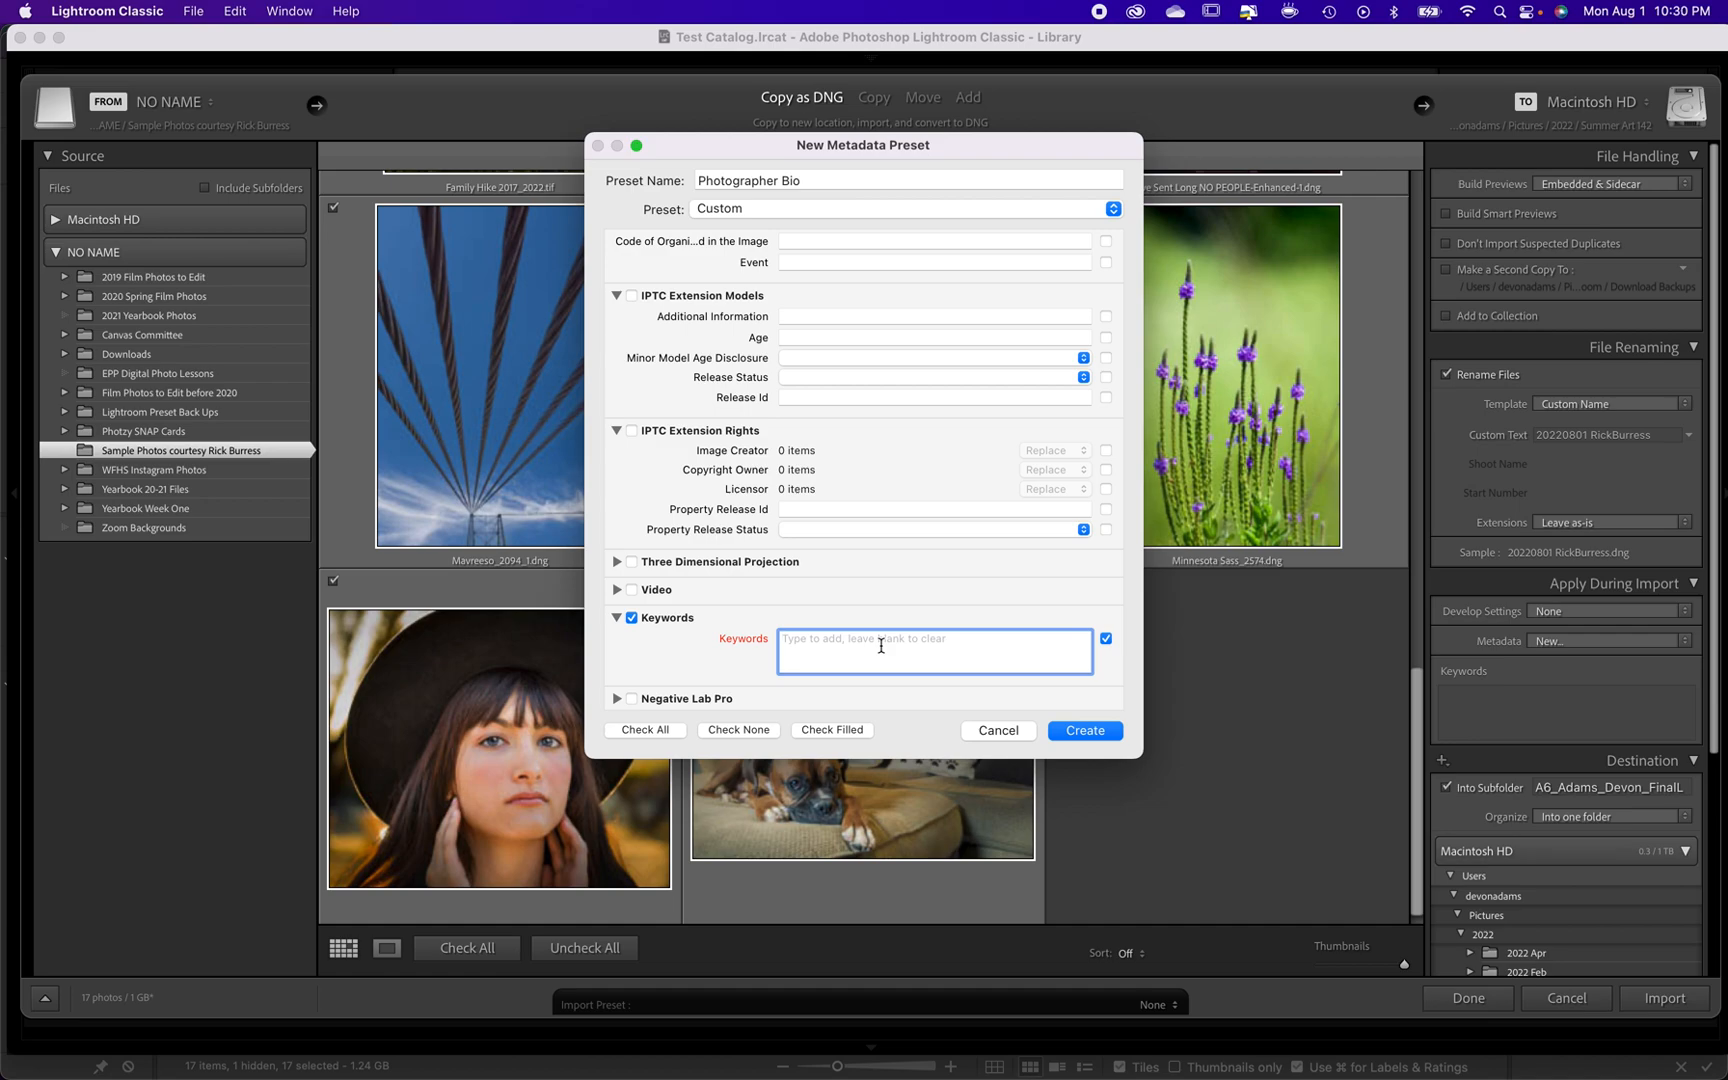
text(d)
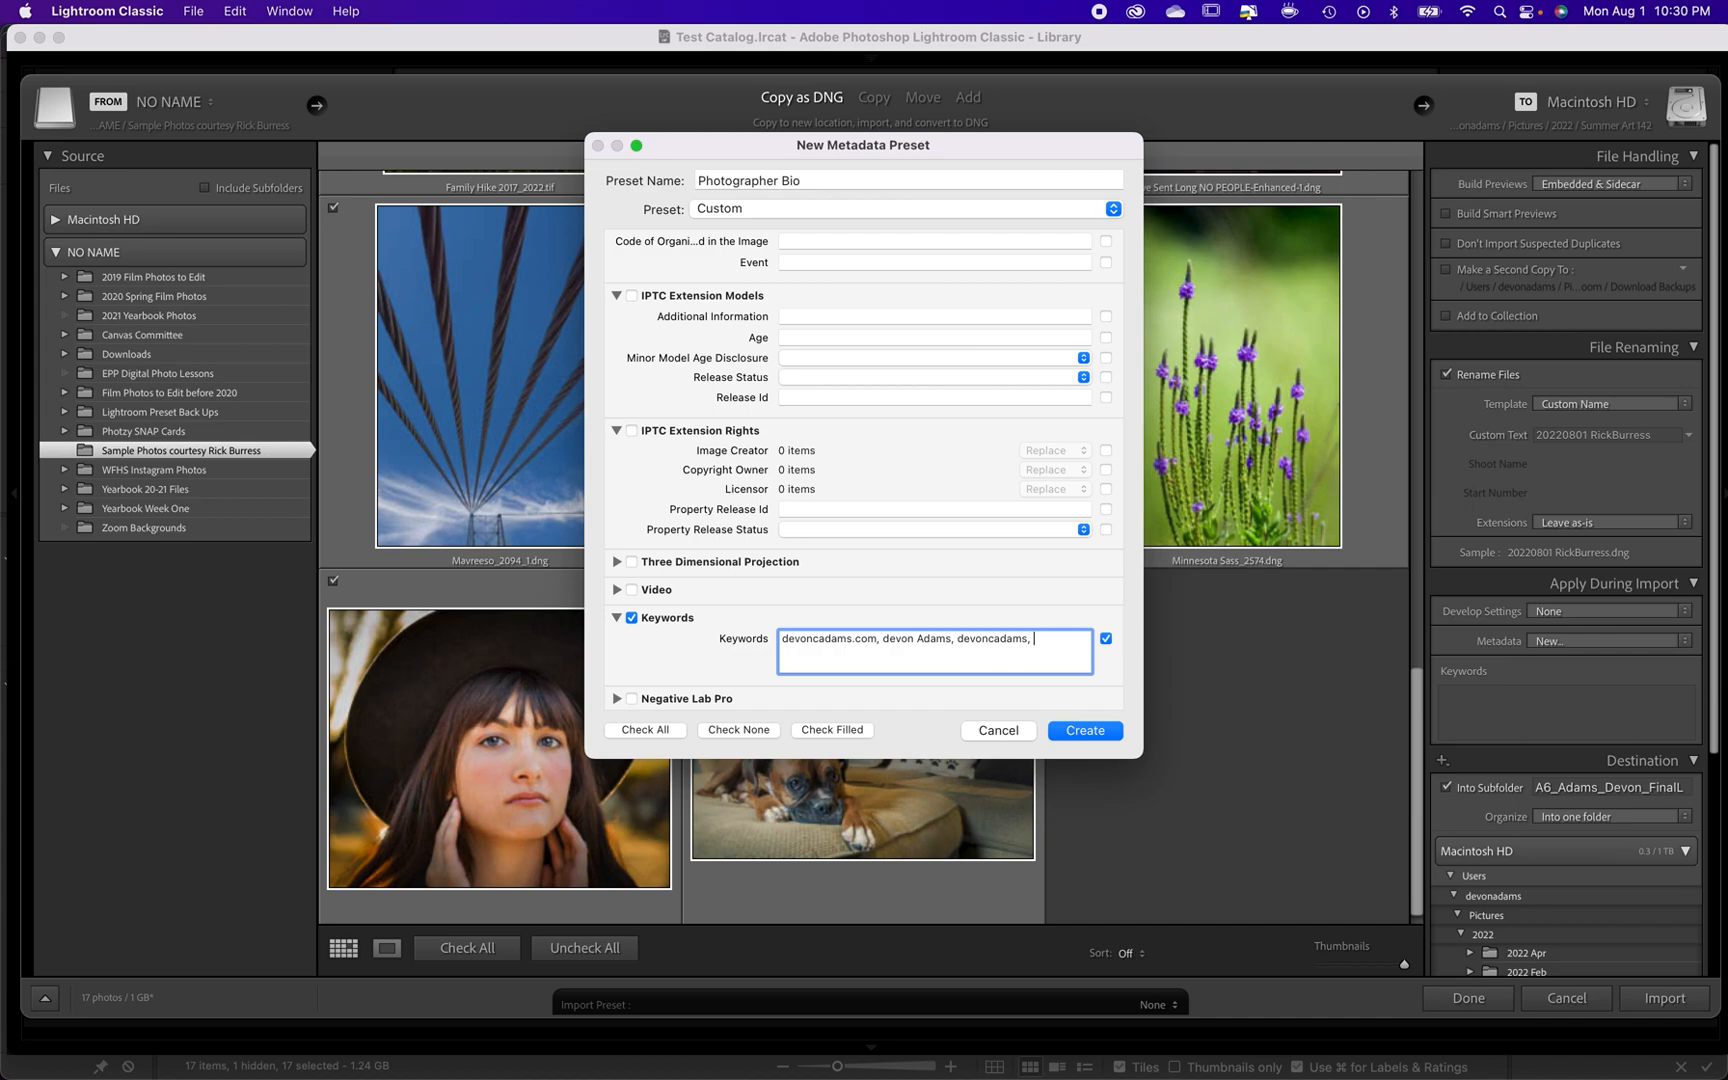
text(Devon Chr)
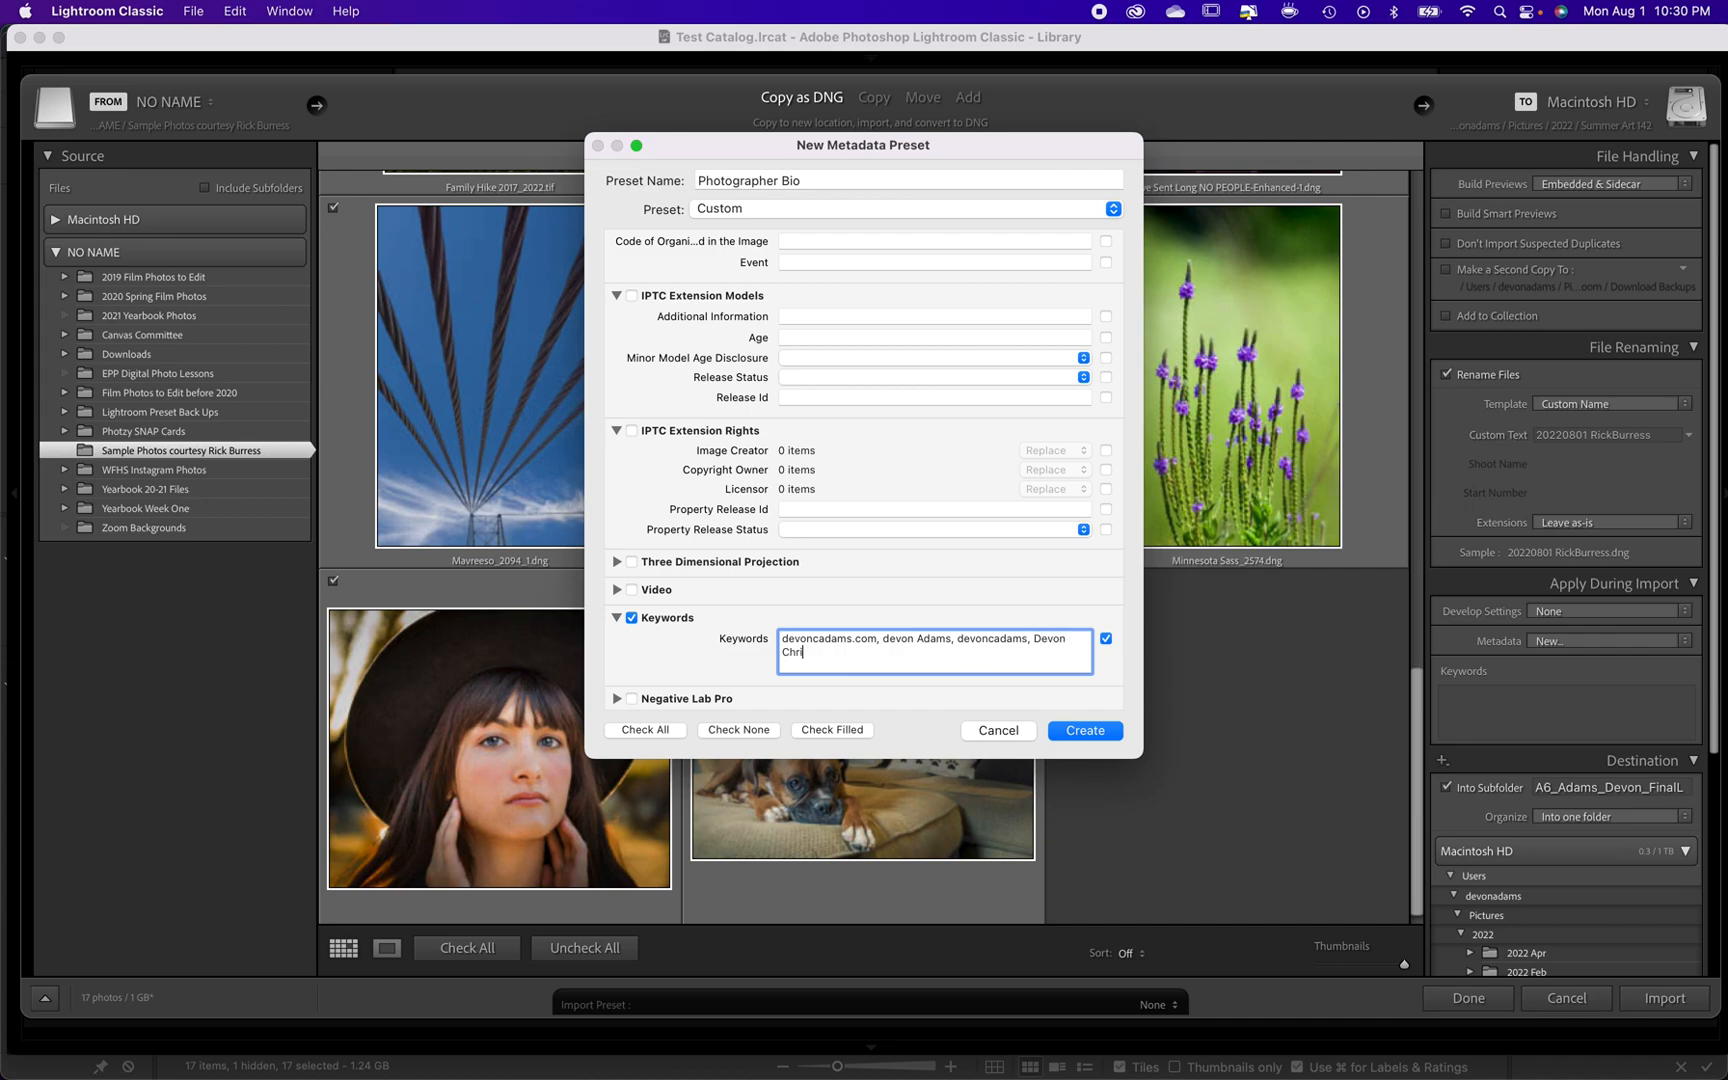
text(istopher Adams)
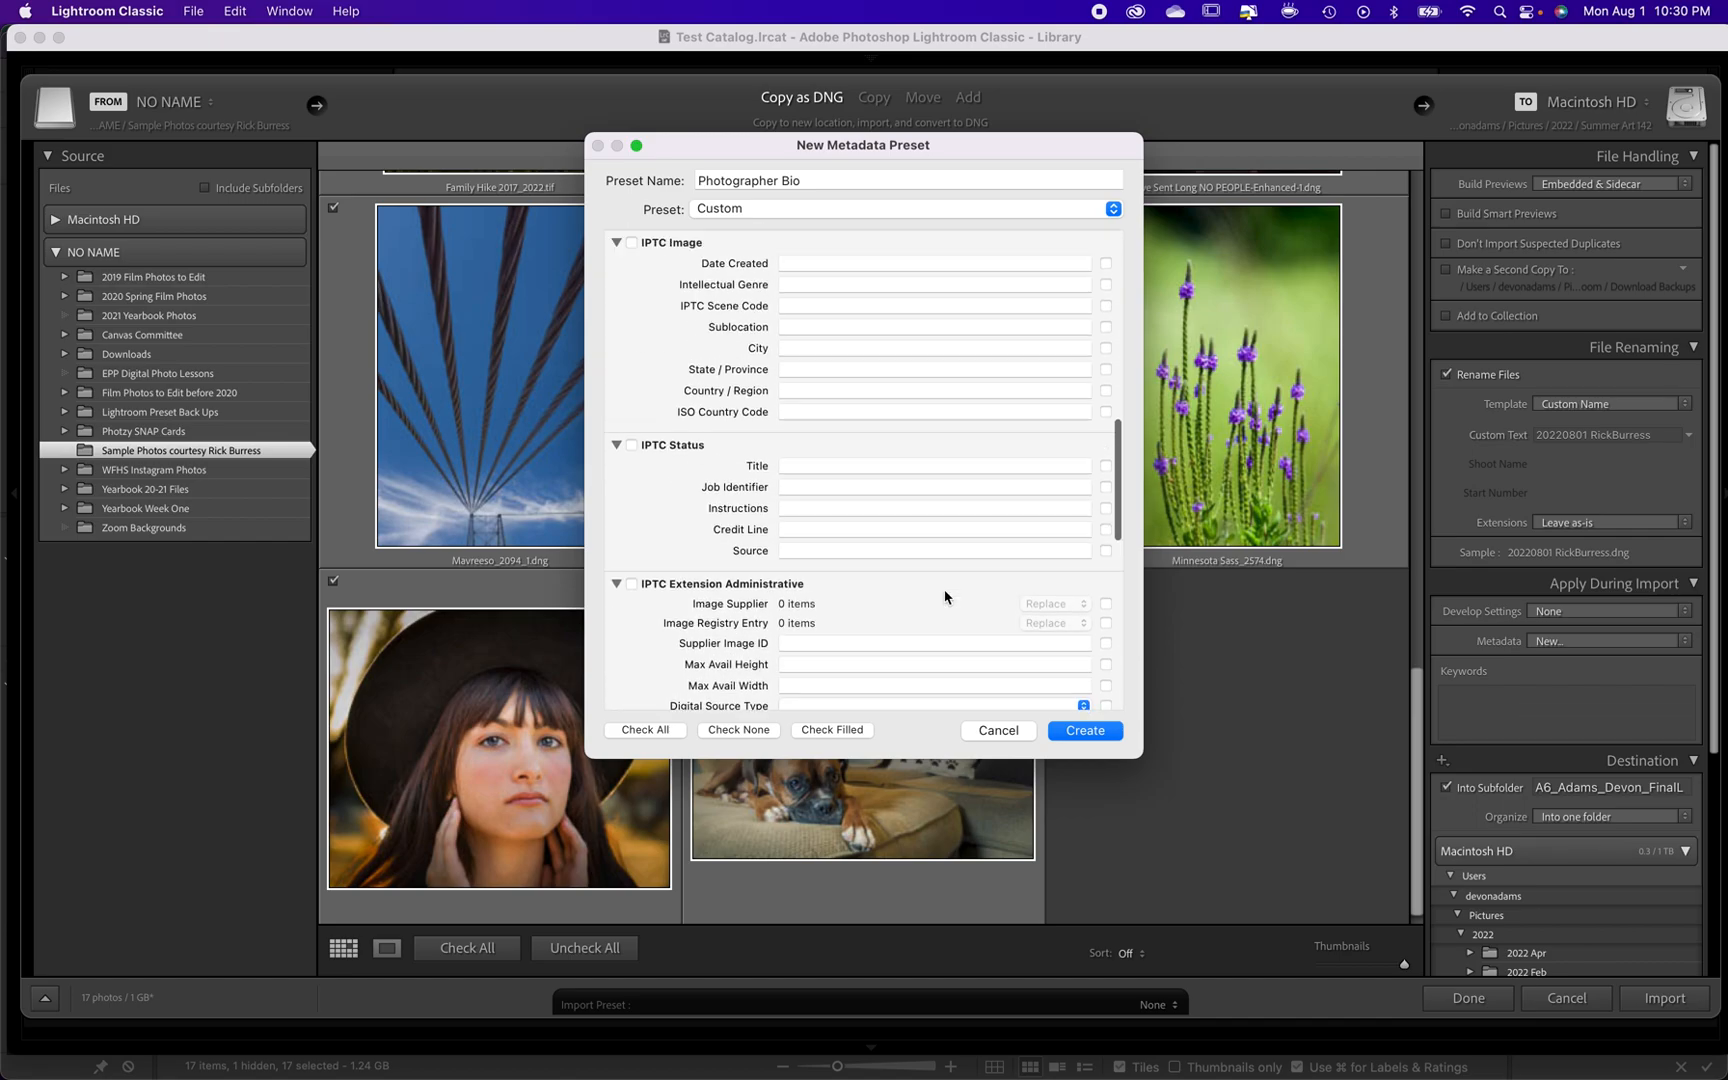
Step: Keep Copyright Status at Copyrighted and scroll back to the dialog's top
scroll(up, 3)
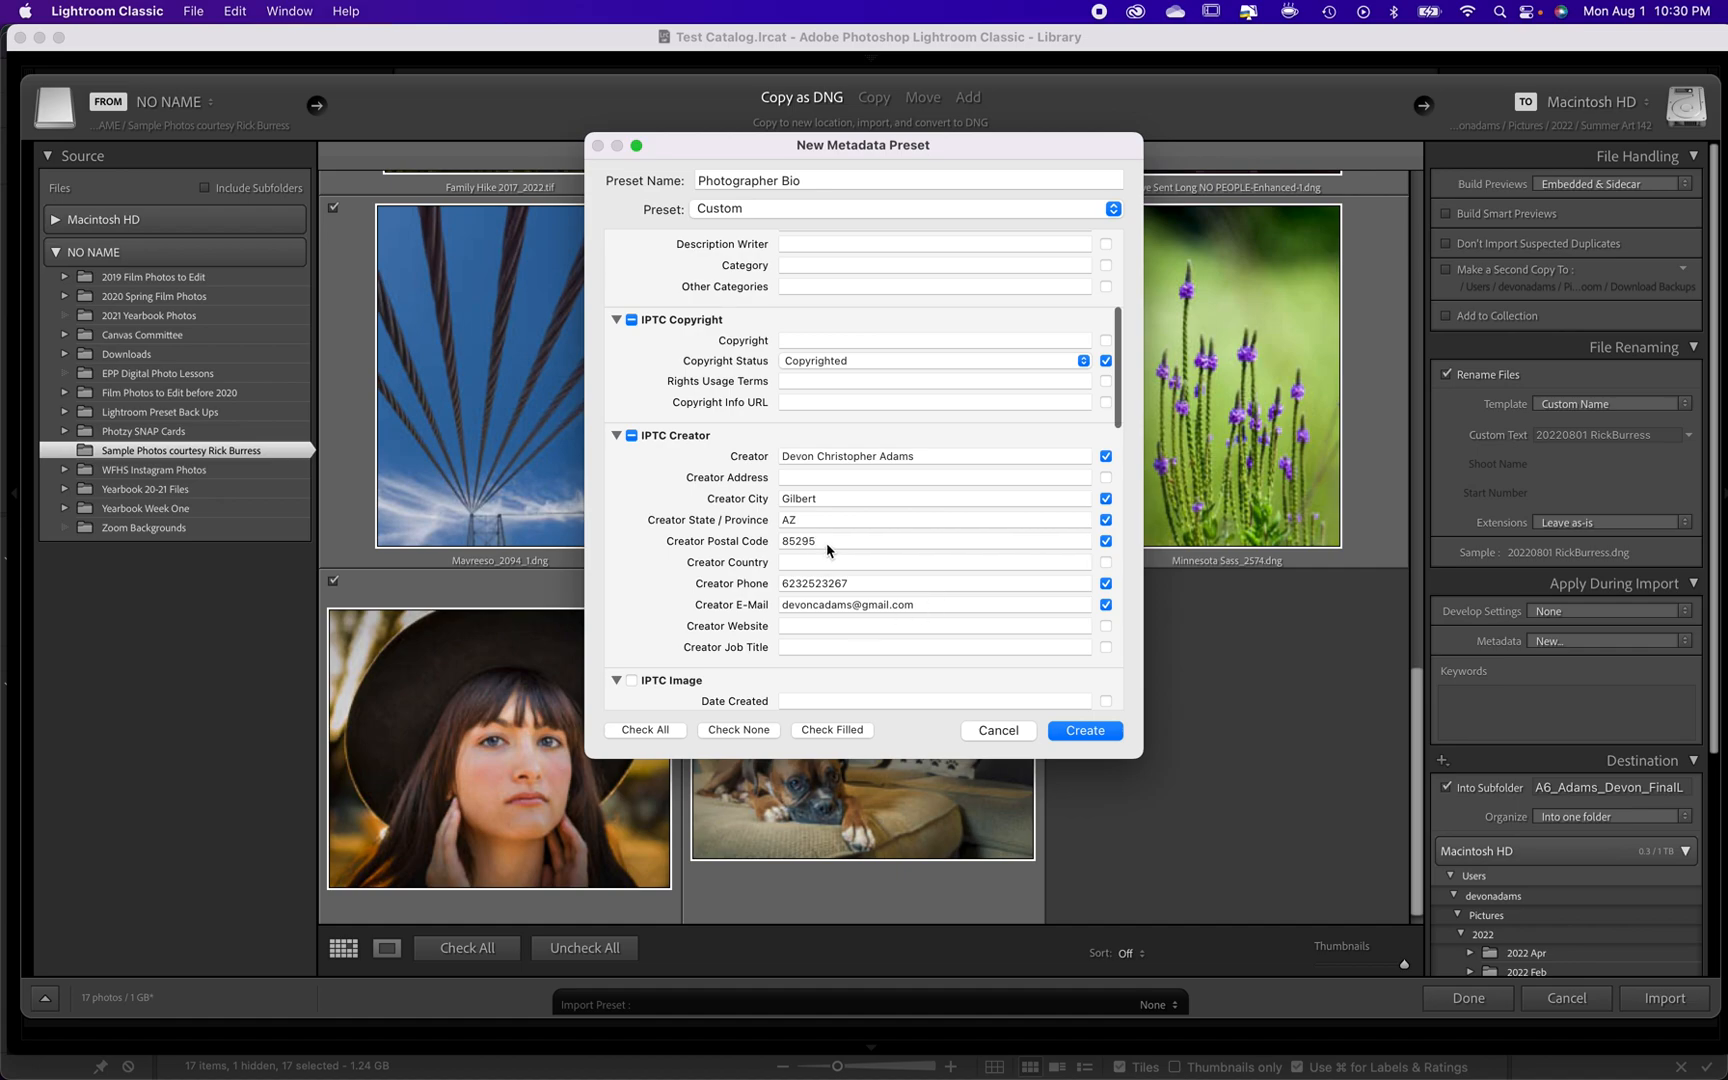
mouse_move(816, 520)
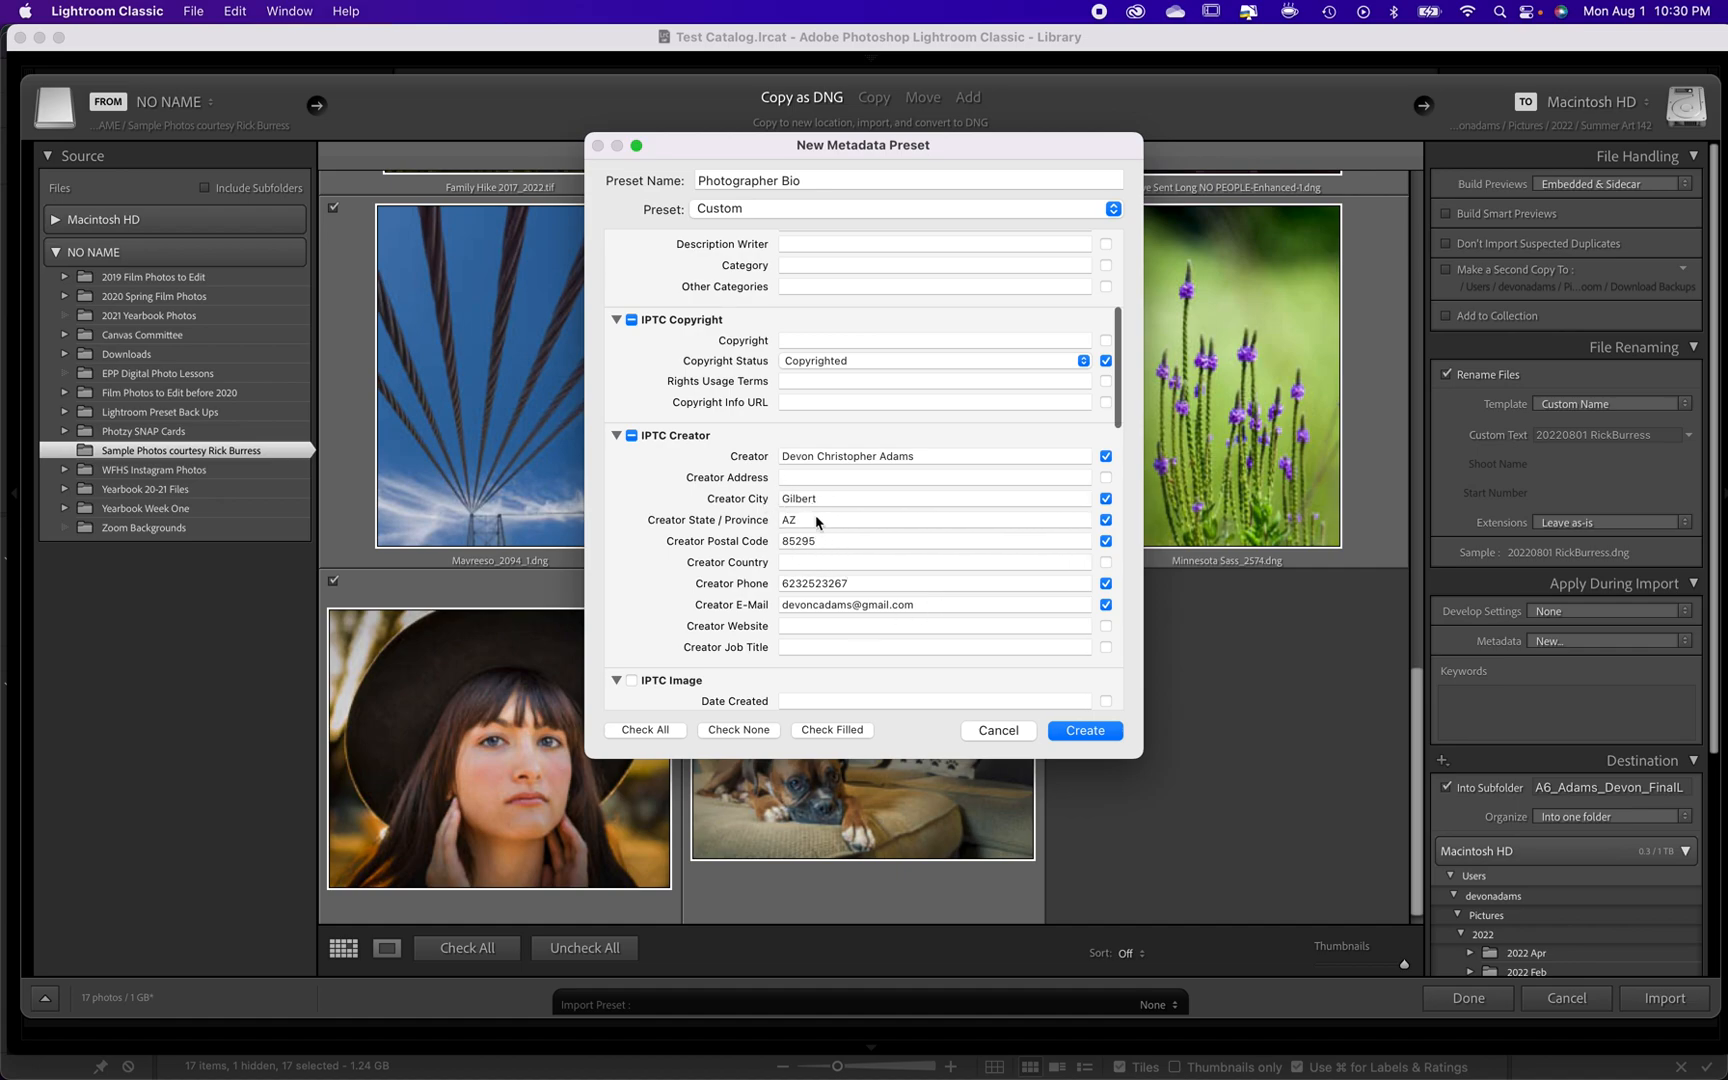
mouse_move(807, 479)
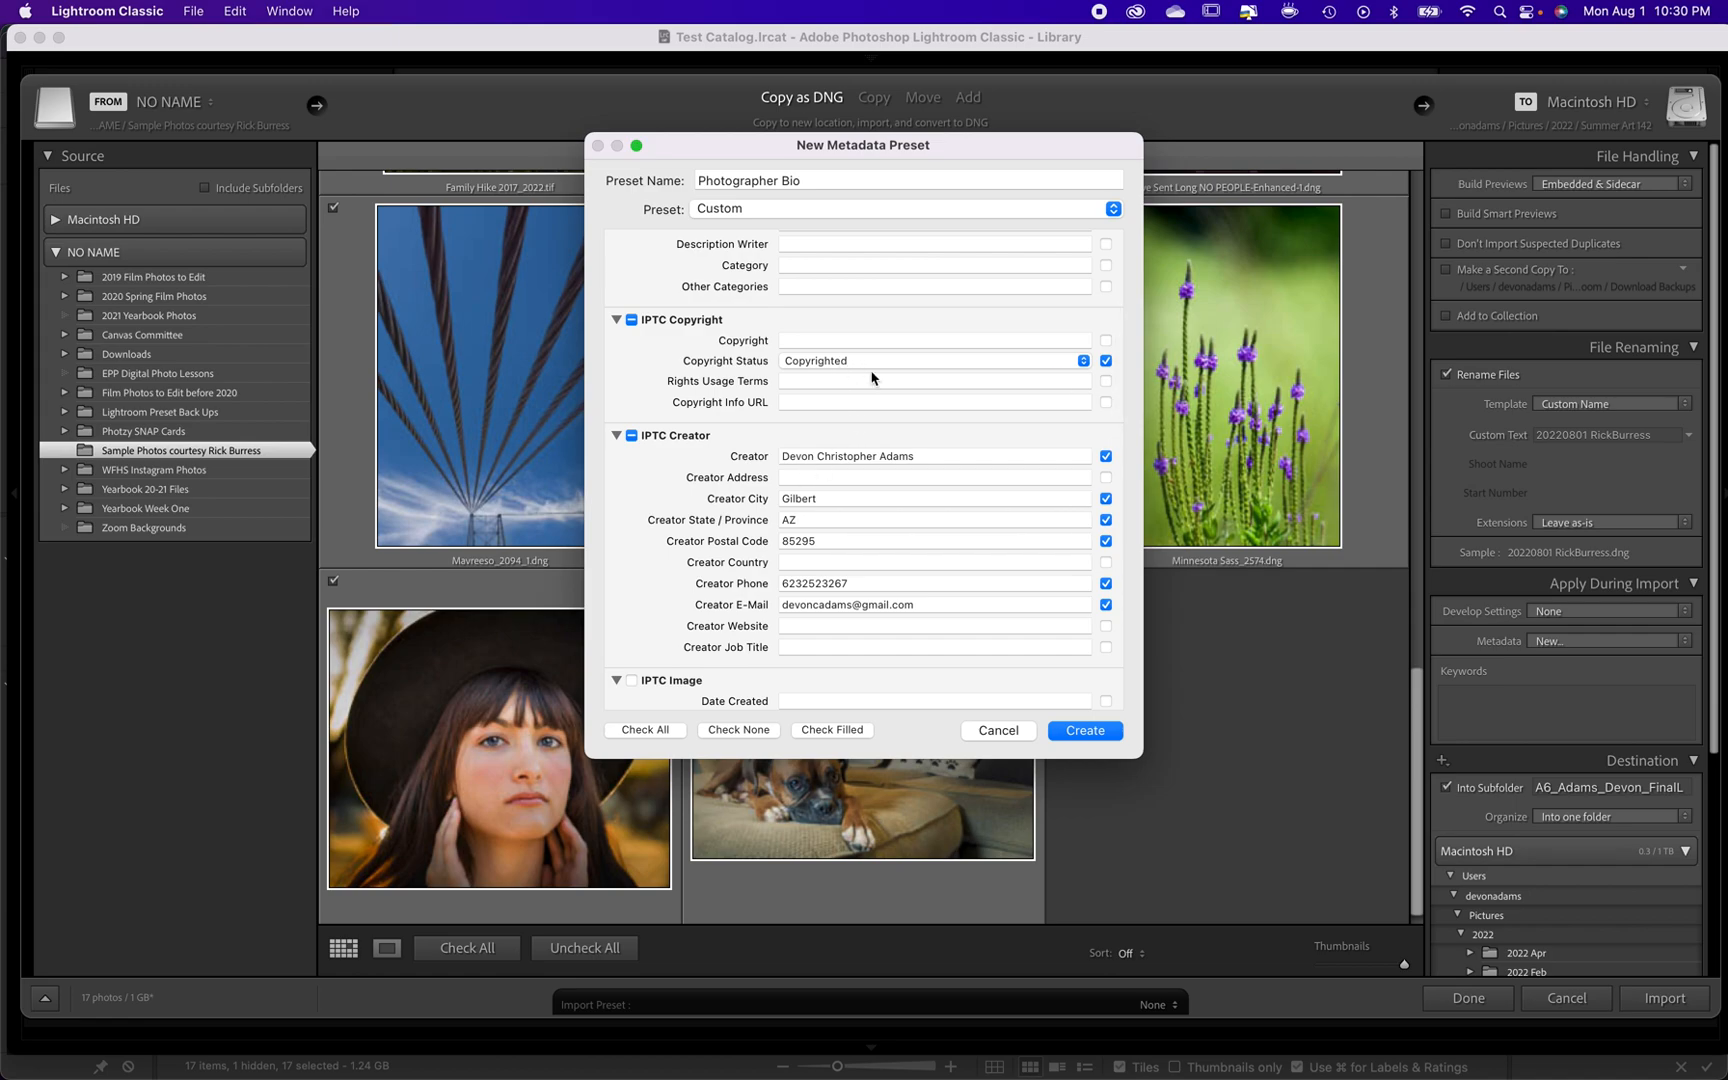
mouse_move(1083, 356)
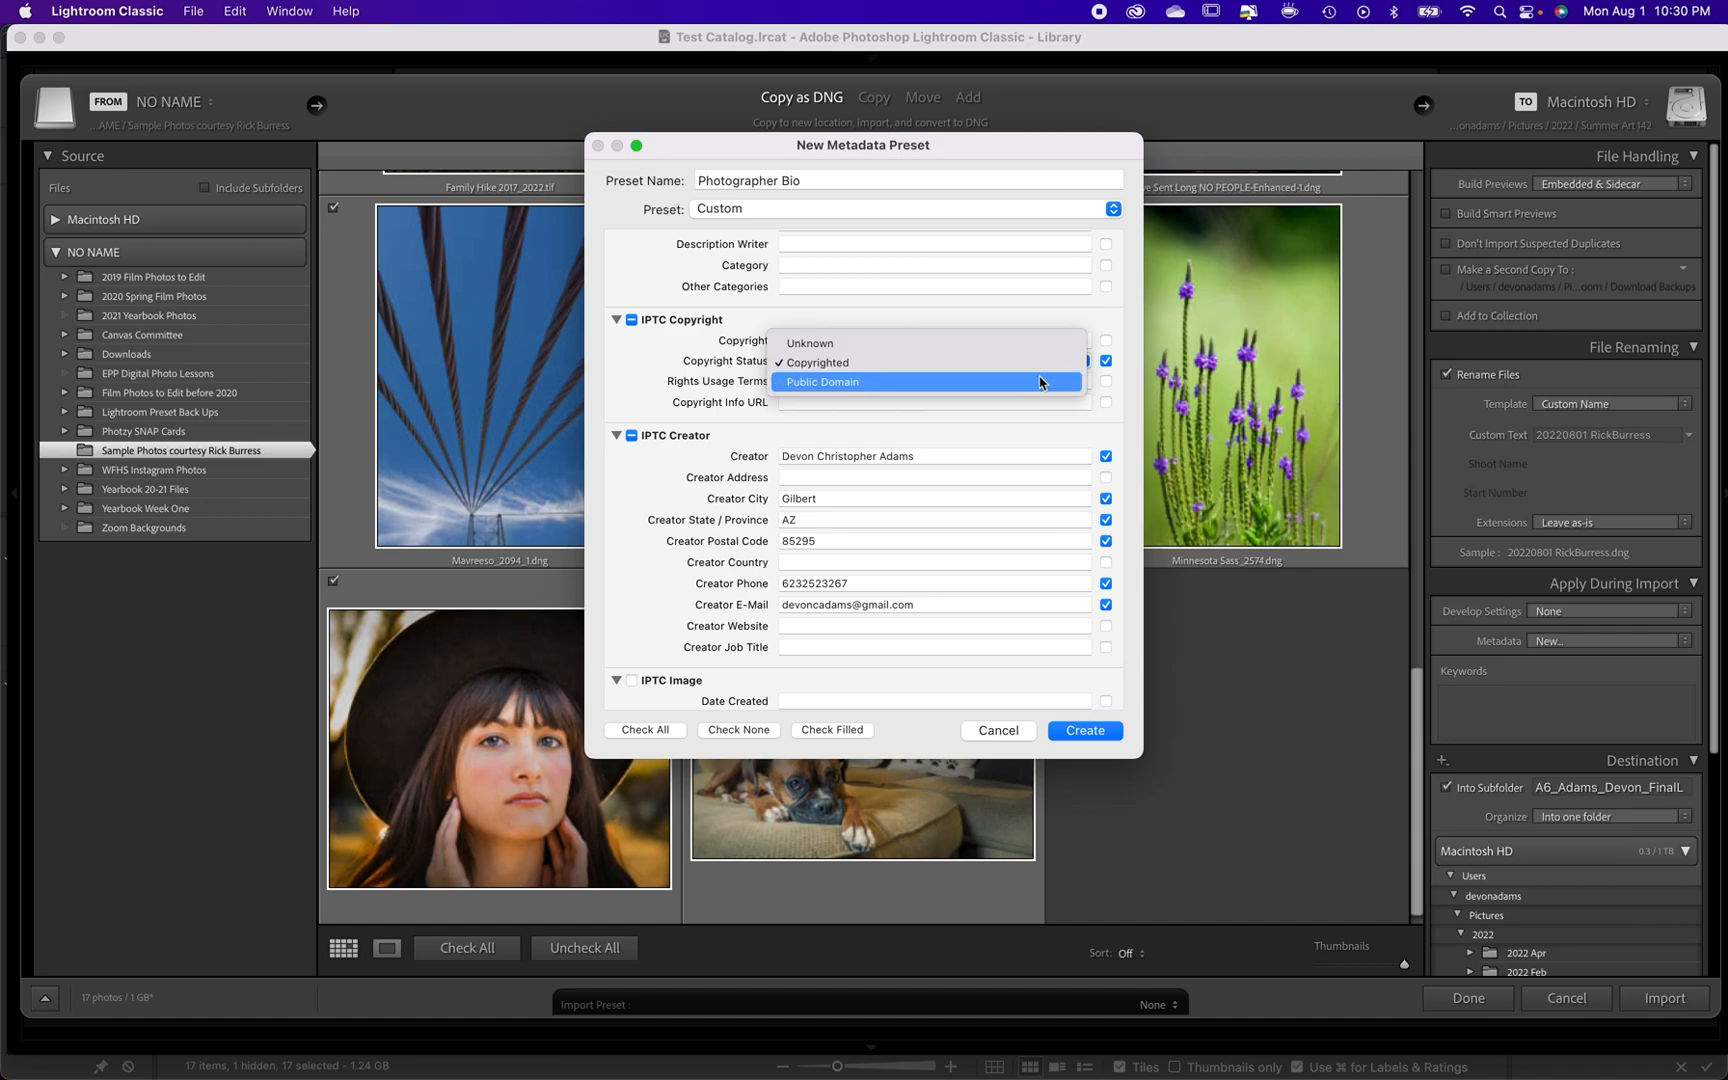
click(816, 361)
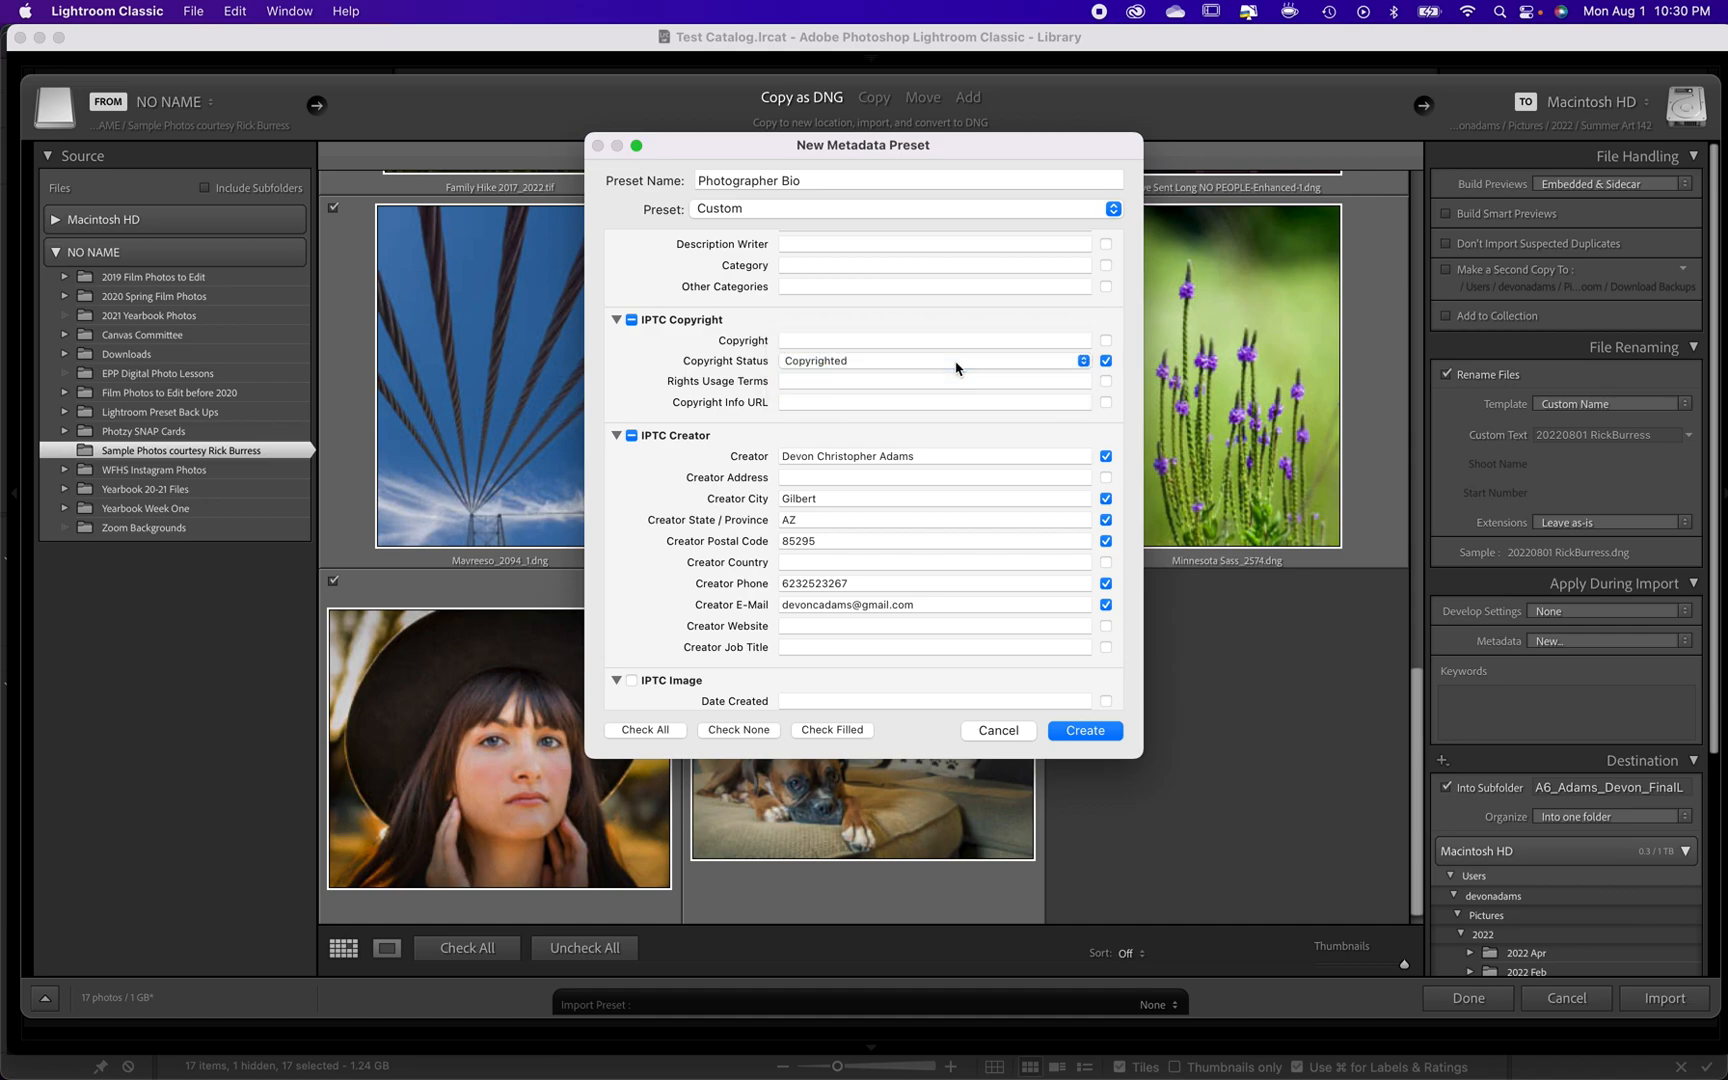
scroll(up, 3)
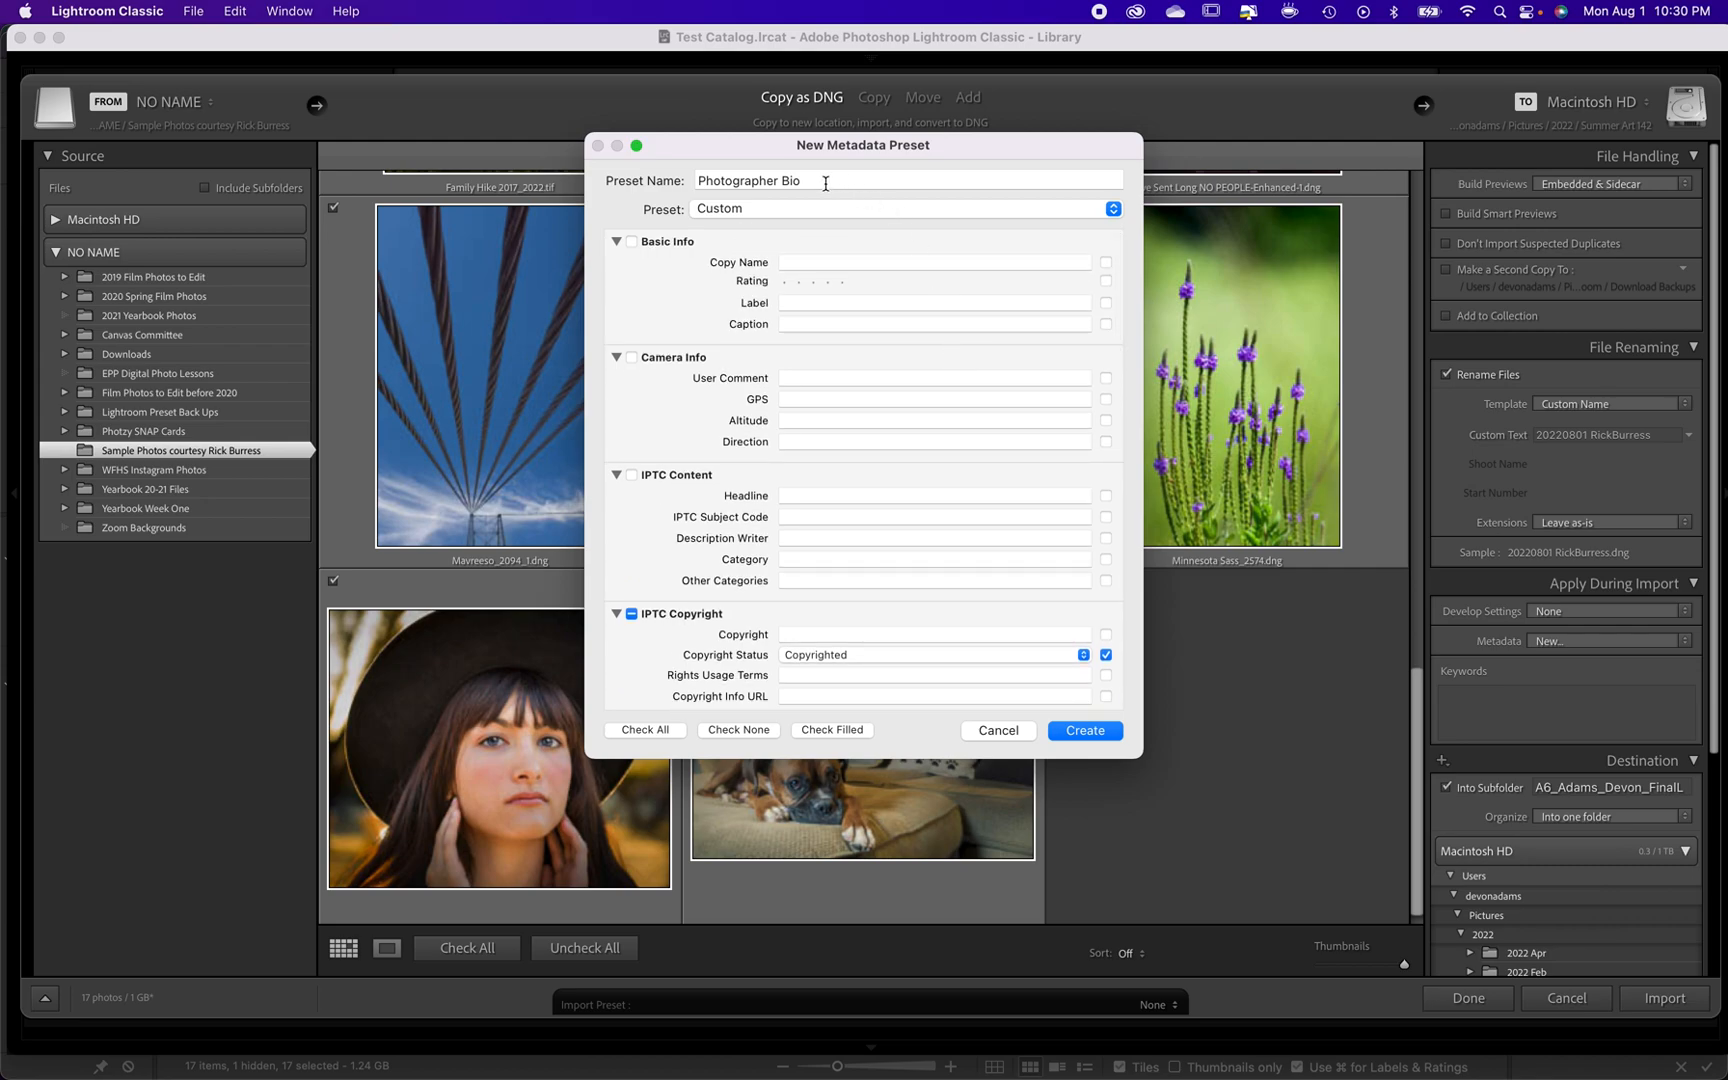
mouse_move(1101, 272)
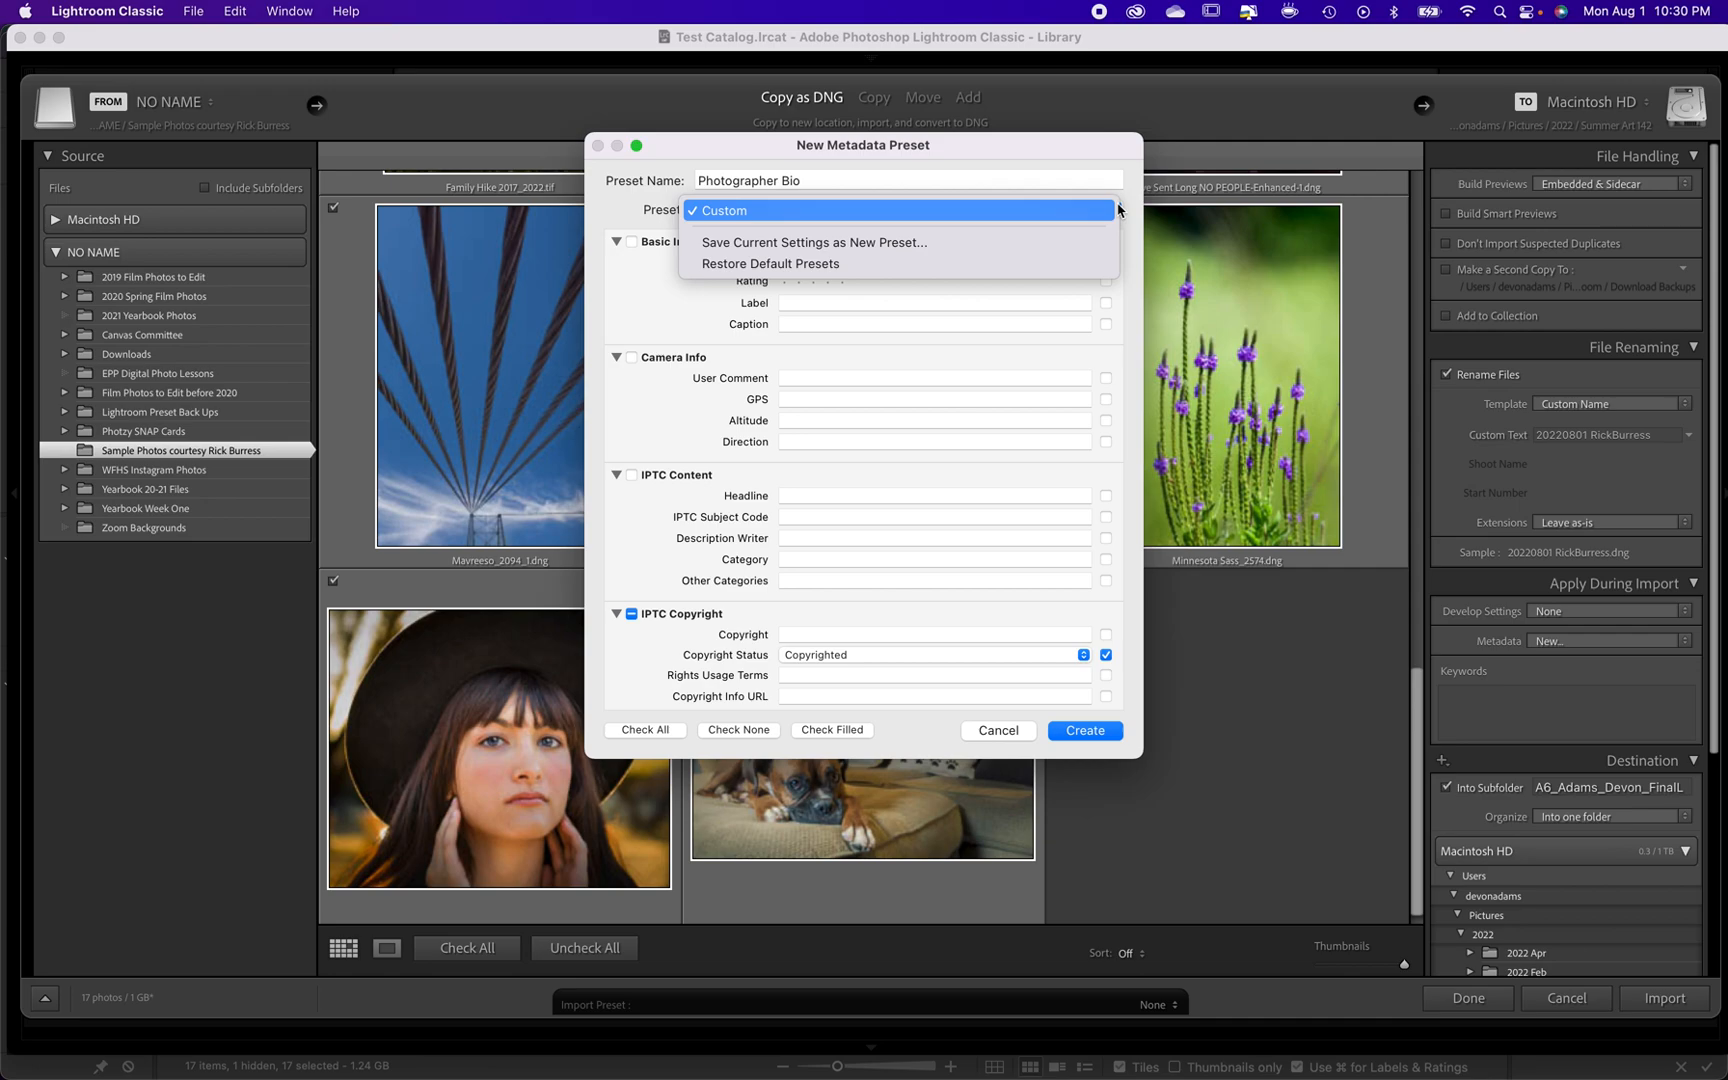
mouse_move(870, 241)
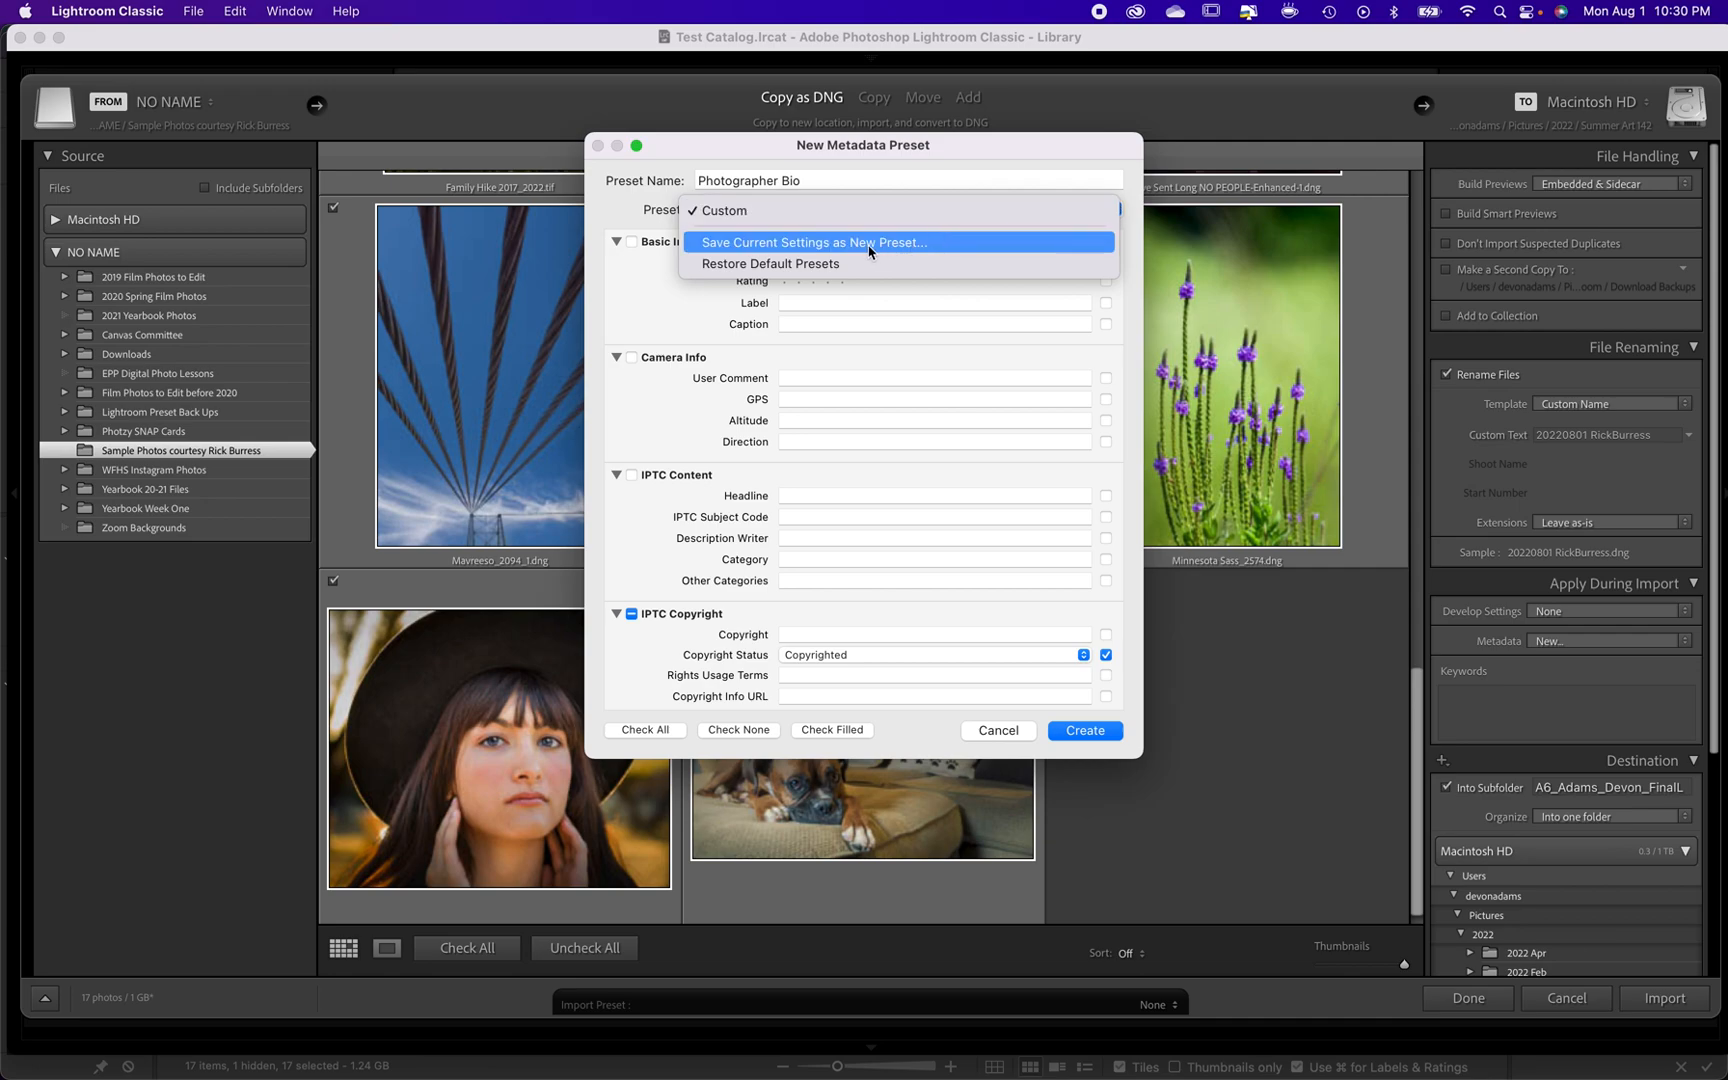
Step: Save the current metadata settings as the 'Photographer Bio' preset, dismissing the name-exists warning
click(810, 241)
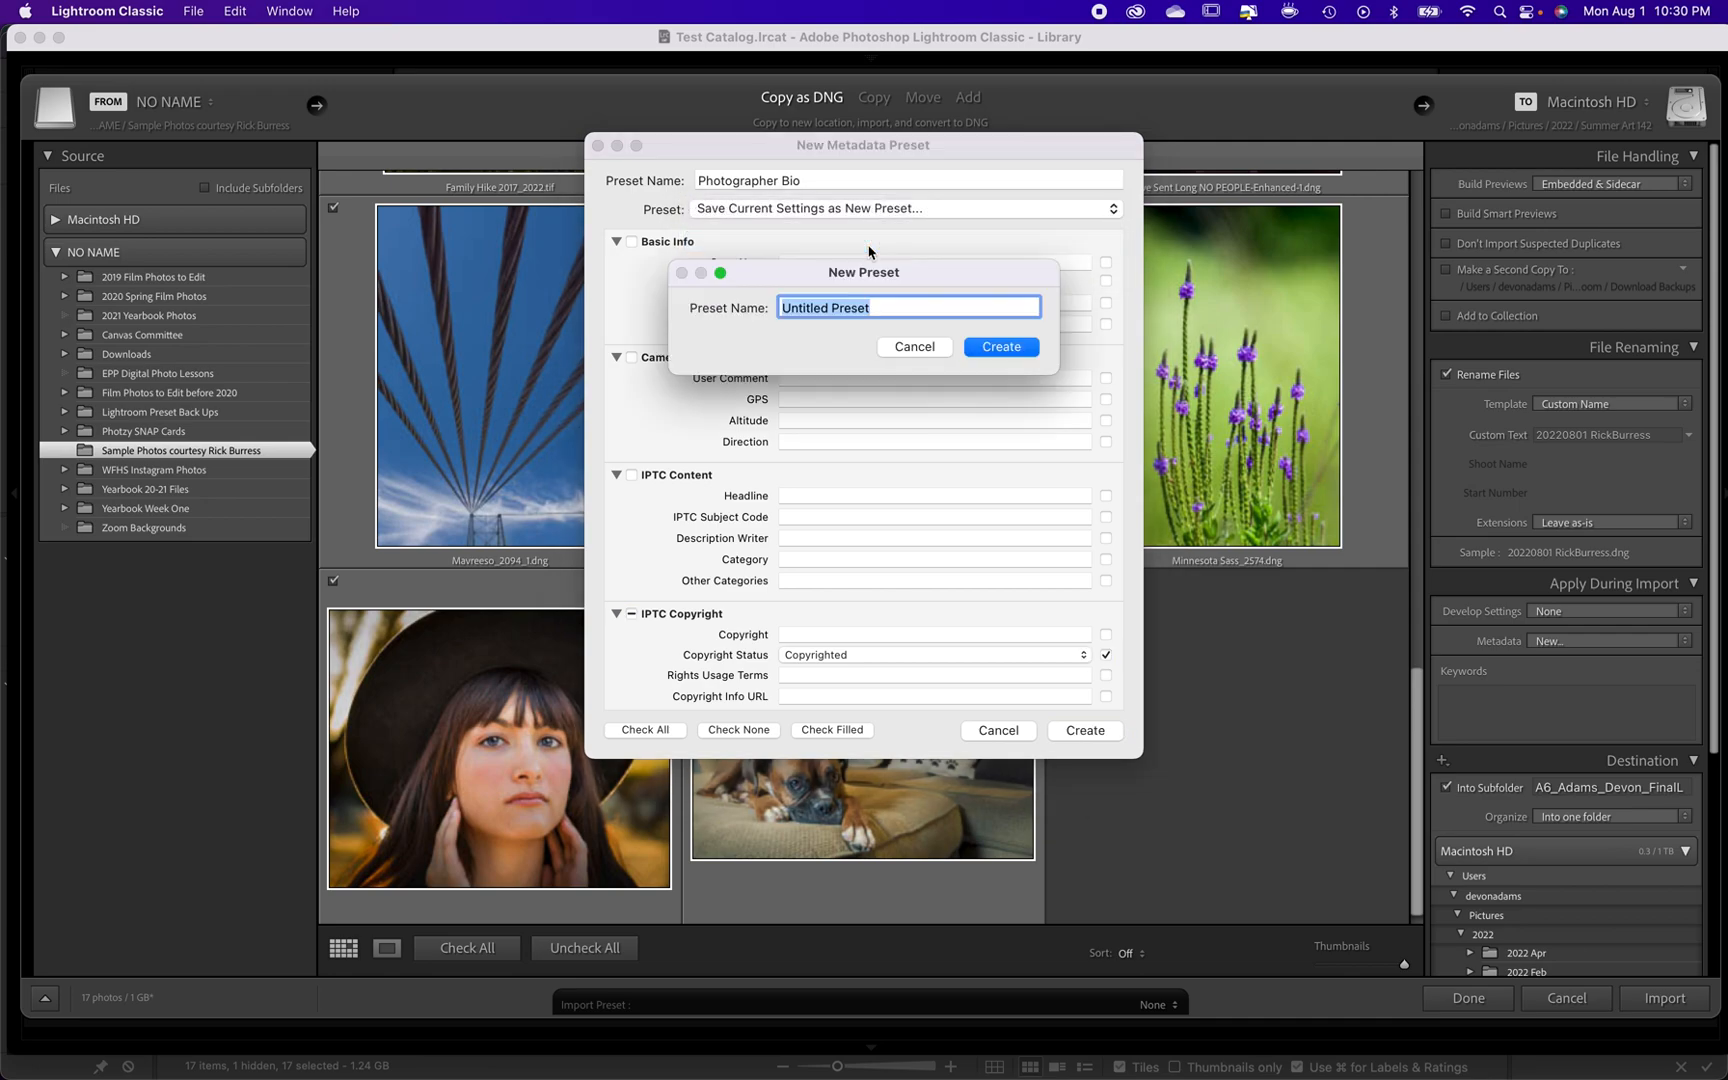
text(Photographer B)
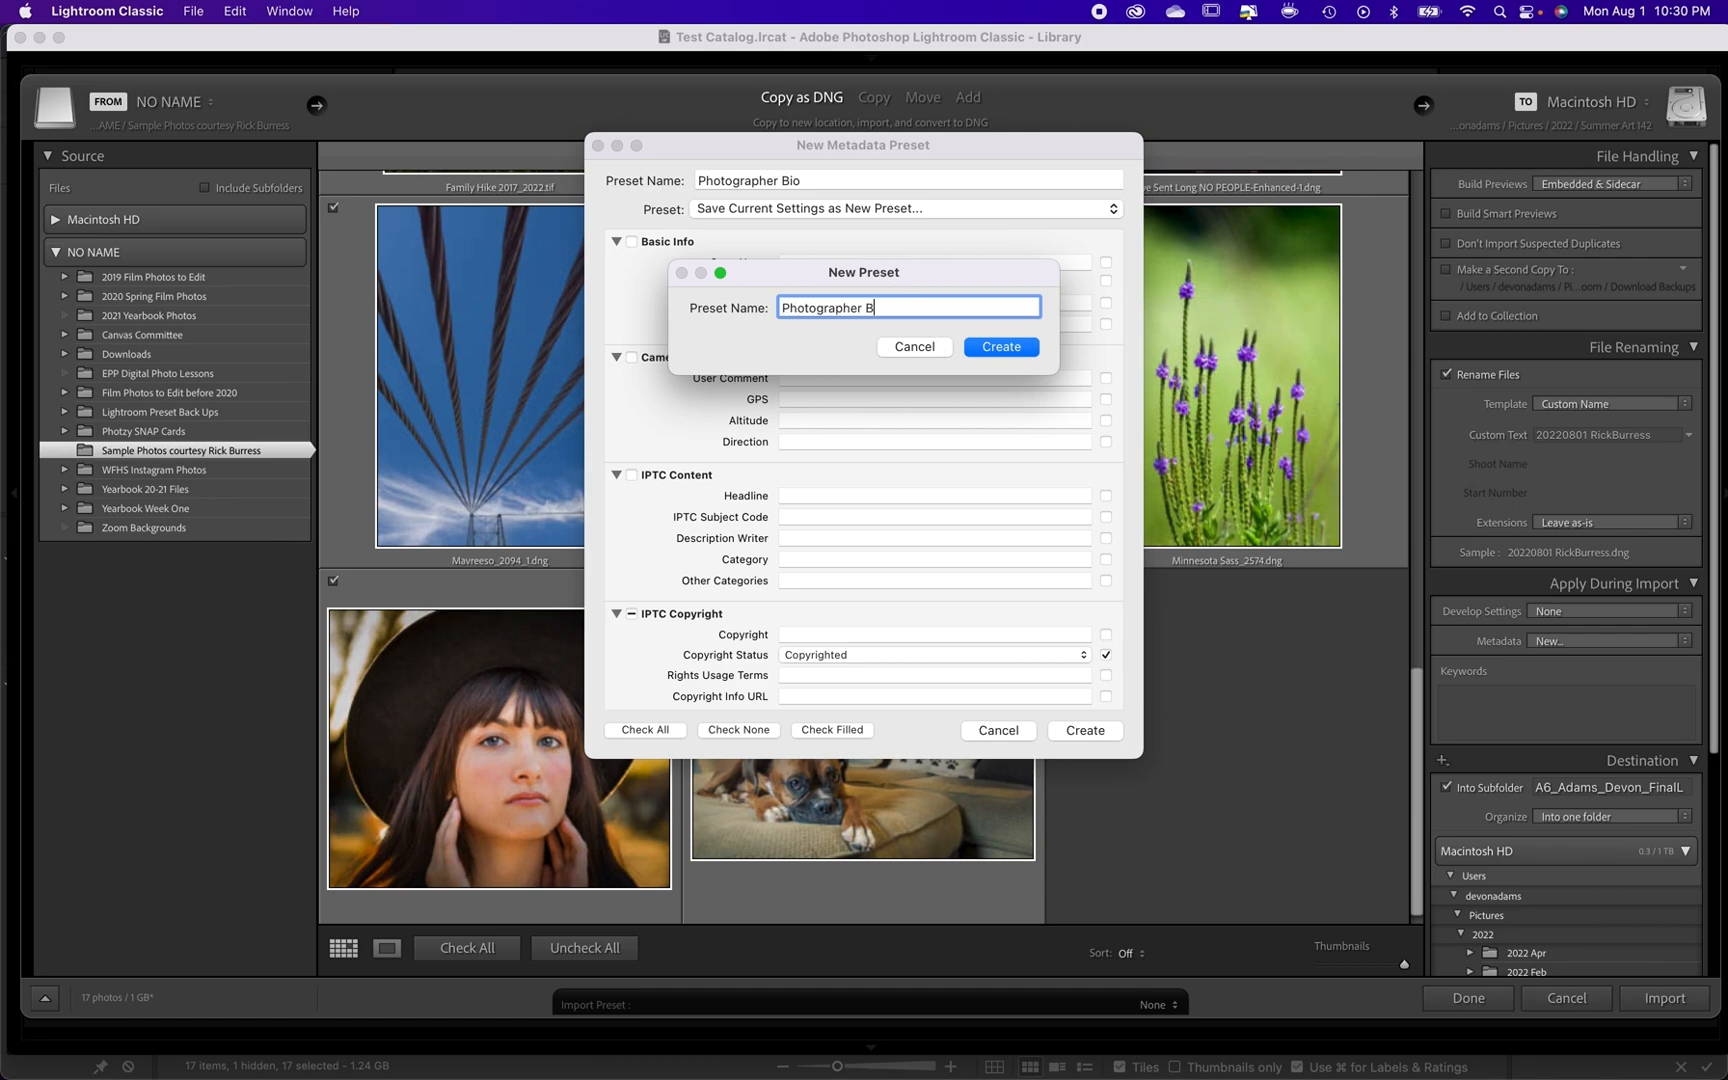
click(998, 346)
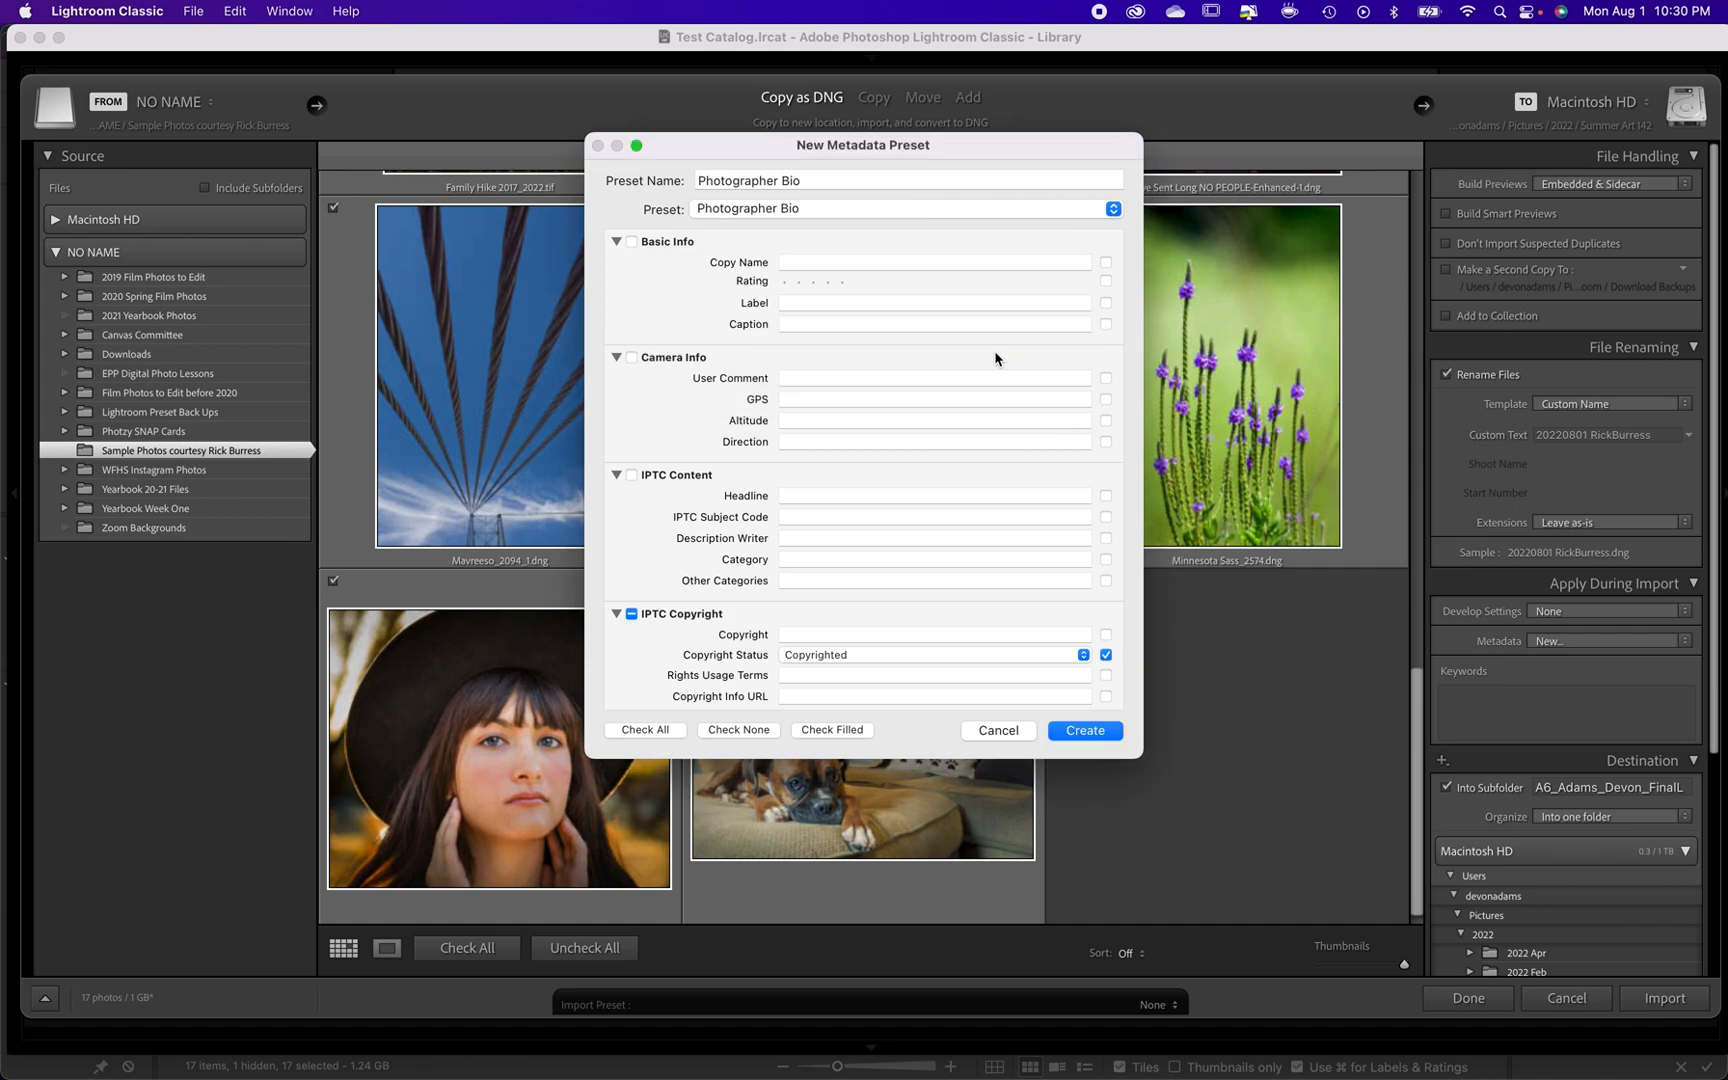
click(1083, 731)
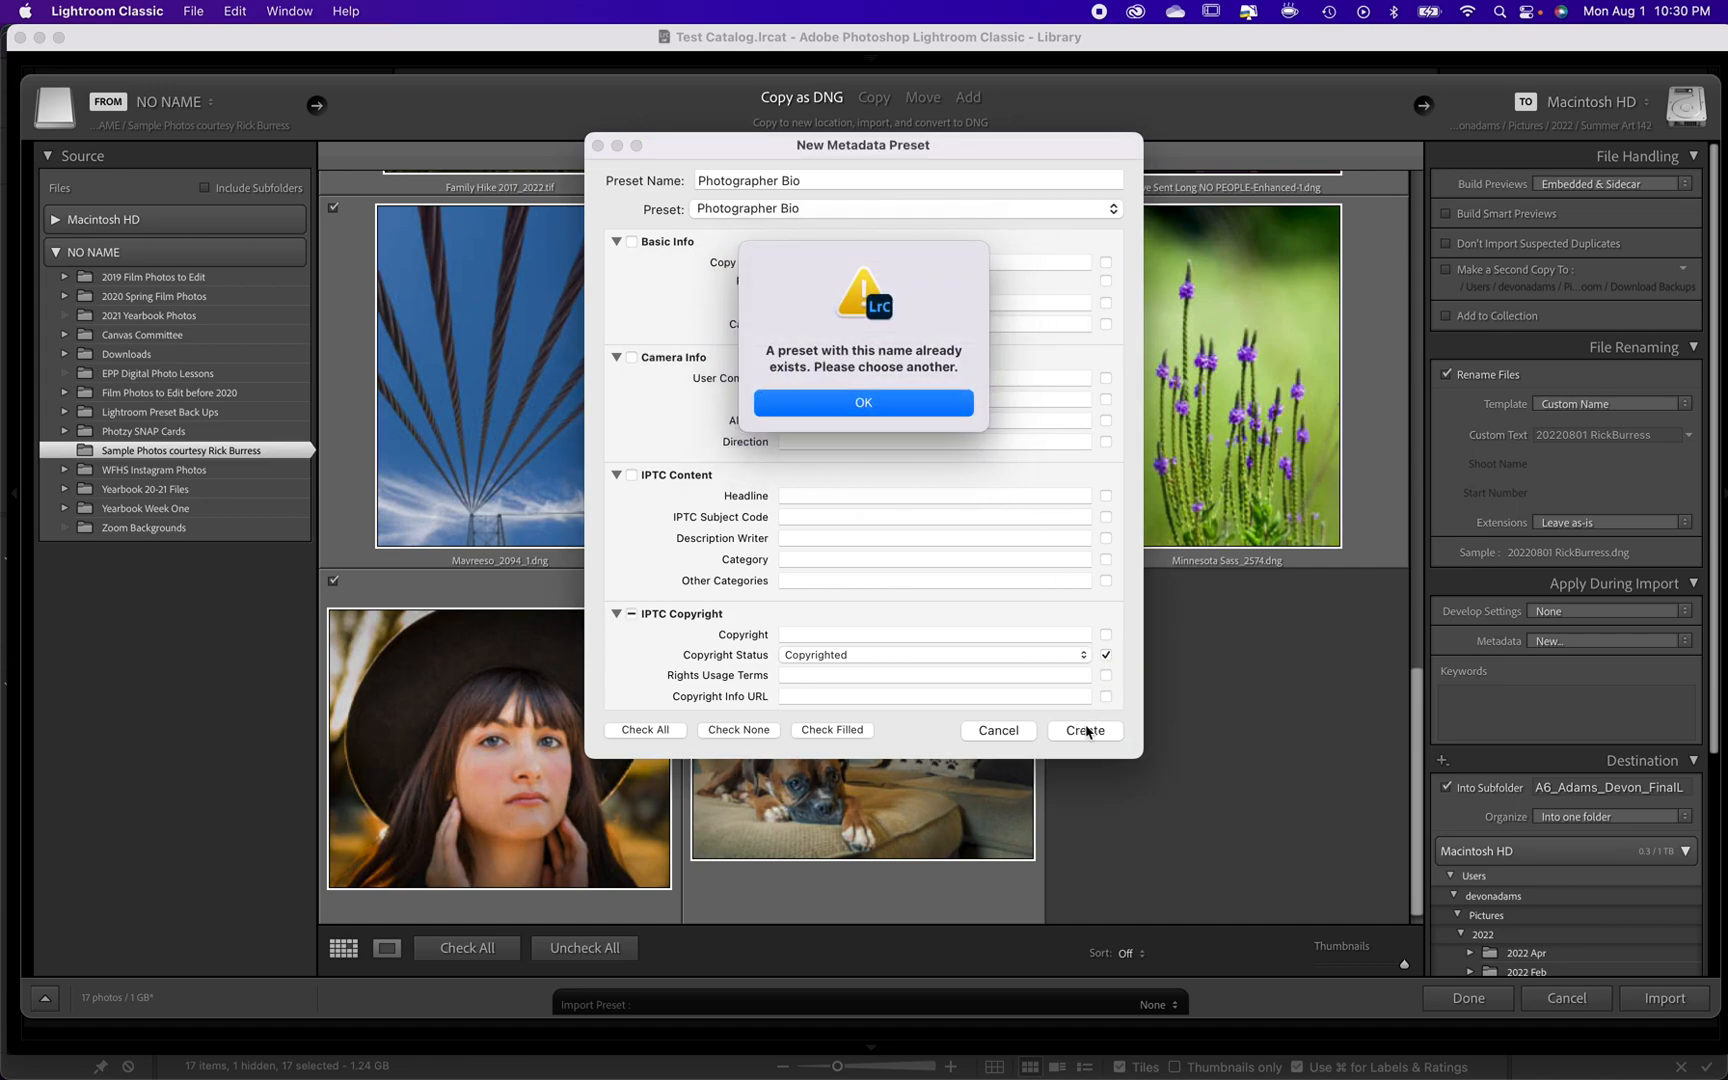
click(863, 402)
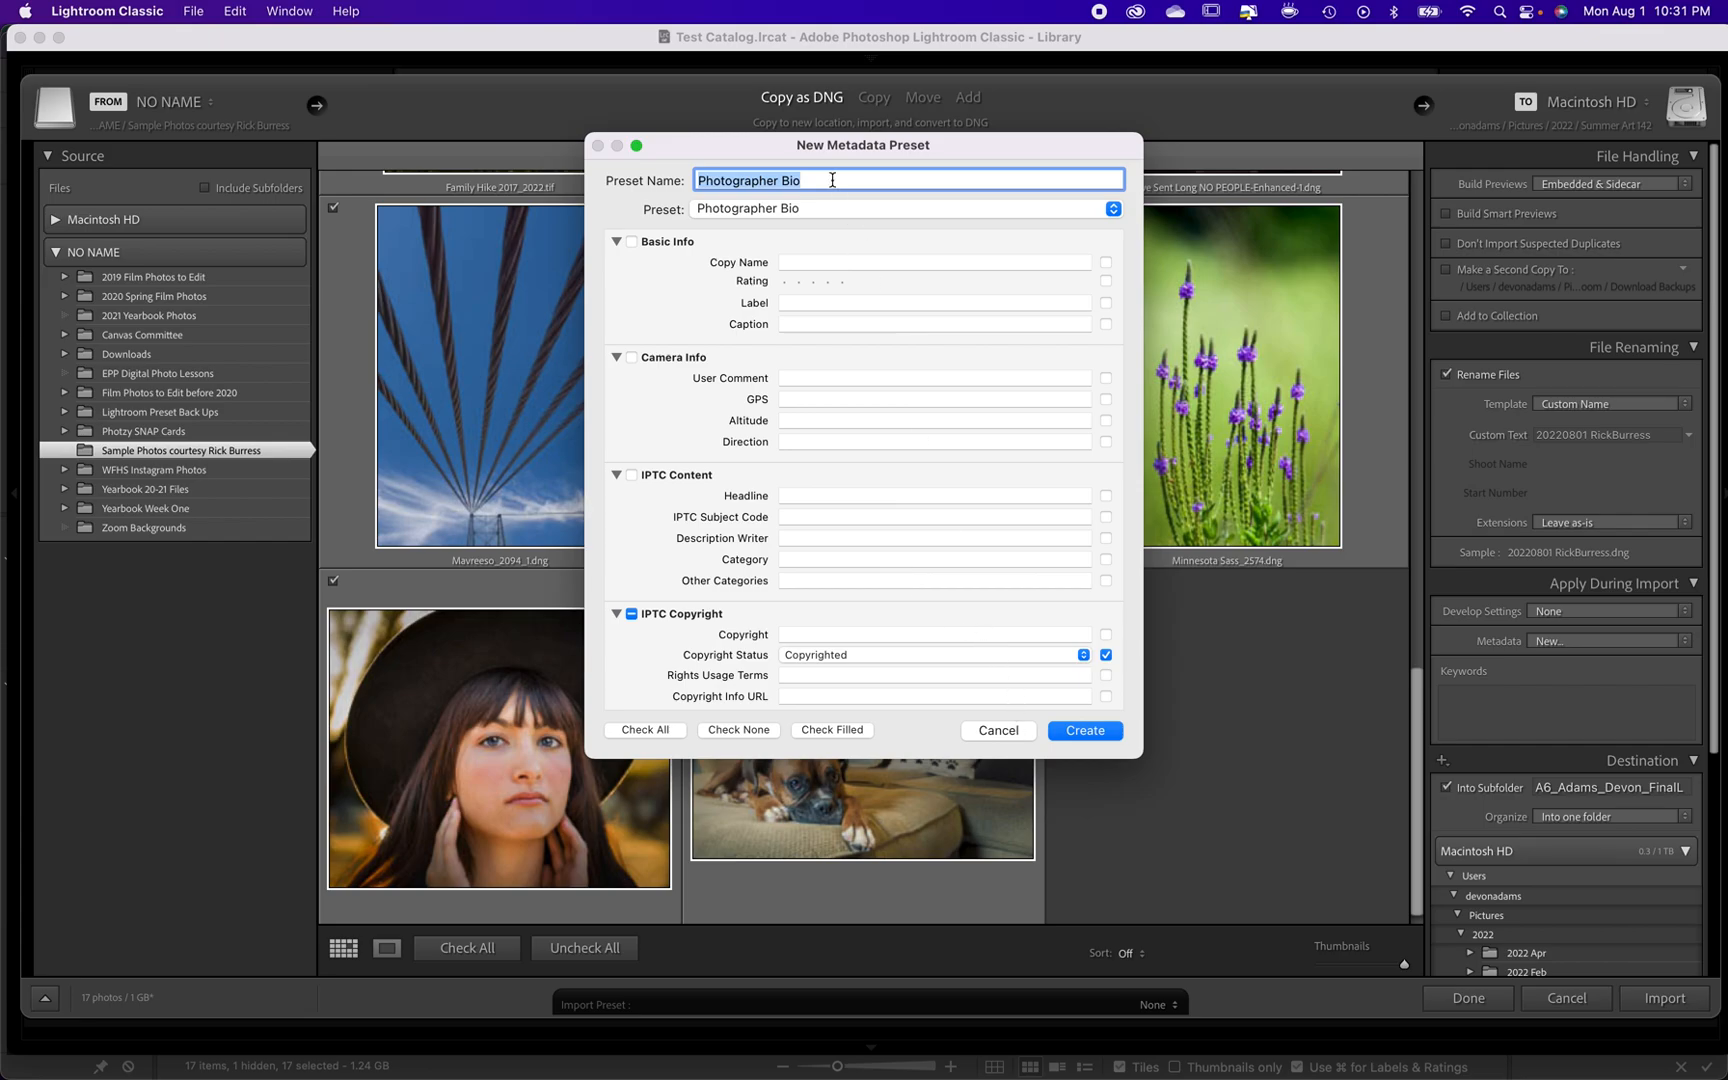
click(1082, 731)
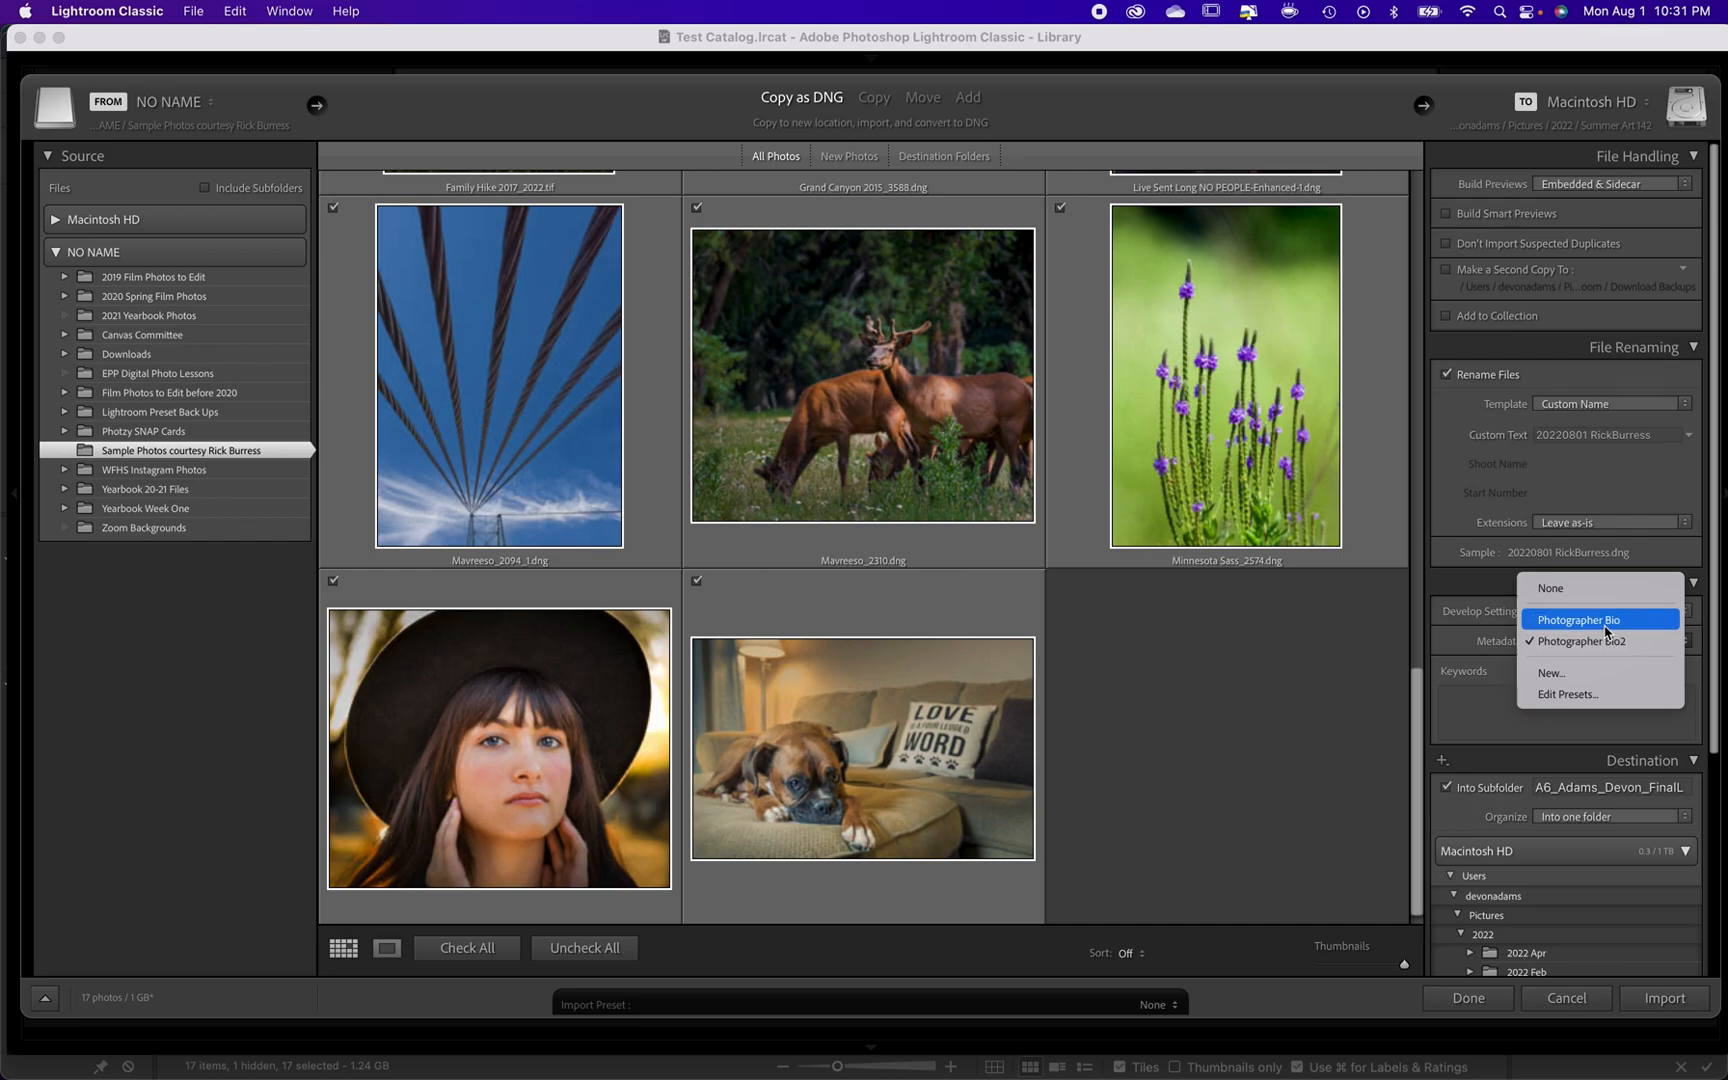
mouse_move(1596, 648)
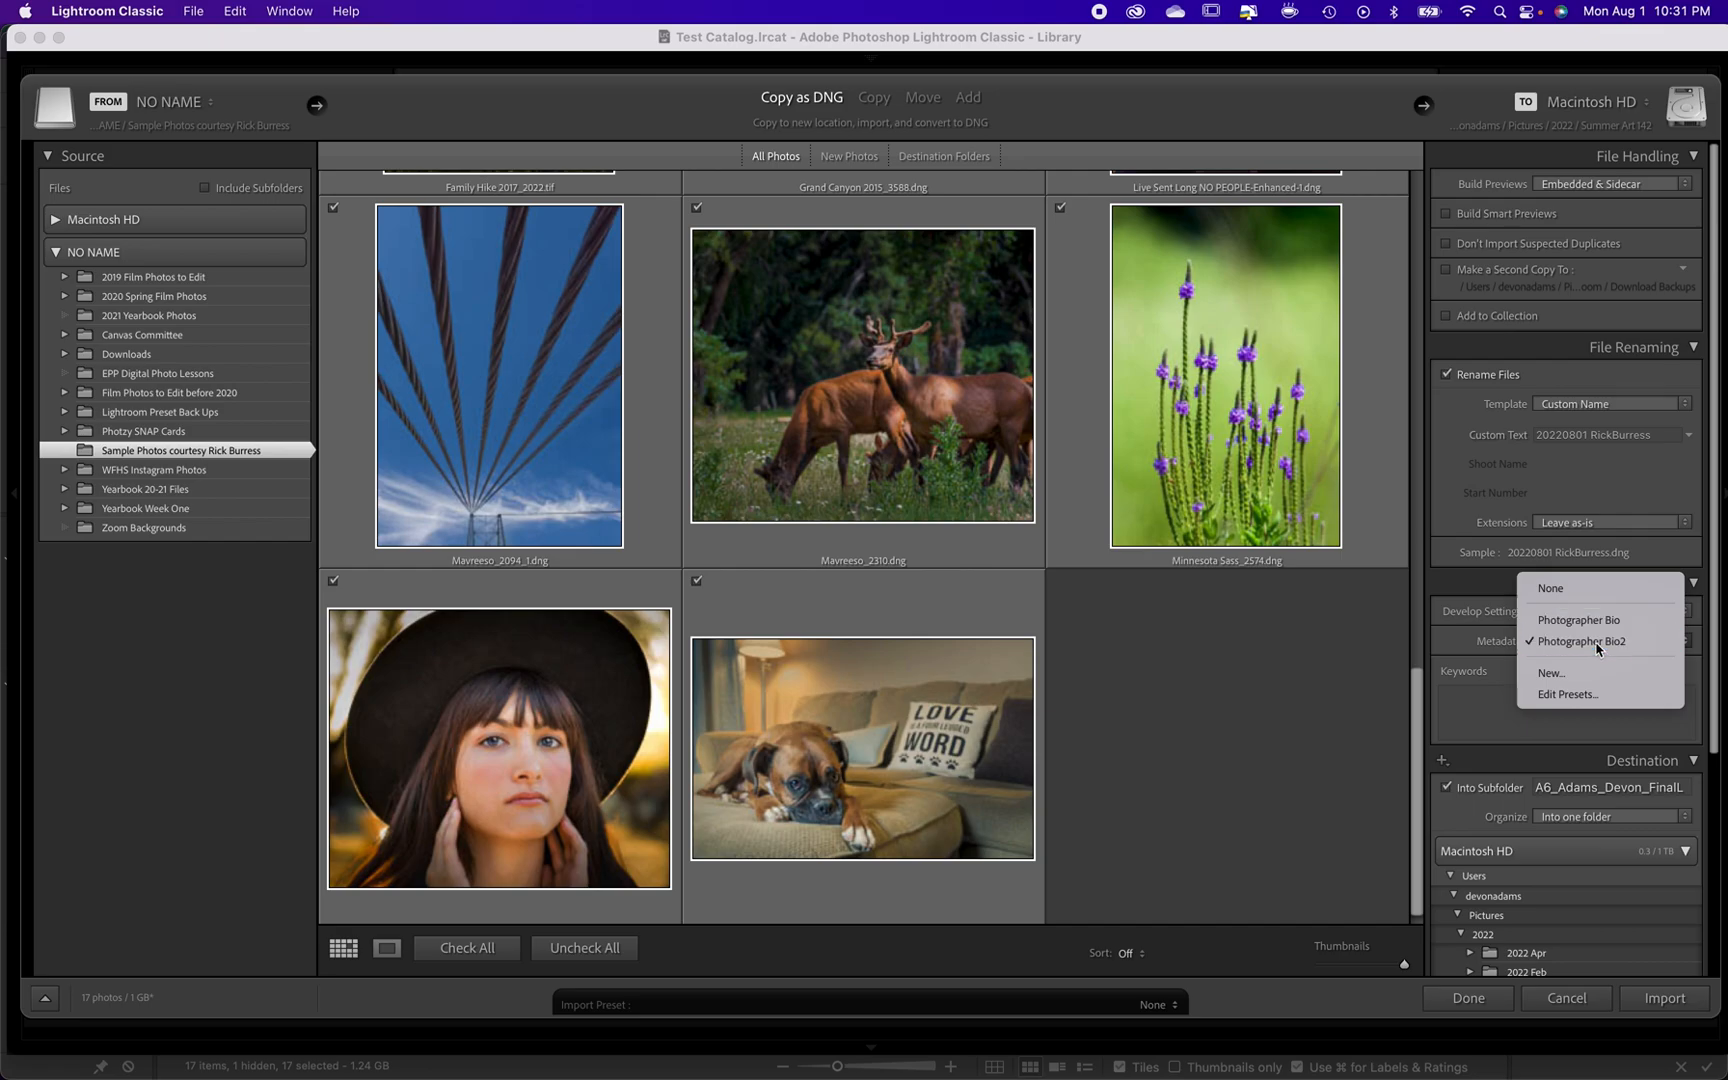
click(1581, 640)
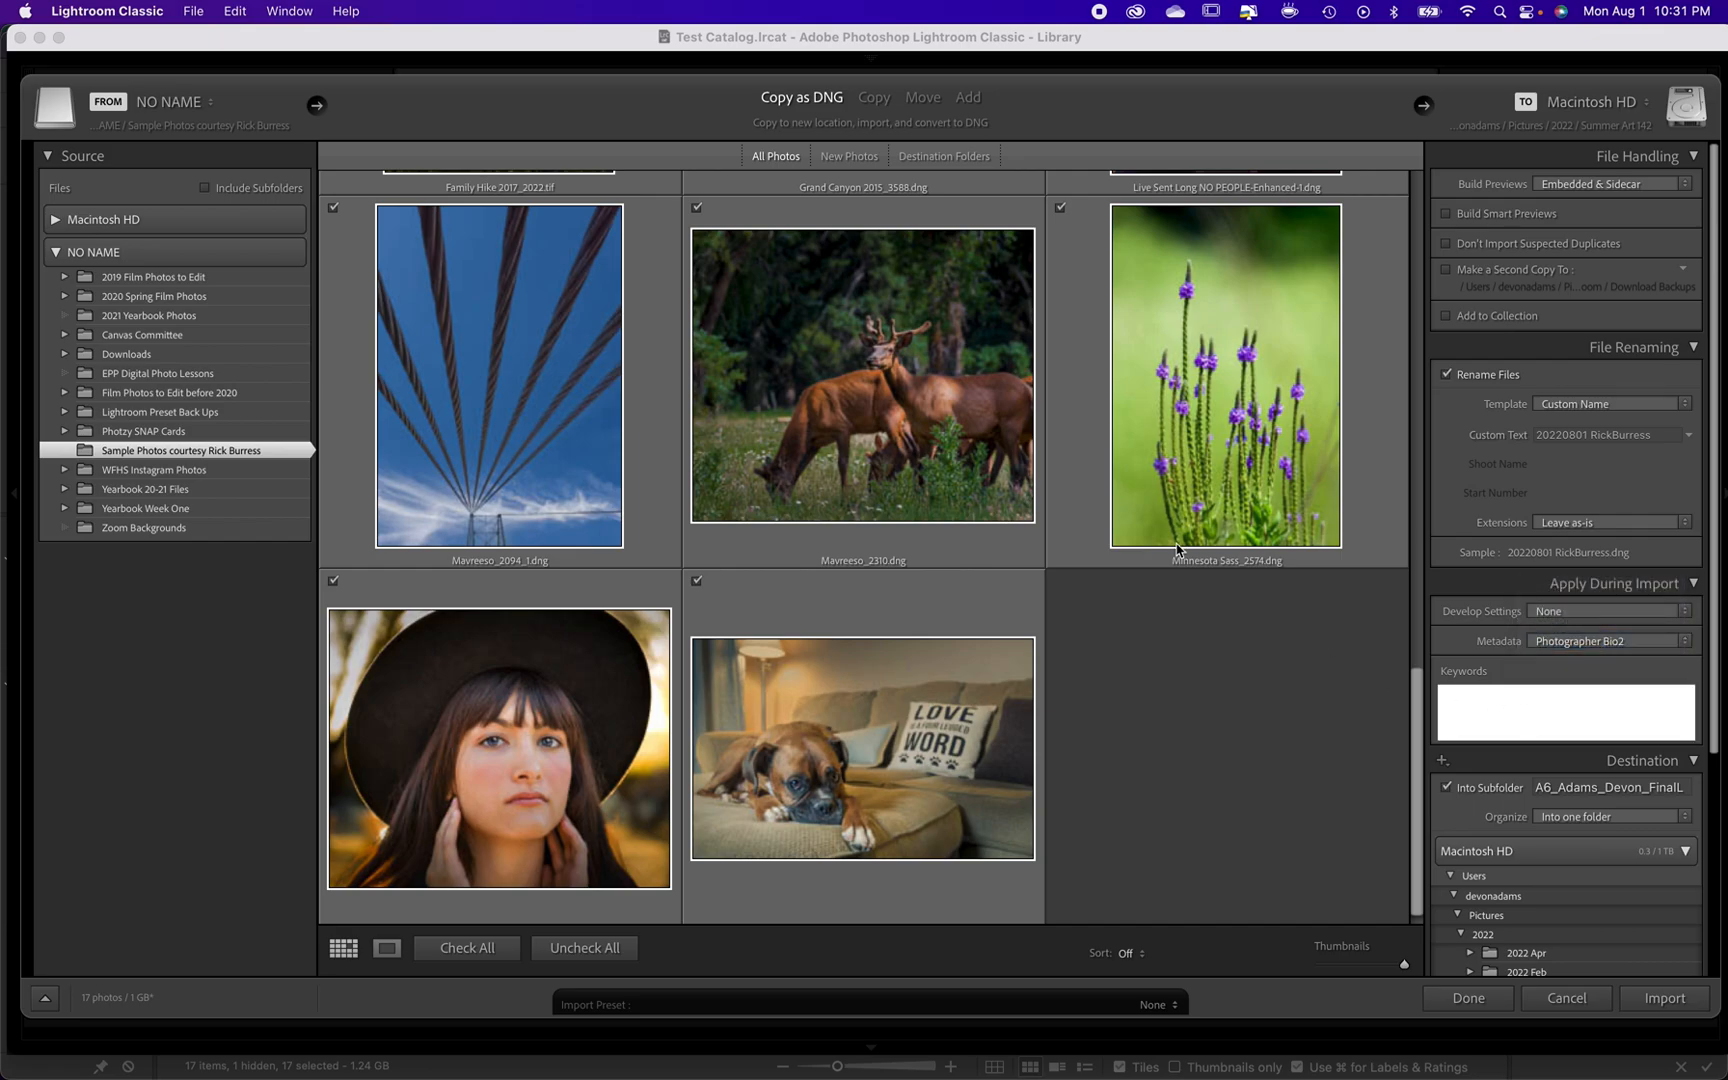
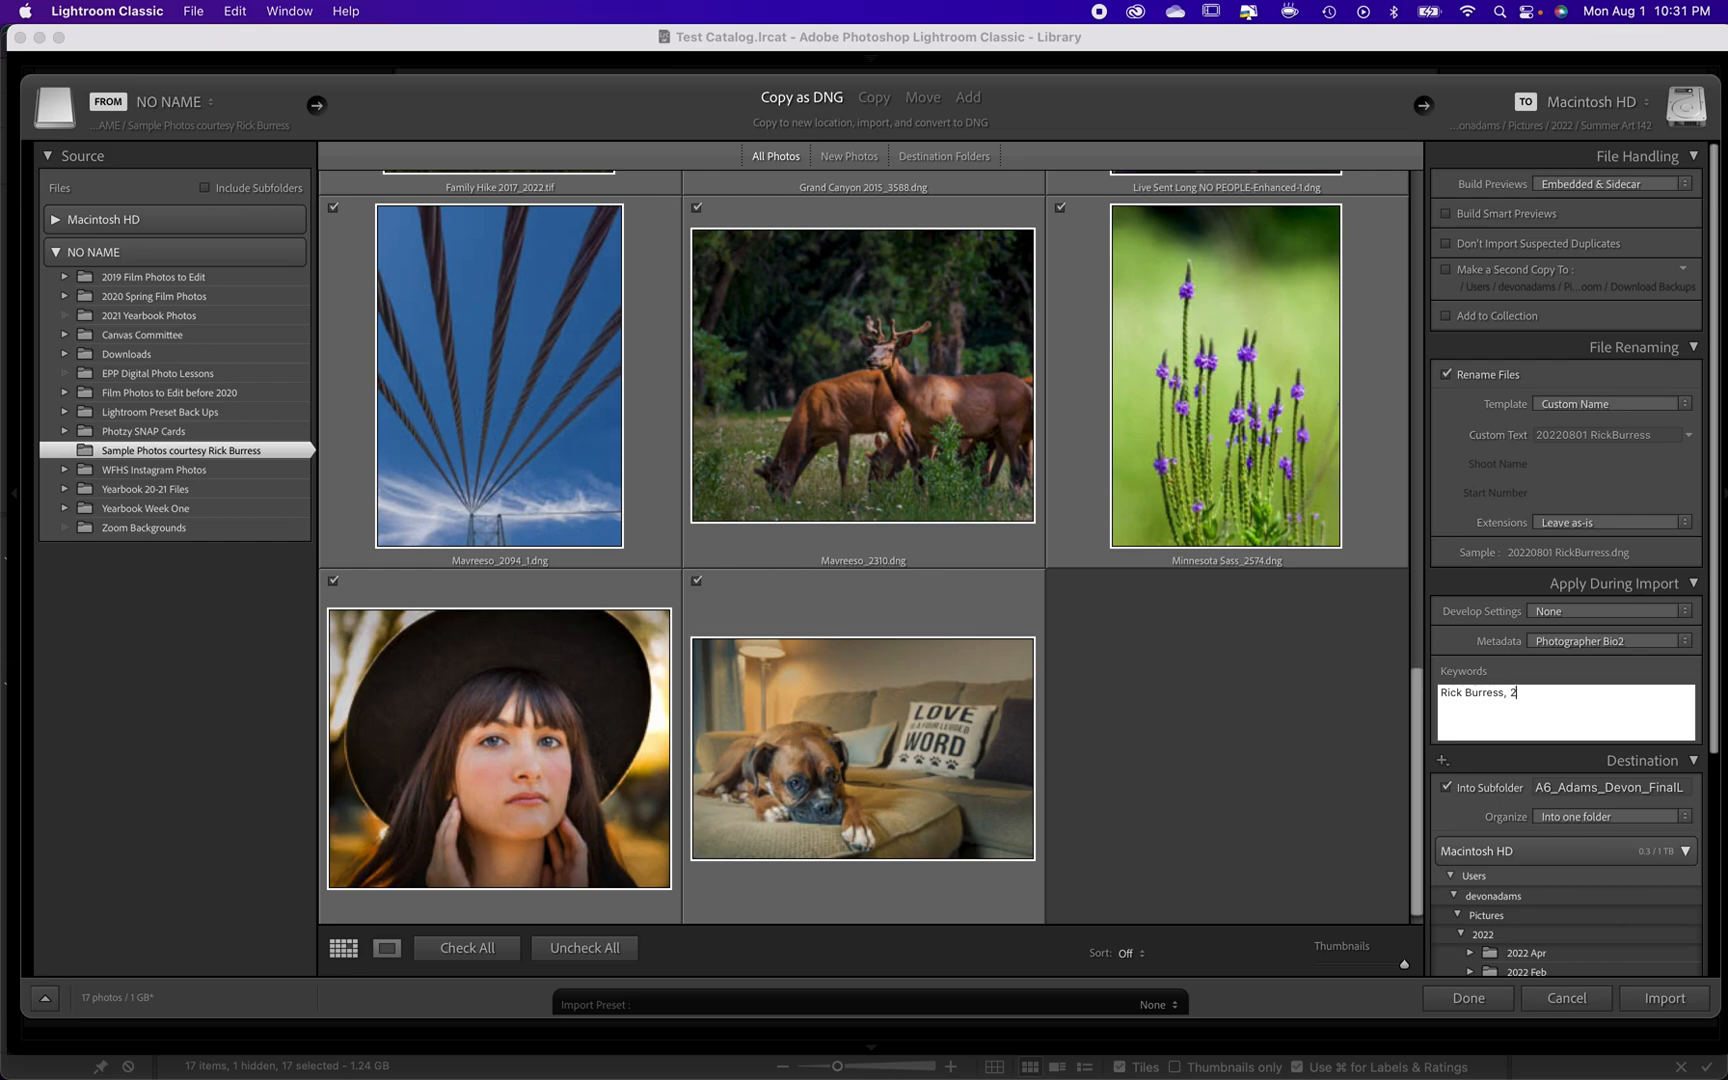
text(022,)
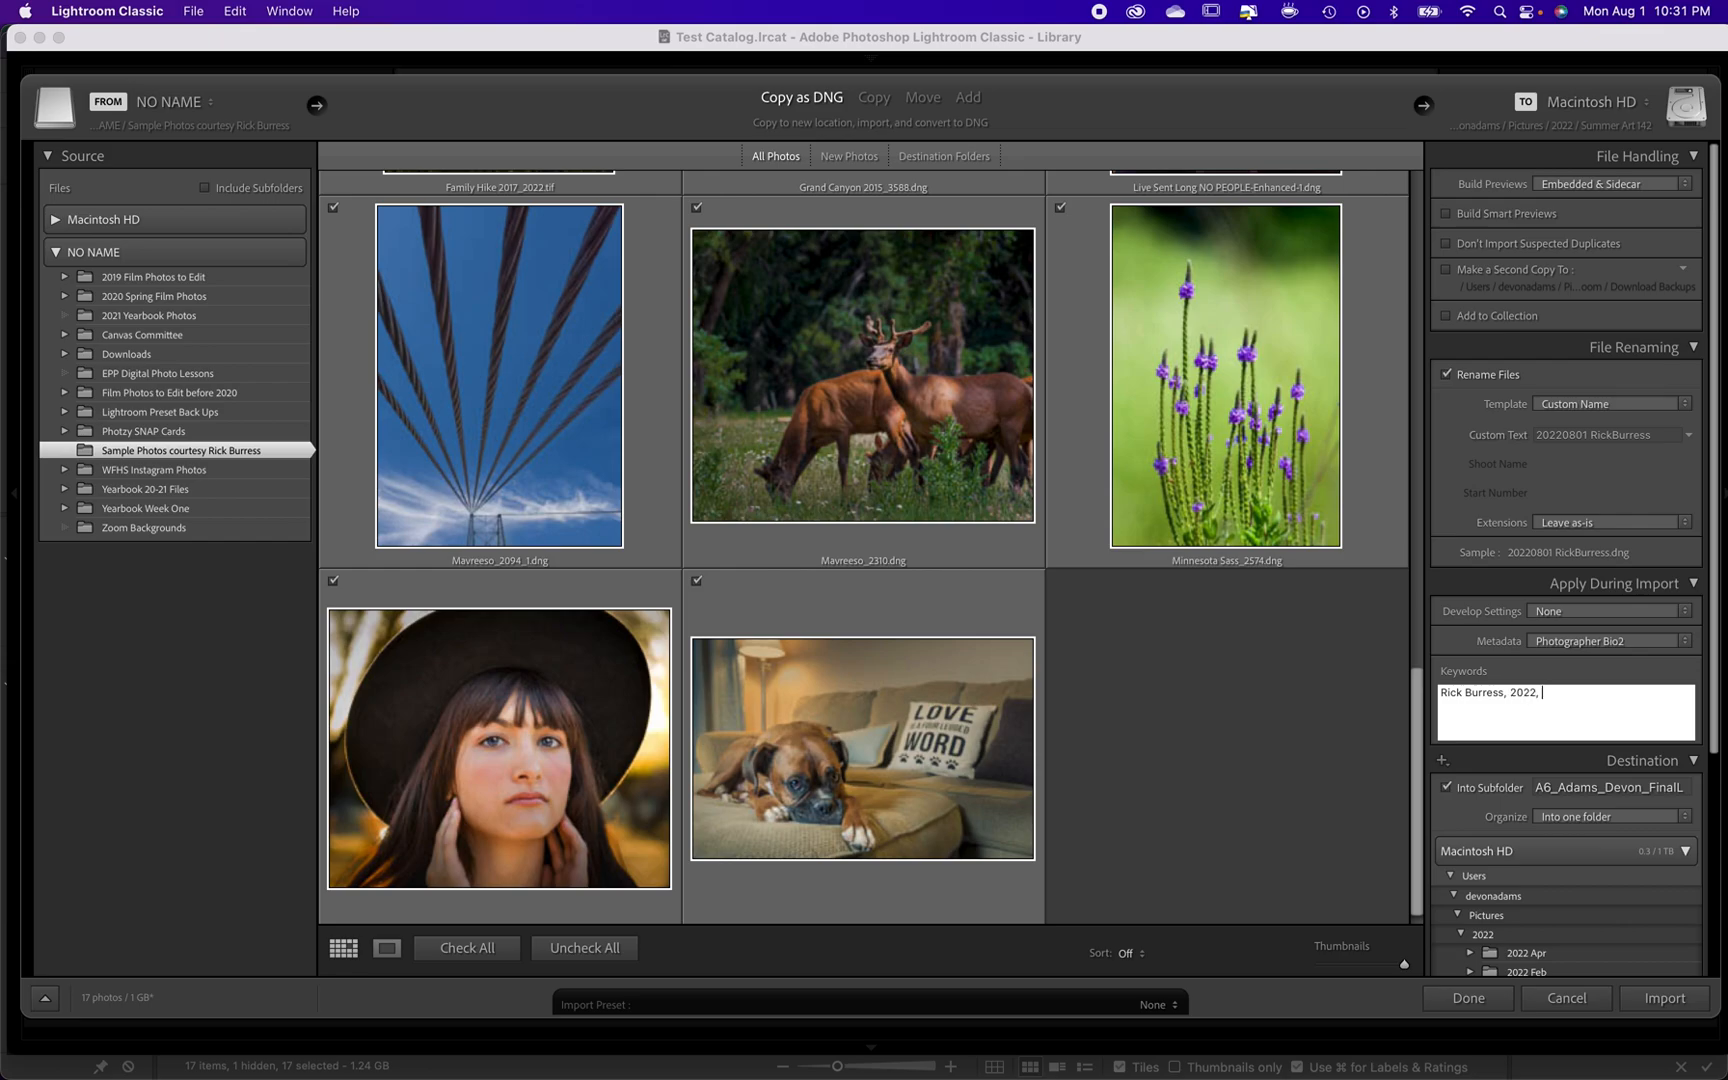
text(Aug 2022,)
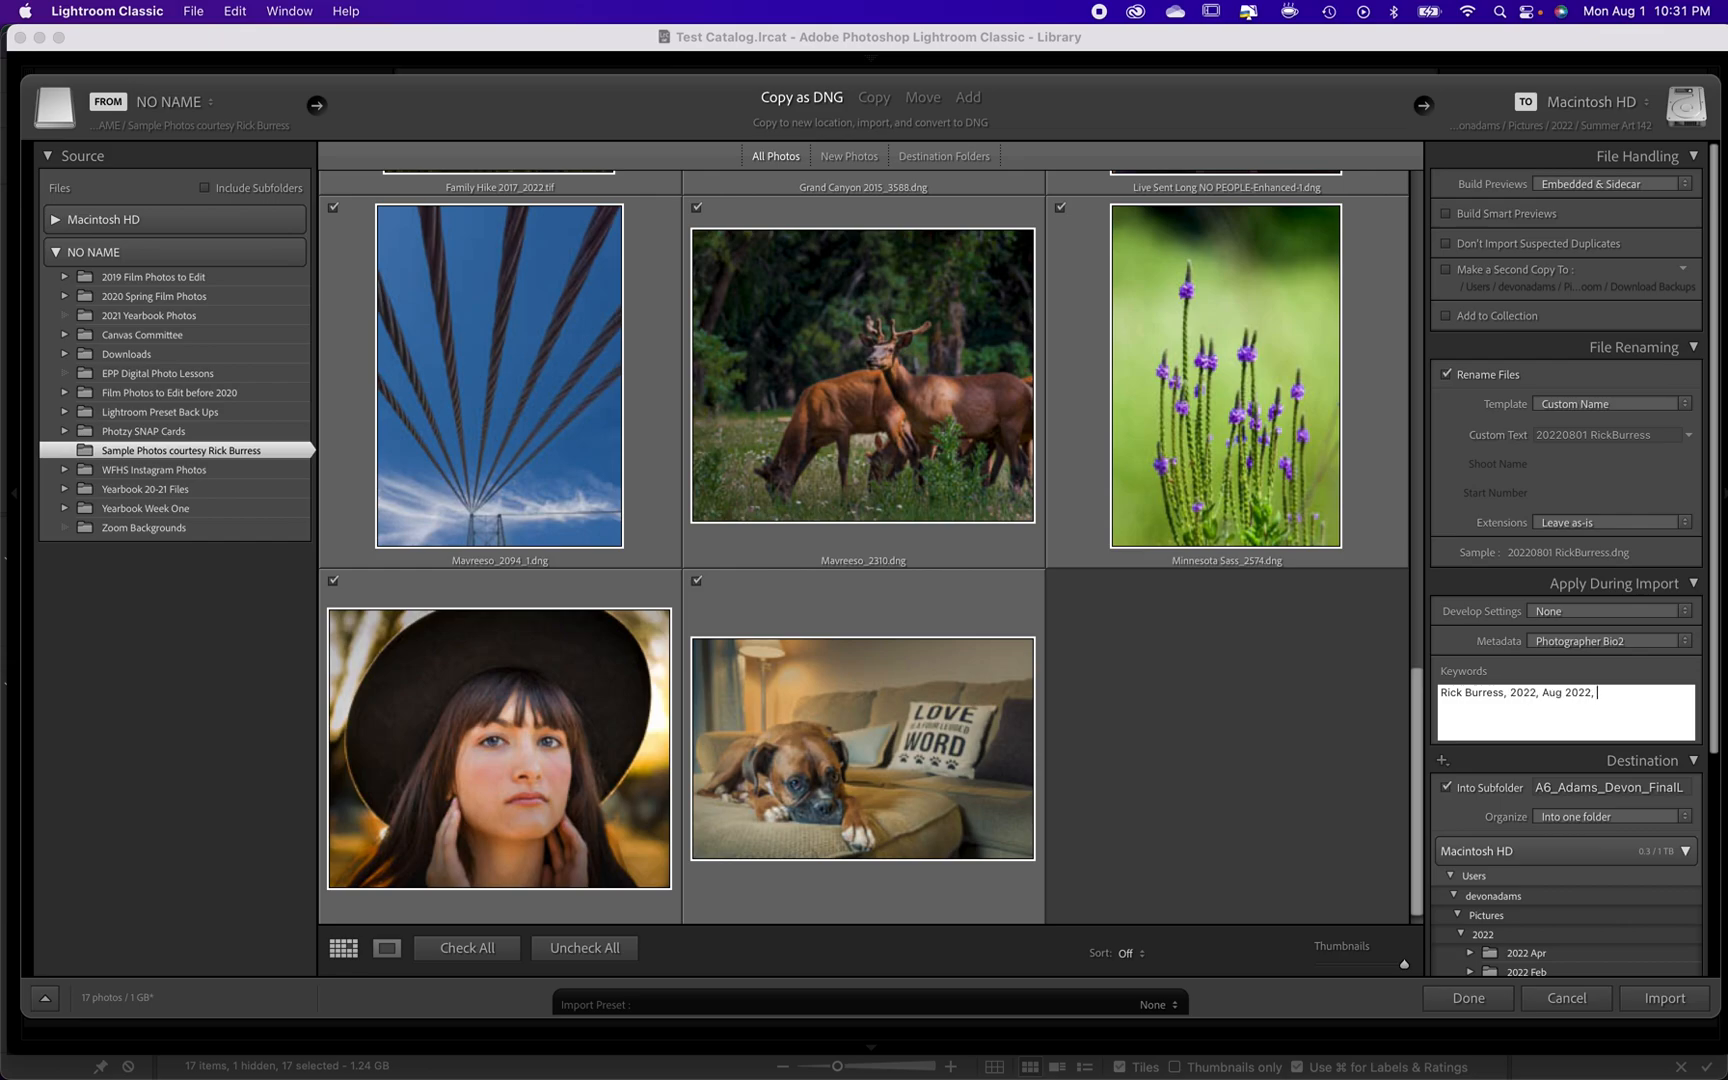
text(August)
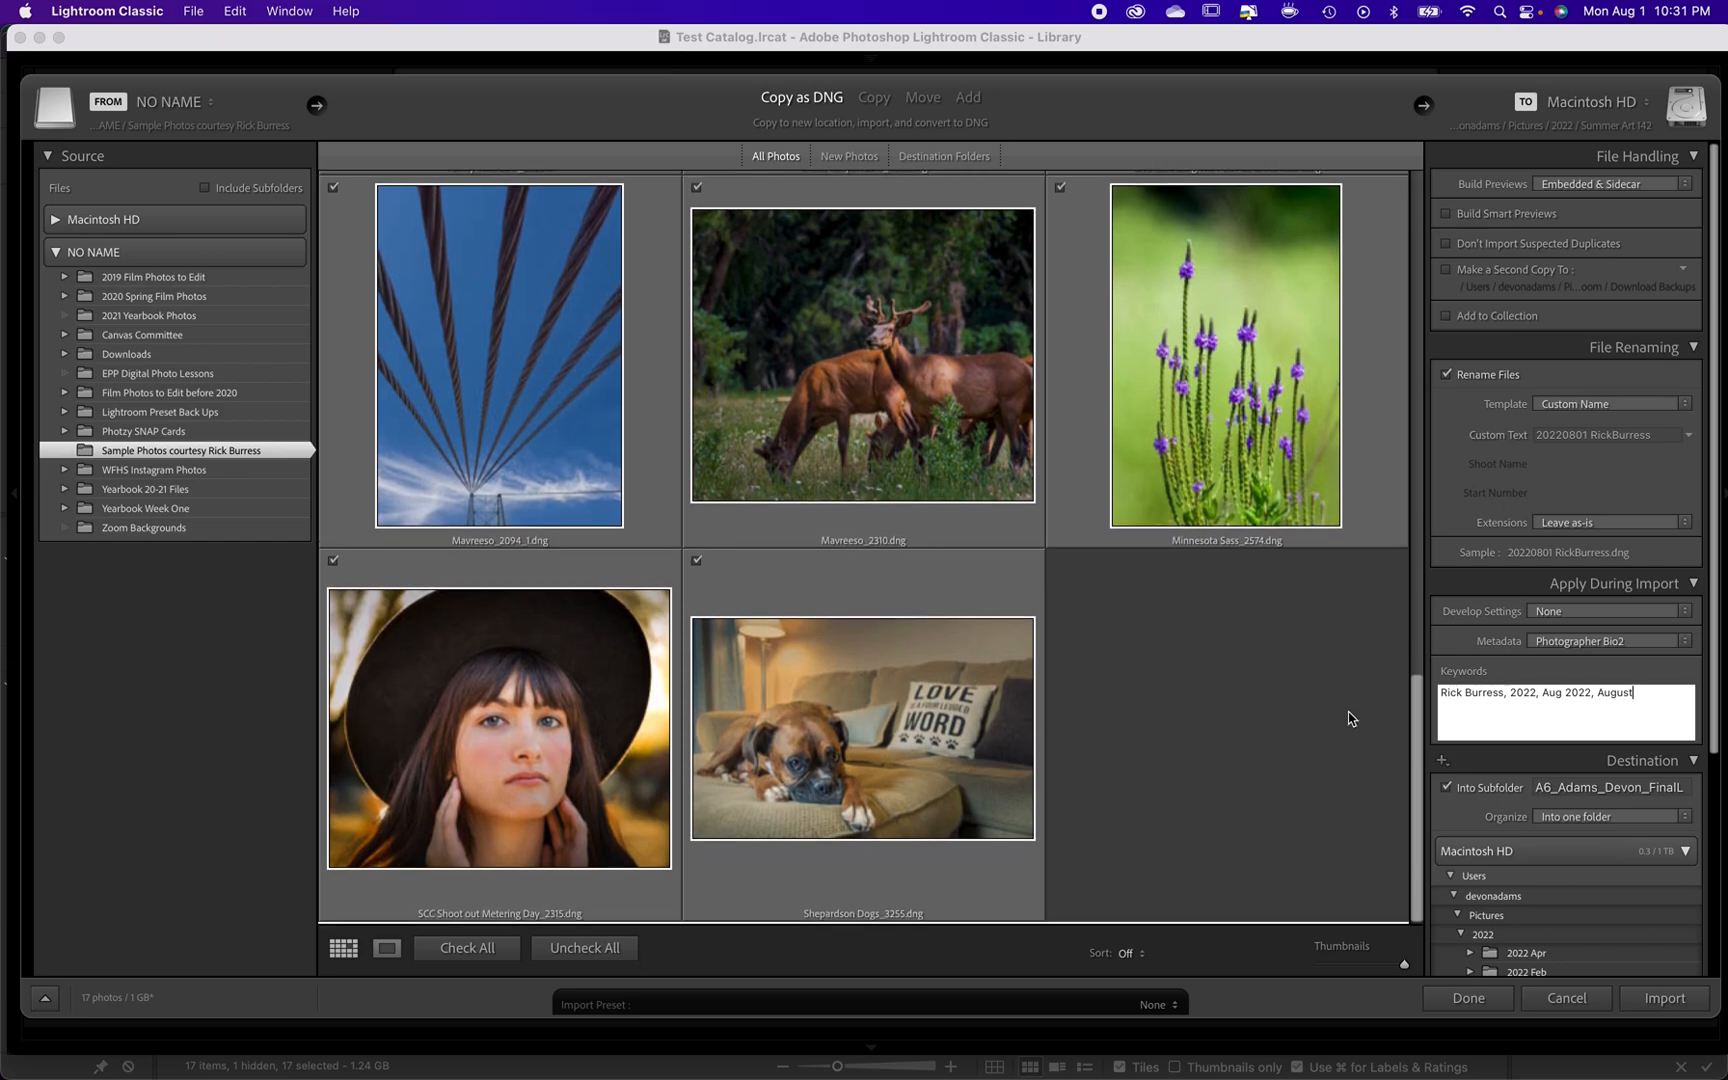
Step: Scroll down to the Destination panel and collapse the 2022 folder
scroll(down, 3)
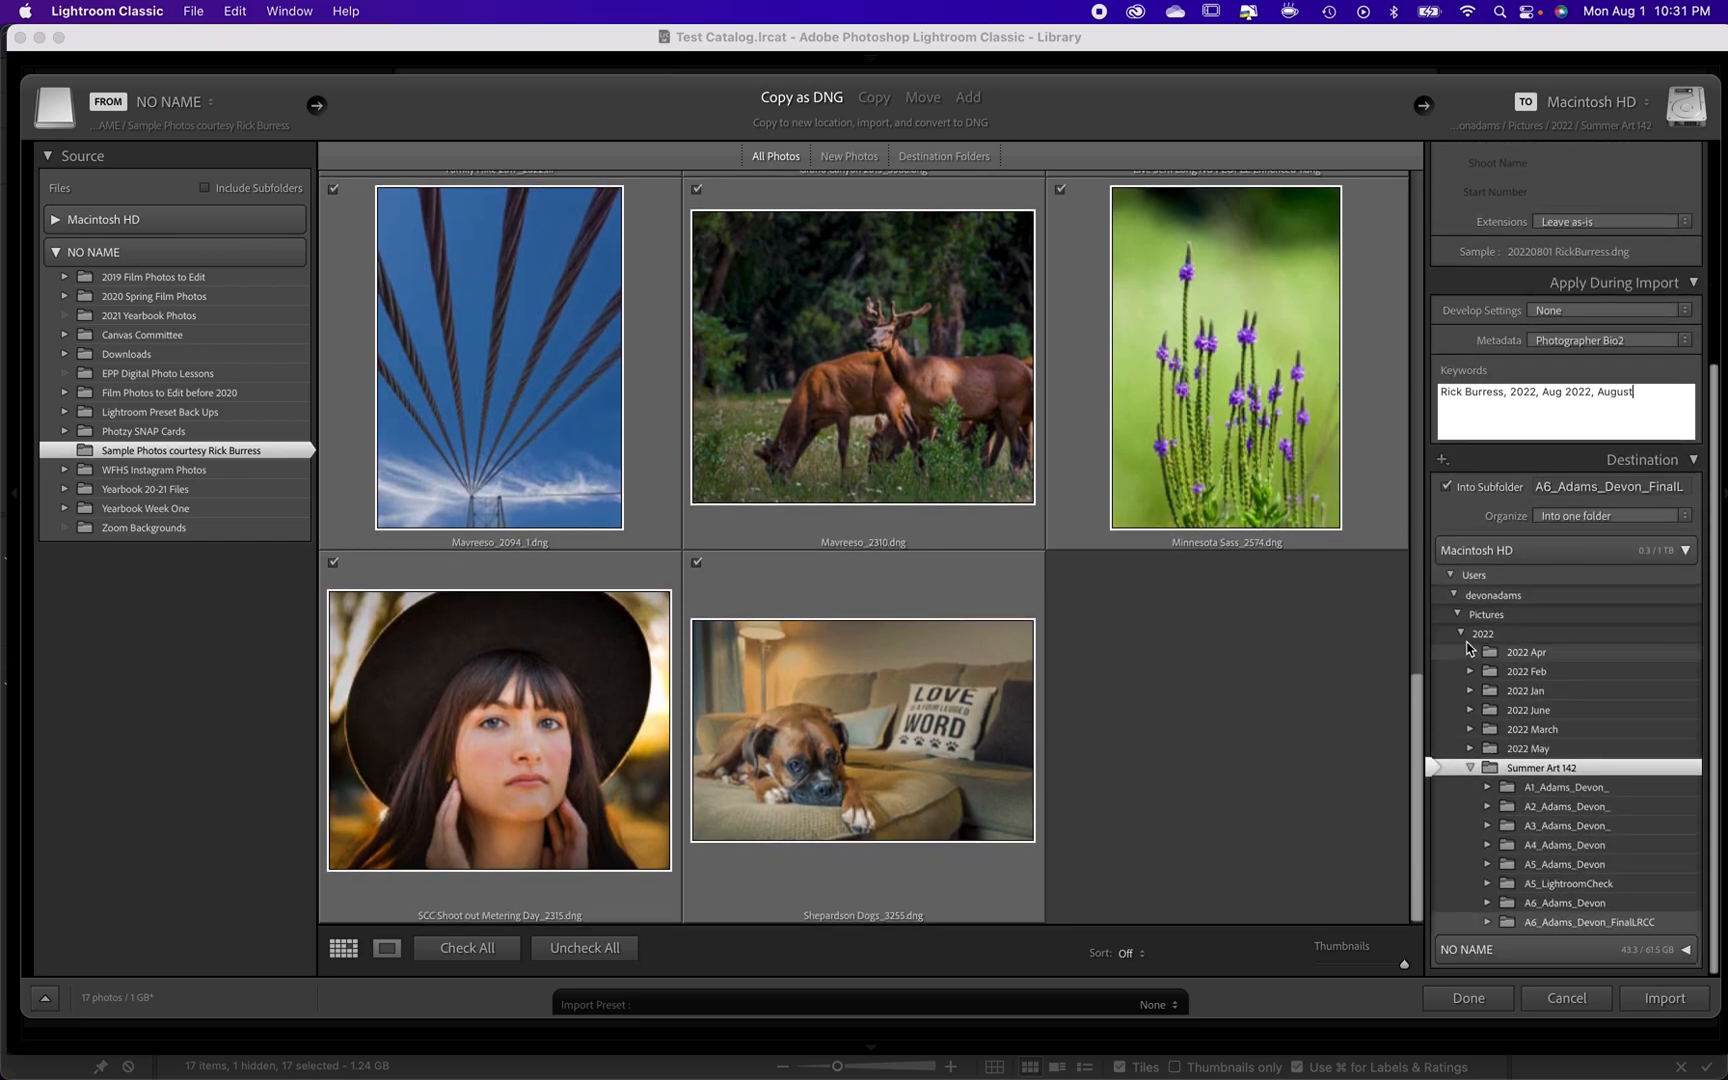
click(1483, 633)
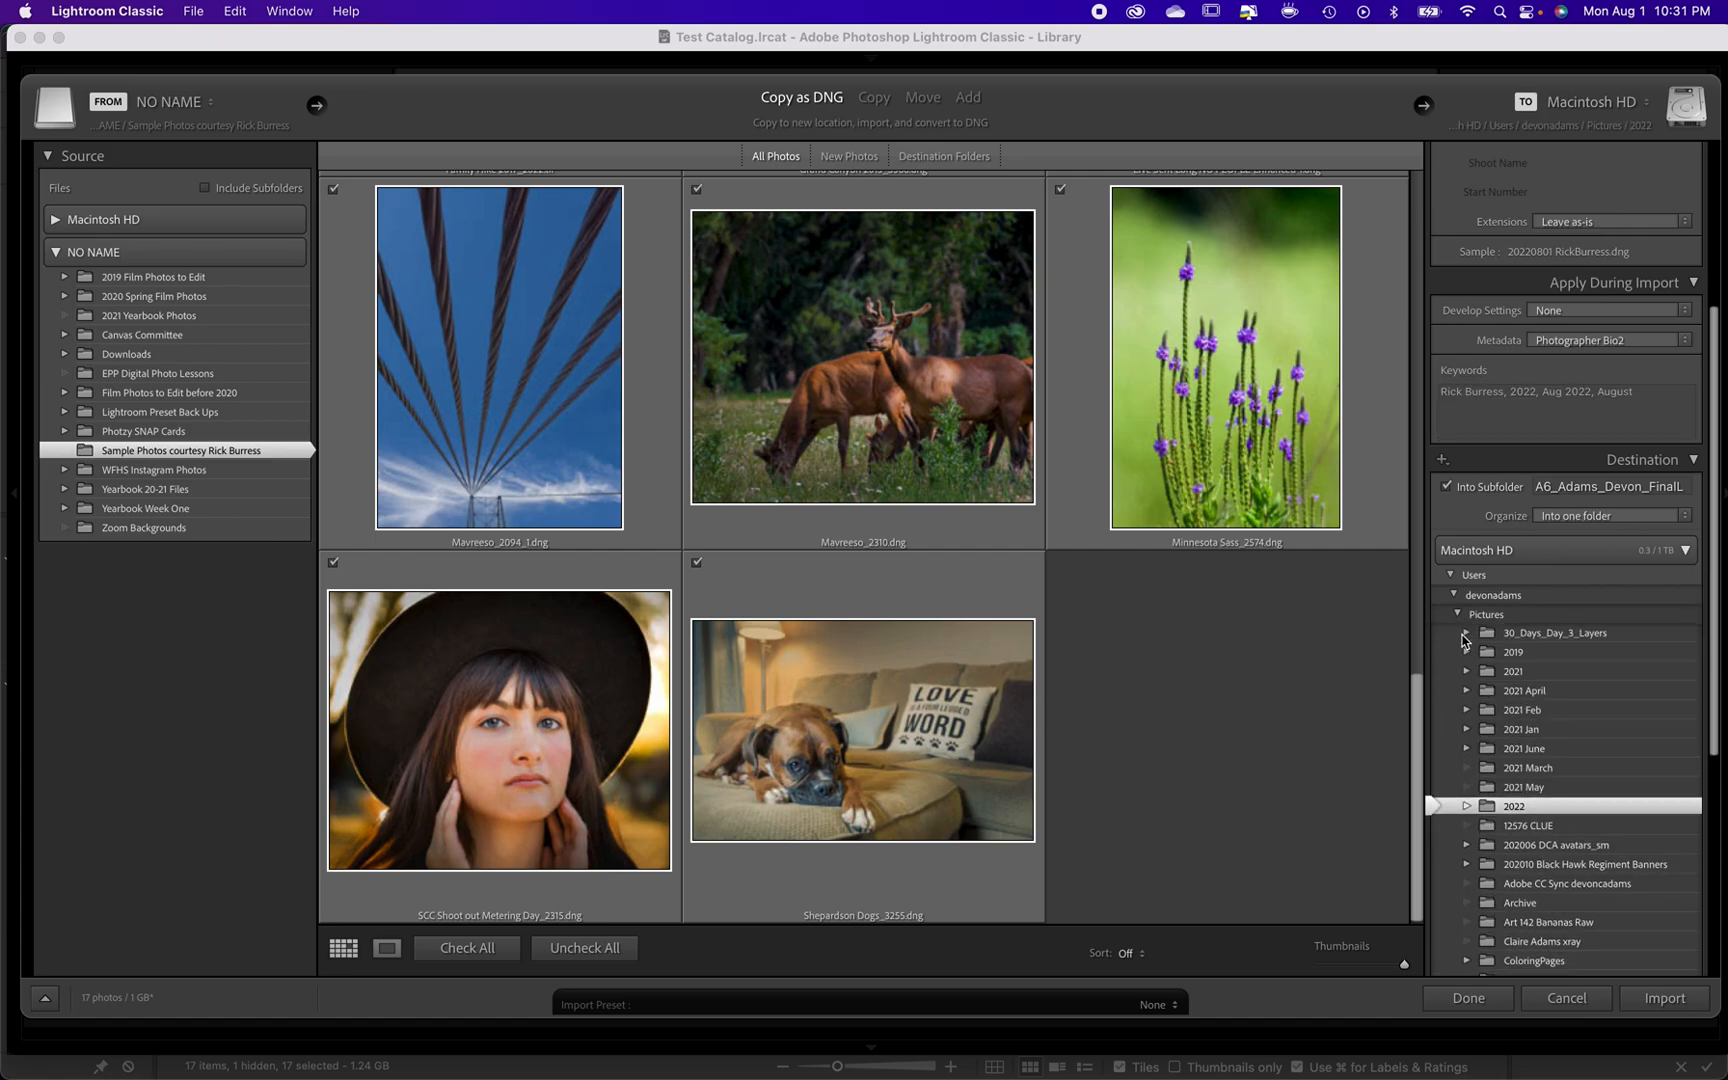
mouse_move(1543, 786)
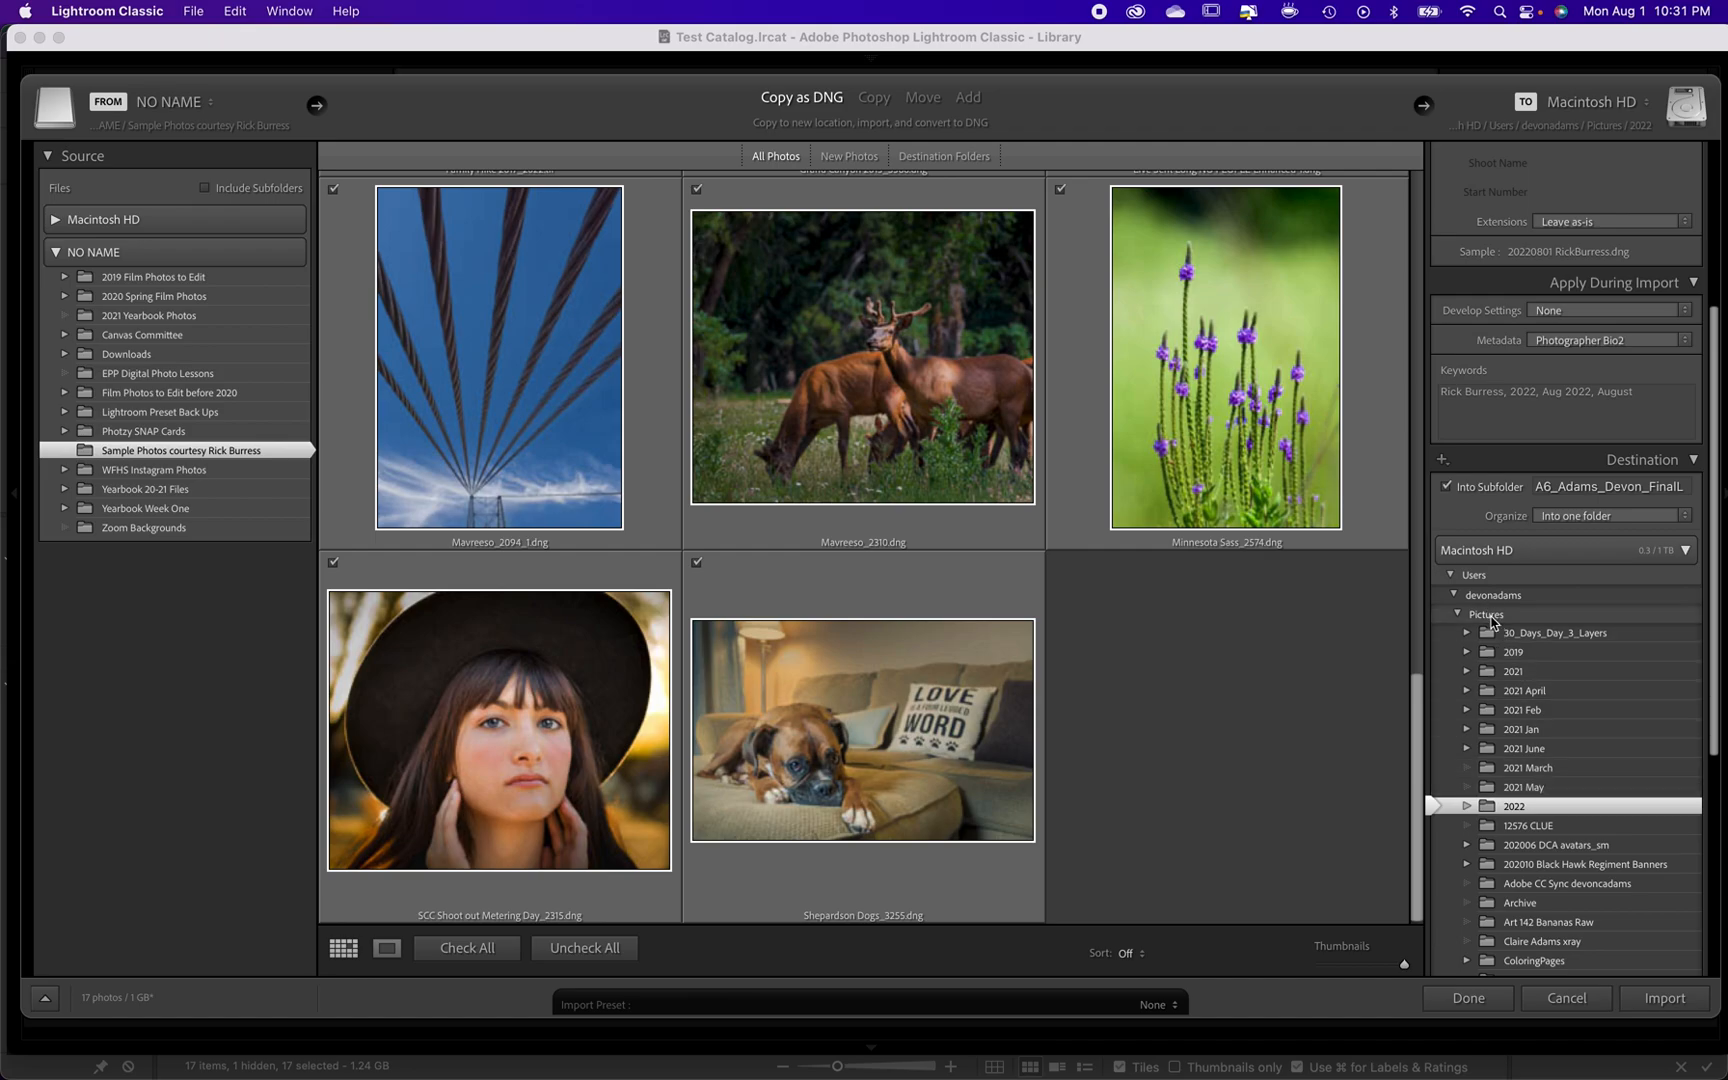
mouse_move(1525, 651)
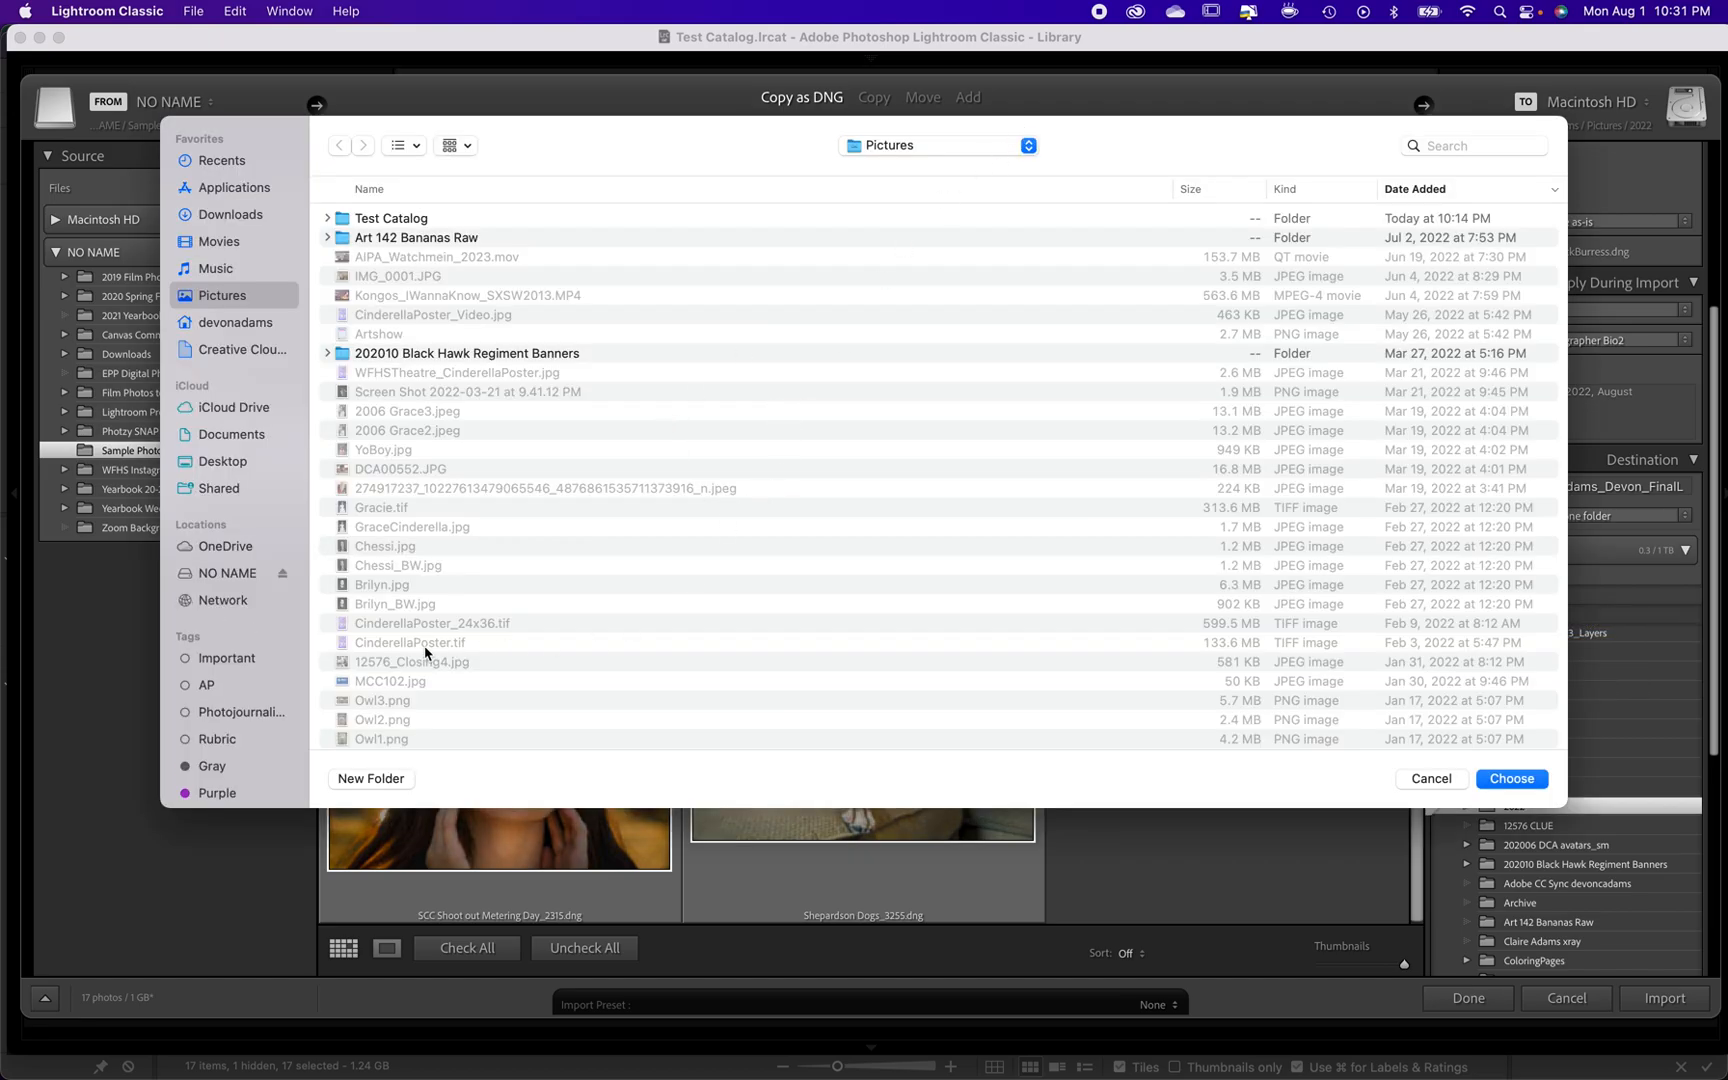
Step: Create a new folder named 'LRCC 2022-2023 Photos' inside Pictures
click(371, 778)
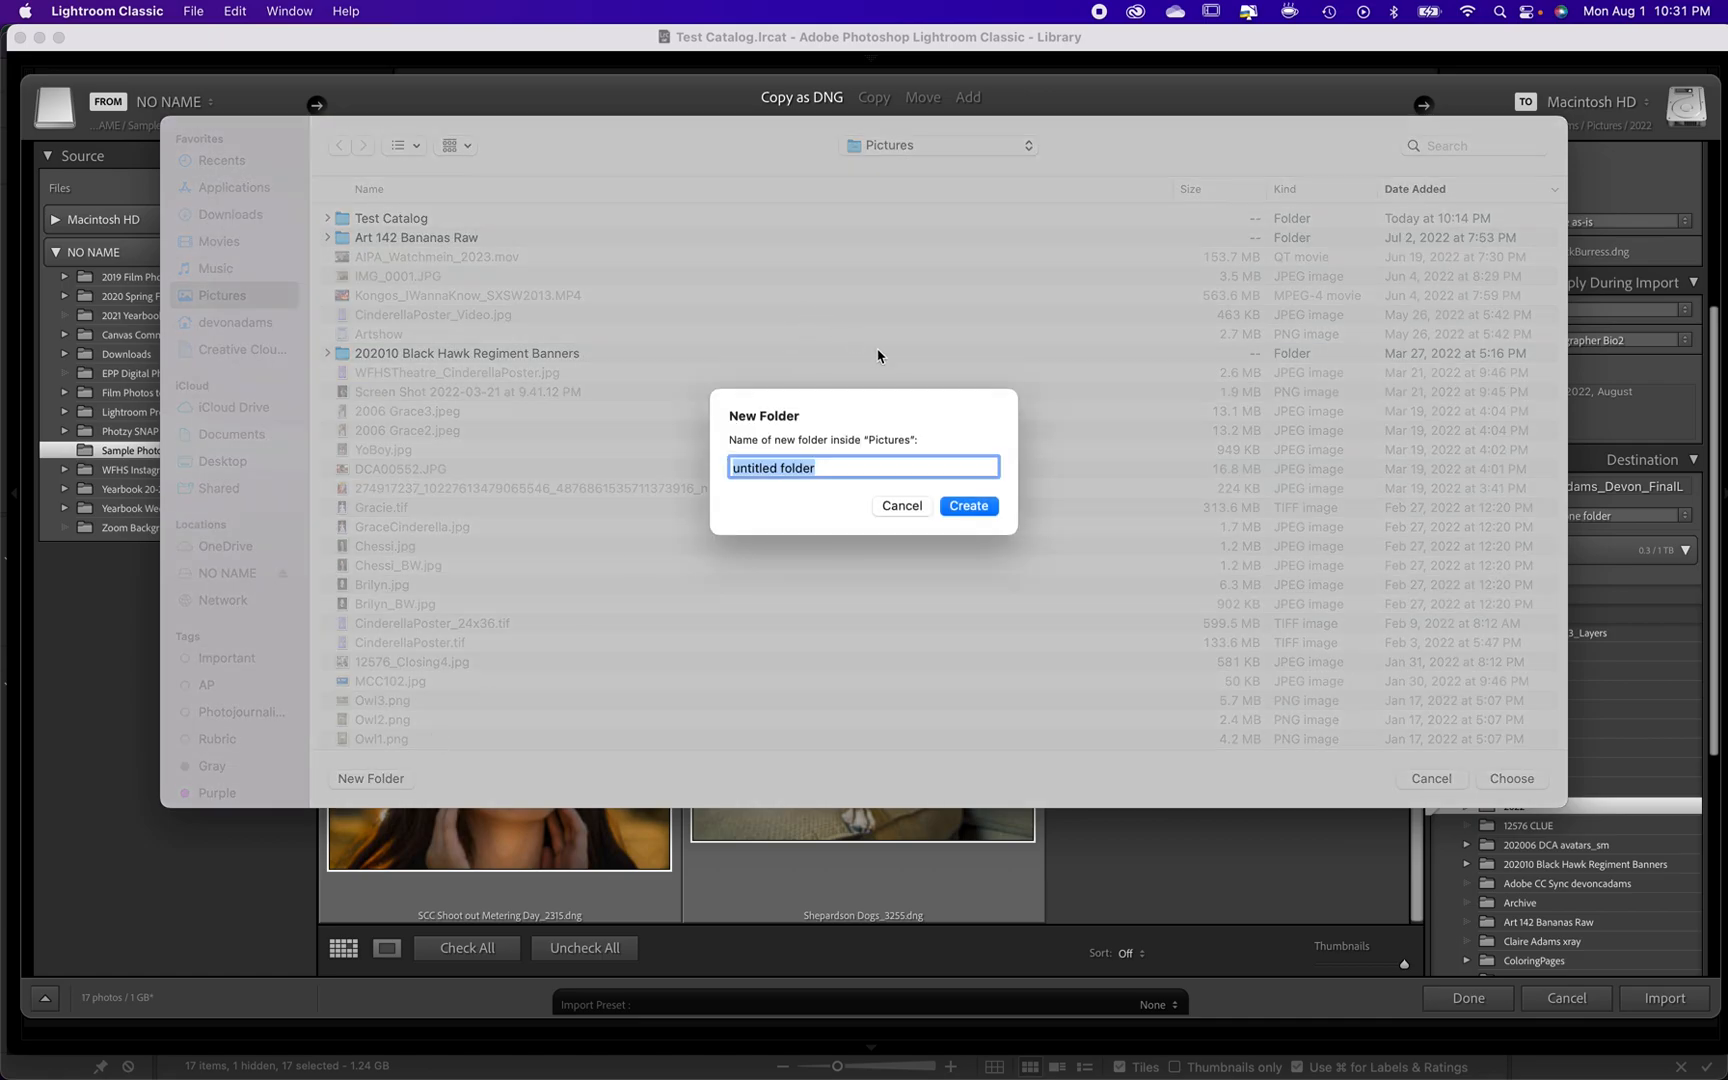
text(L)
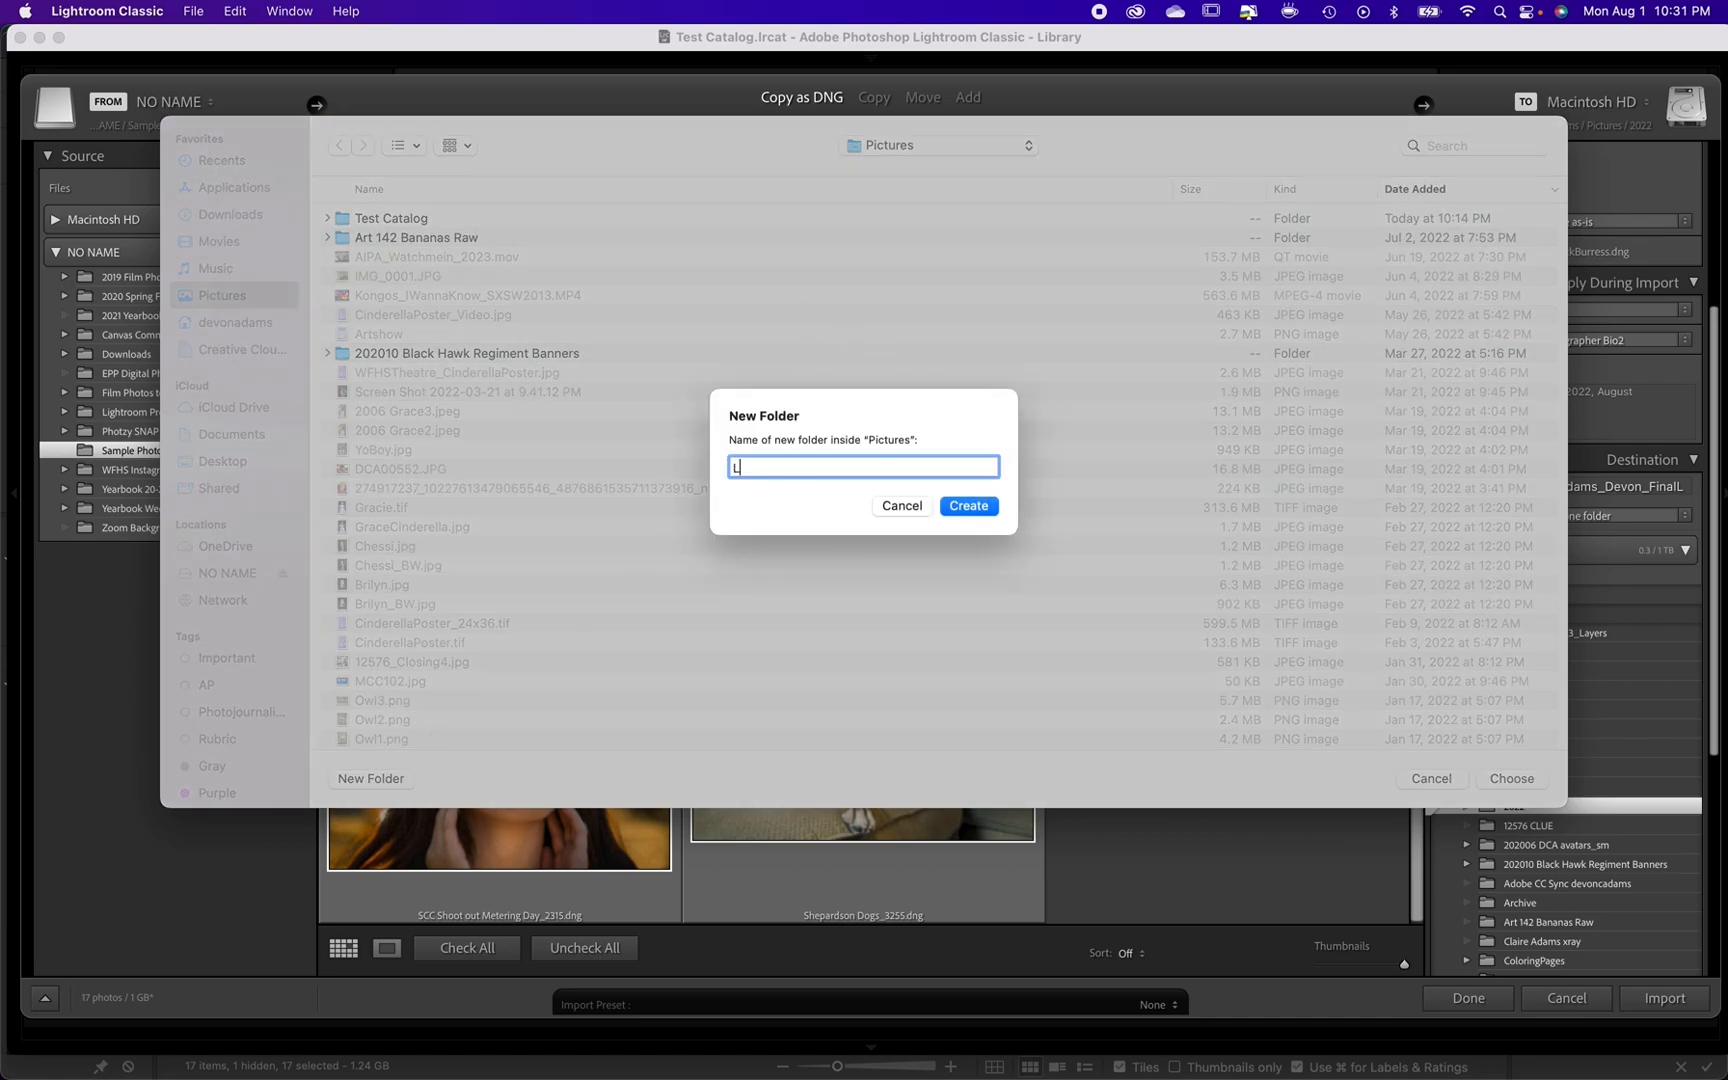
text(RCC 2022-2)
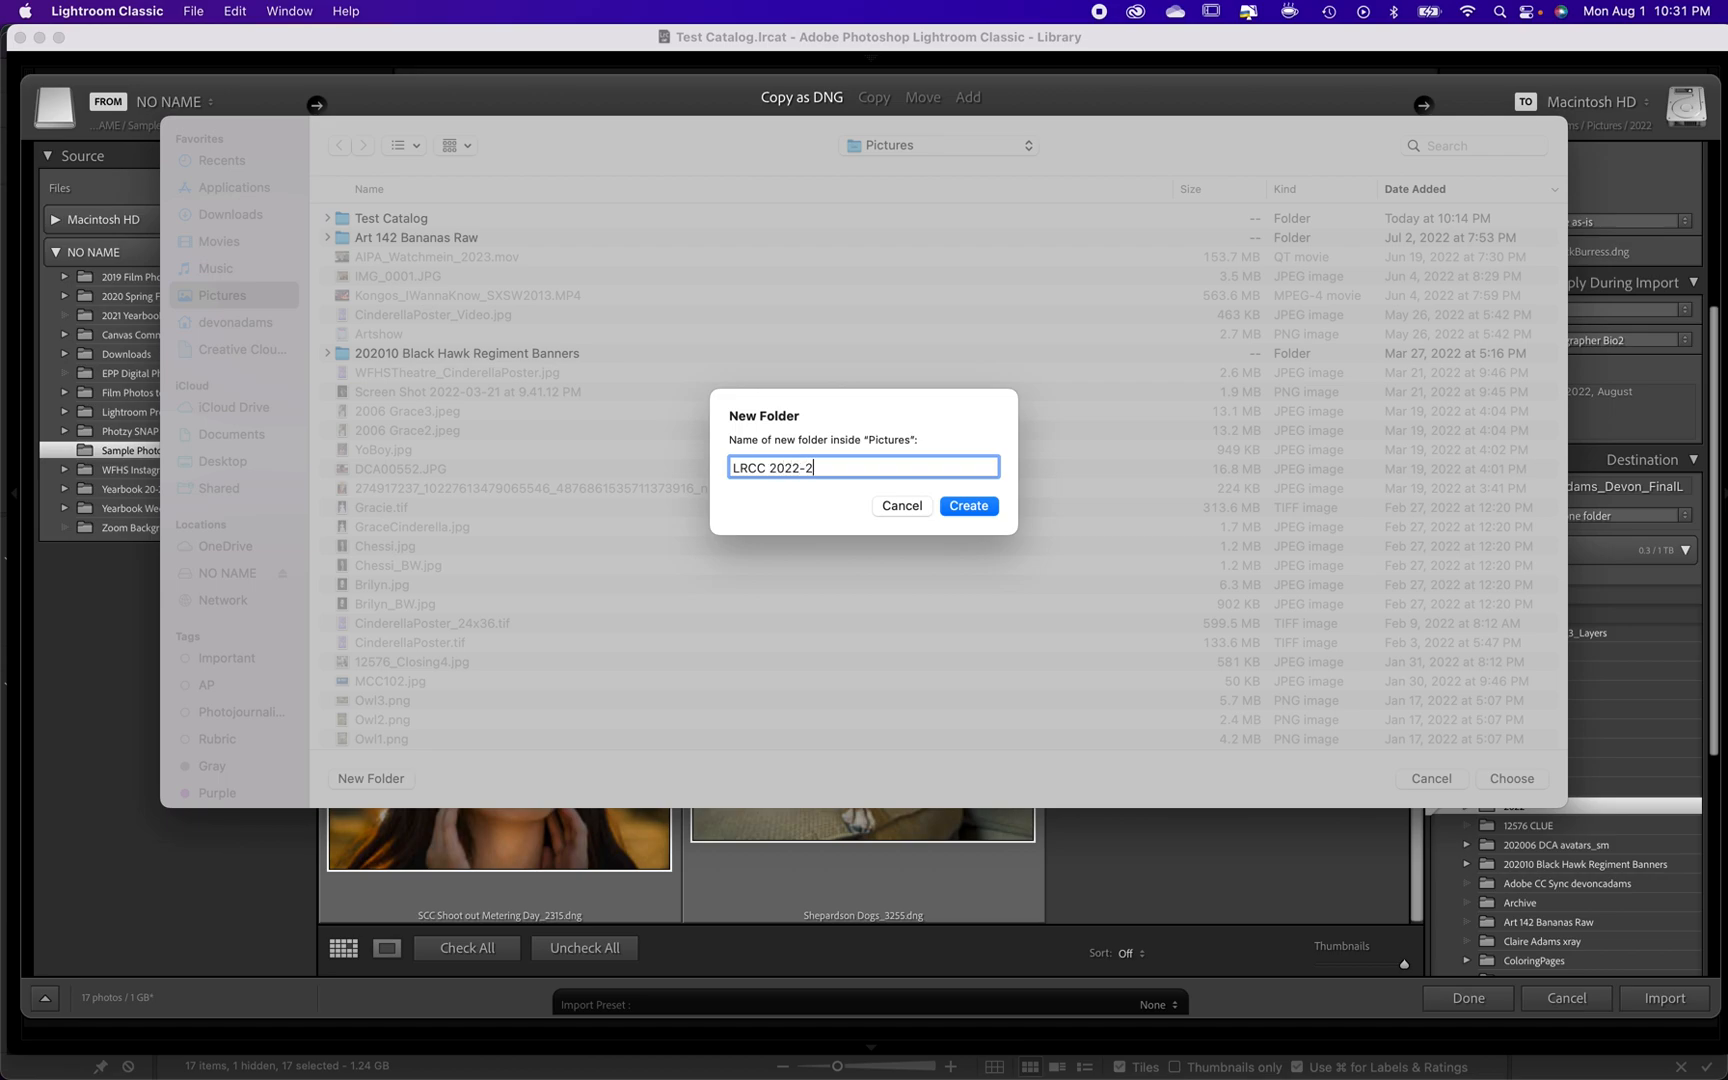
text(023)
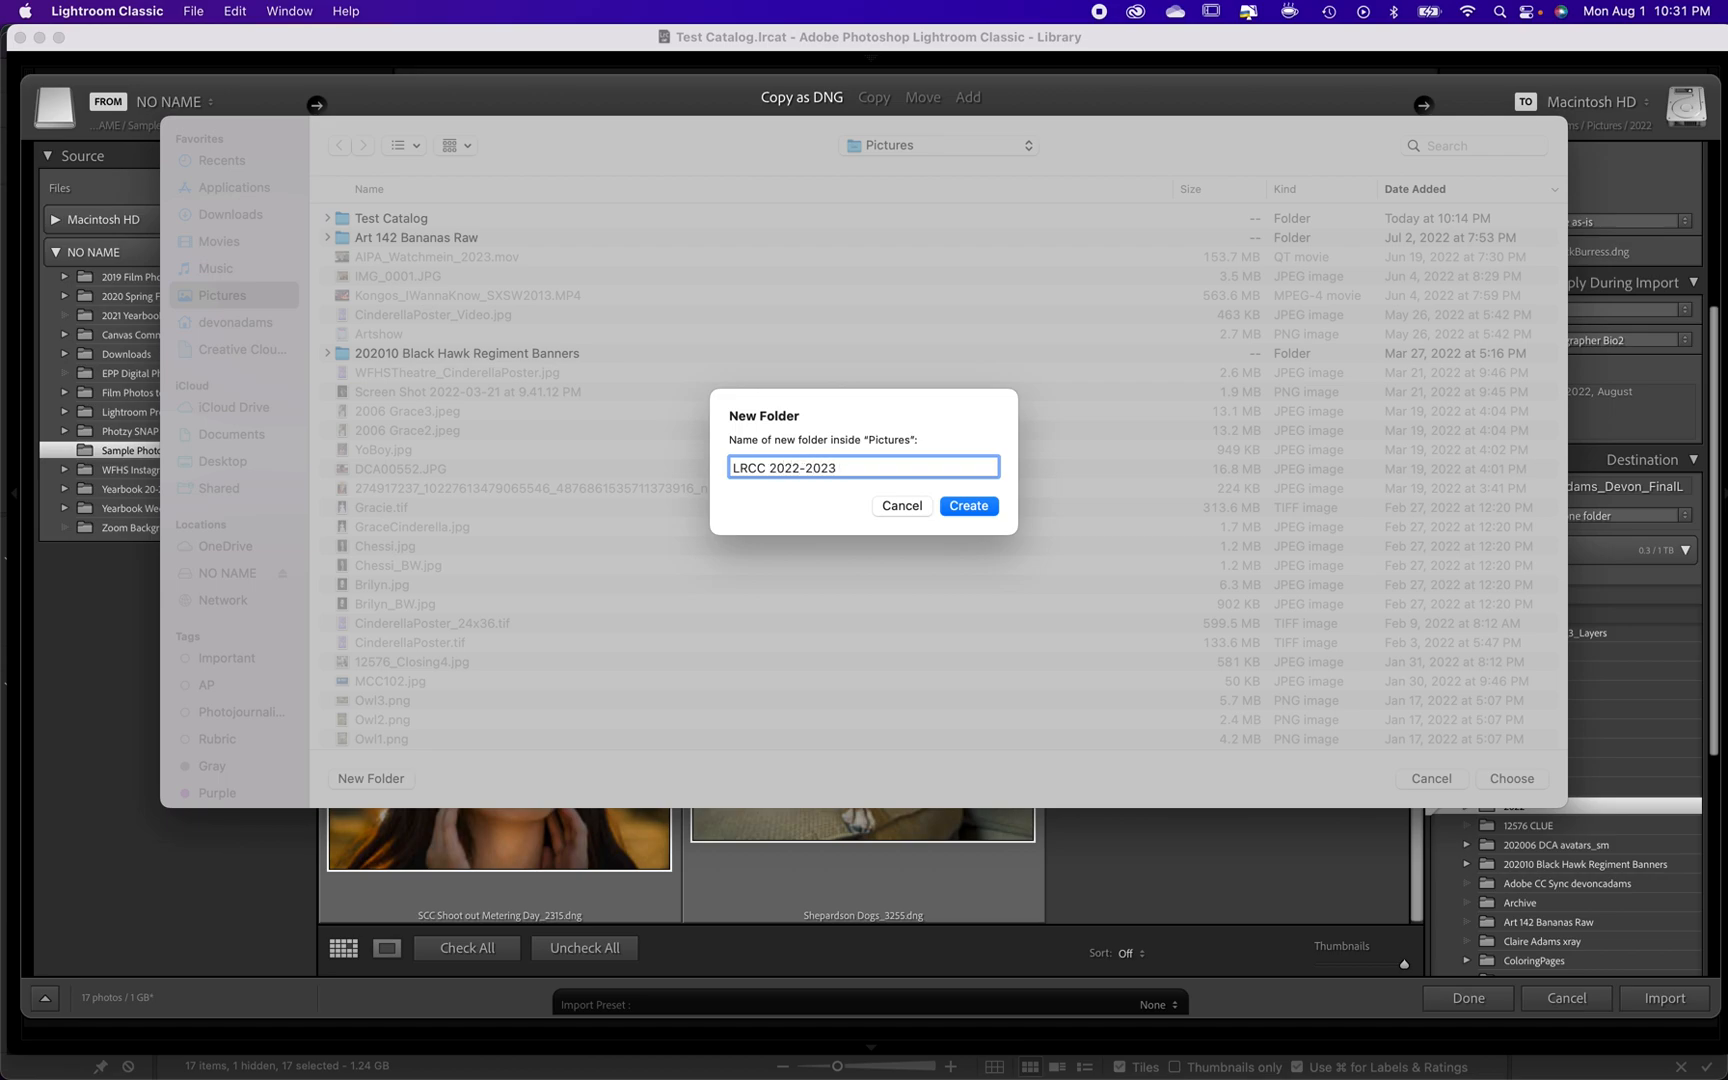
text(Pho)
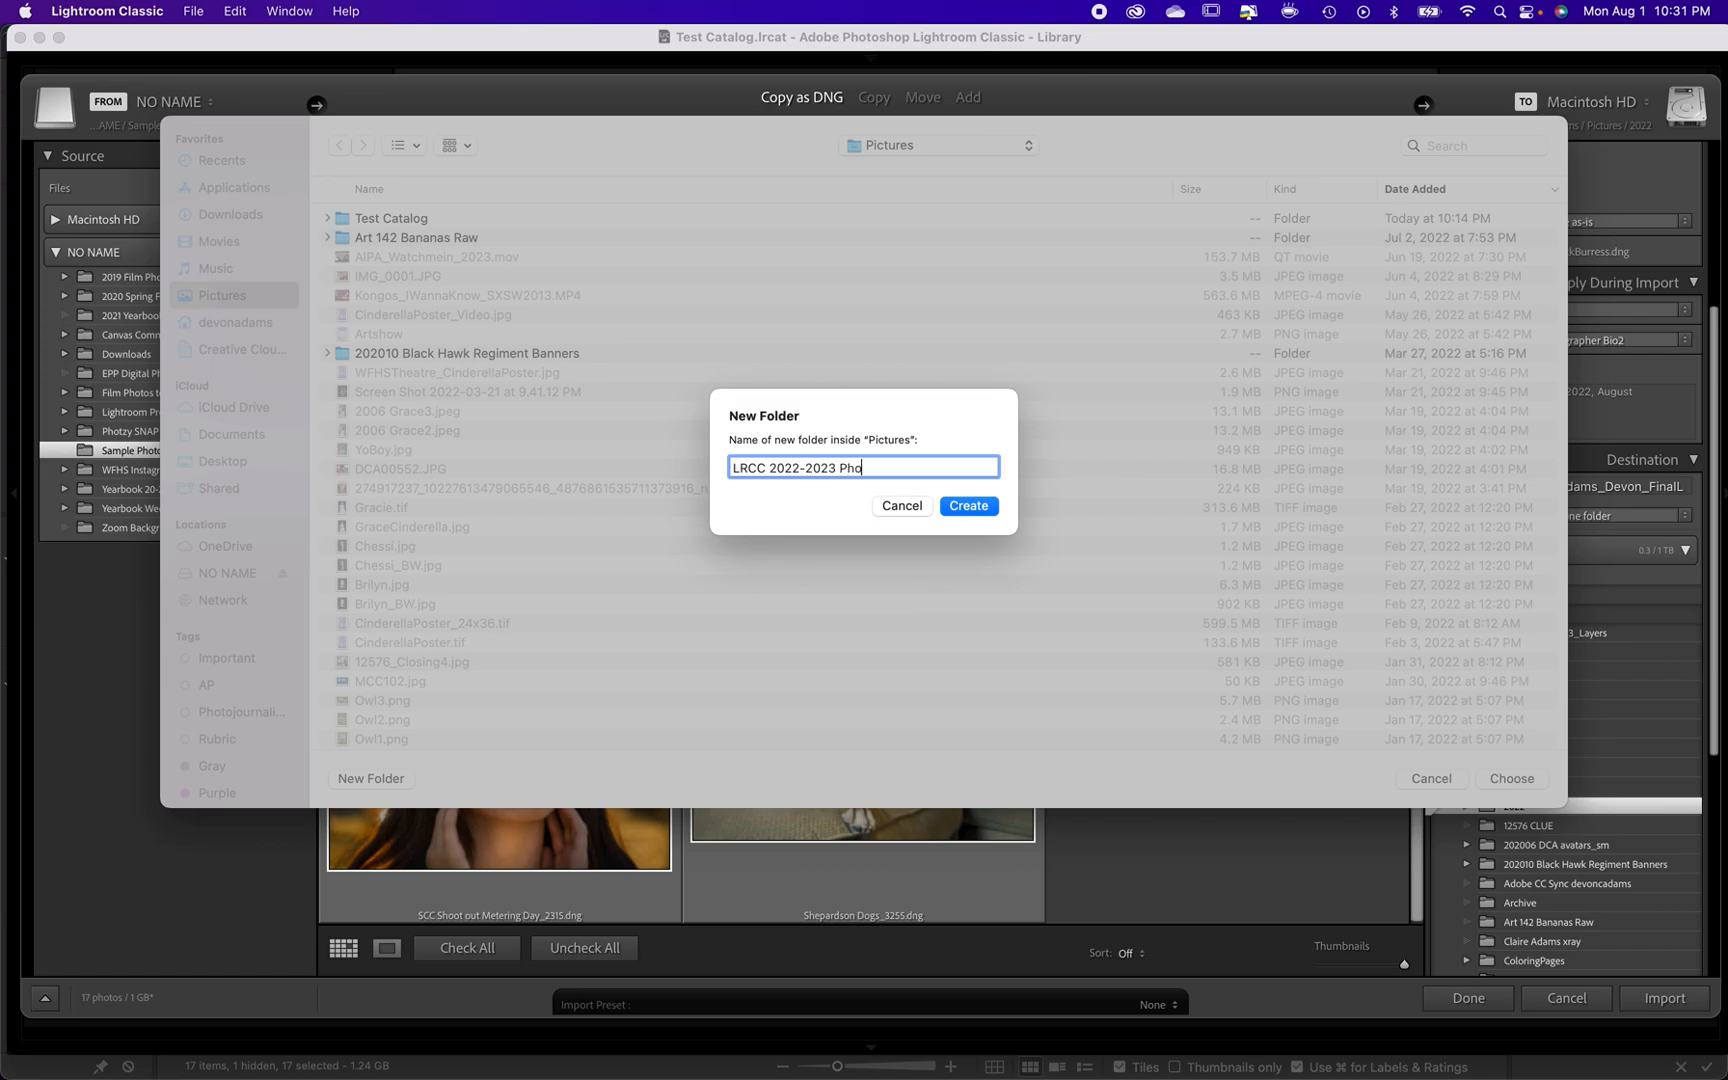
click(968, 506)
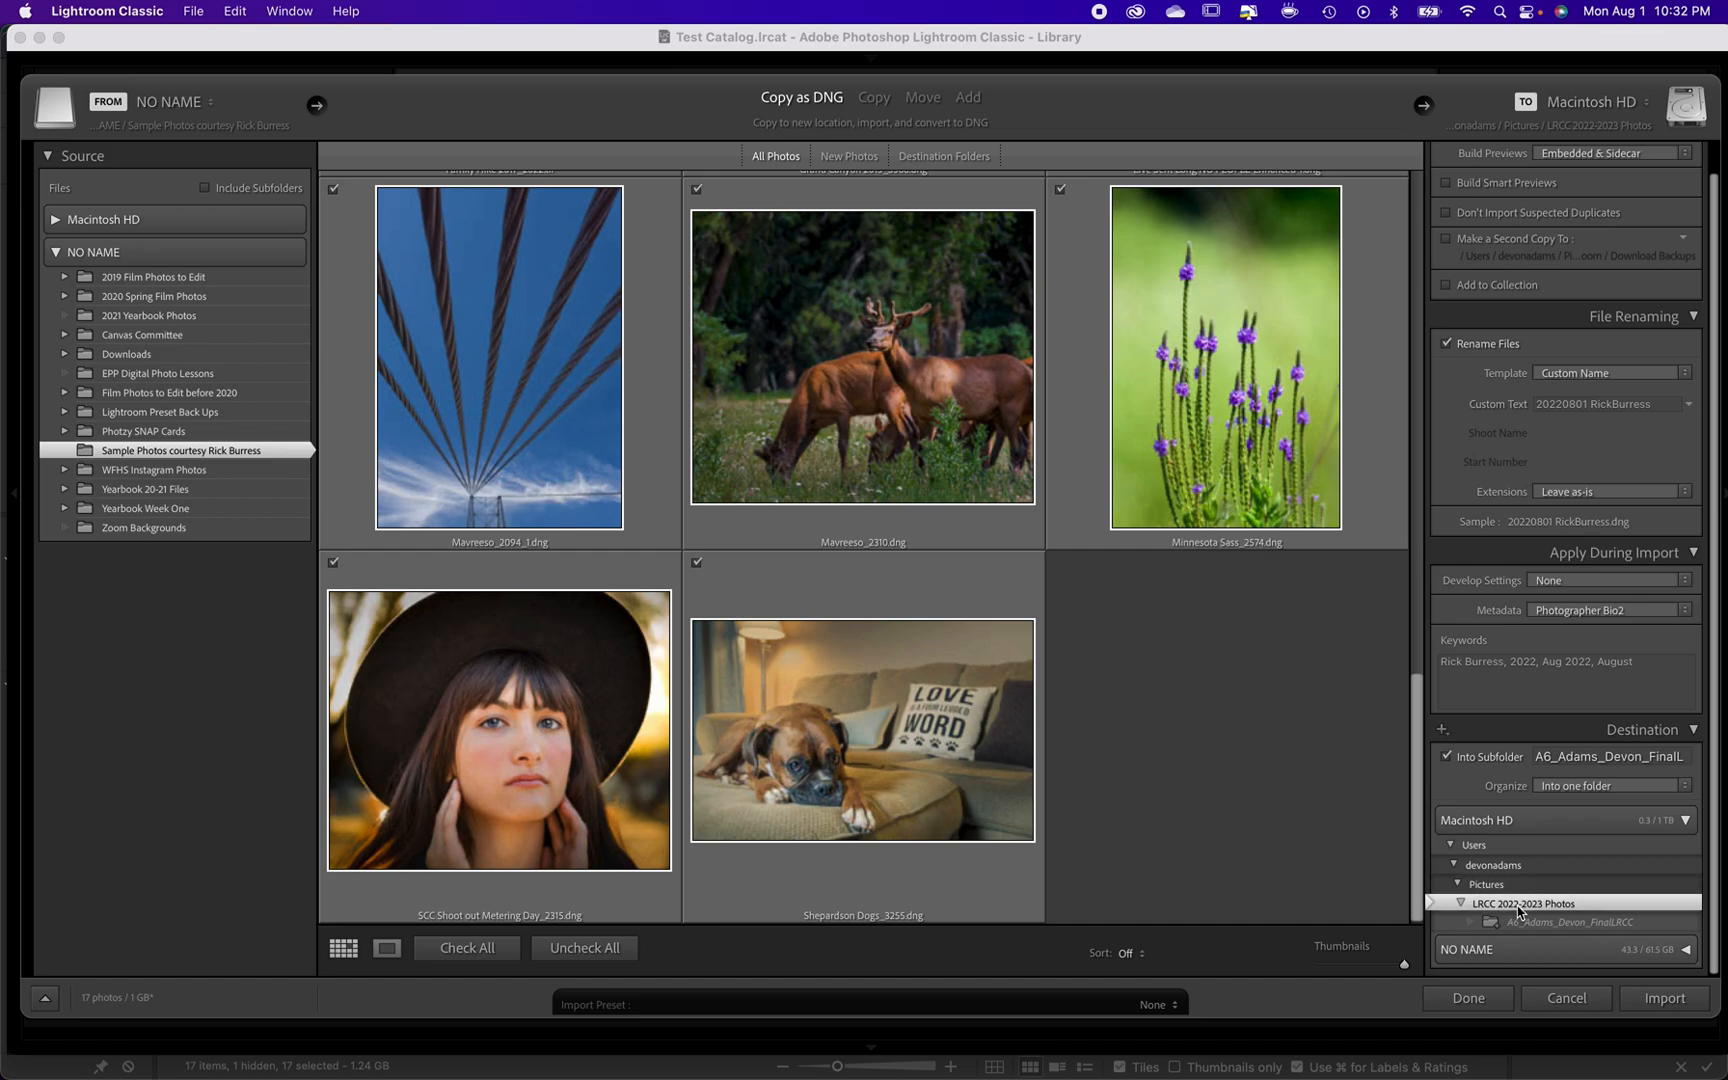
mouse_move(1580, 652)
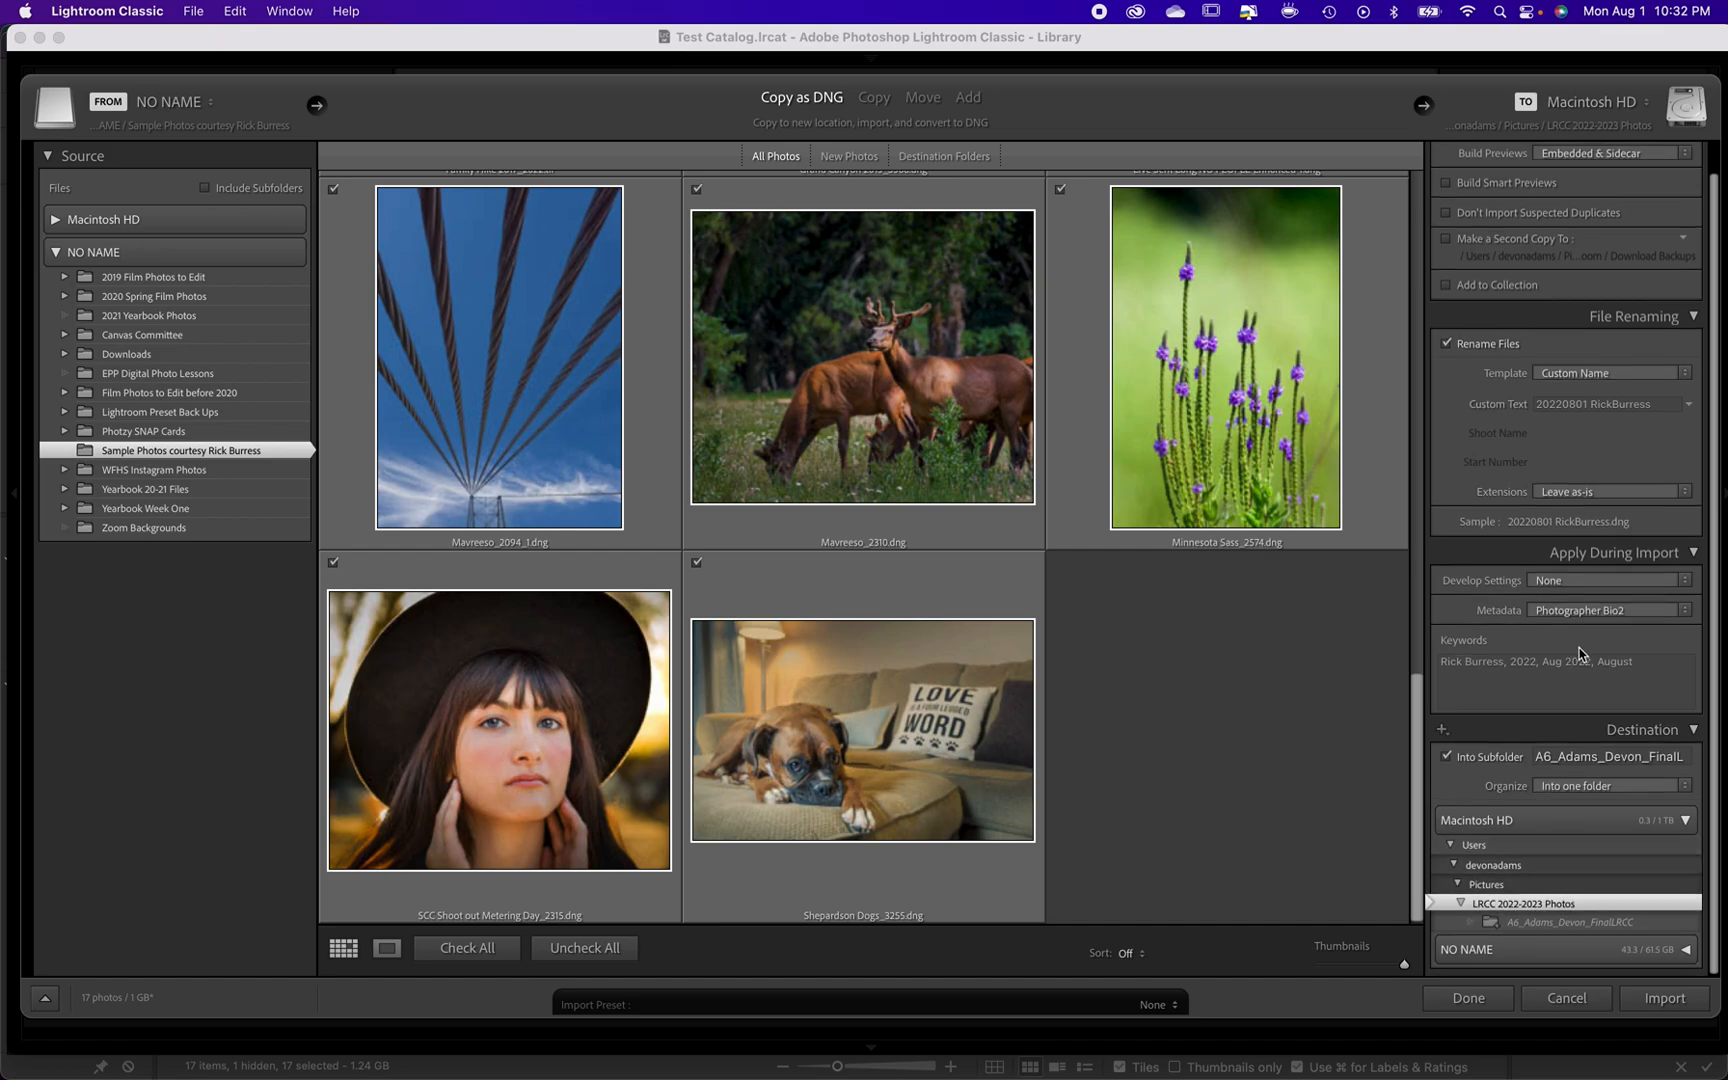
scroll(up, 3)
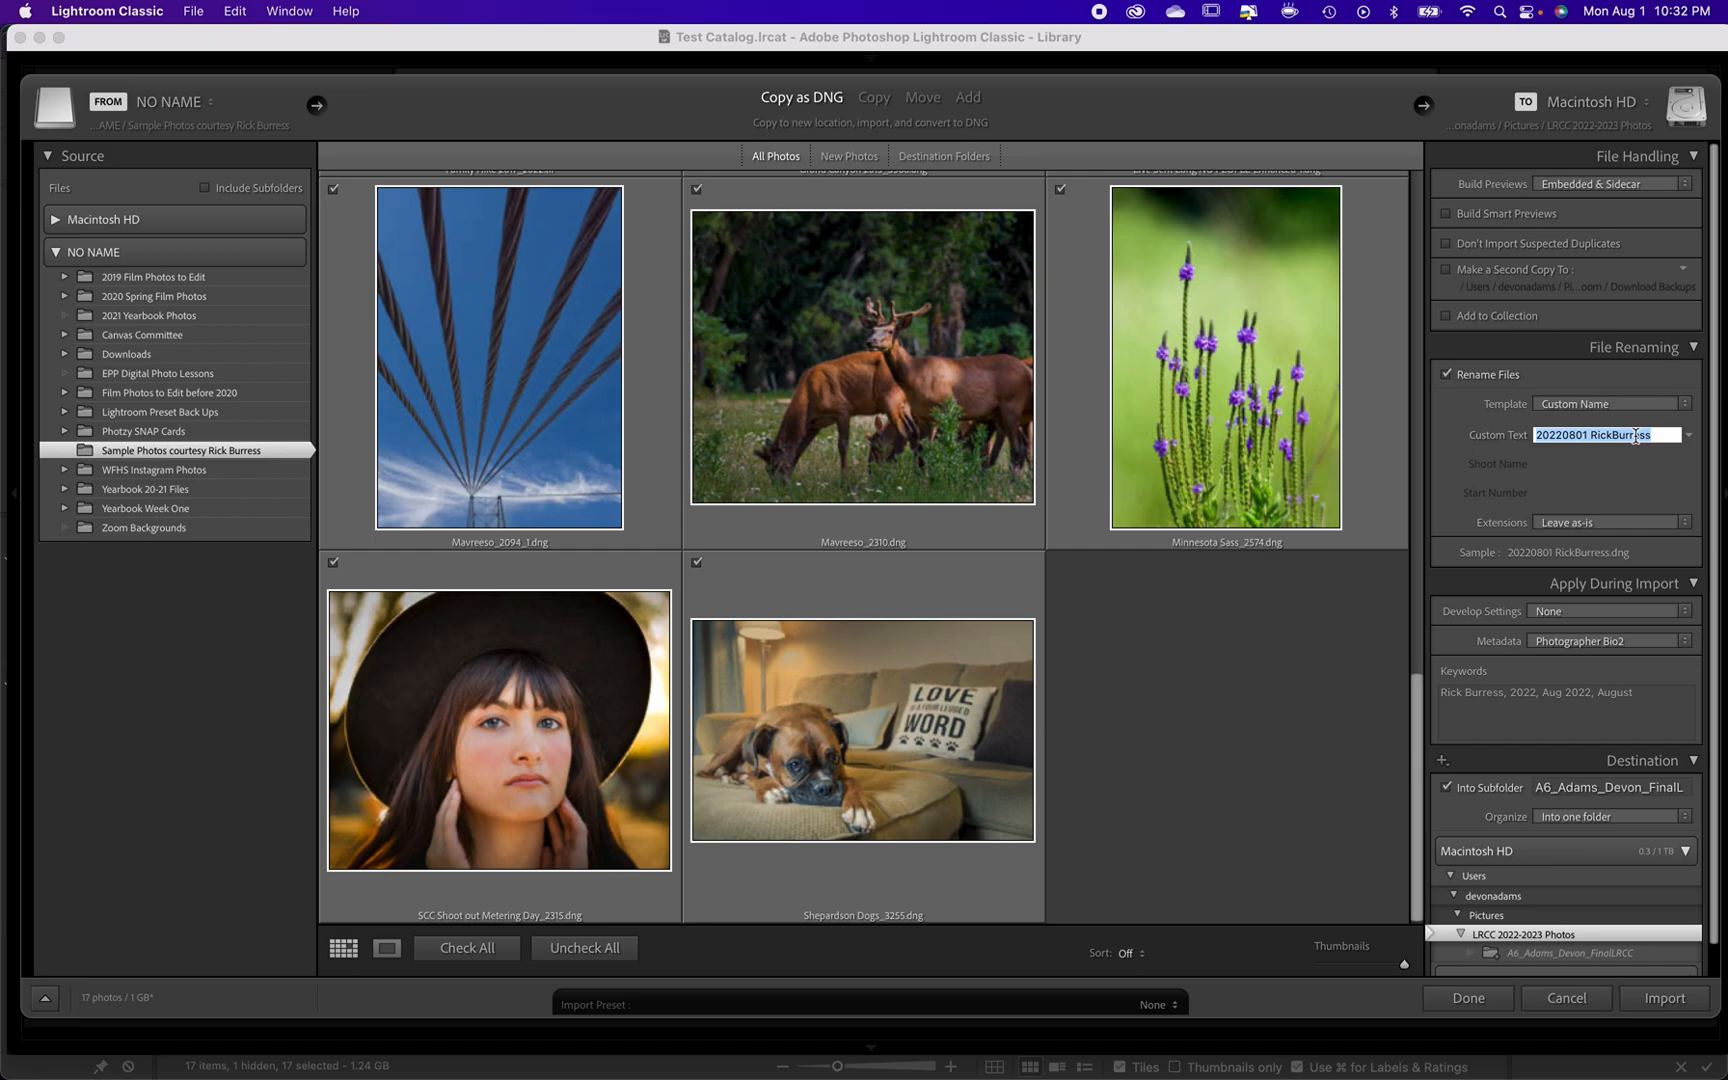
right_click(1598, 434)
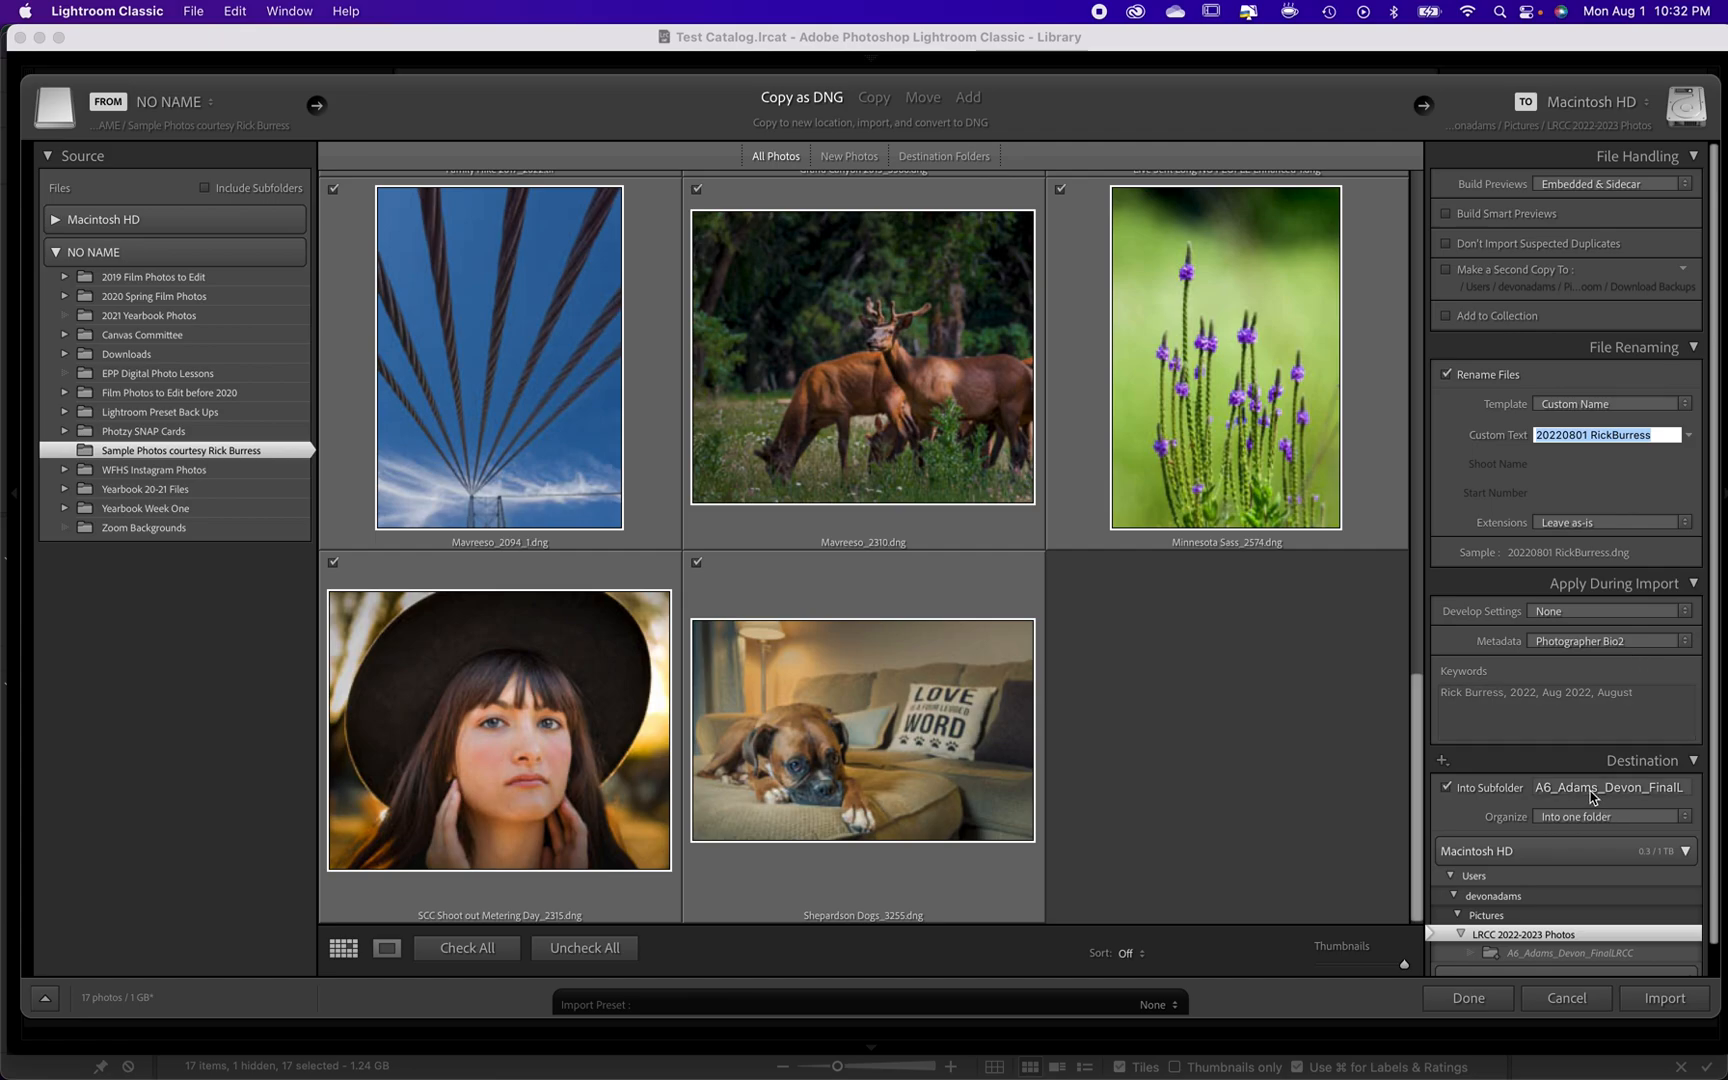
right_click(1631, 786)
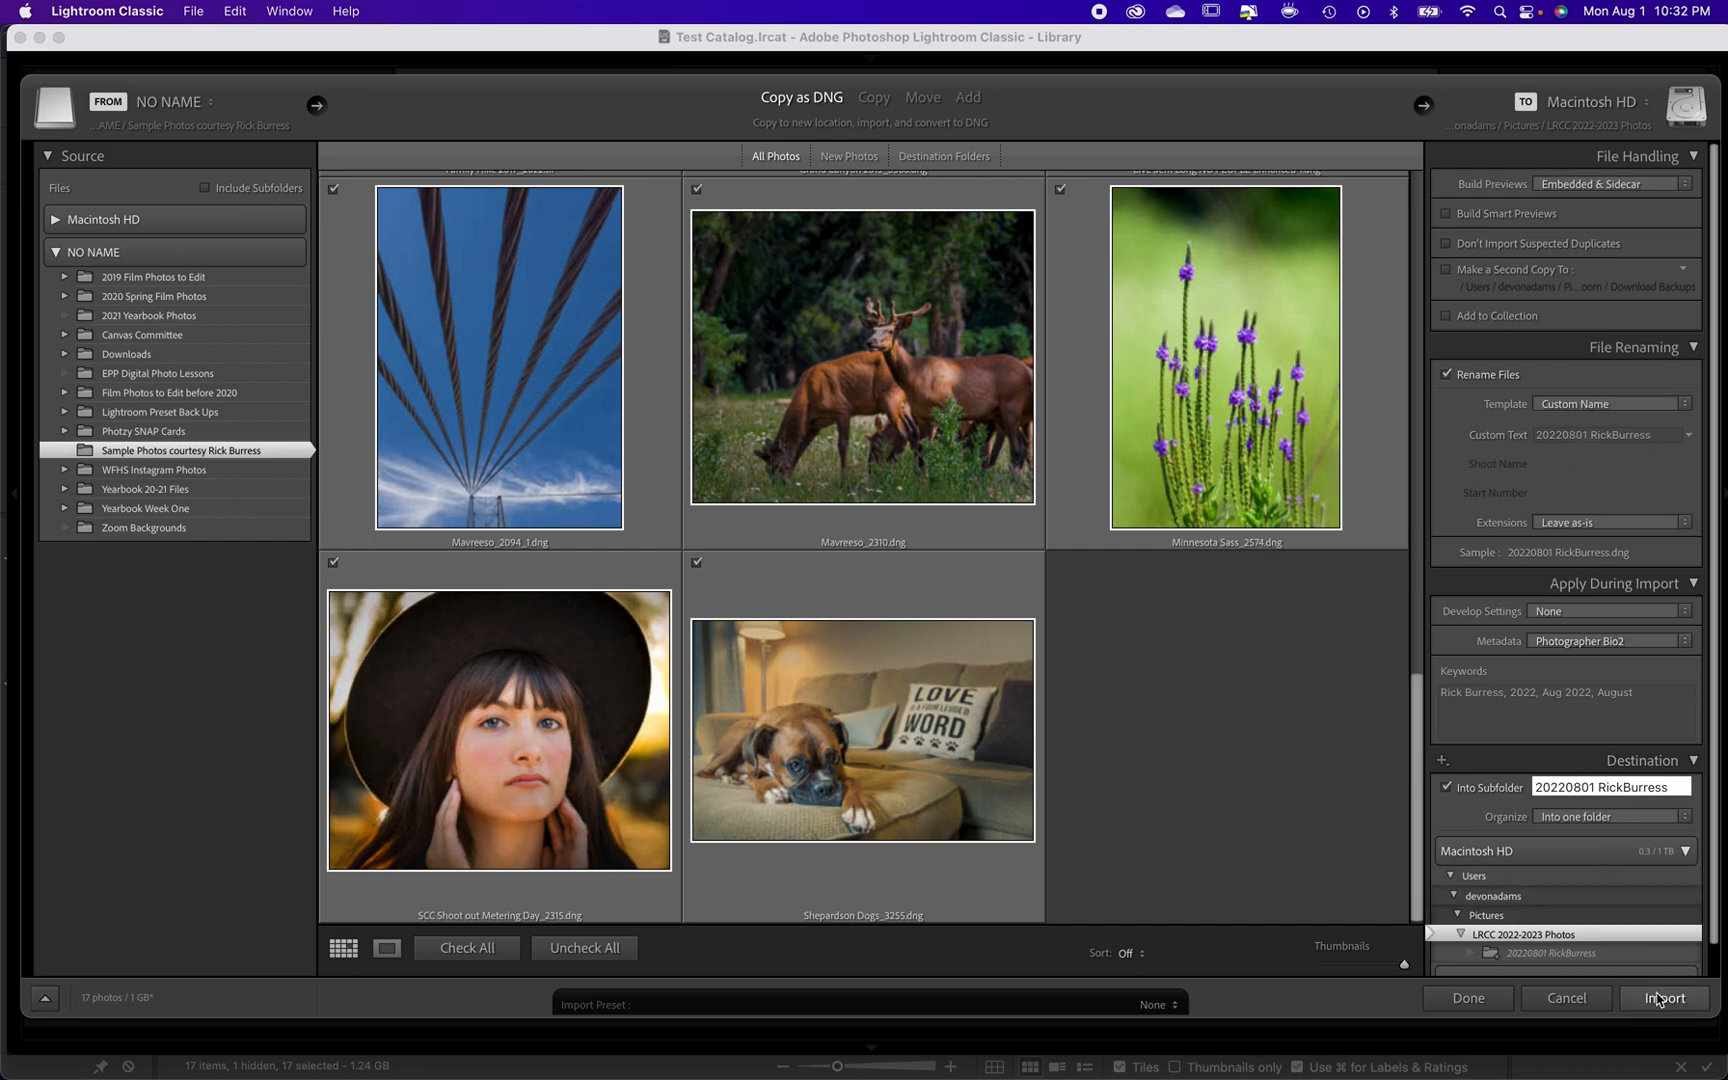
mouse_move(1663, 997)
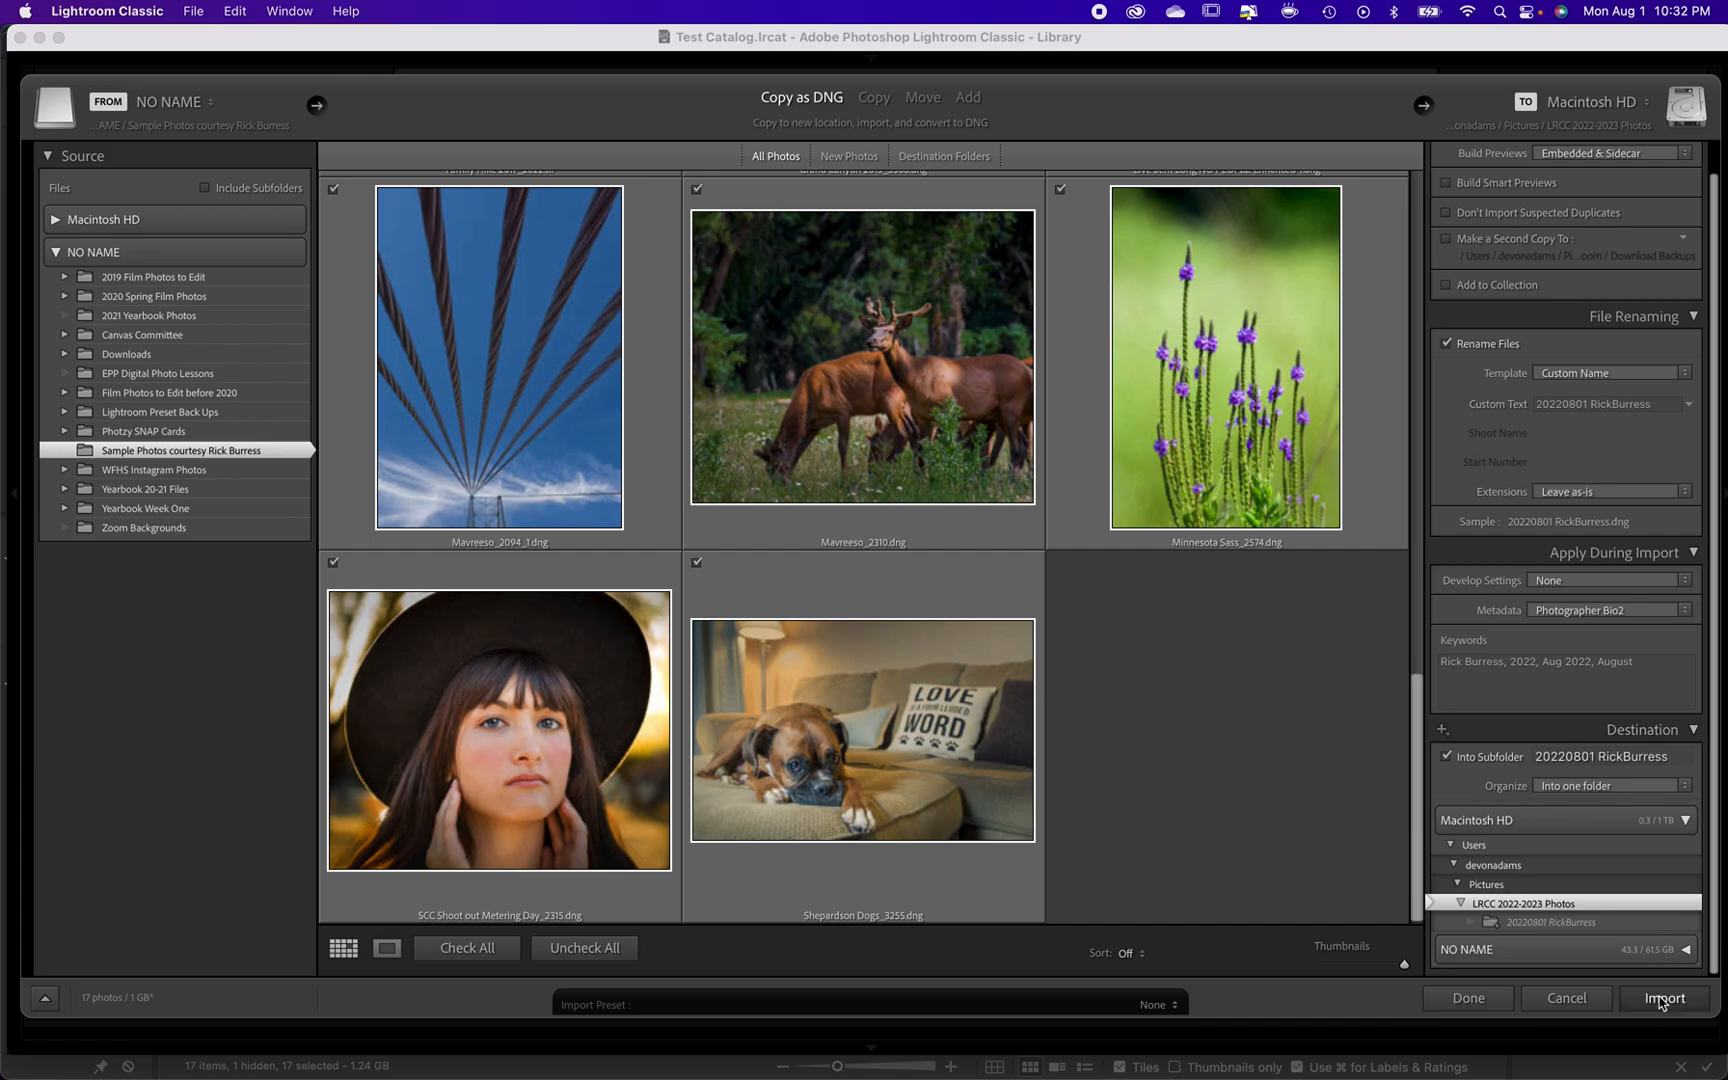
Step: Import the 17 photos as DNG and dismiss the non-raw conversion notice
click(1662, 997)
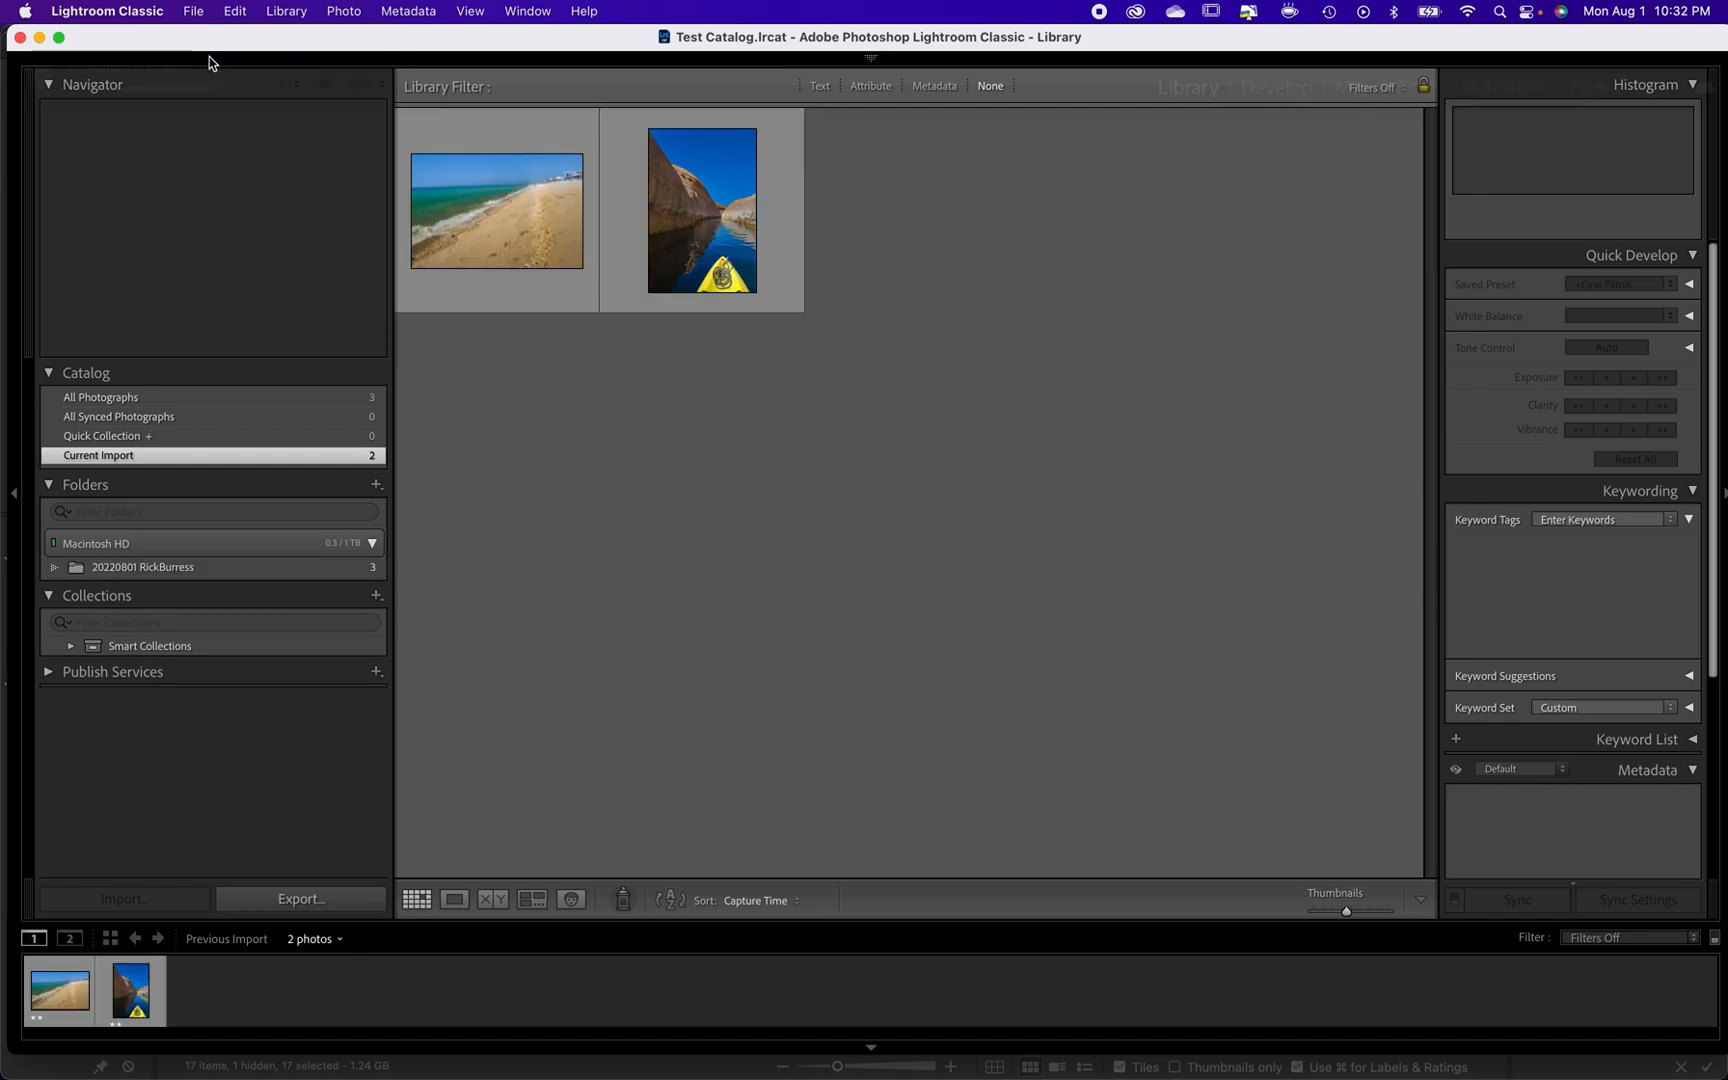
click(496, 210)
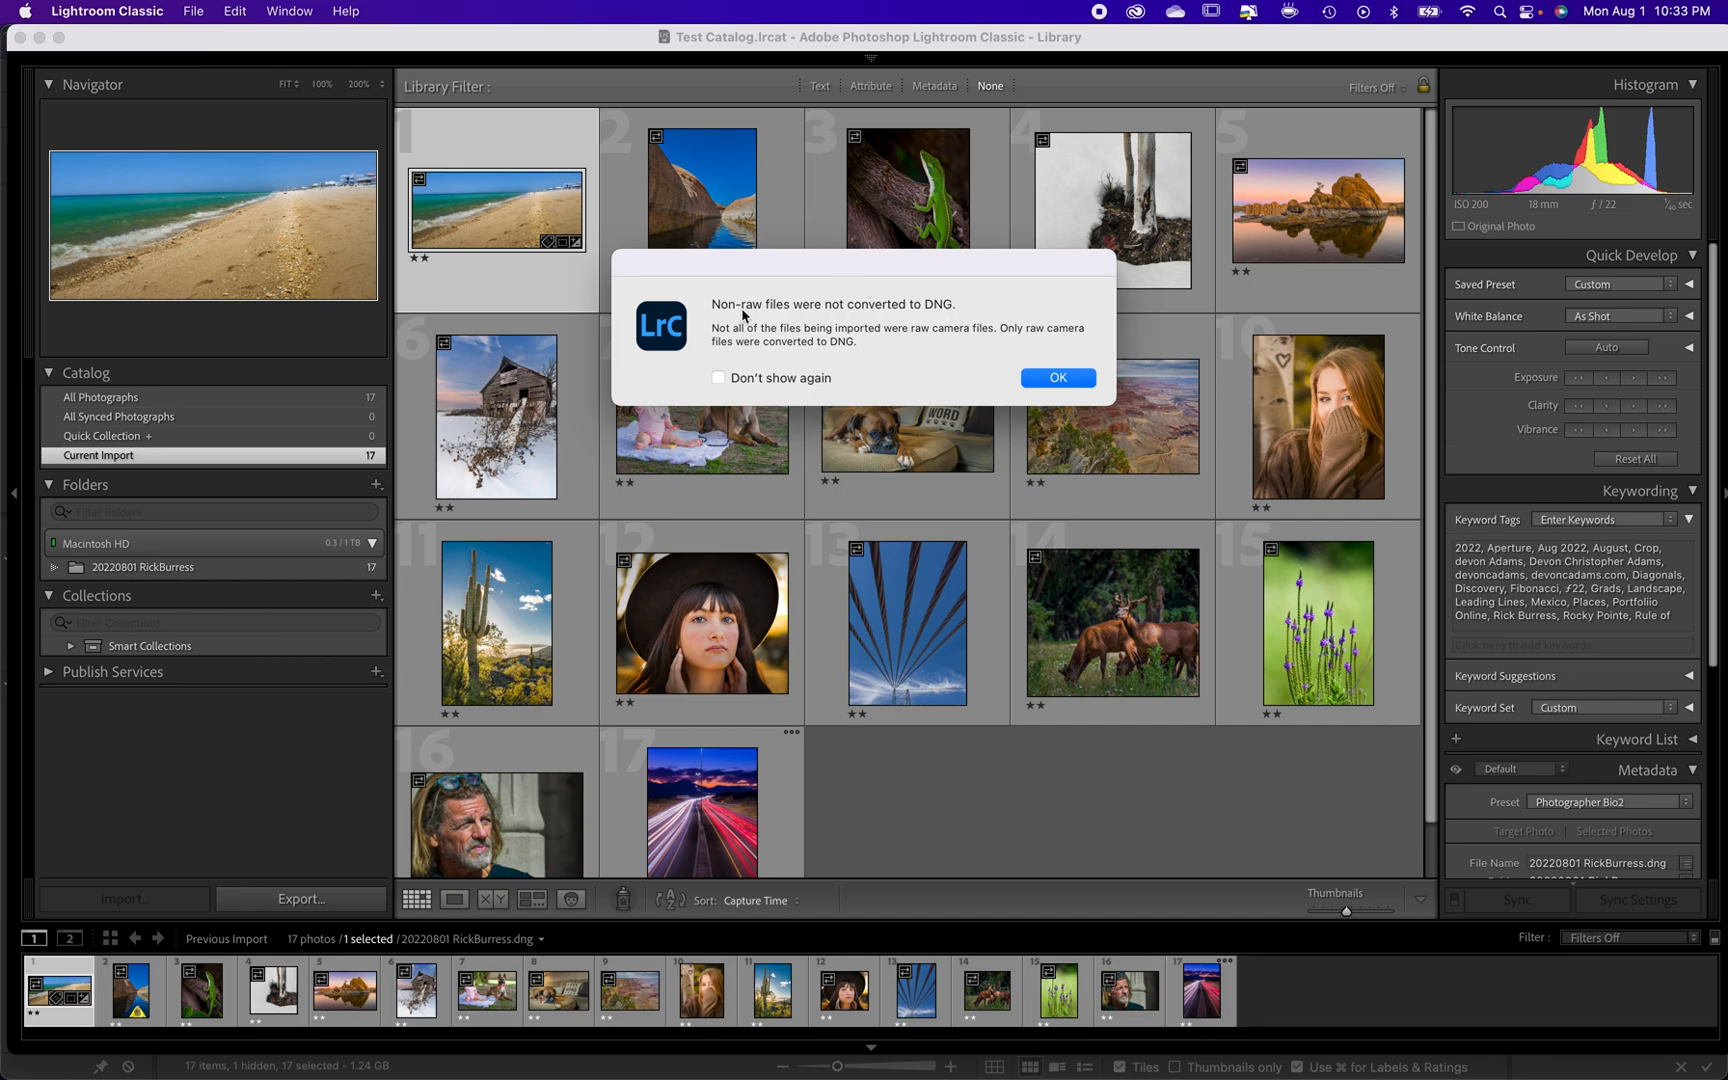
mouse_move(910, 321)
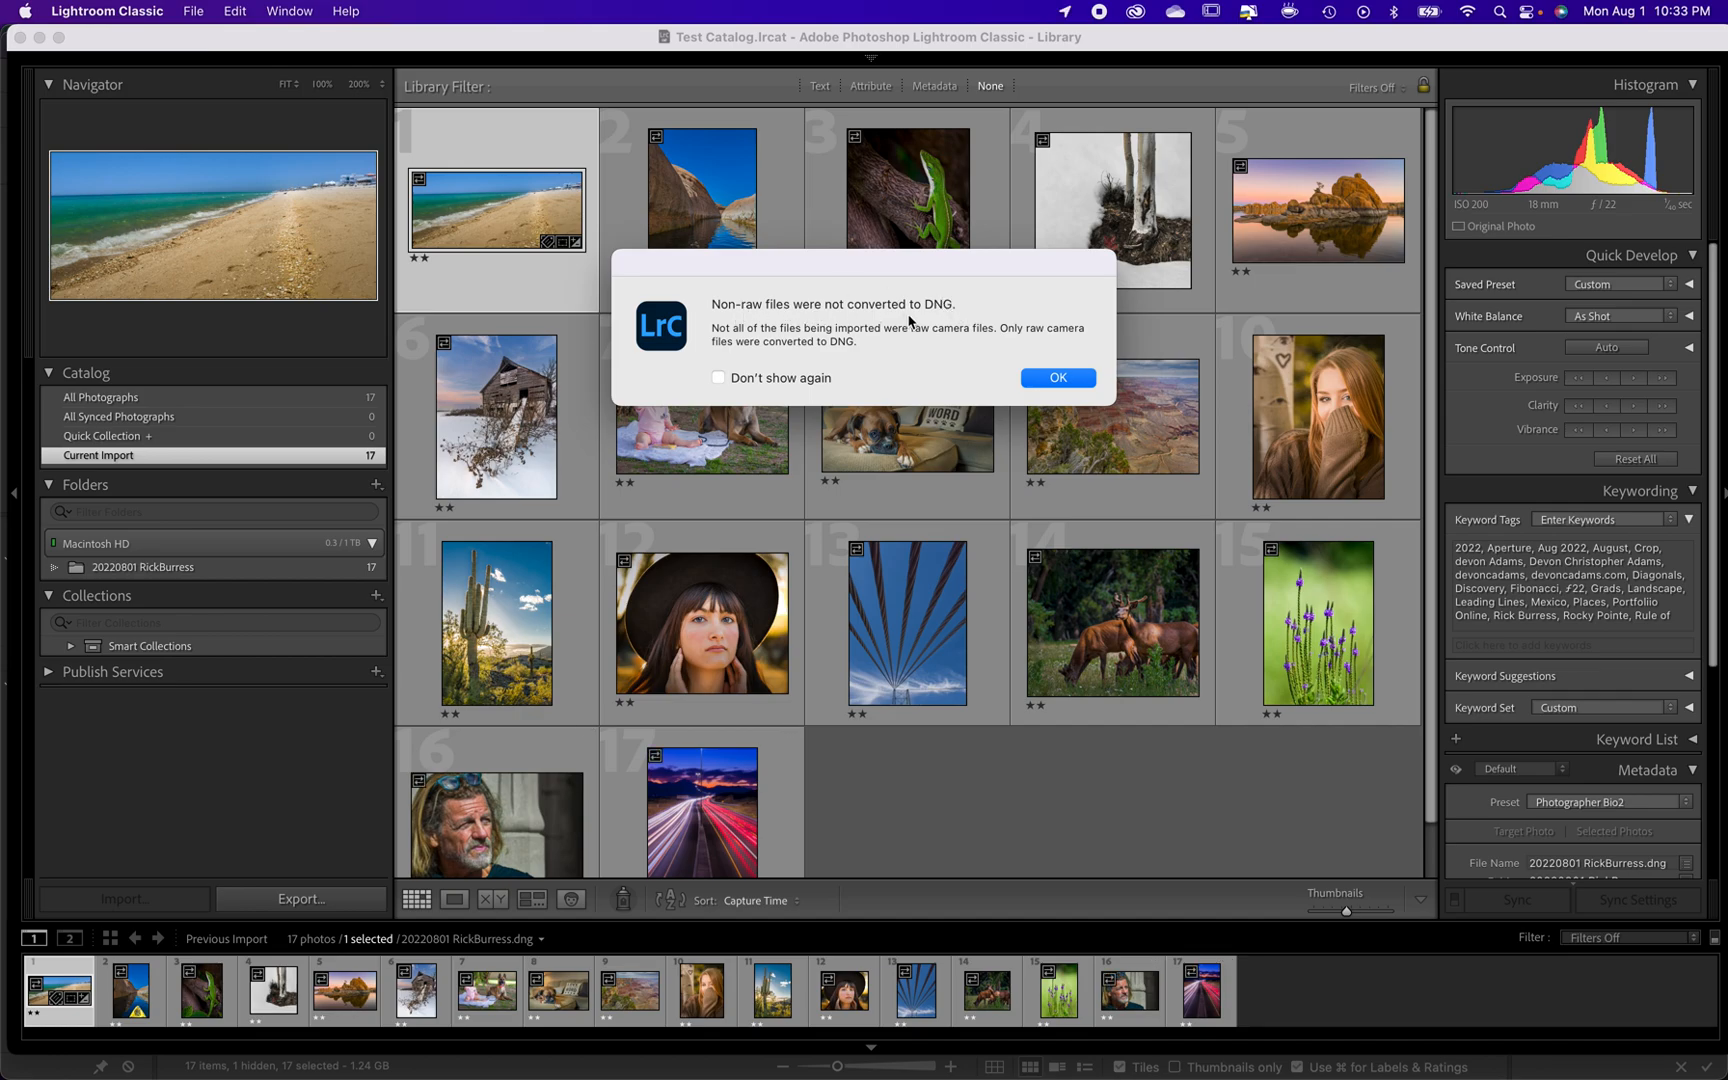
mouse_move(1030, 223)
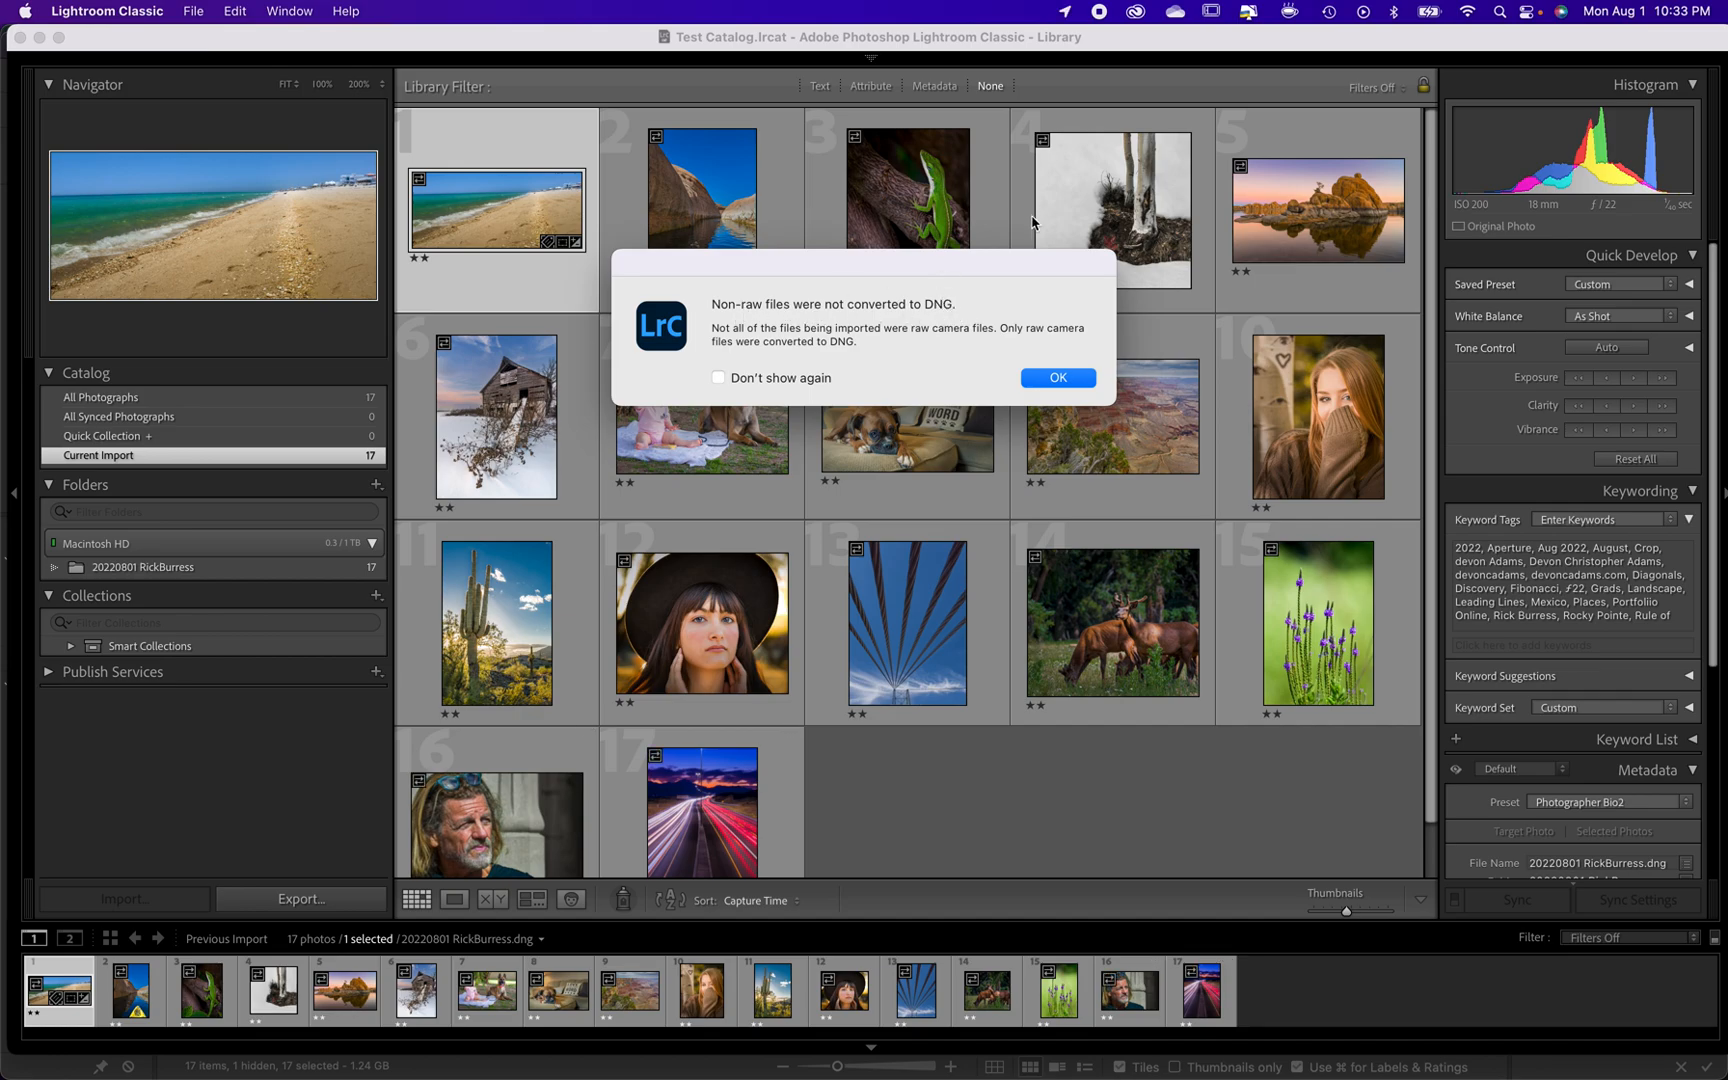
mouse_move(1086, 261)
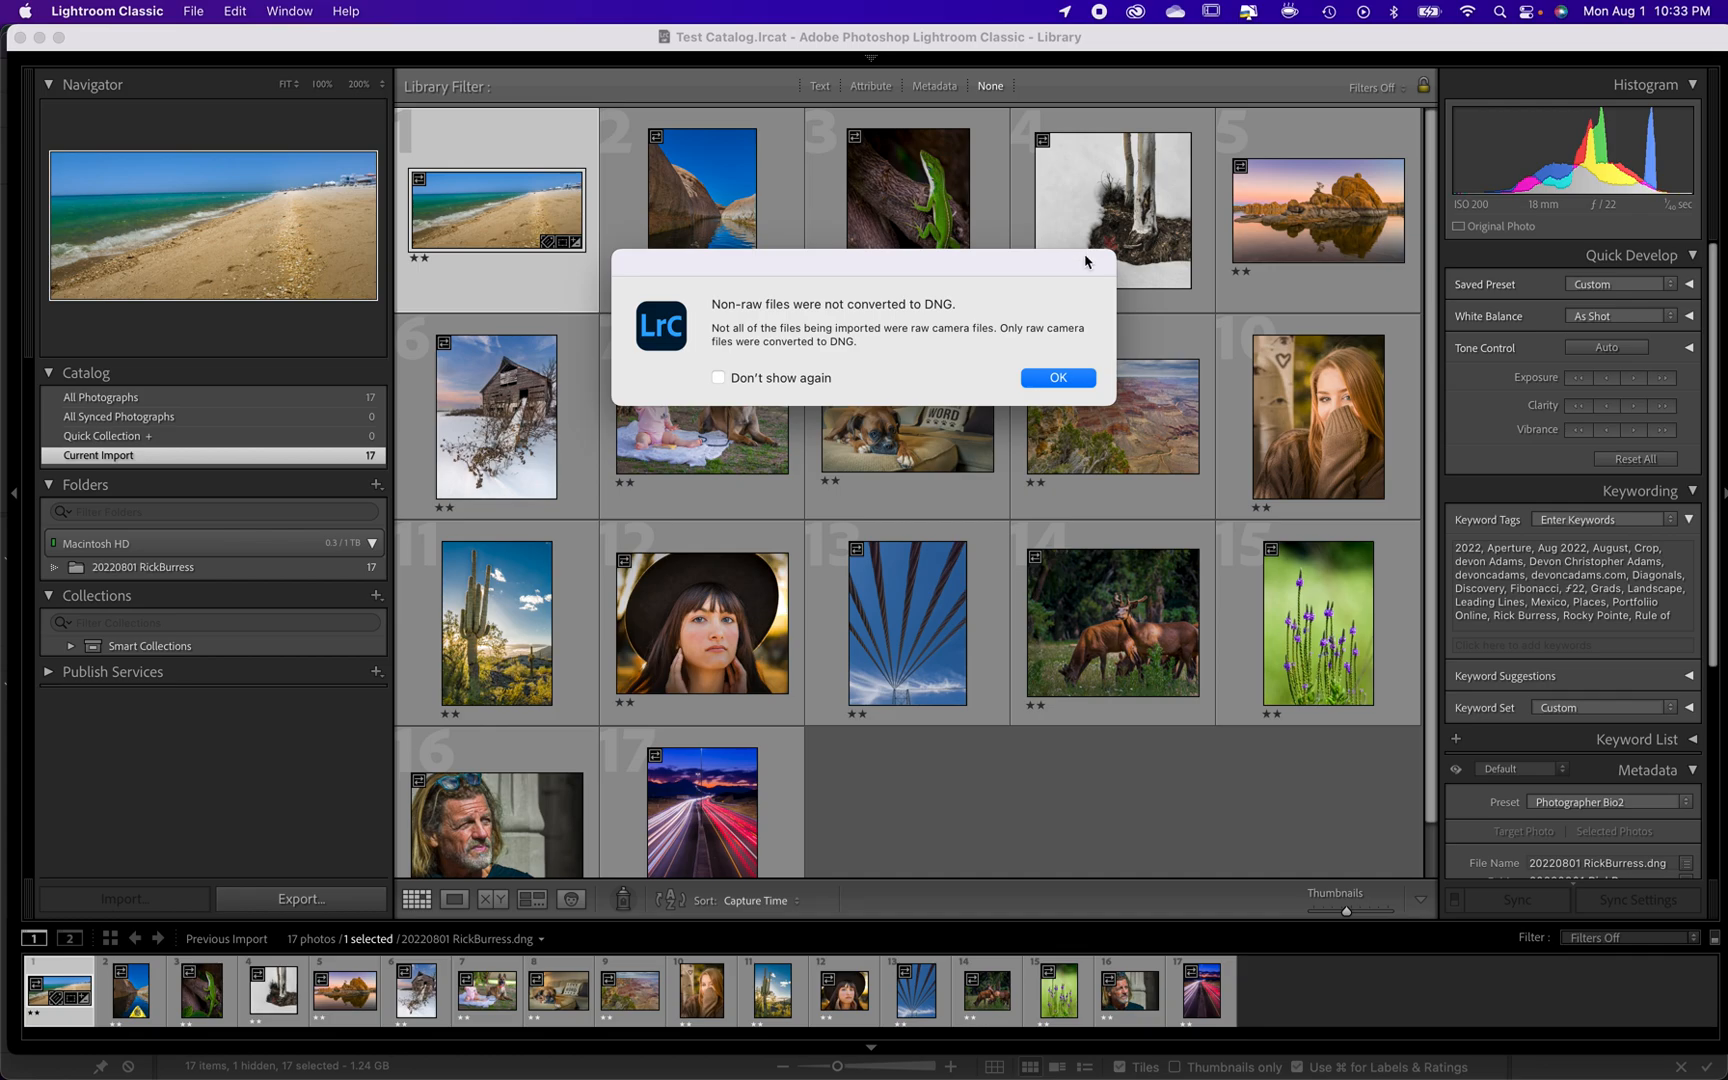
mouse_move(1041, 413)
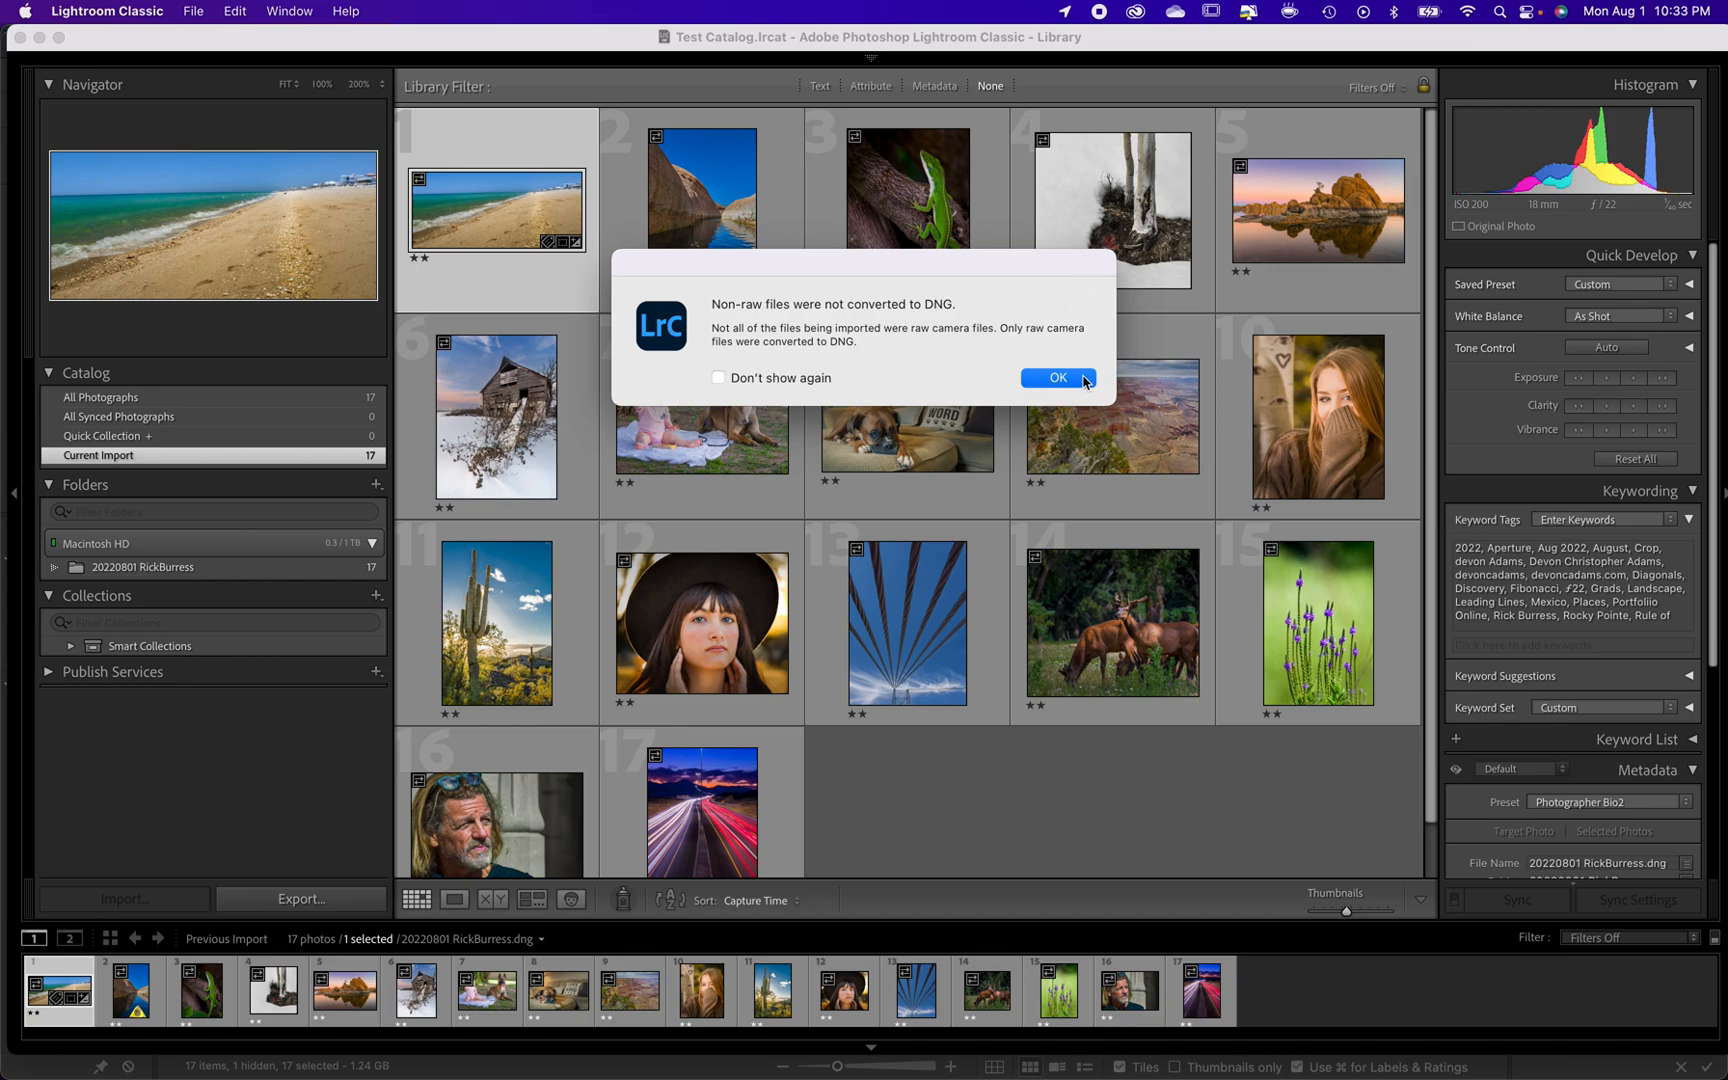
click(1056, 378)
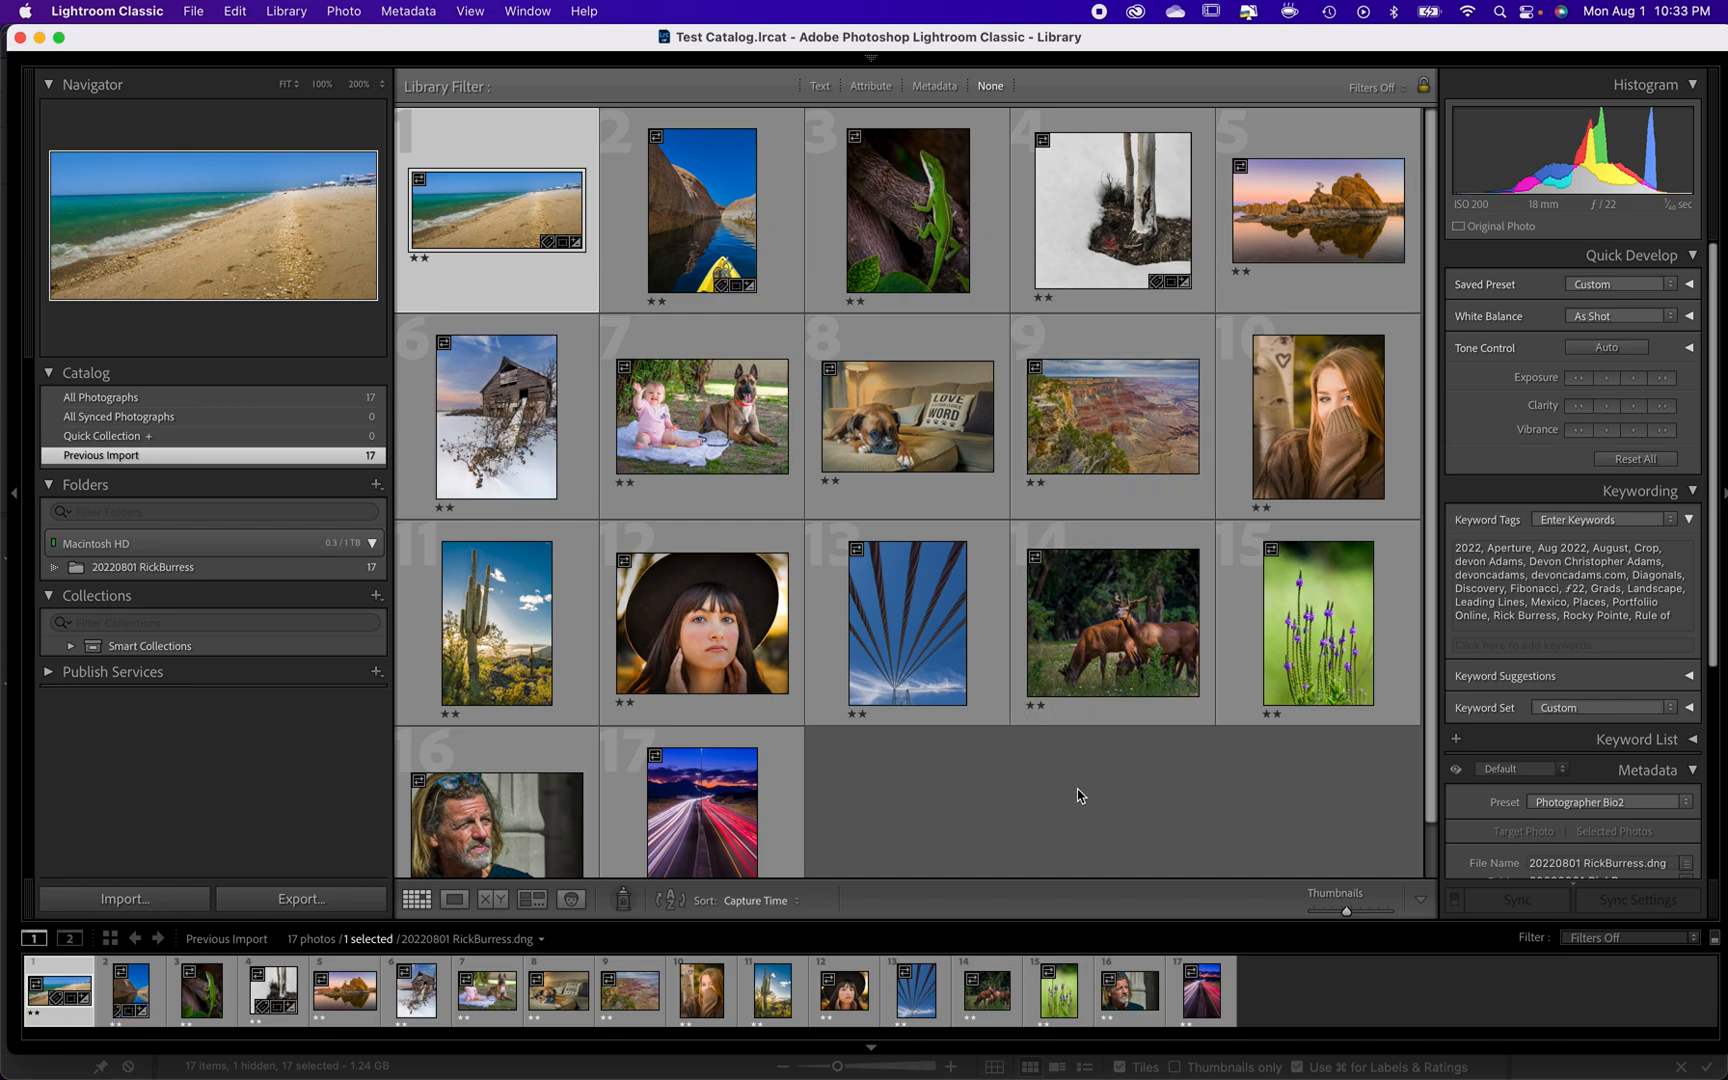
mouse_move(1536, 683)
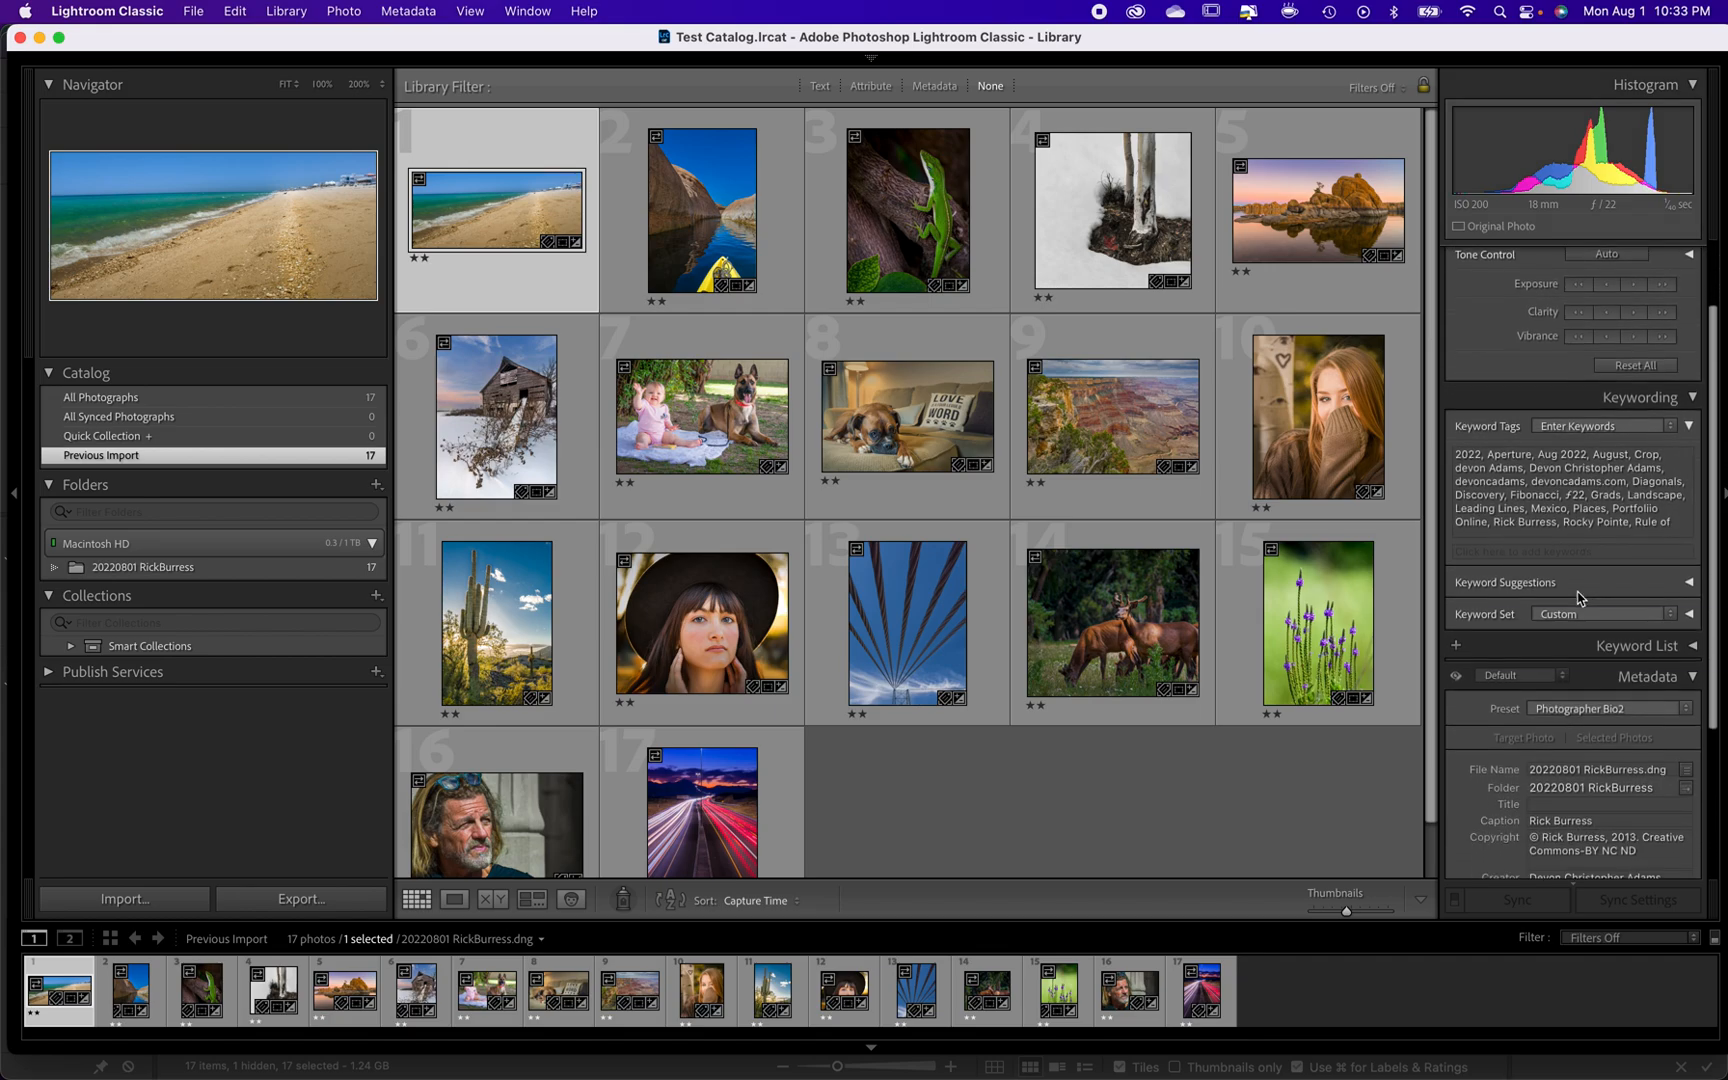
click(1630, 255)
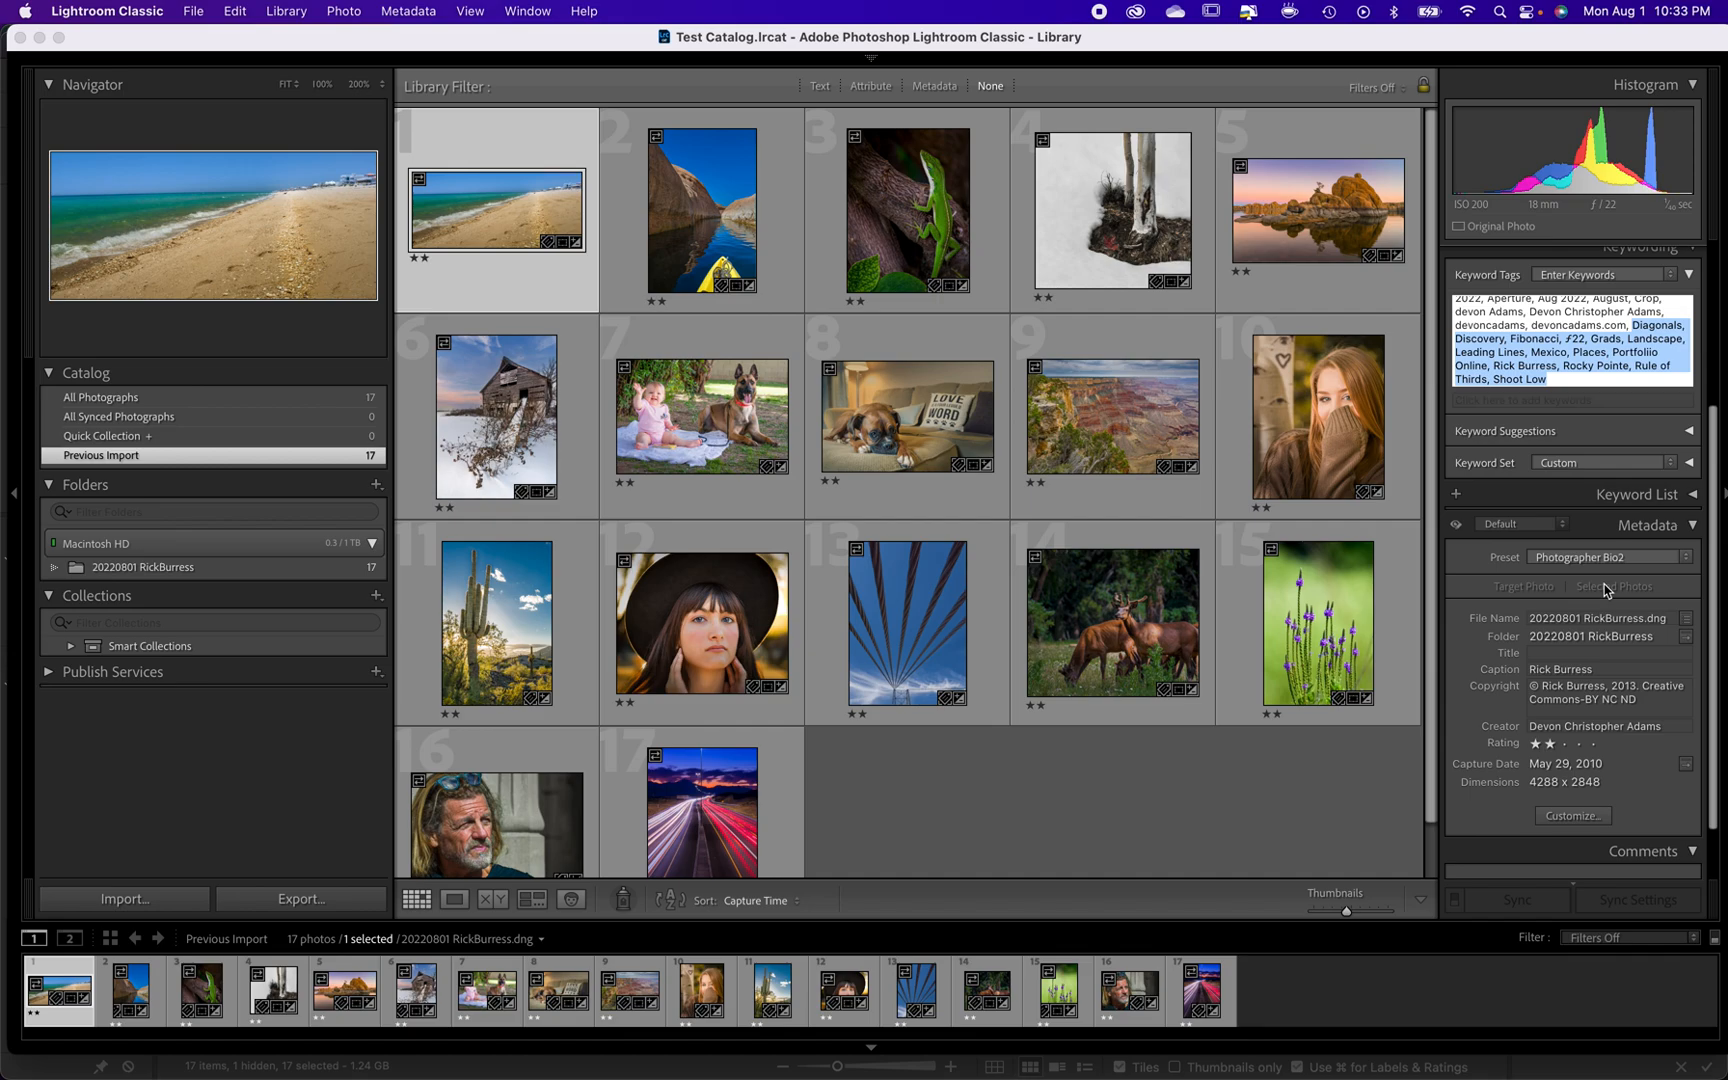
mouse_move(1675, 691)
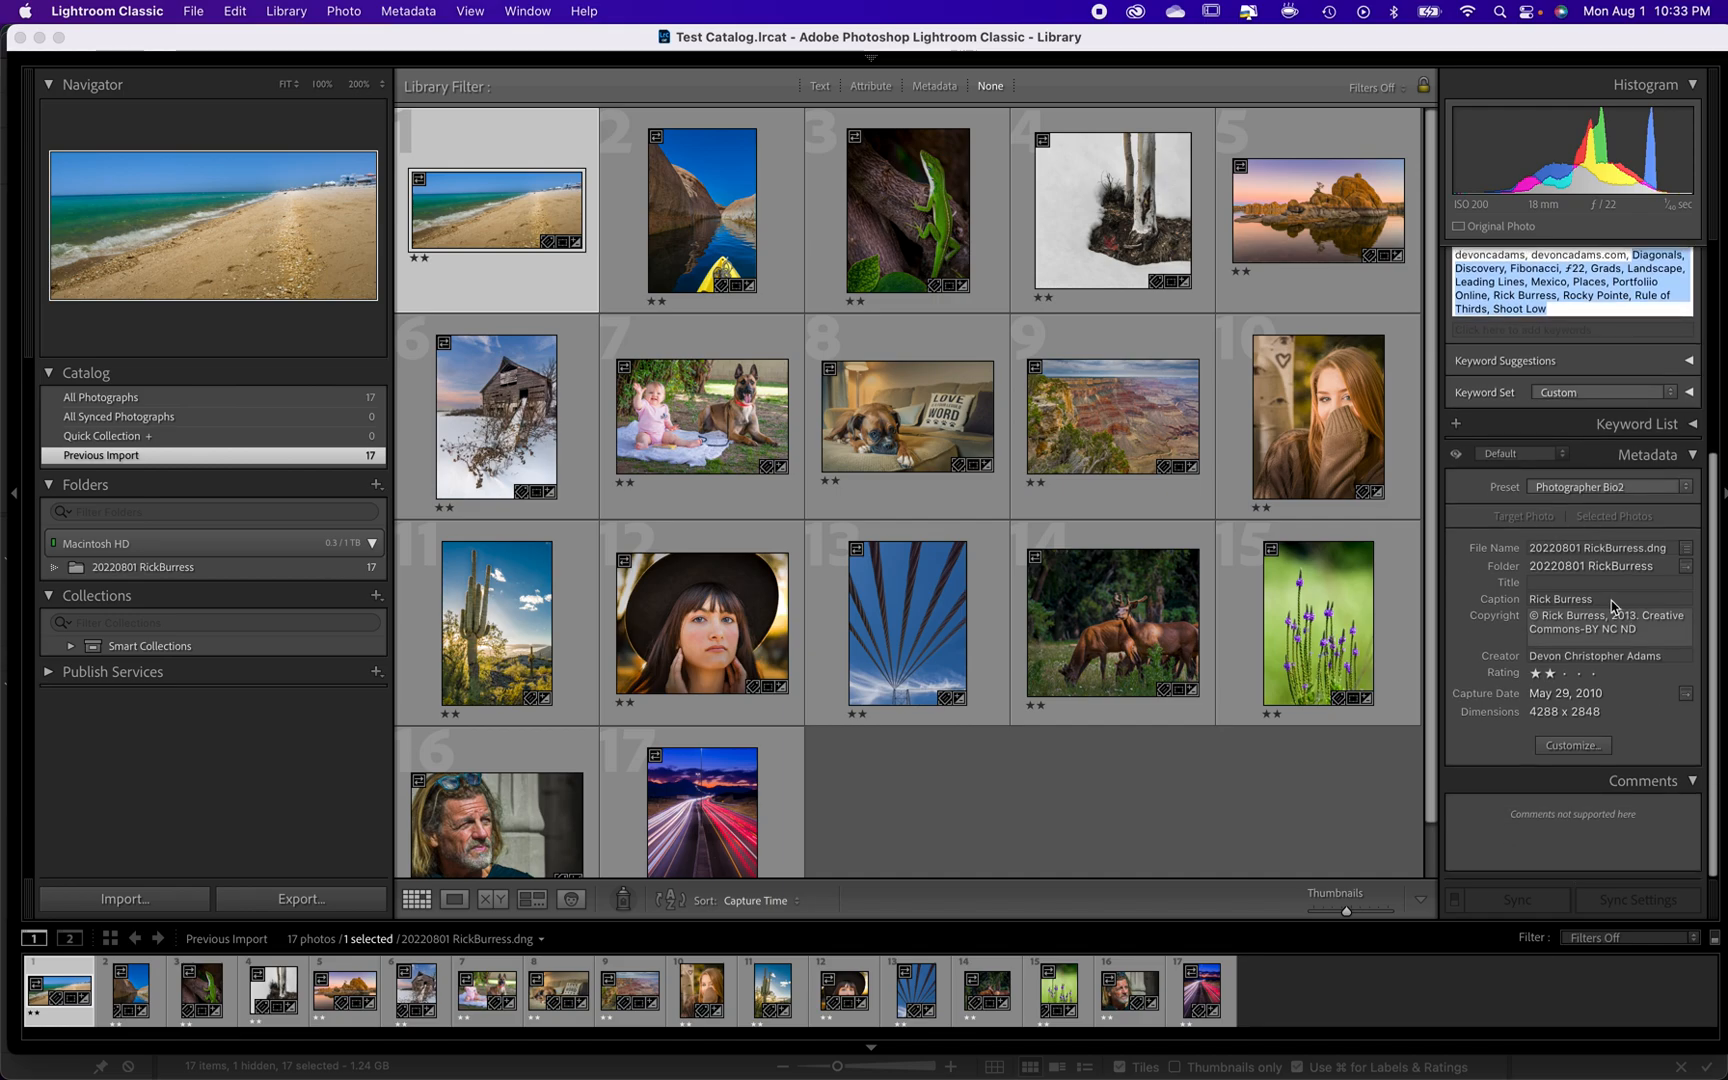
mouse_move(1645, 634)
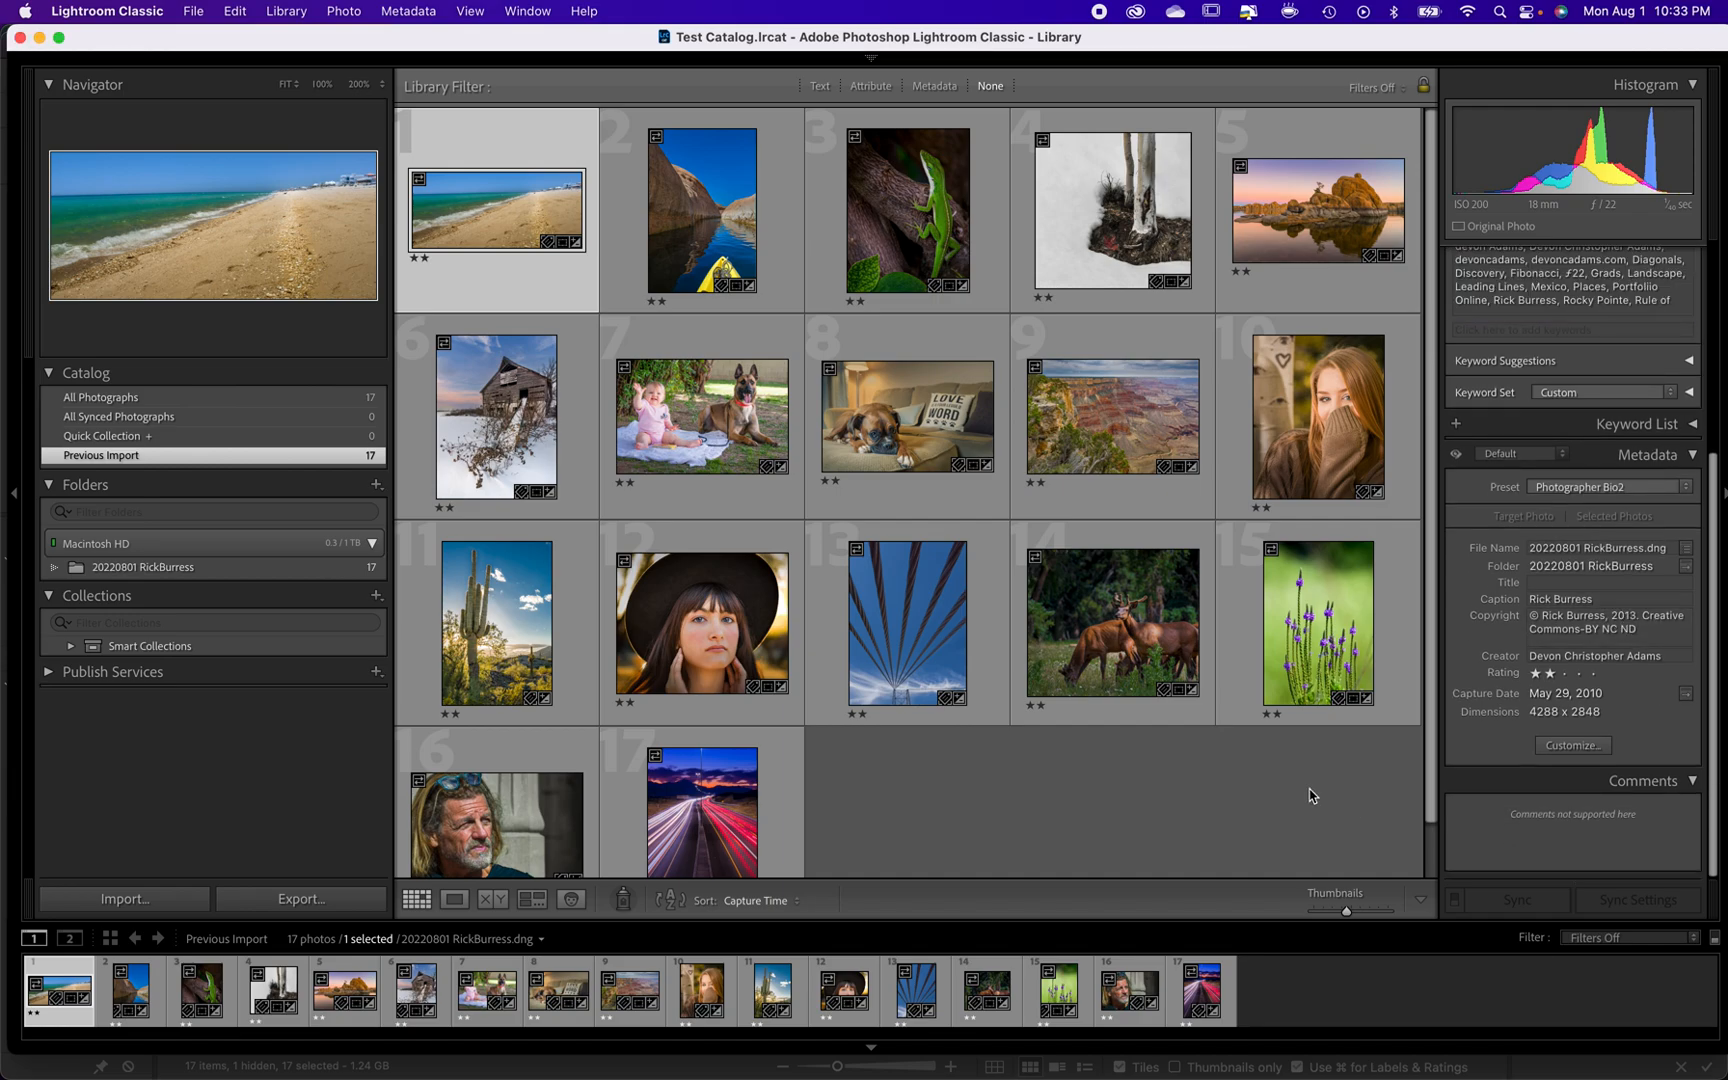
mouse_move(1062, 463)
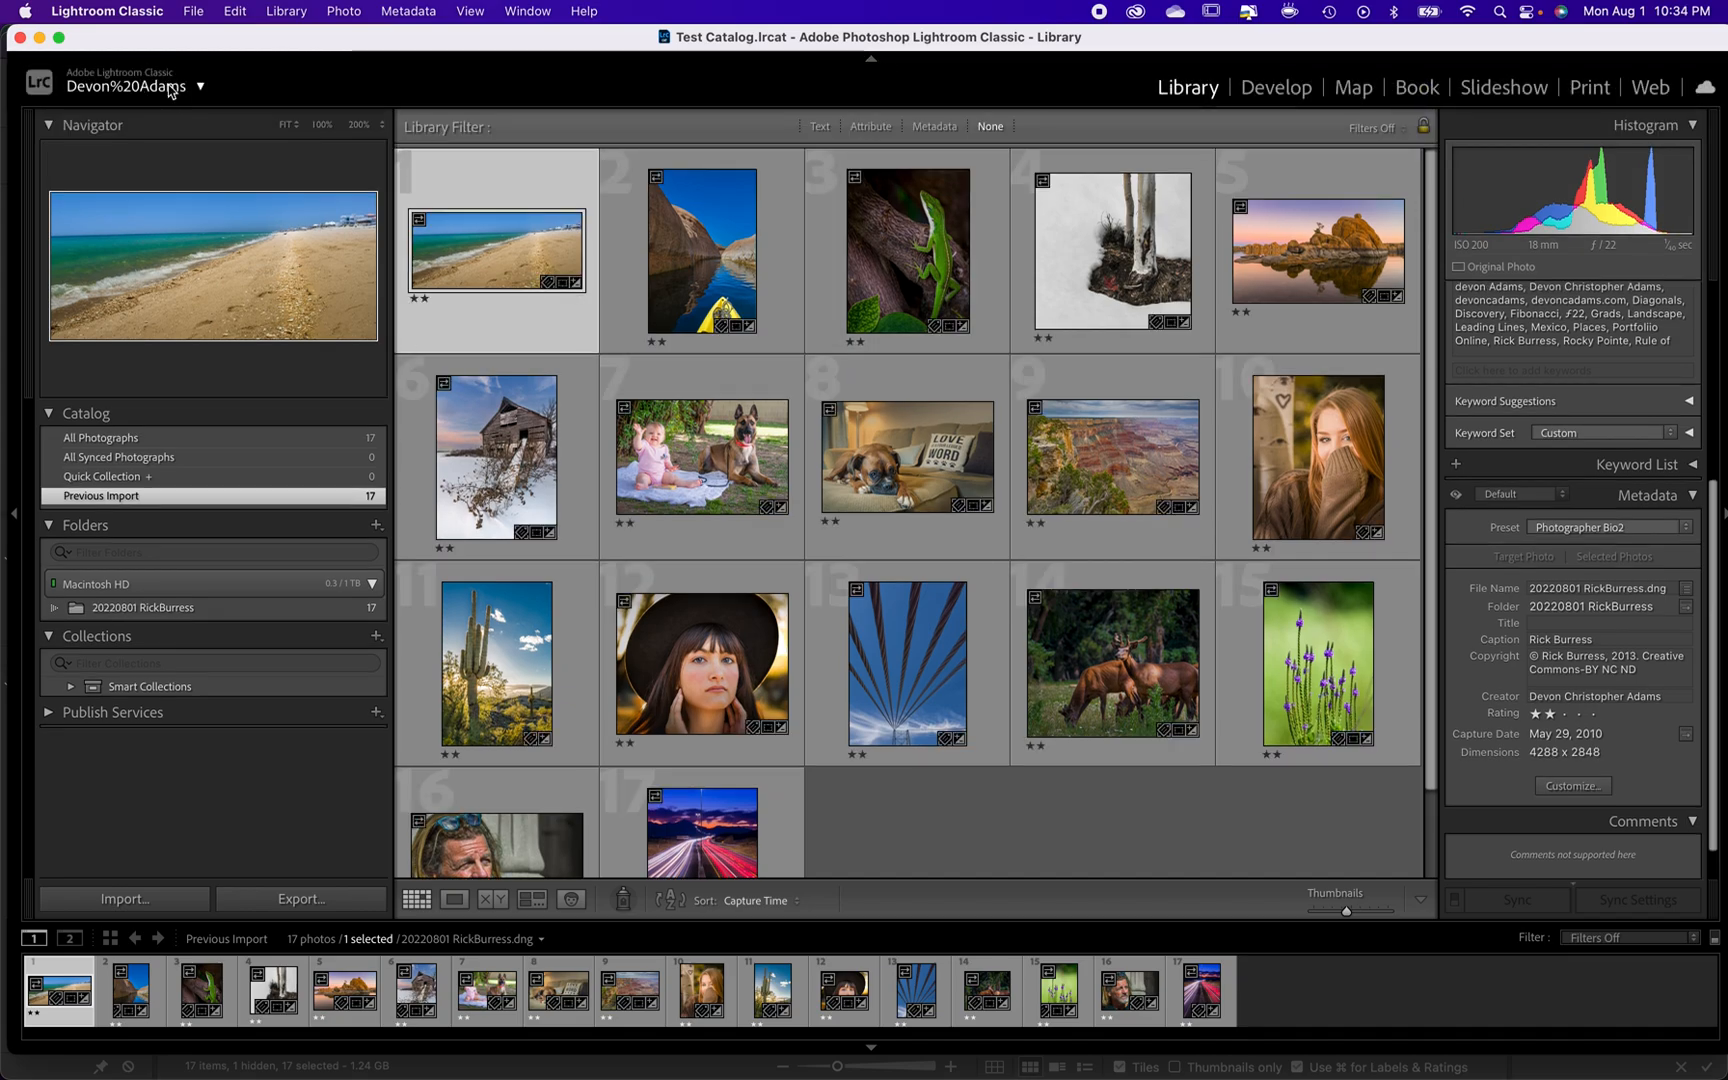
Step: Change the identity plate from Lightroom Classic to the Personalized name
click(201, 86)
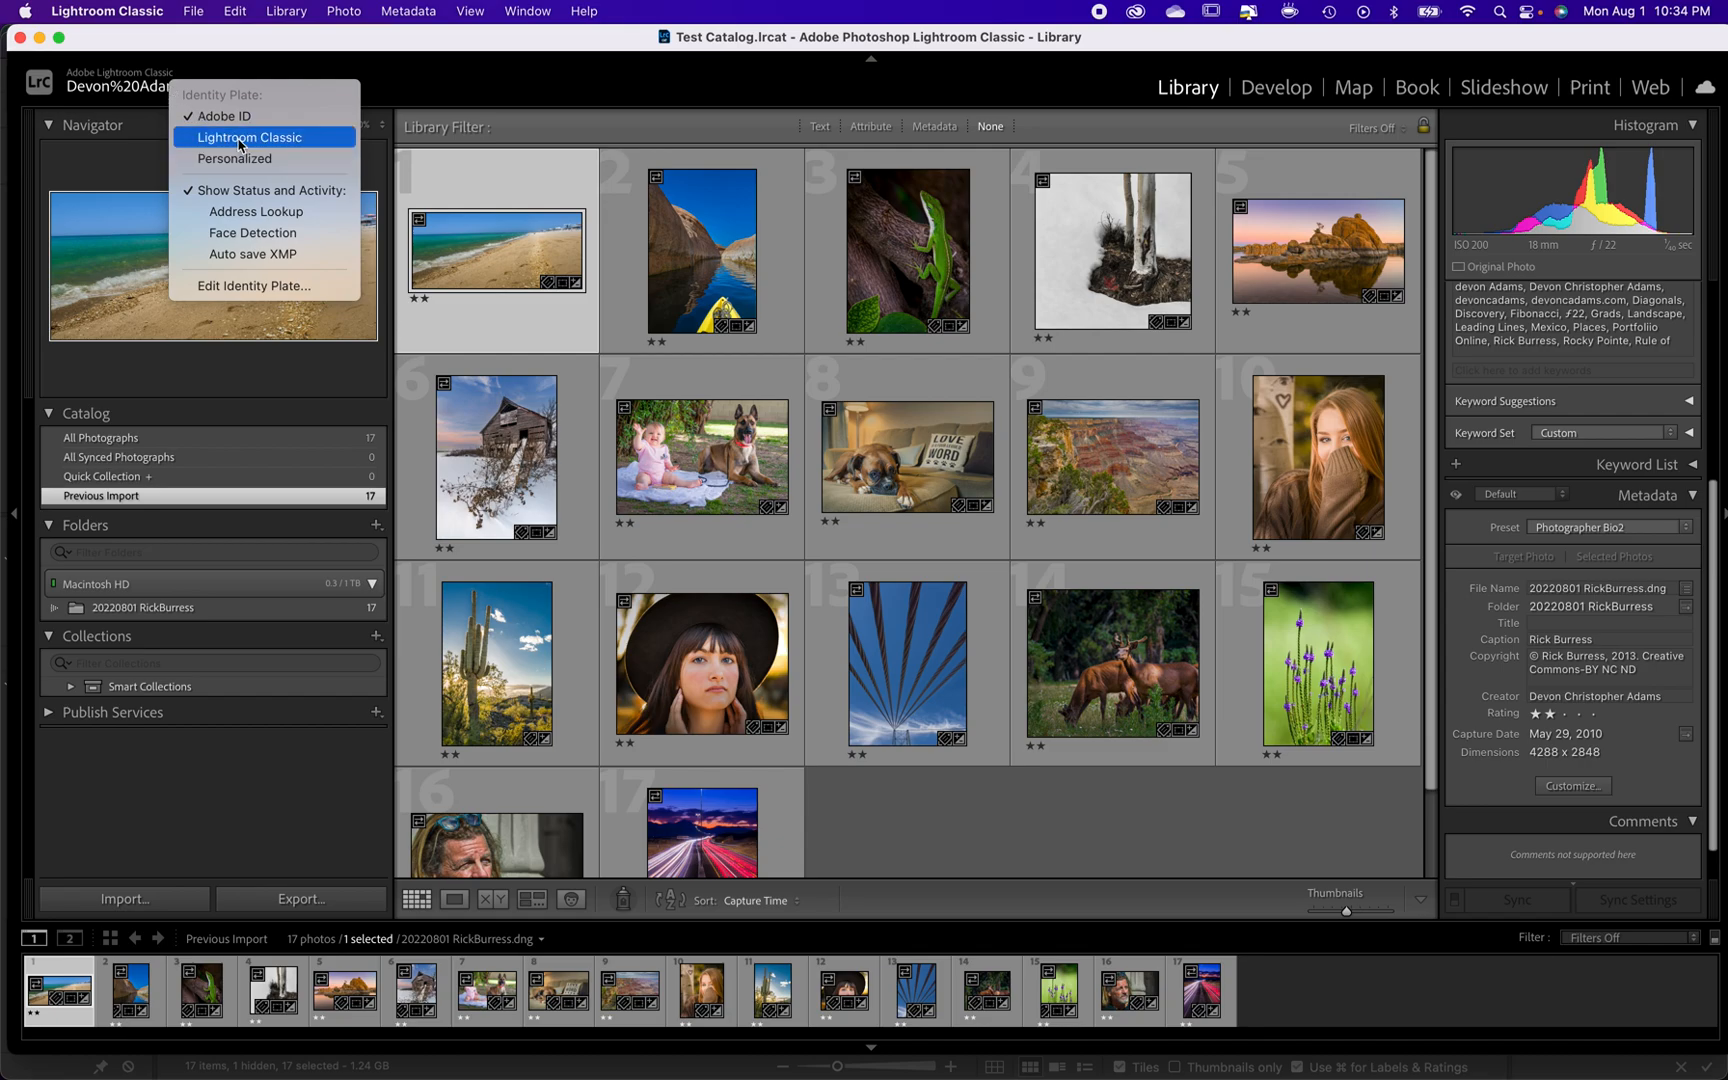
click(251, 137)
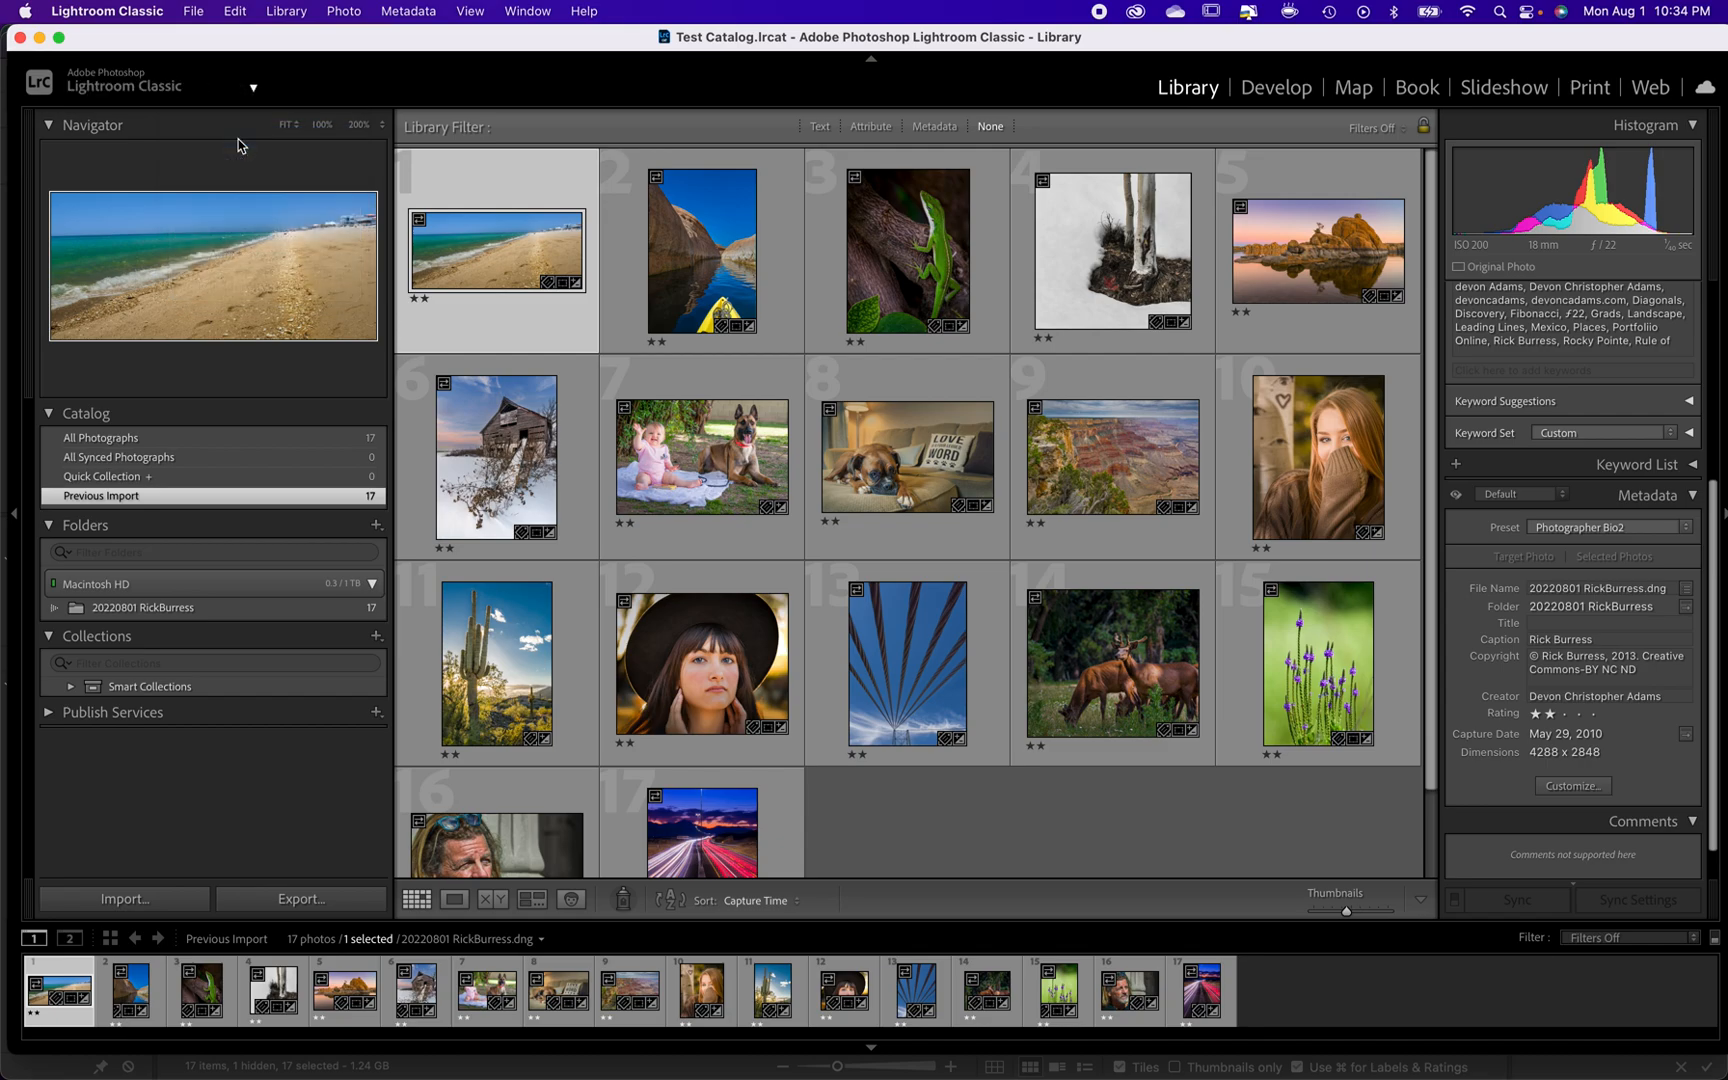
click(251, 86)
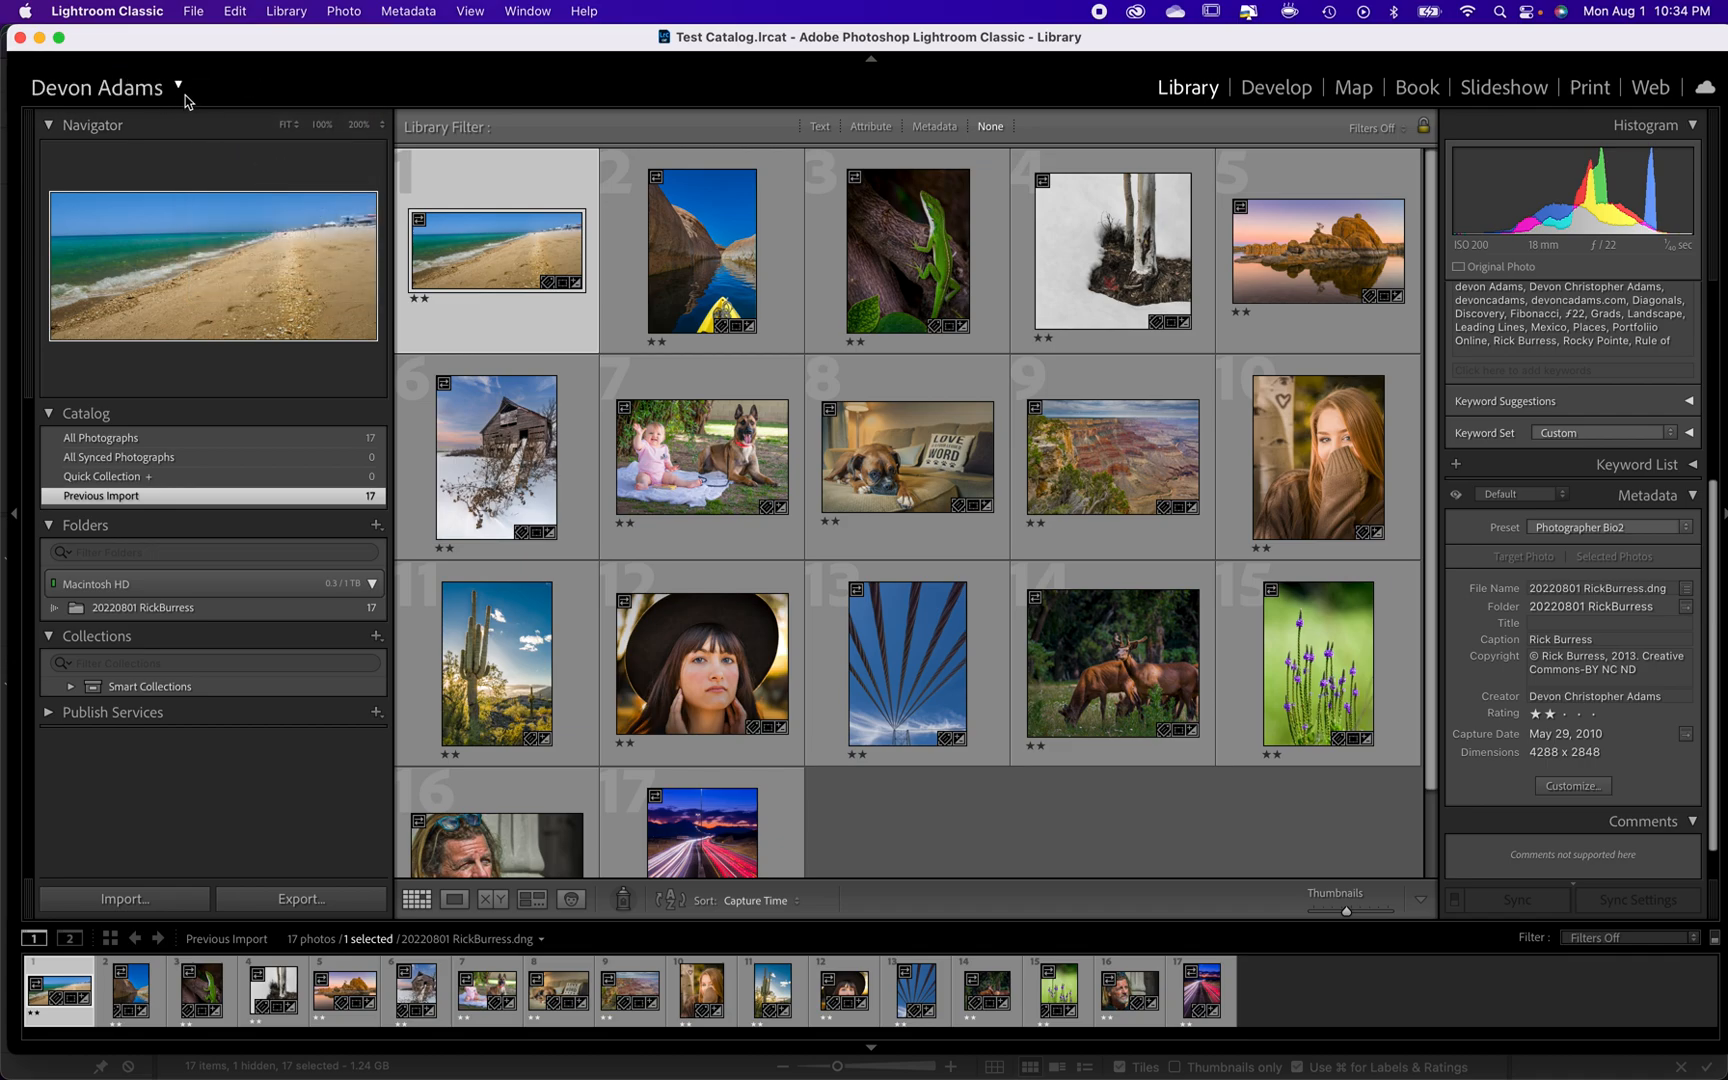
mouse_move(806, 52)
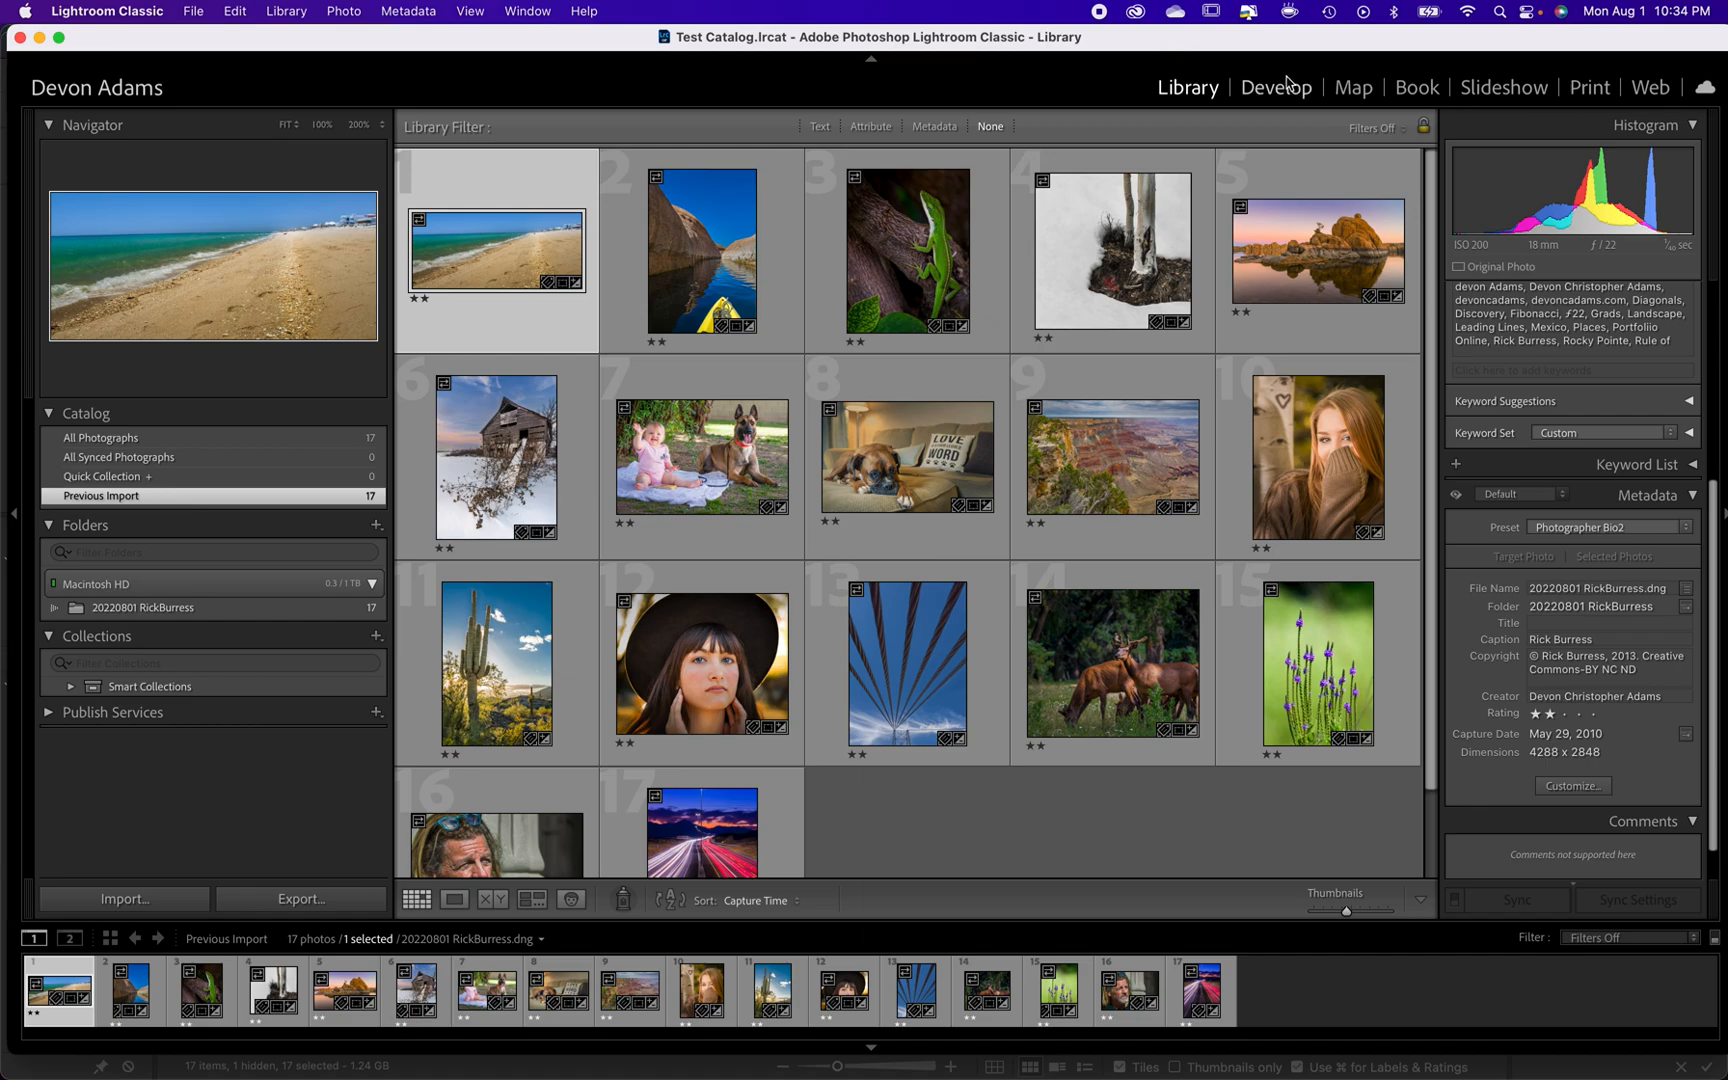
mouse_move(1416, 102)
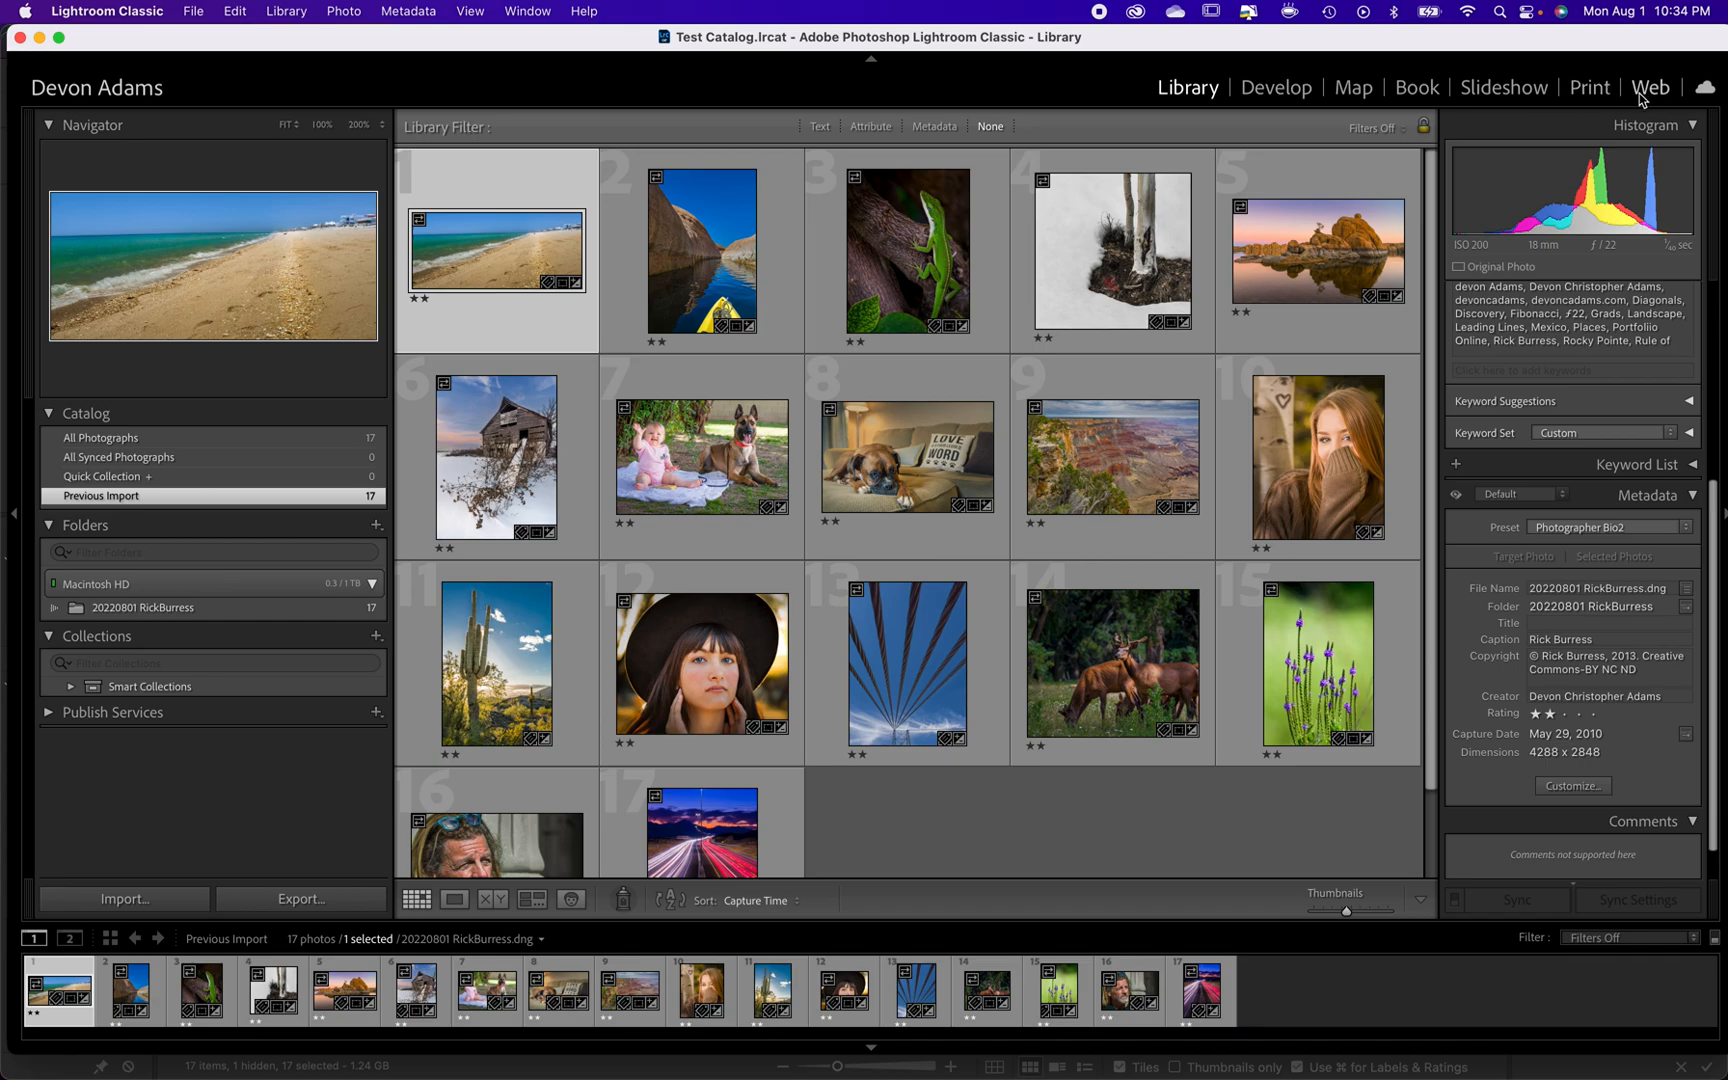
mouse_move(1108, 116)
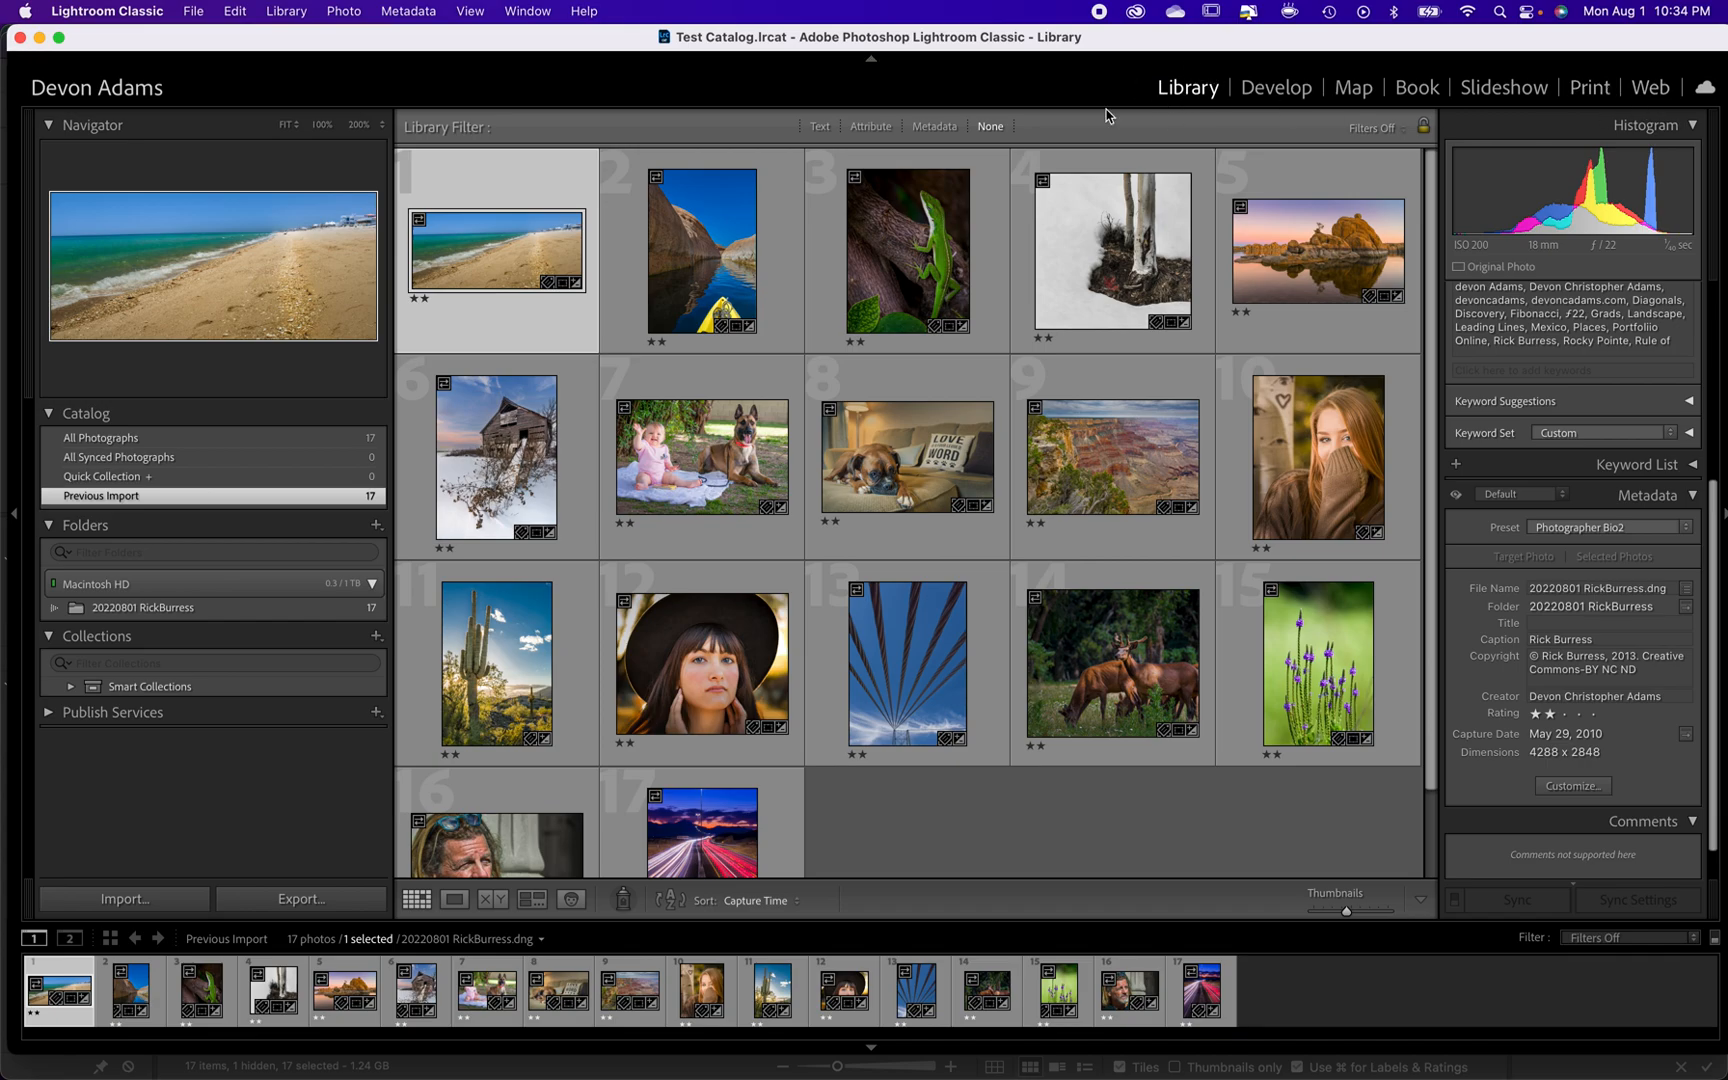
mouse_move(971, 133)
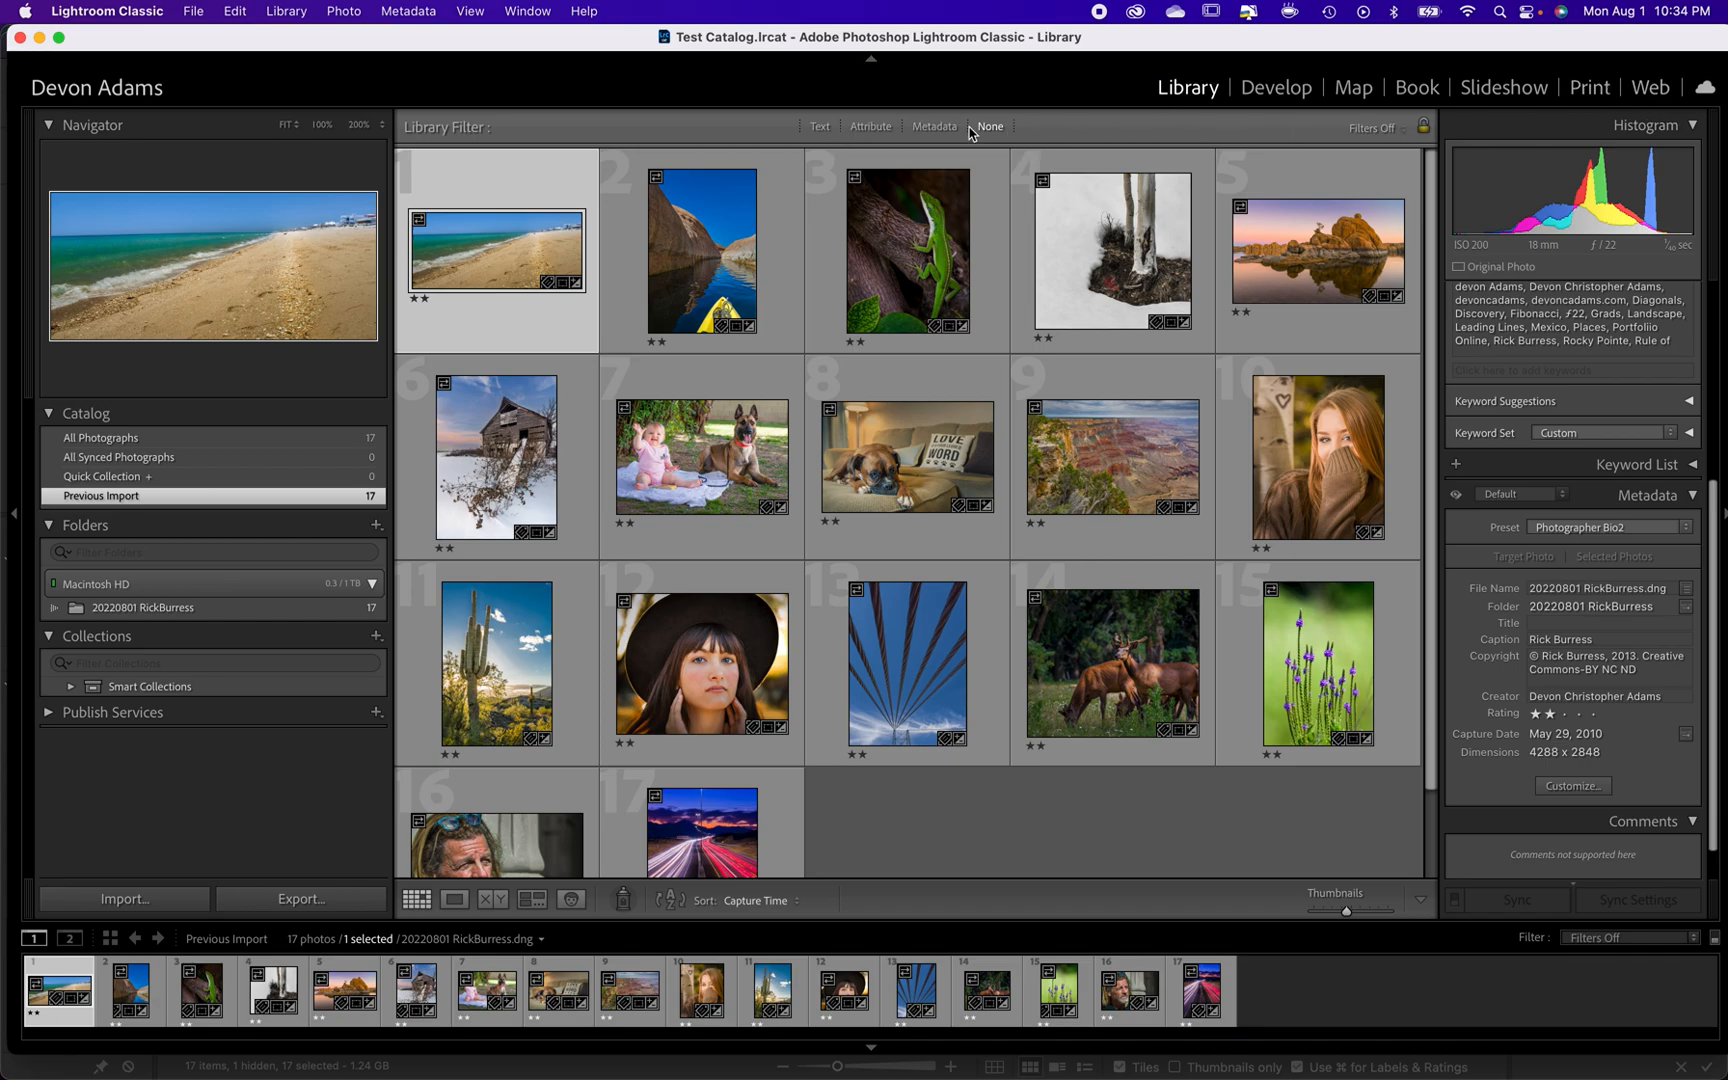
Step: Set the Library Filter bar to Metadata, showing date, camera, lens and label columns
click(819, 126)
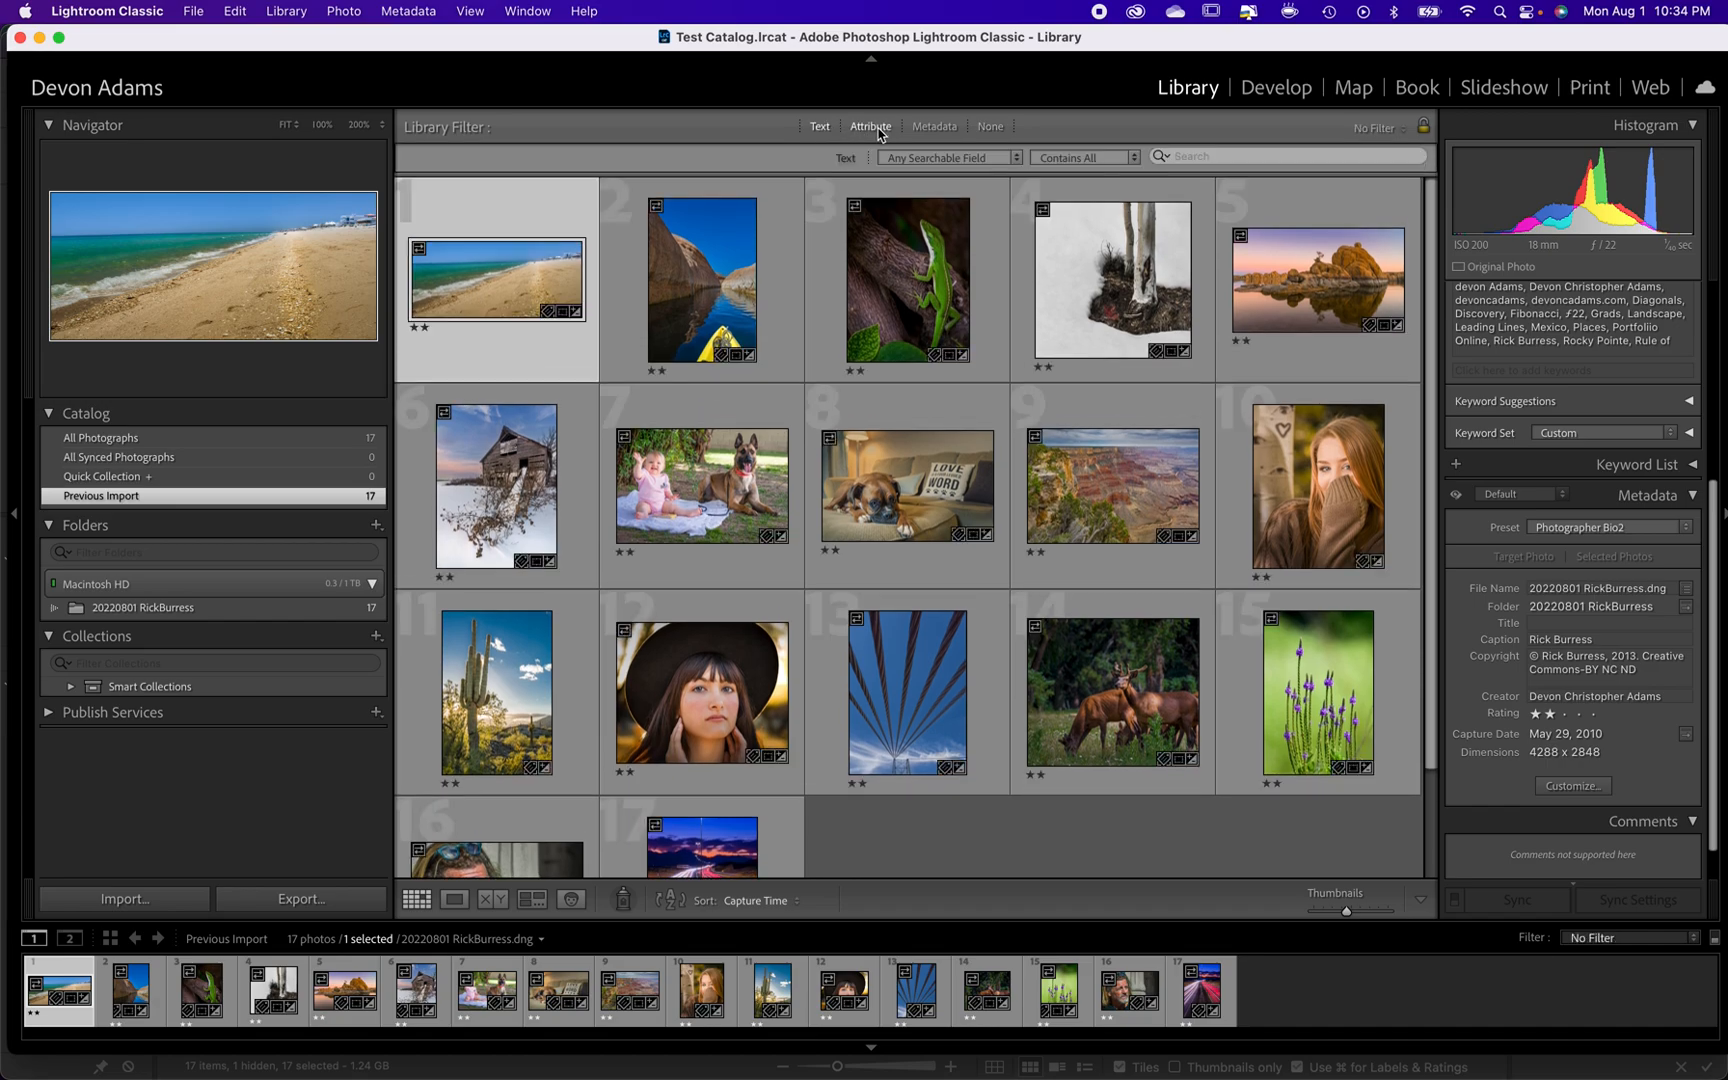
click(933, 126)
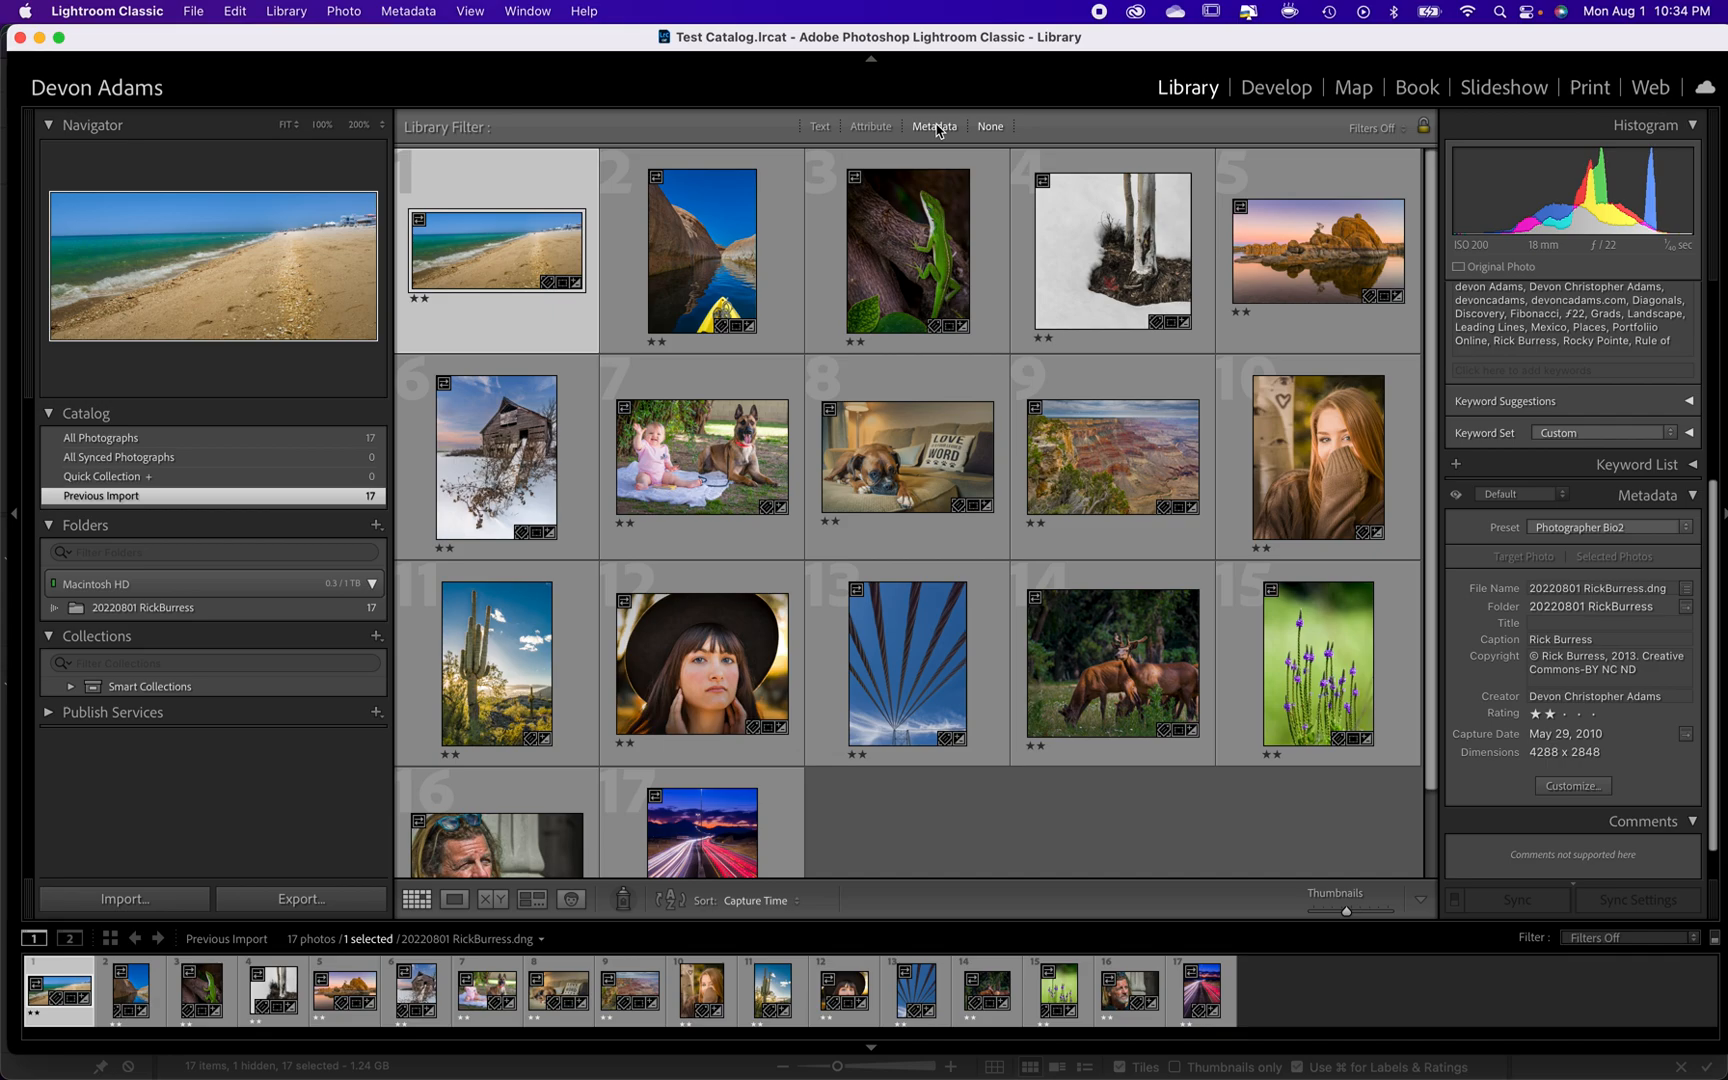
click(933, 126)
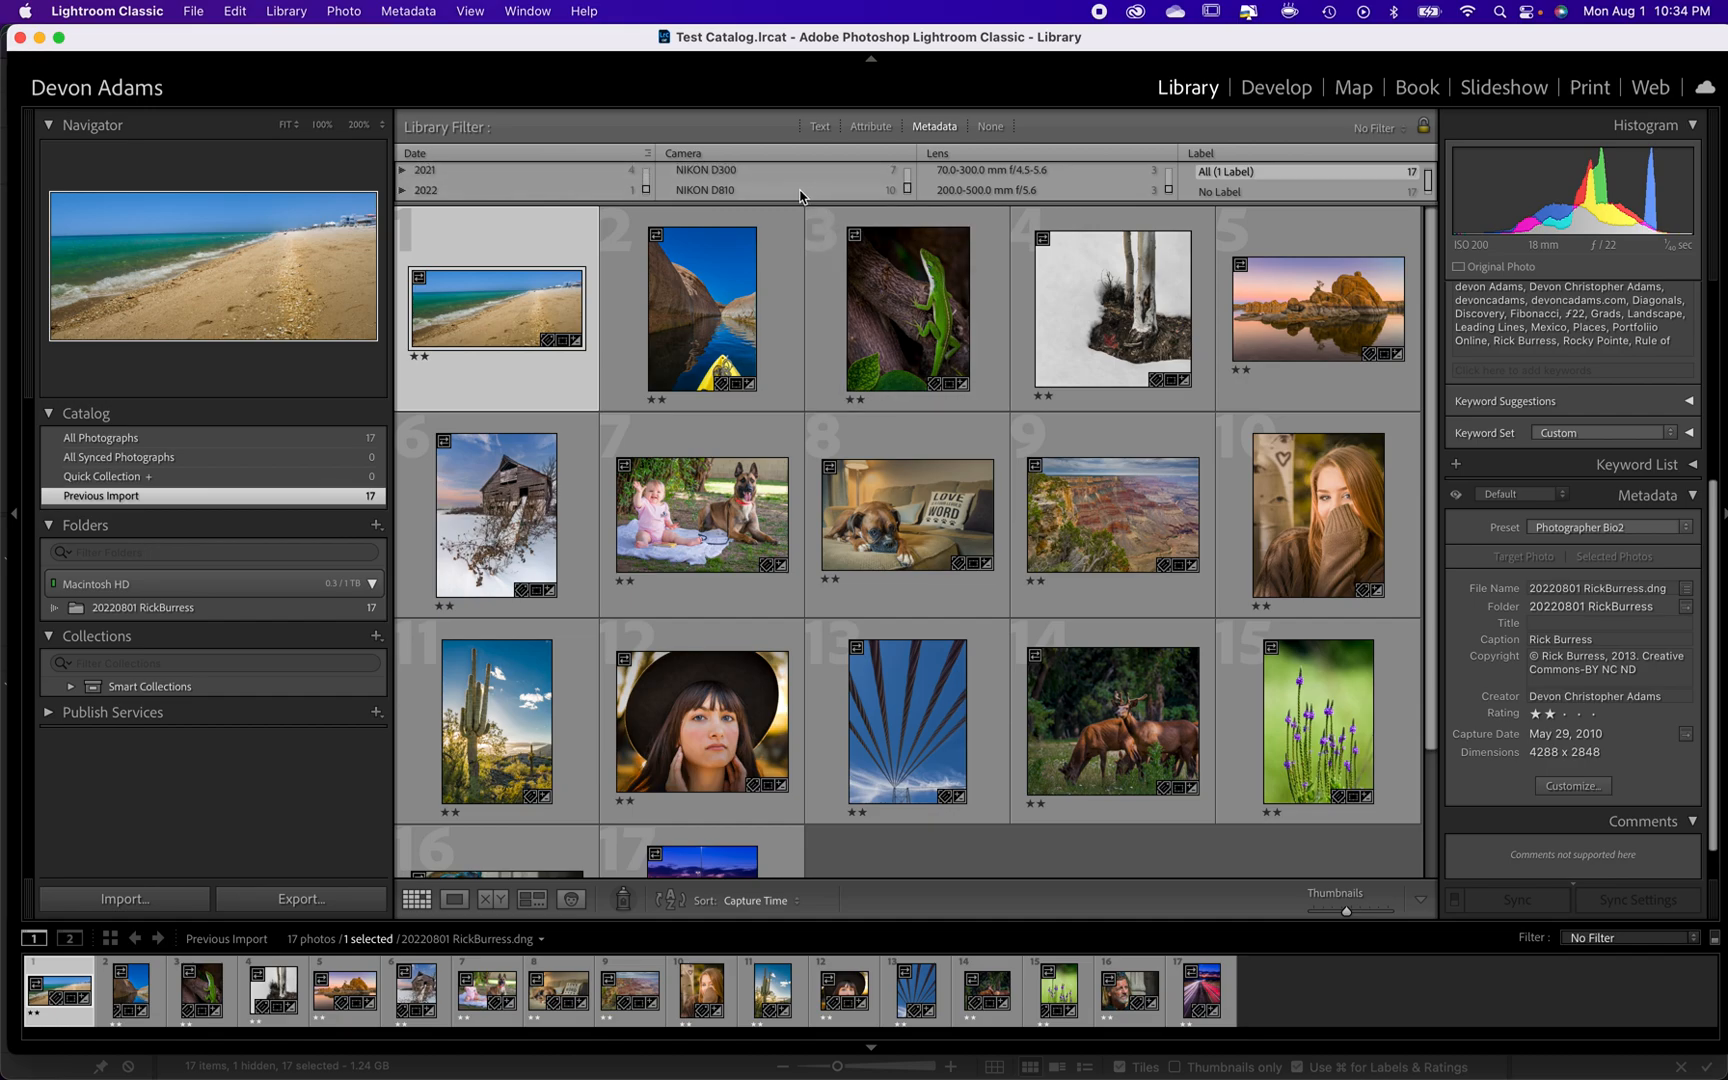
click(722, 171)
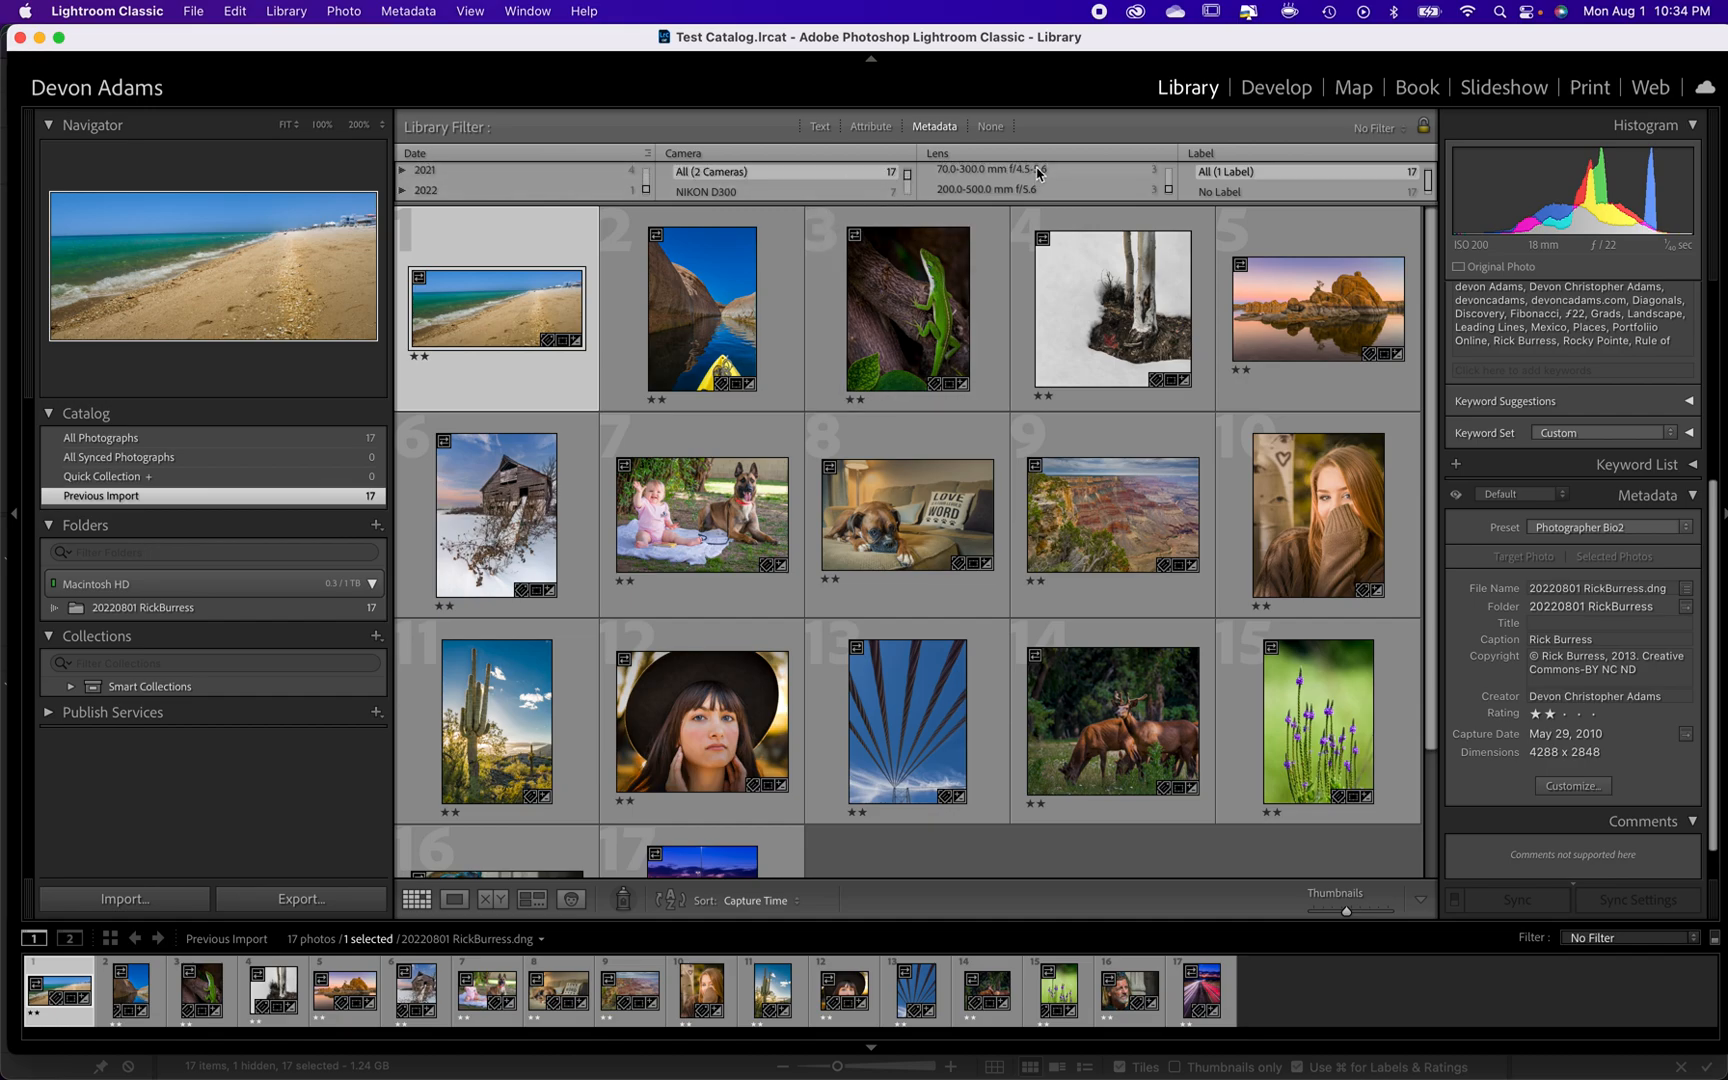